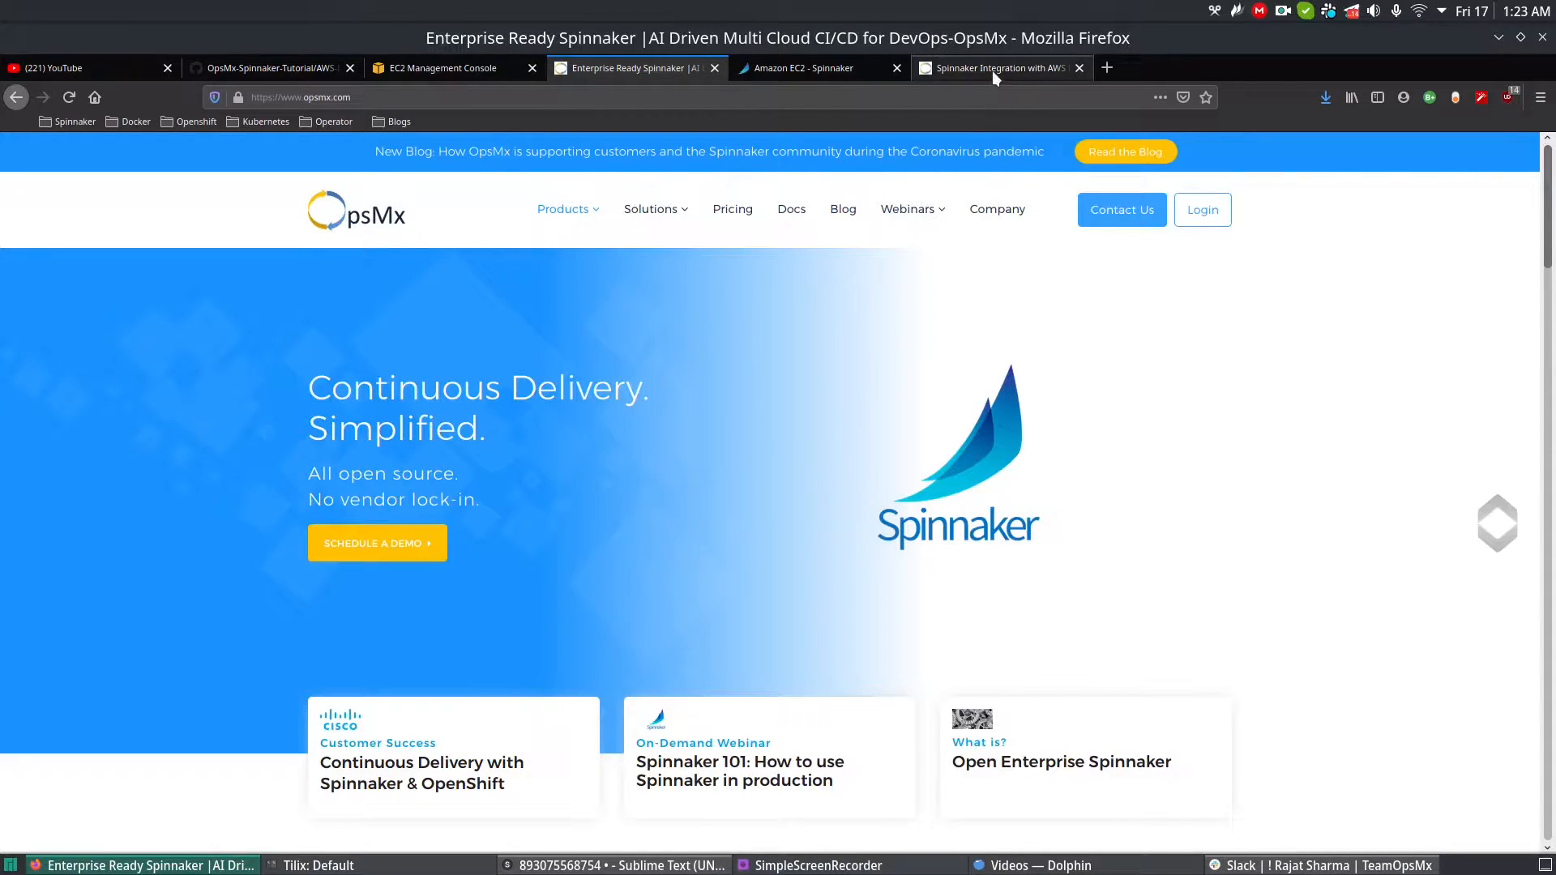
Switch to the 'Spinnaker Integration with AWS EC2' blog tab showing the EC2 setup steps.
{"action": "left_click", "coordinate": [1002, 68]}
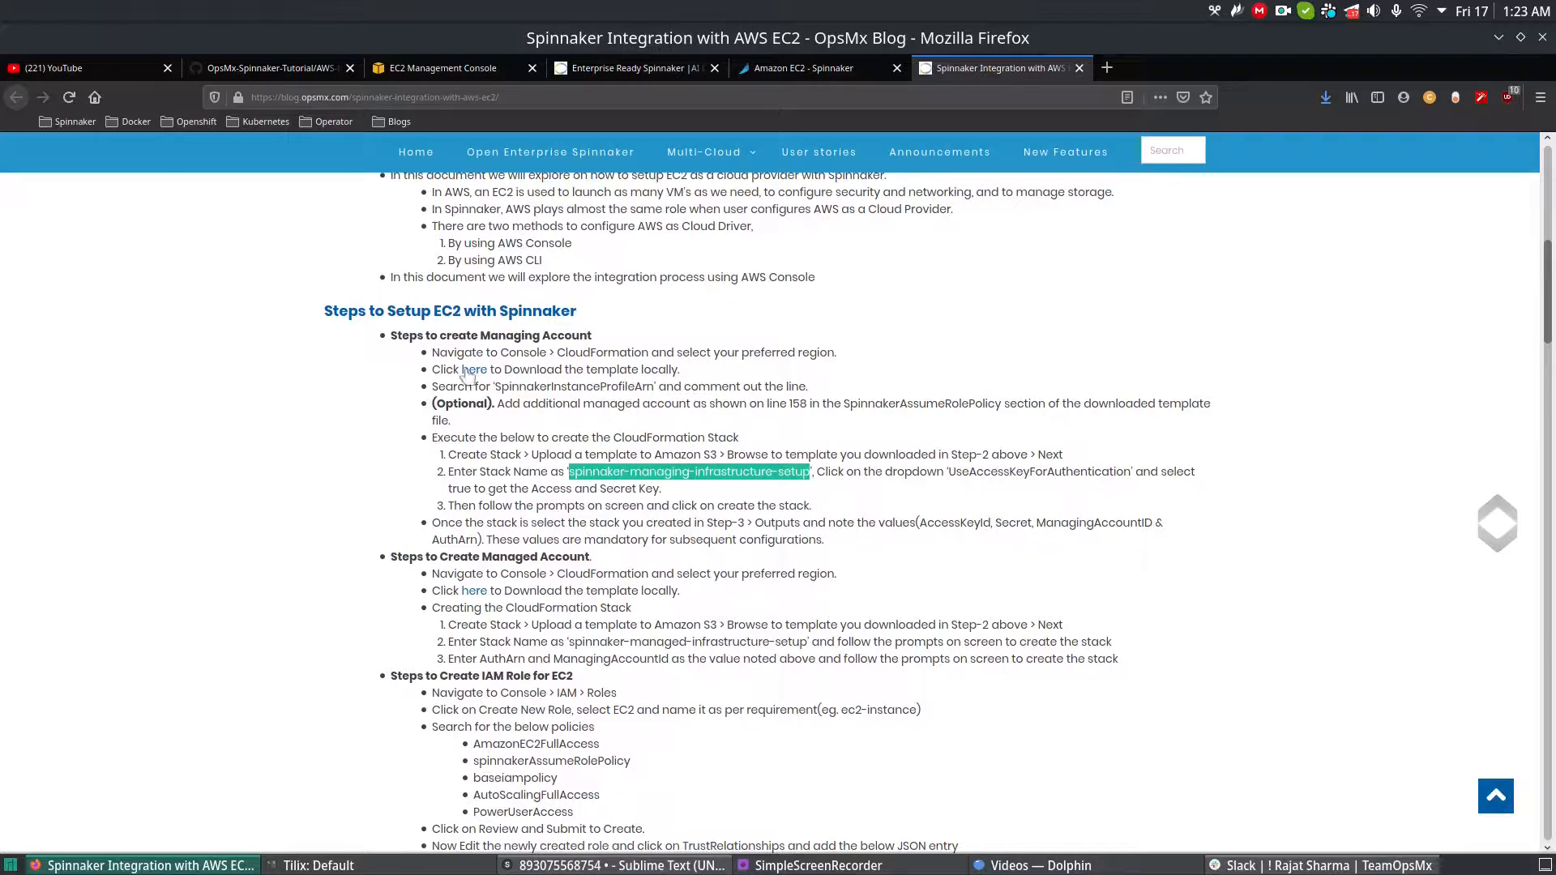
{"action": "mouse_move", "coordinate": [616, 365]}
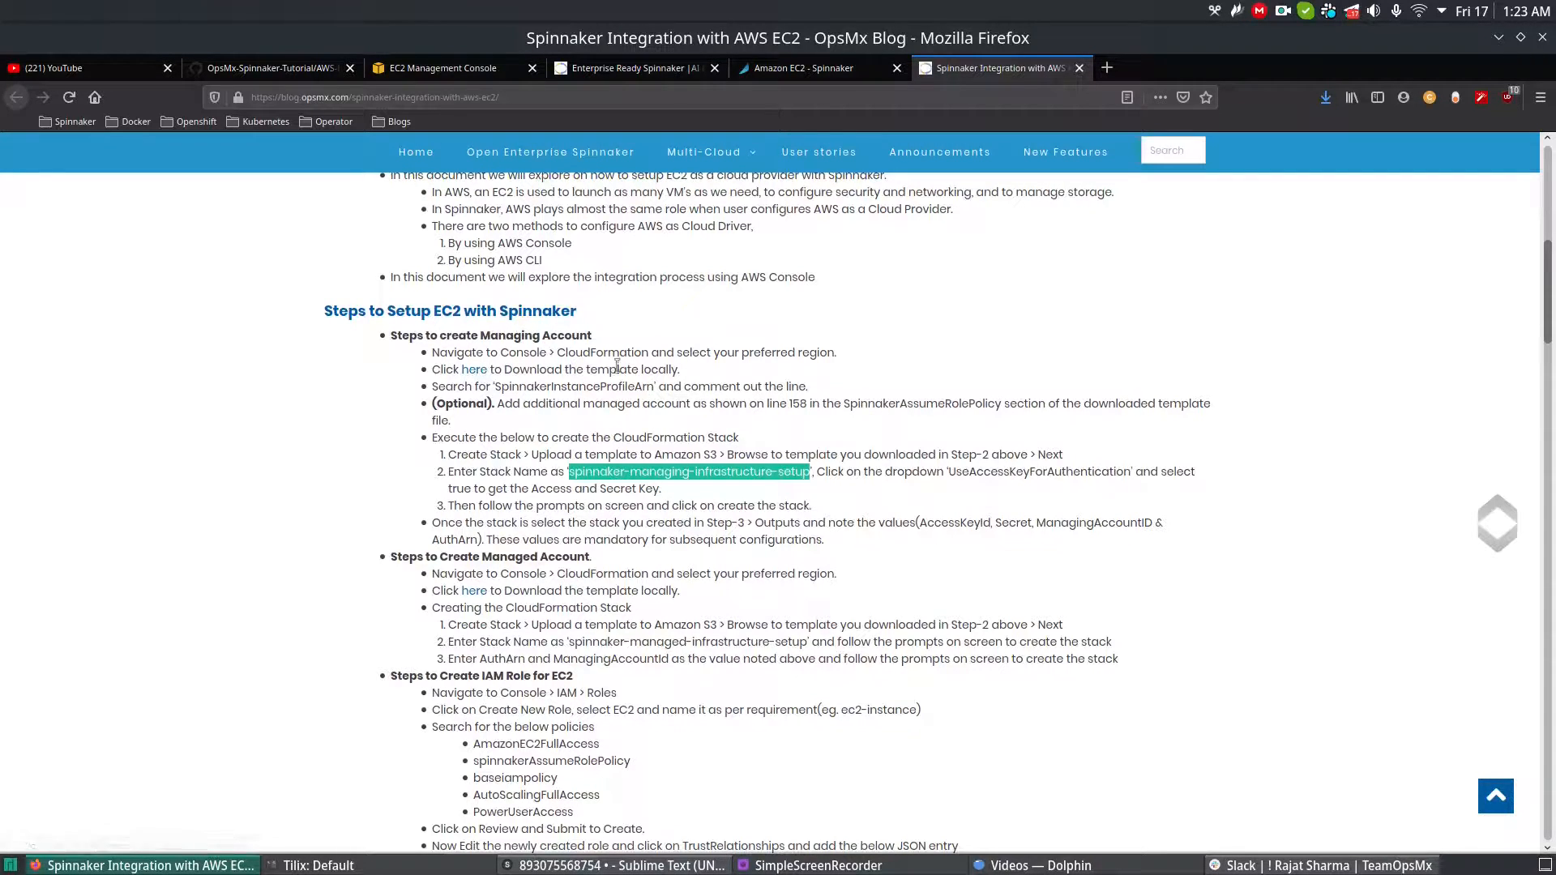
{"action": "left_click", "coordinate": [499, 580]}
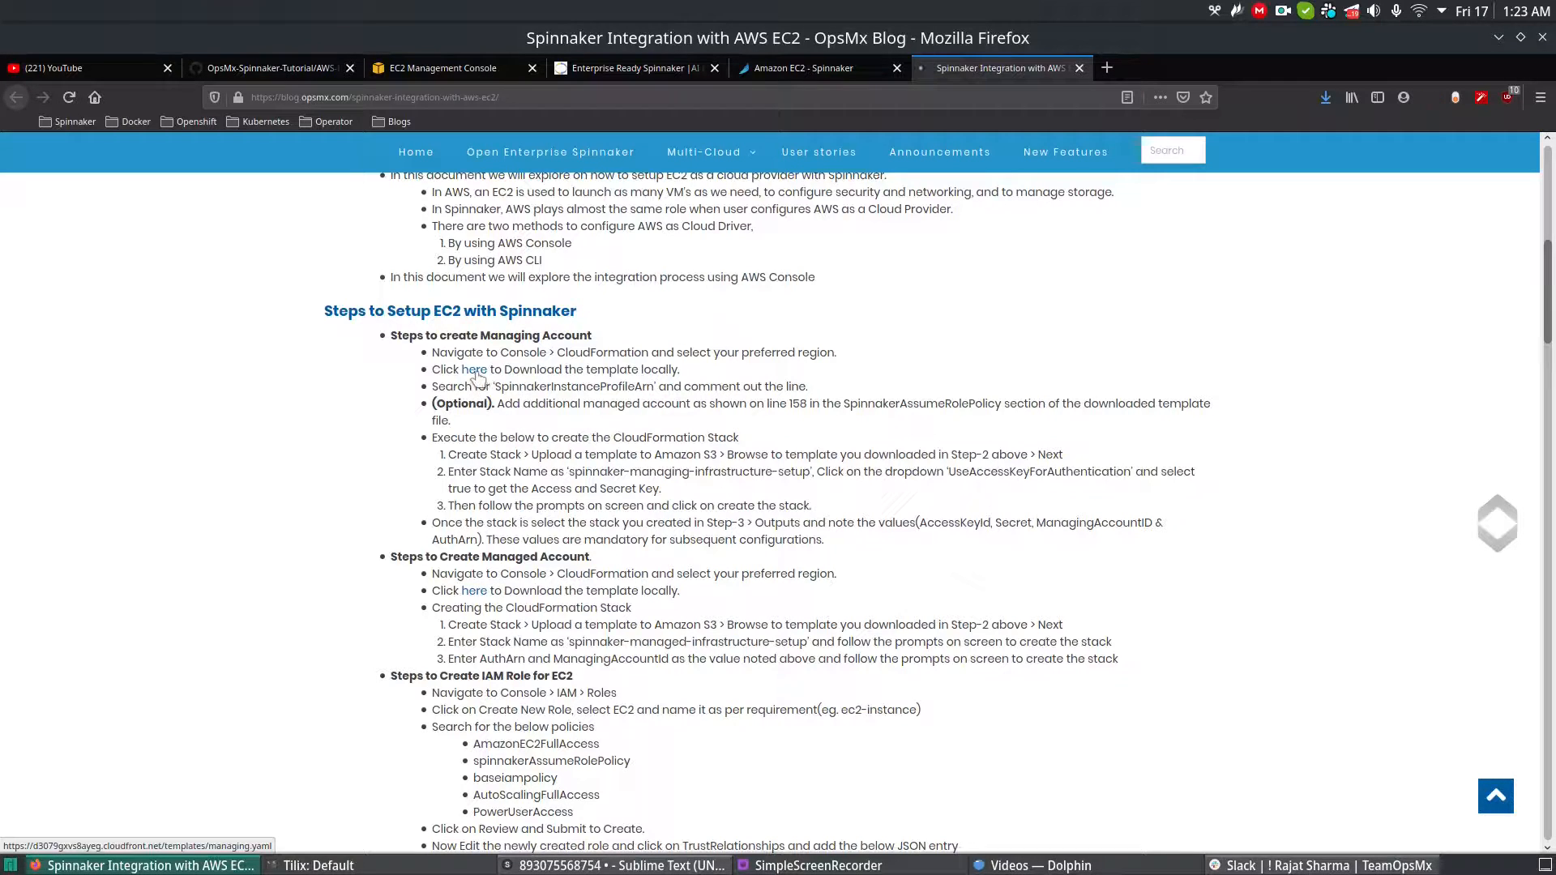
{"action": "left_click", "coordinate": [473, 370]}
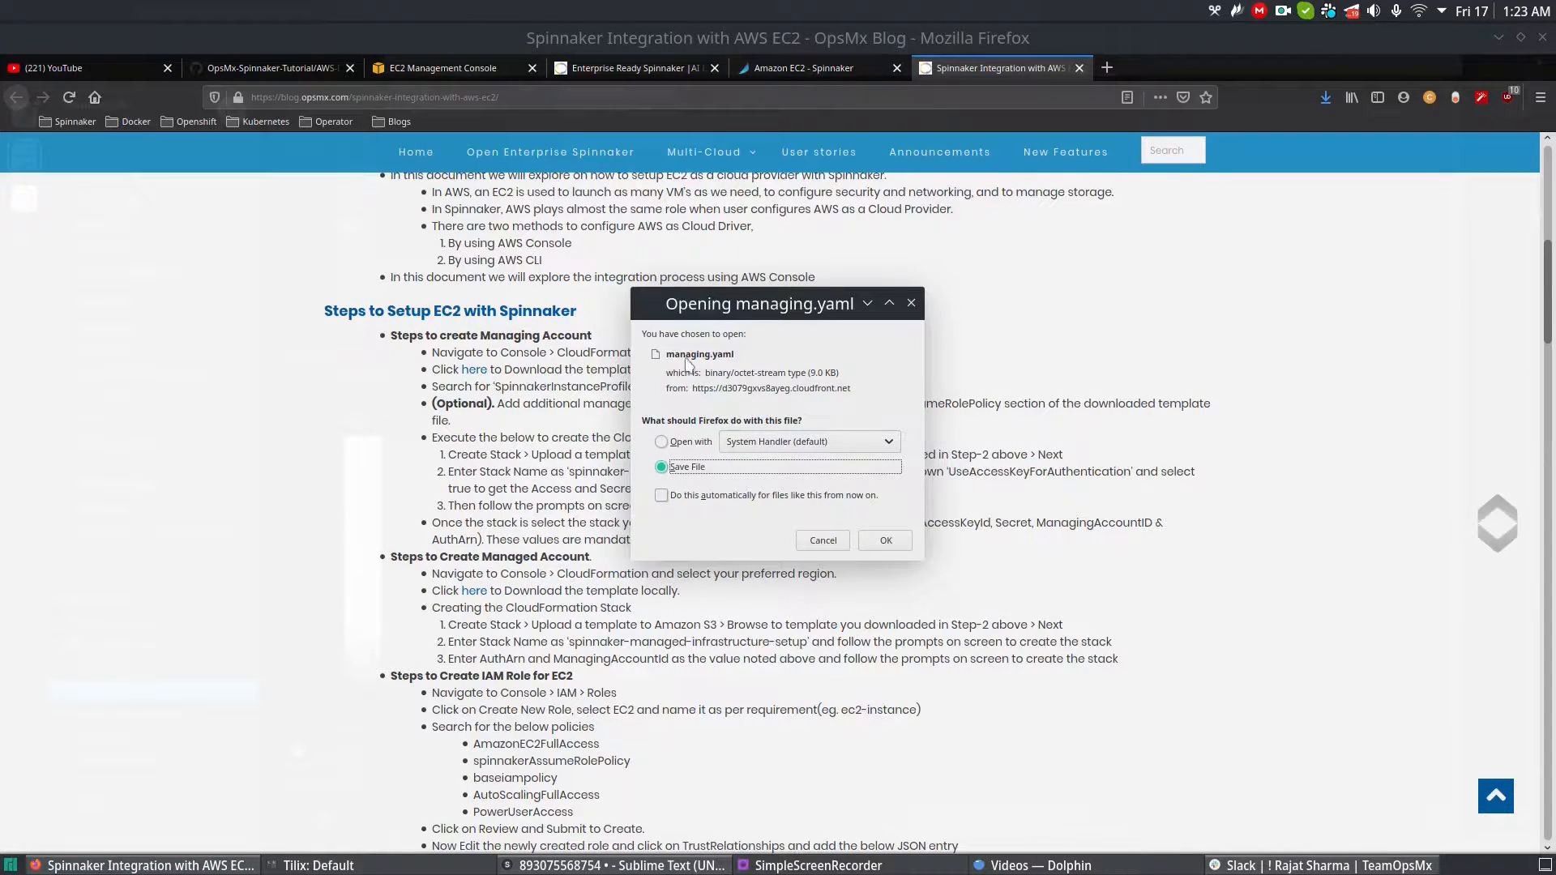
{"action": "mouse_move", "coordinate": [716, 373]}
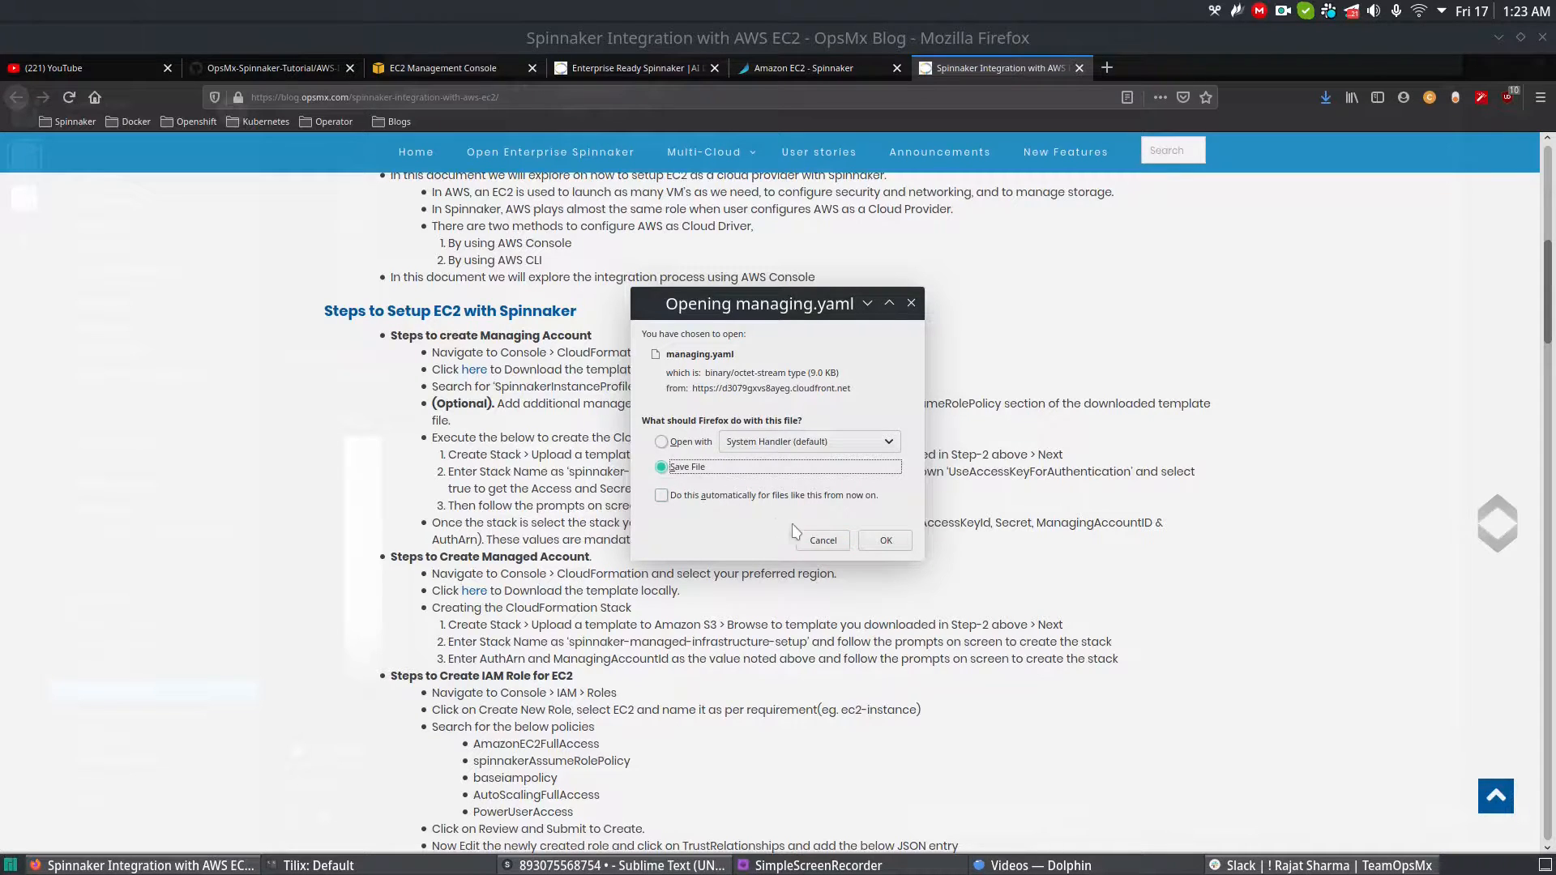
{"action": "mouse_move", "coordinate": [778, 507]}
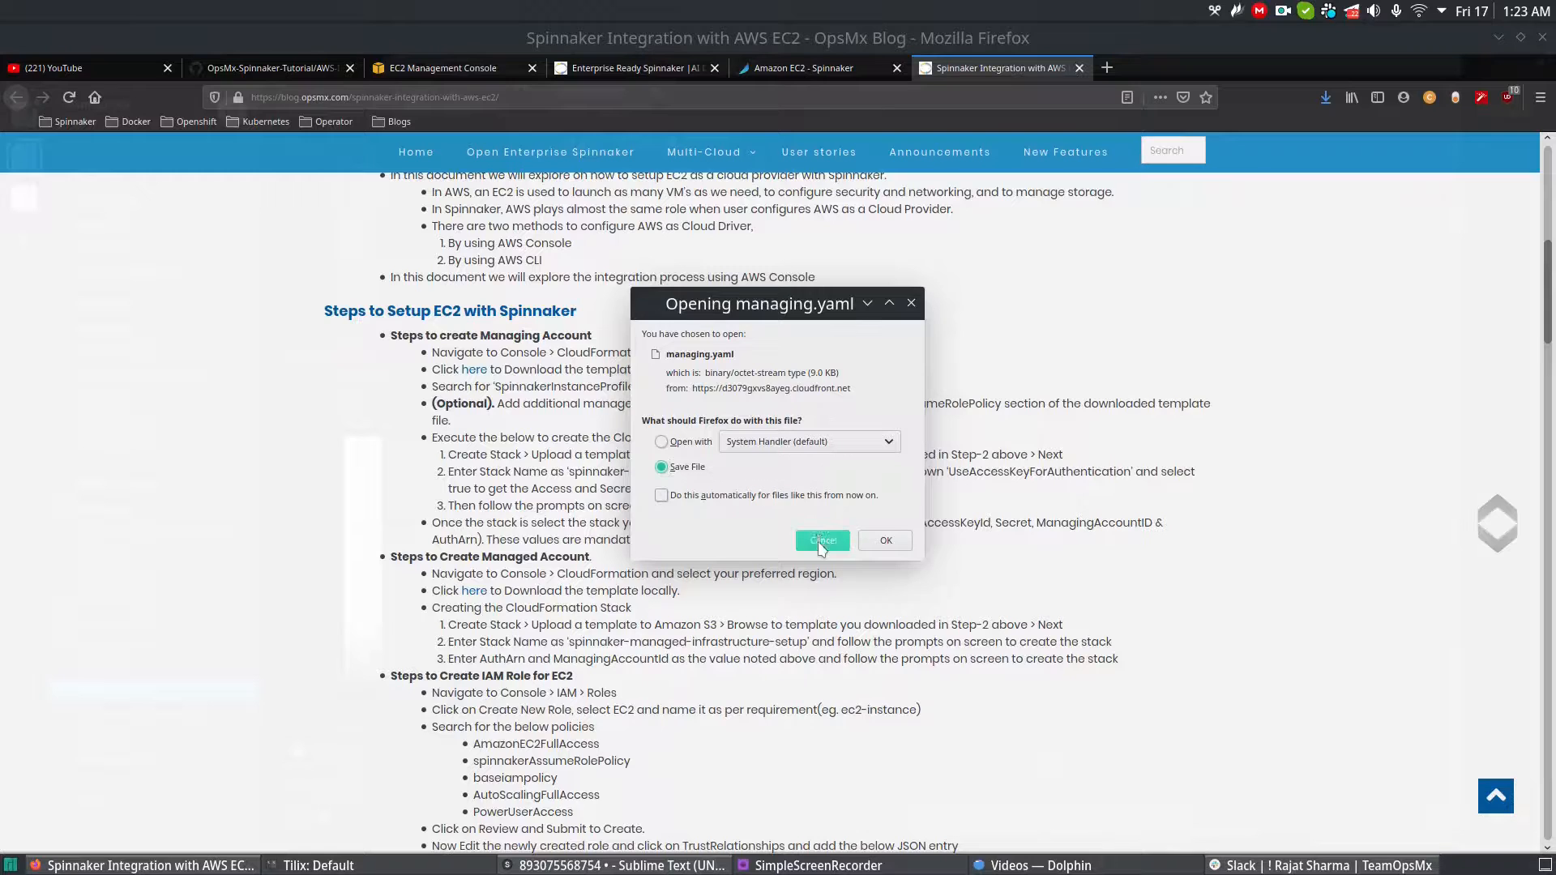
{"action": "left_click", "coordinate": [821, 540]}
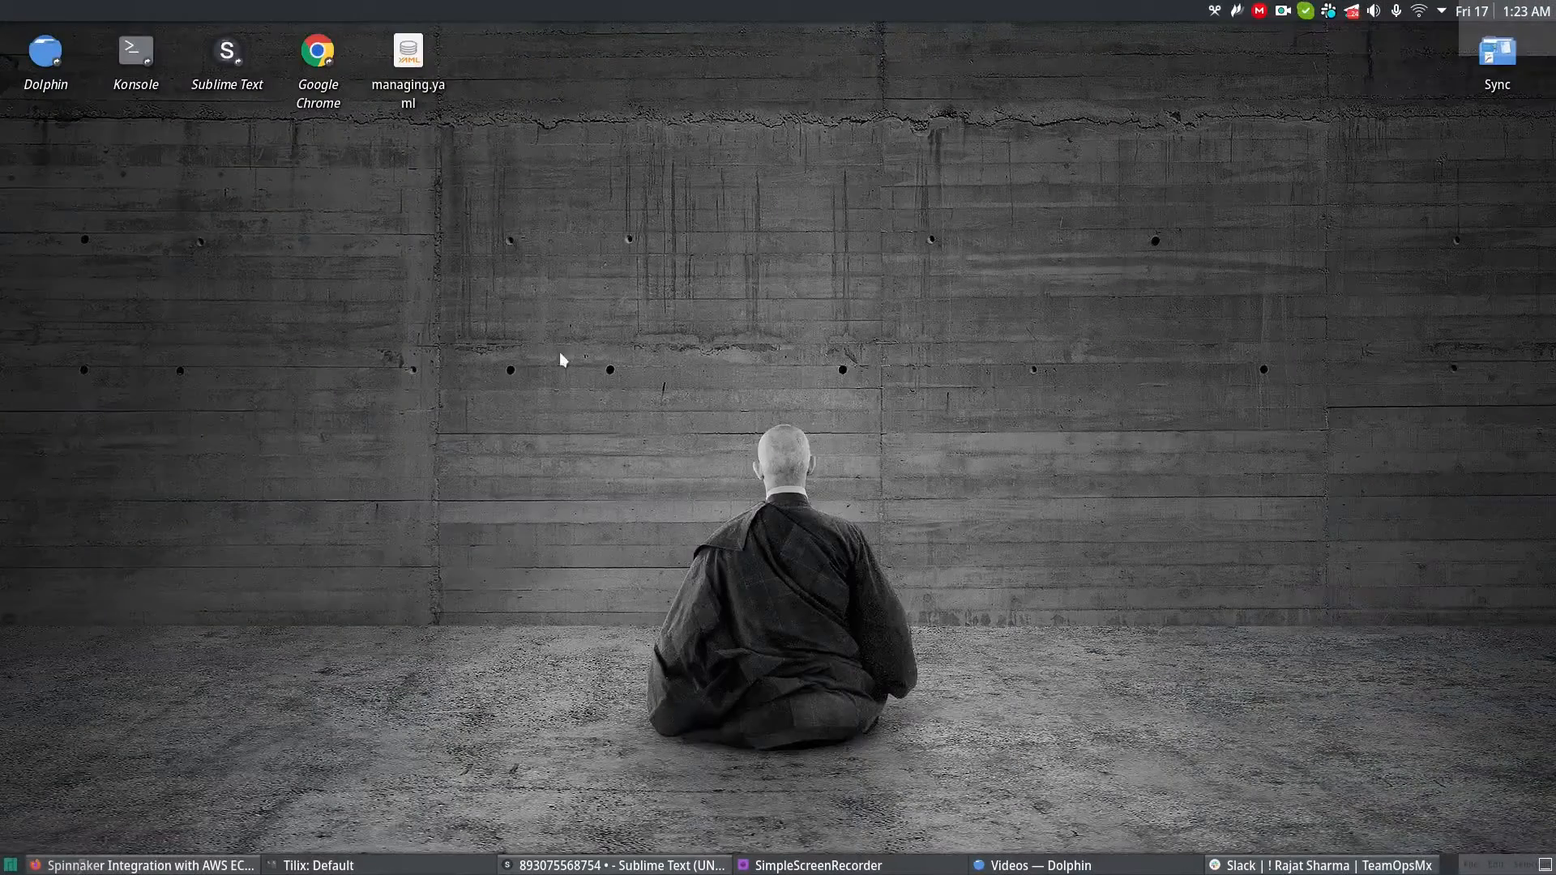
{"action": "right_click", "coordinate": [409, 51]}
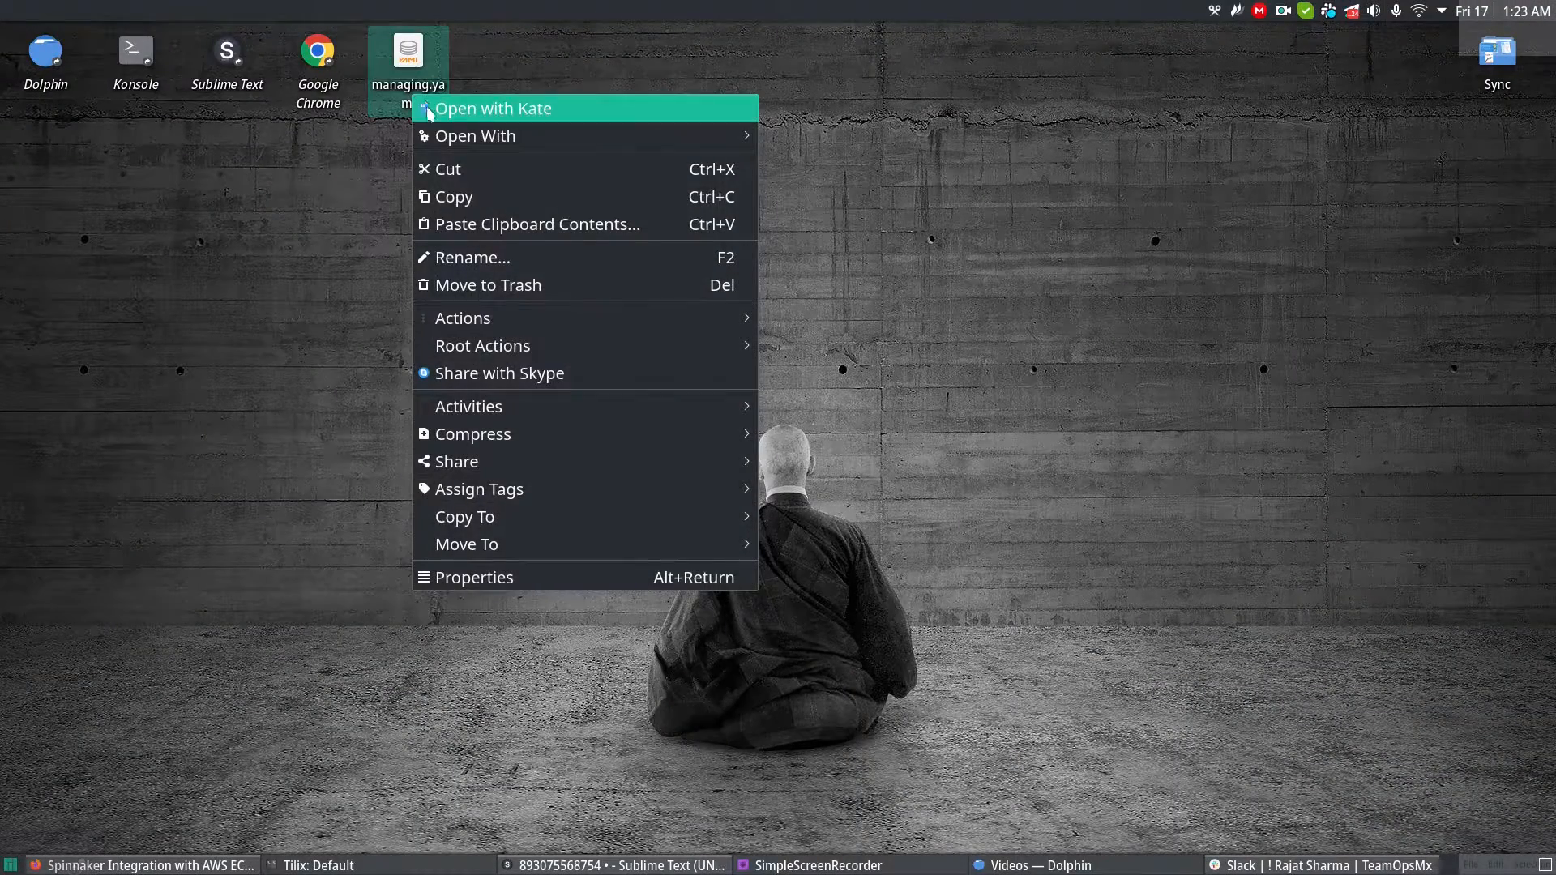
{"action": "mouse_move", "coordinate": [519, 136]}
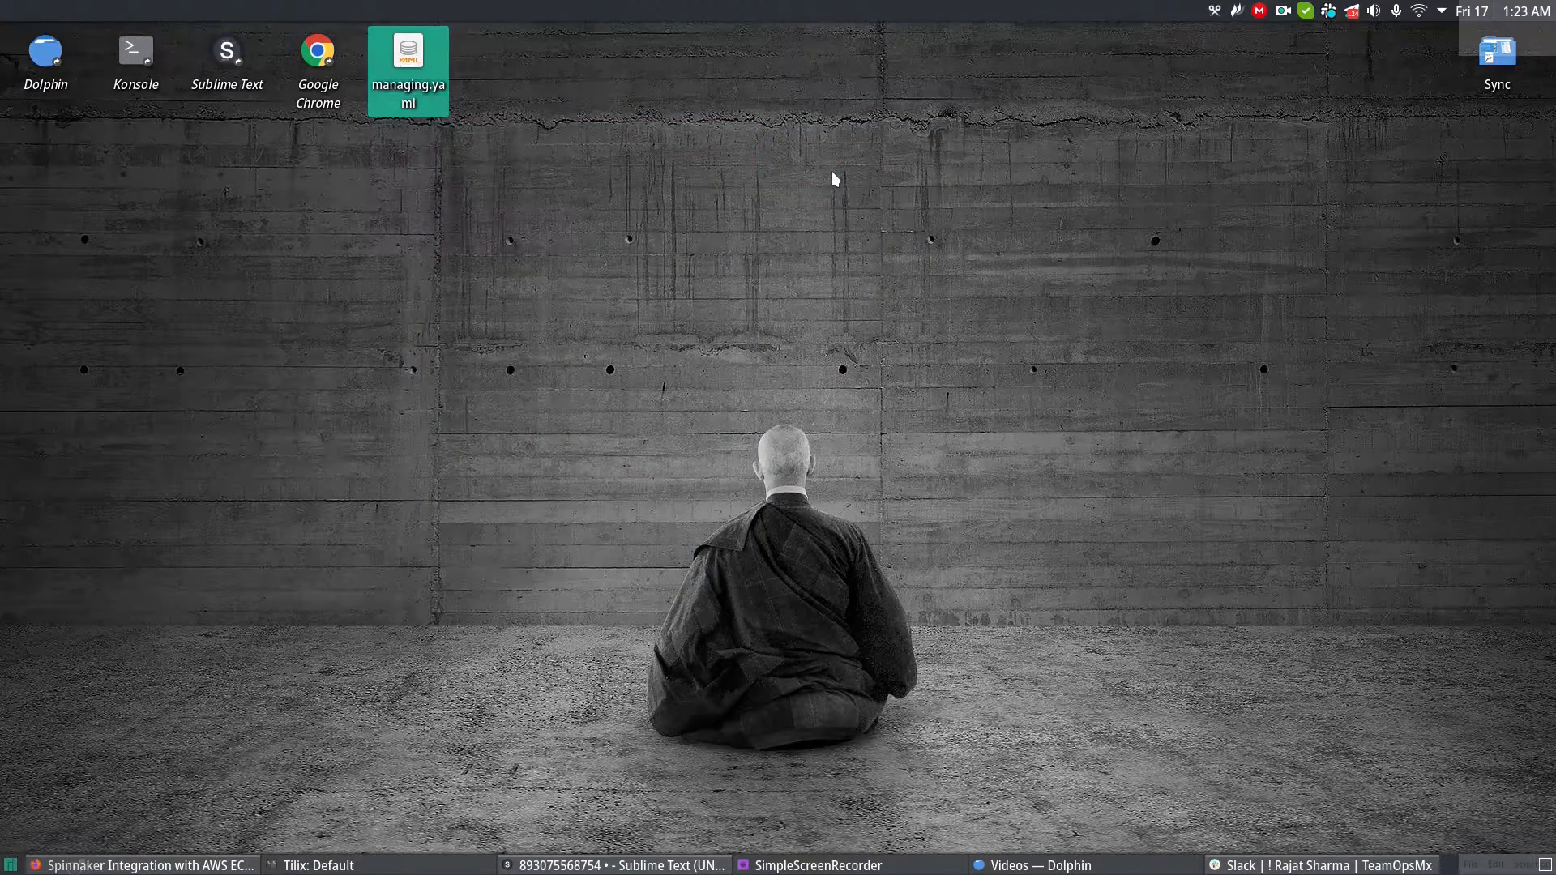
Open managing.yaml in Code - OSS and review its Parameters and BaseIAMRole lines.
{"action": "double_click", "coordinate": [408, 49]}
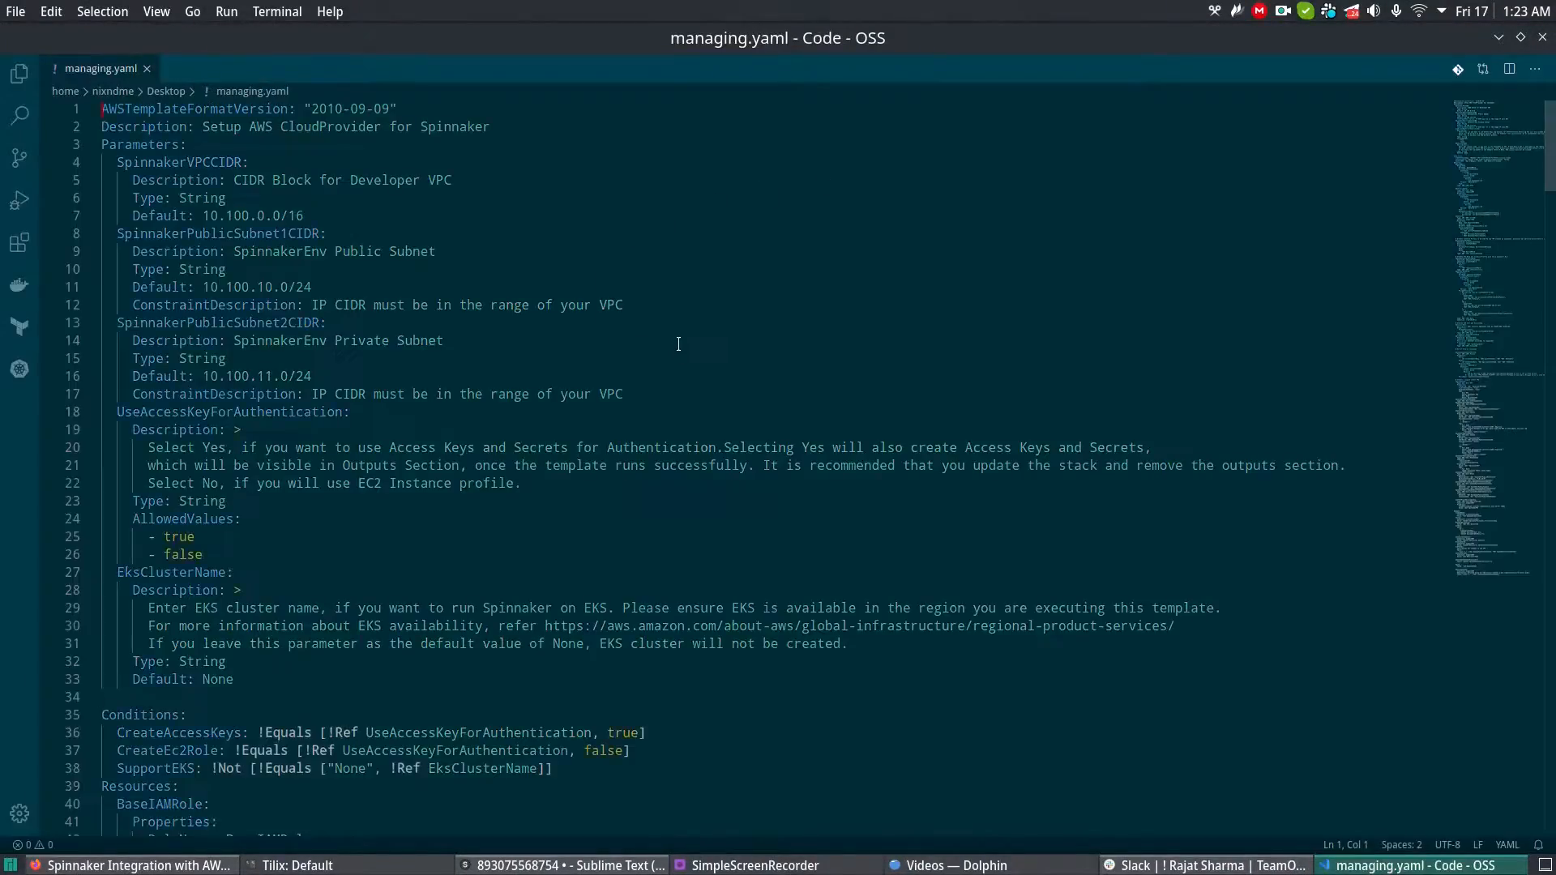
{"action": "scroll", "scroll_direction": "down", "scroll_amount": 3}
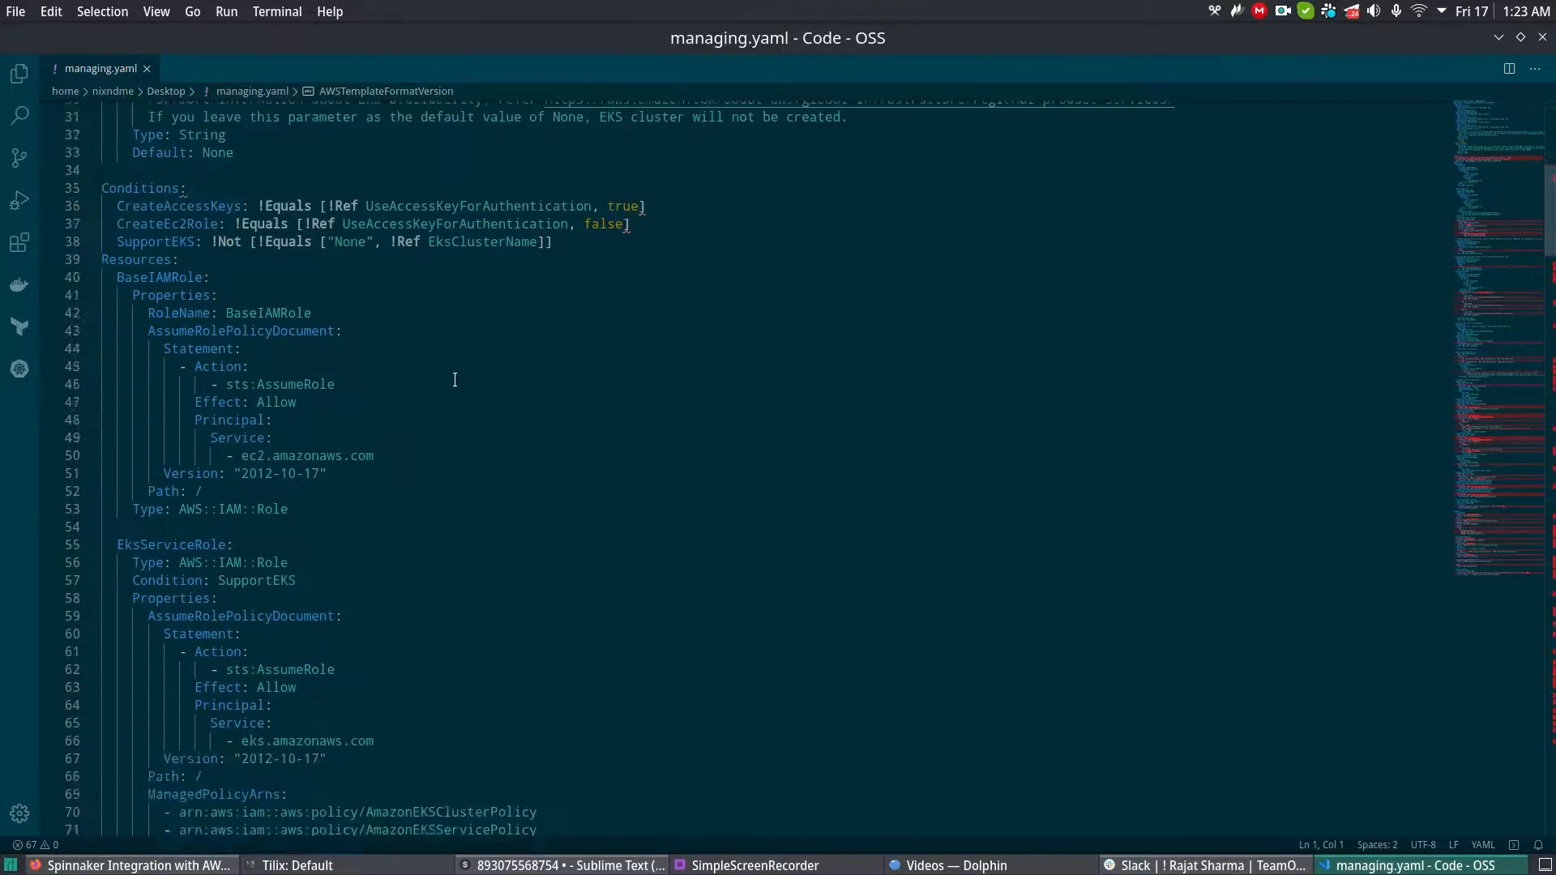
{"action": "scroll", "scroll_direction": "down", "scroll_amount": 3}
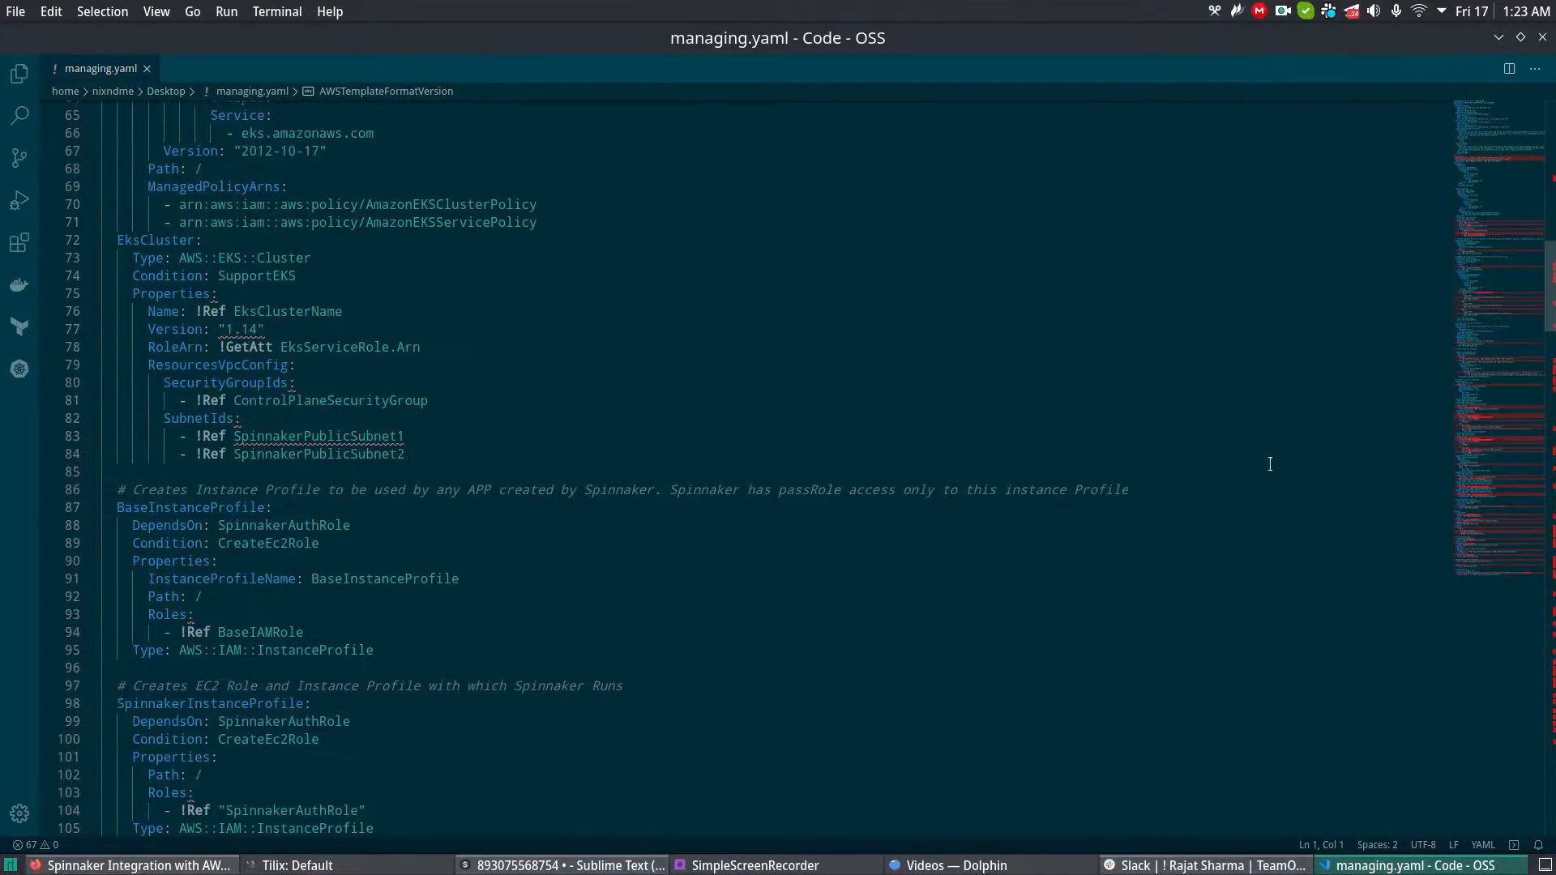
{"action": "scroll", "scroll_direction": "down", "scroll_amount": 3}
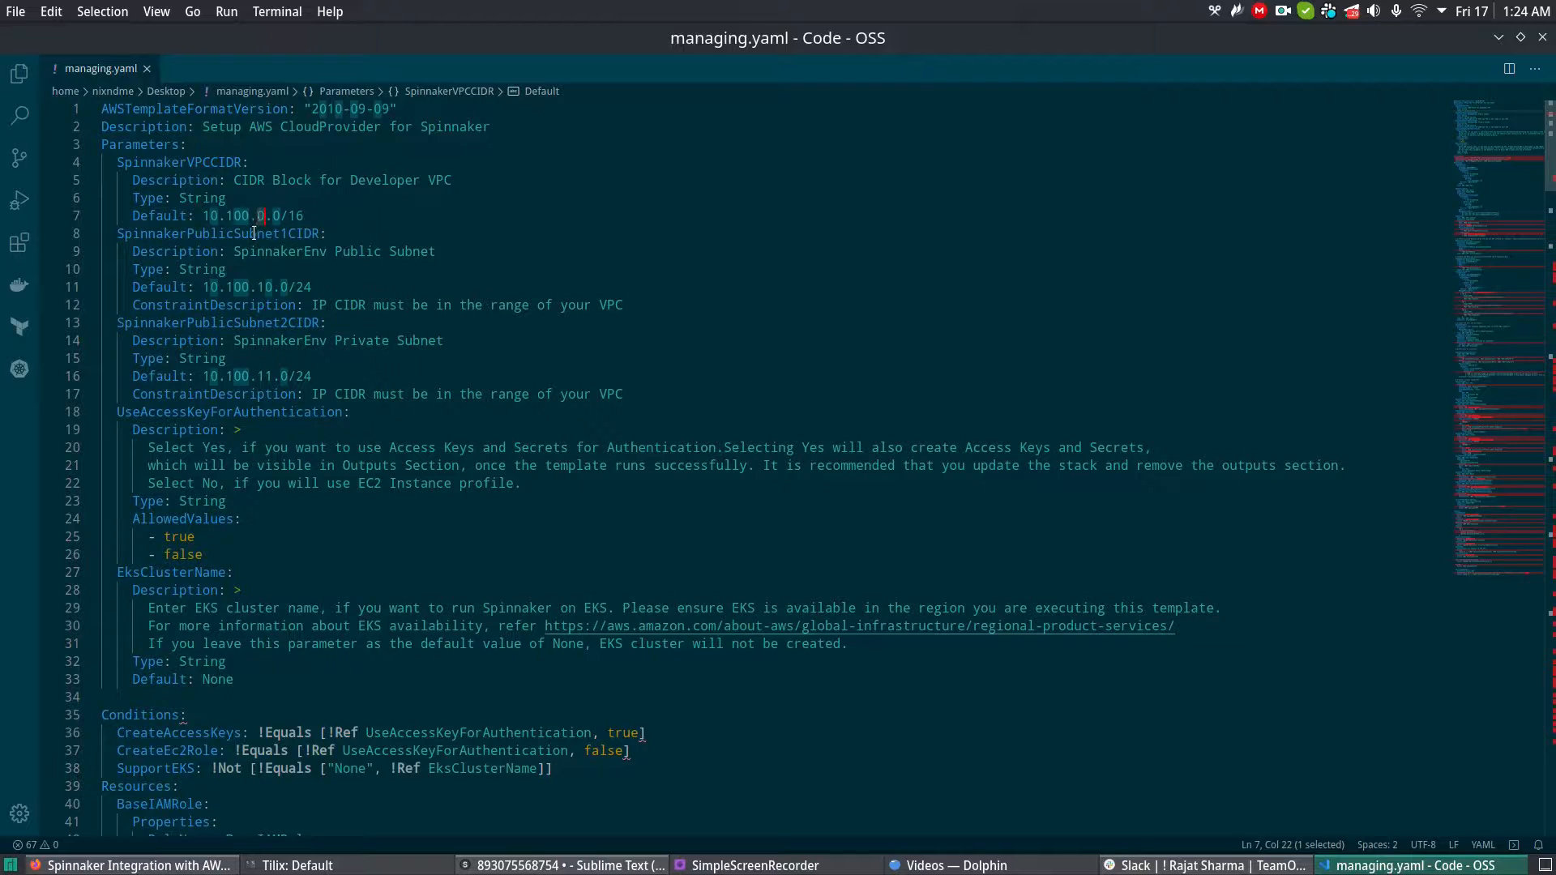
{"action": "left_click", "coordinate": [282, 376]}
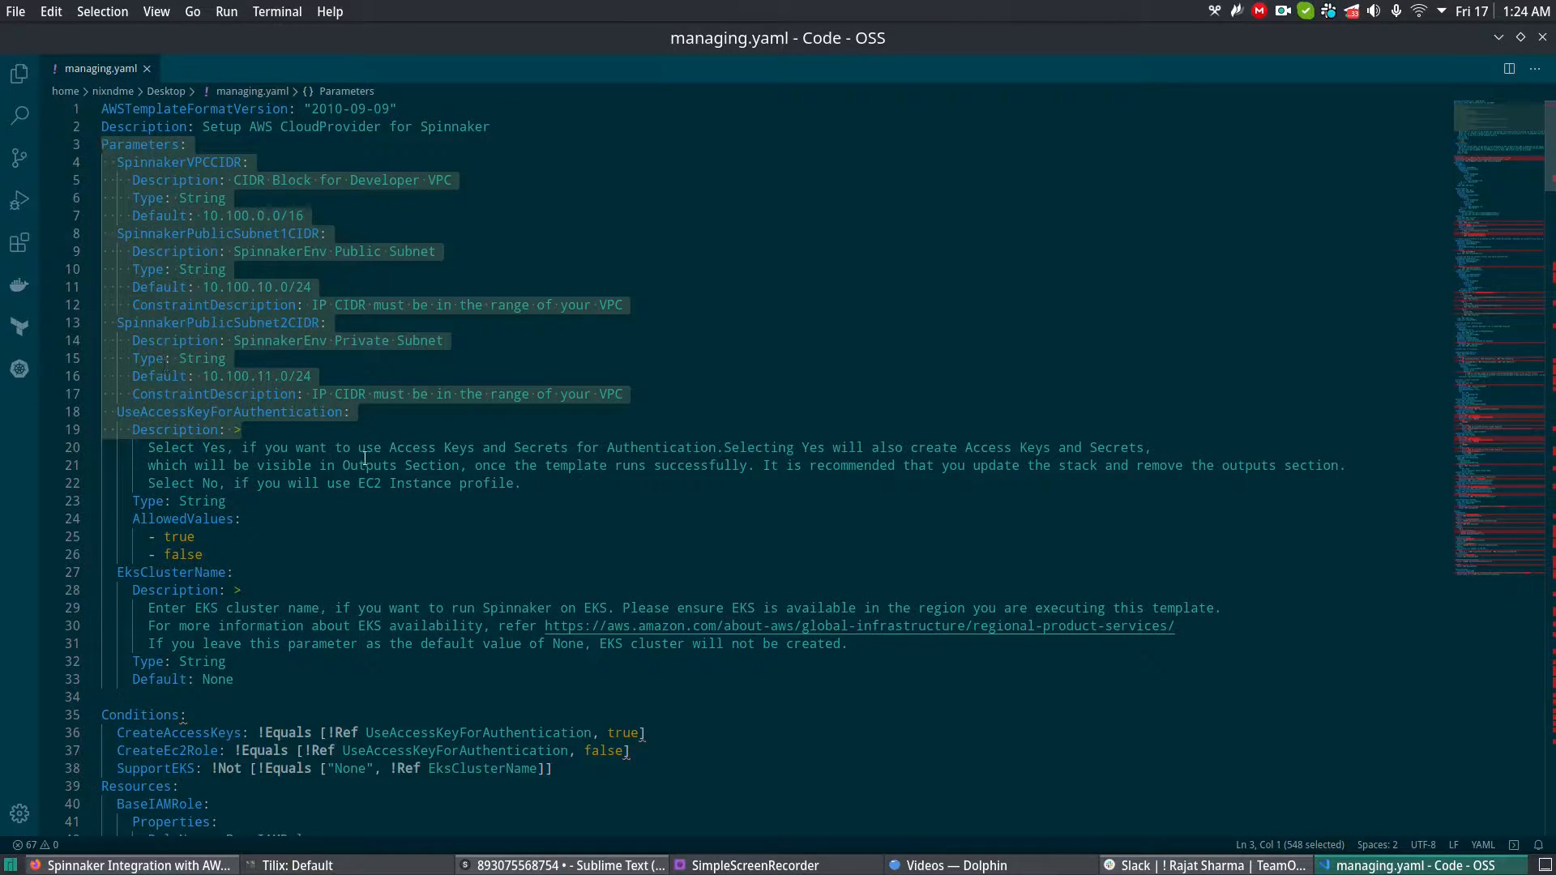
{"action": "scroll", "scroll_direction": "down", "scroll_amount": 3}
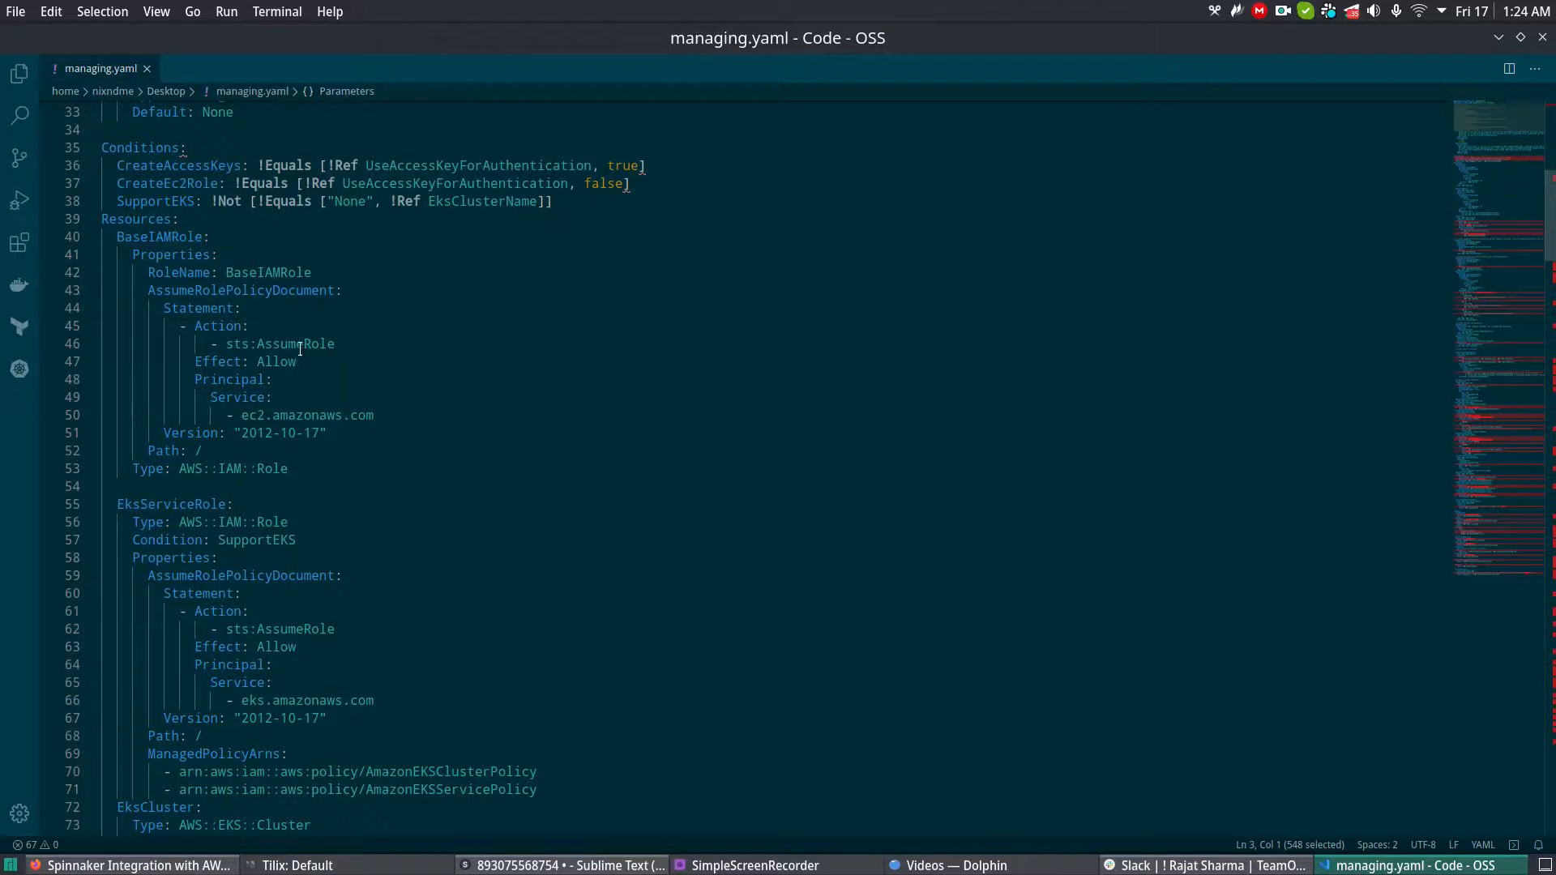
{"action": "left_click", "coordinate": [267, 273]}
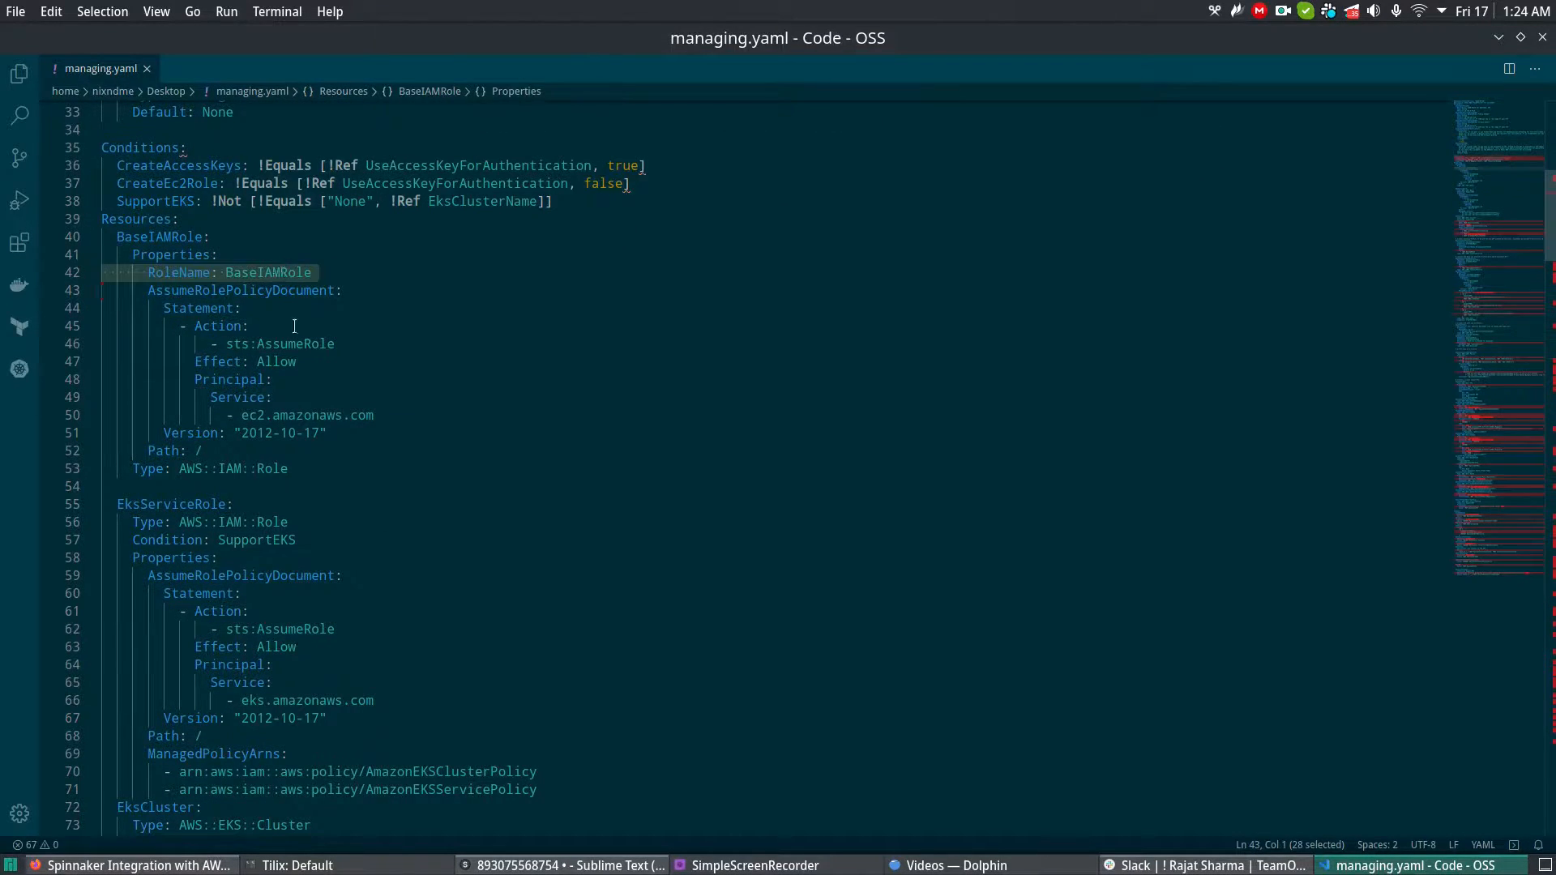
Scroll down to the SpinnakerAssumeRolePolicy resource with the spinnakerManaged role entries.
{"action": "scroll", "scroll_direction": "down", "scroll_amount": 3}
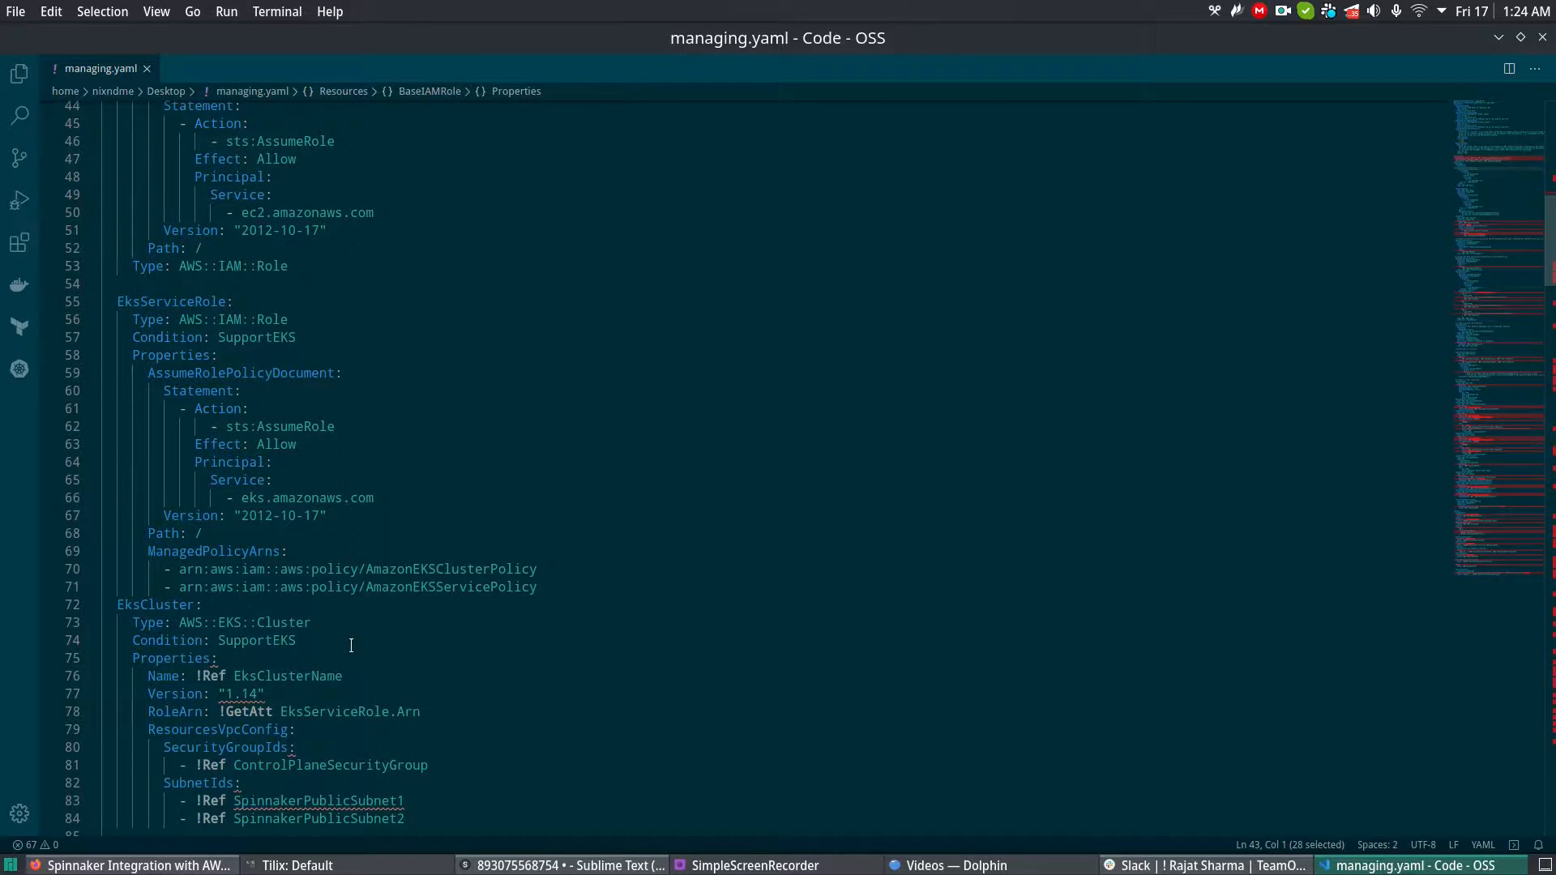
{"action": "scroll", "scroll_direction": "down", "scroll_amount": 3}
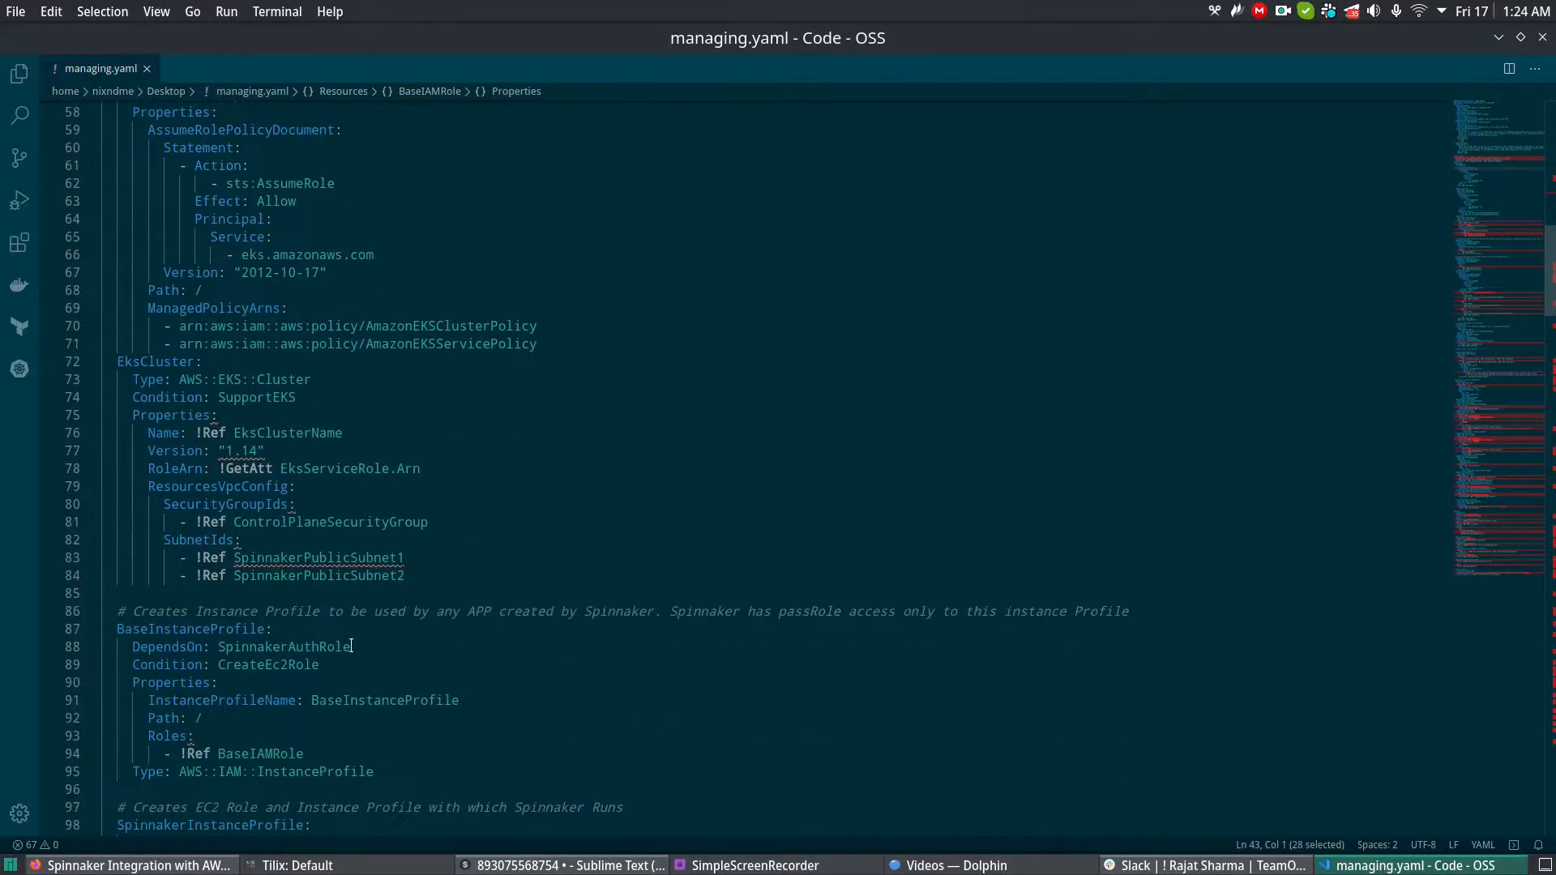
{"action": "scroll", "scroll_direction": "down", "scroll_amount": 3}
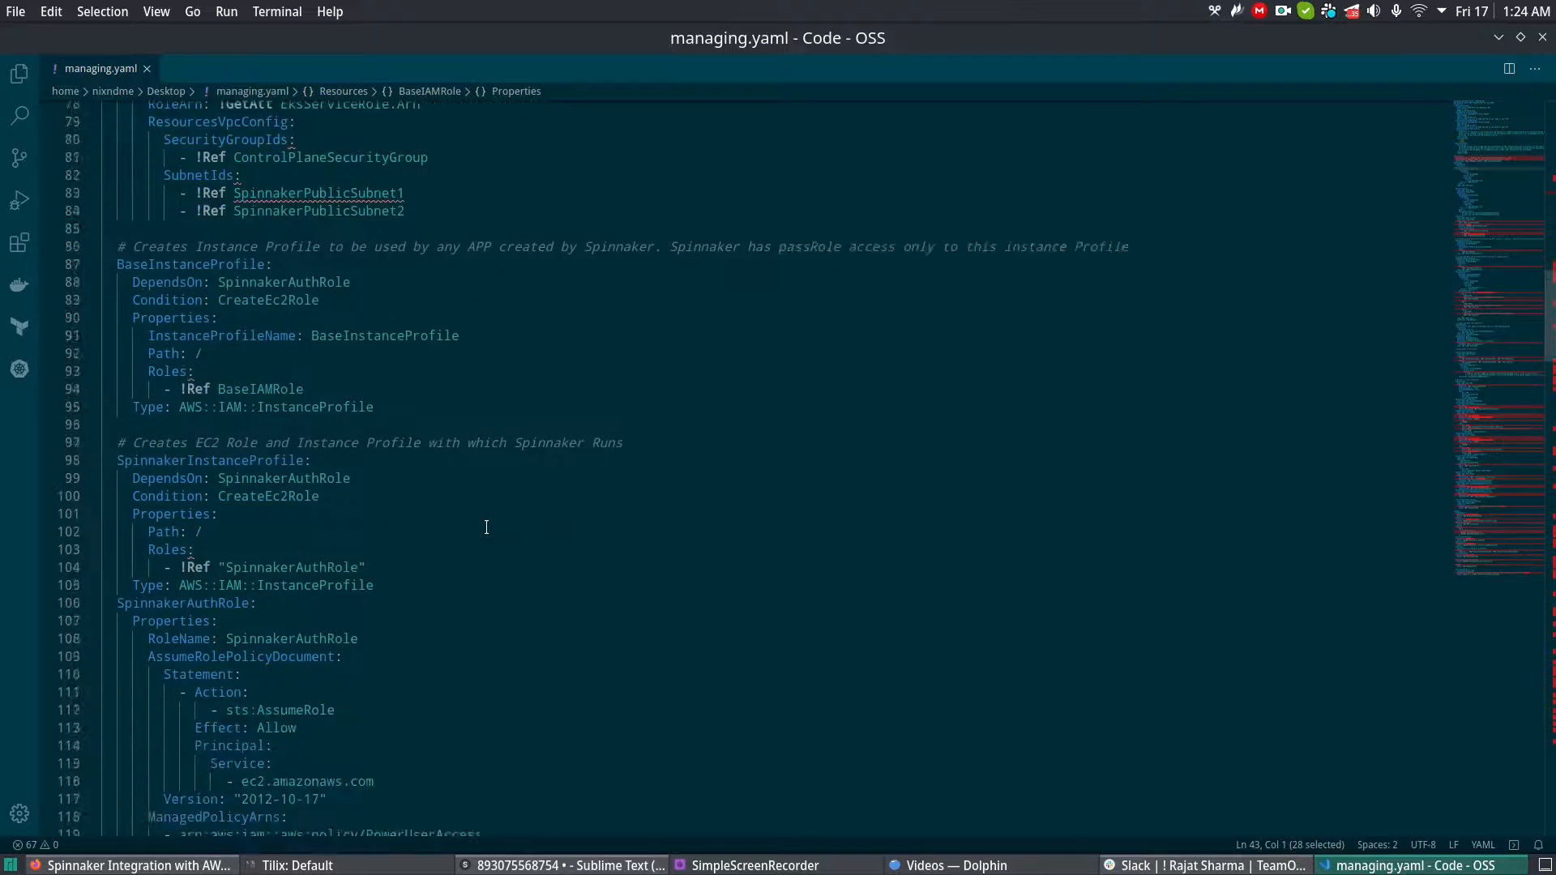
{"action": "scroll", "scroll_direction": "down", "scroll_amount": 3}
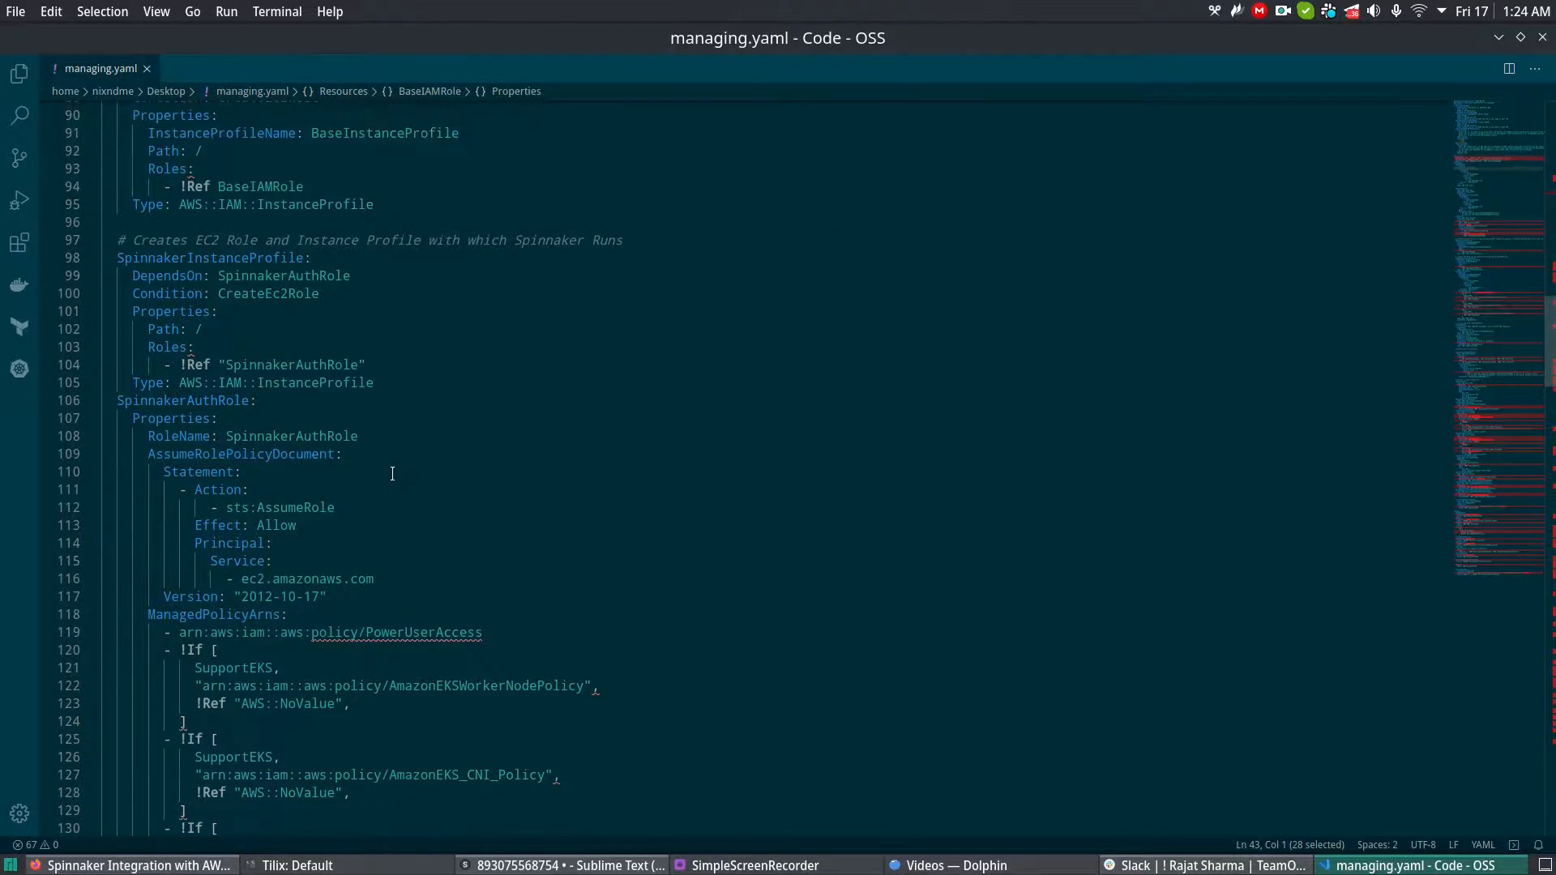
{"action": "scroll", "scroll_direction": "down", "scroll_amount": 3}
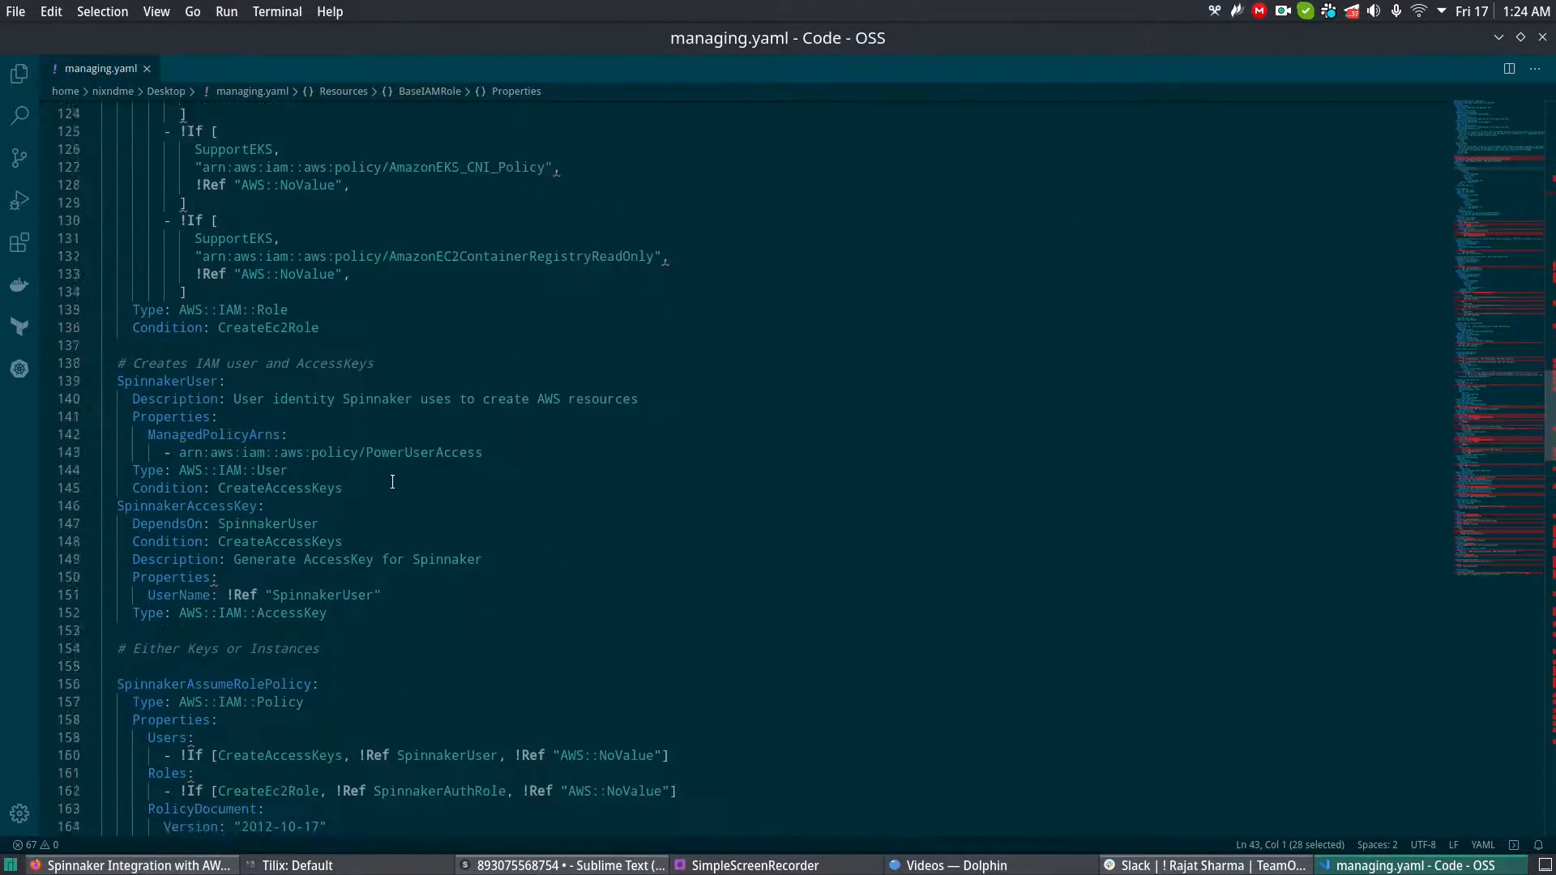
{"action": "scroll", "scroll_direction": "down", "scroll_amount": 3}
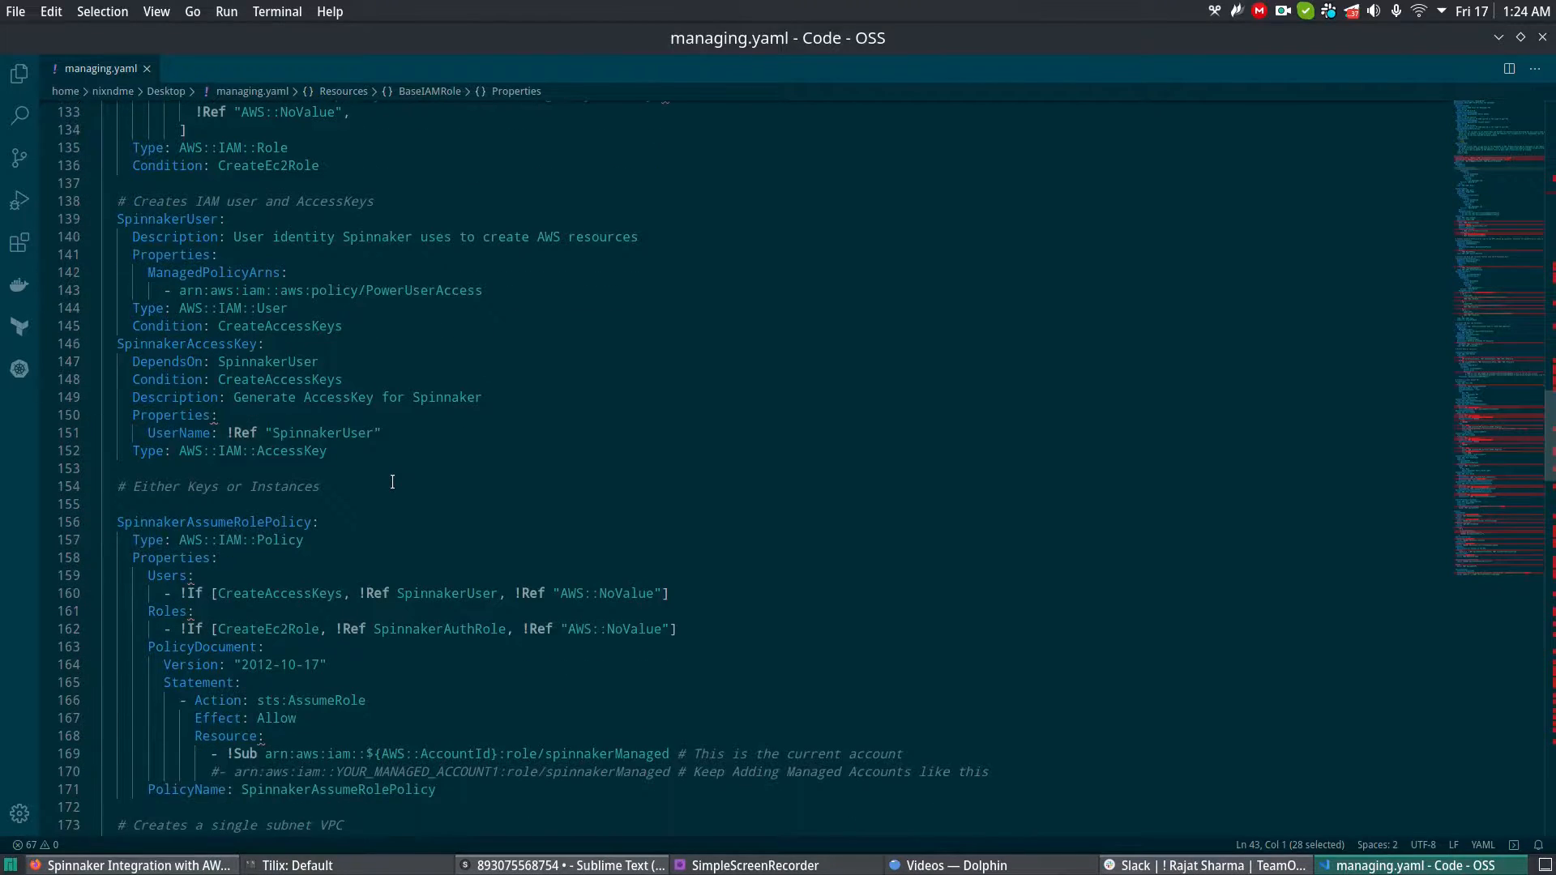
{"action": "scroll", "scroll_direction": "down", "scroll_amount": 3}
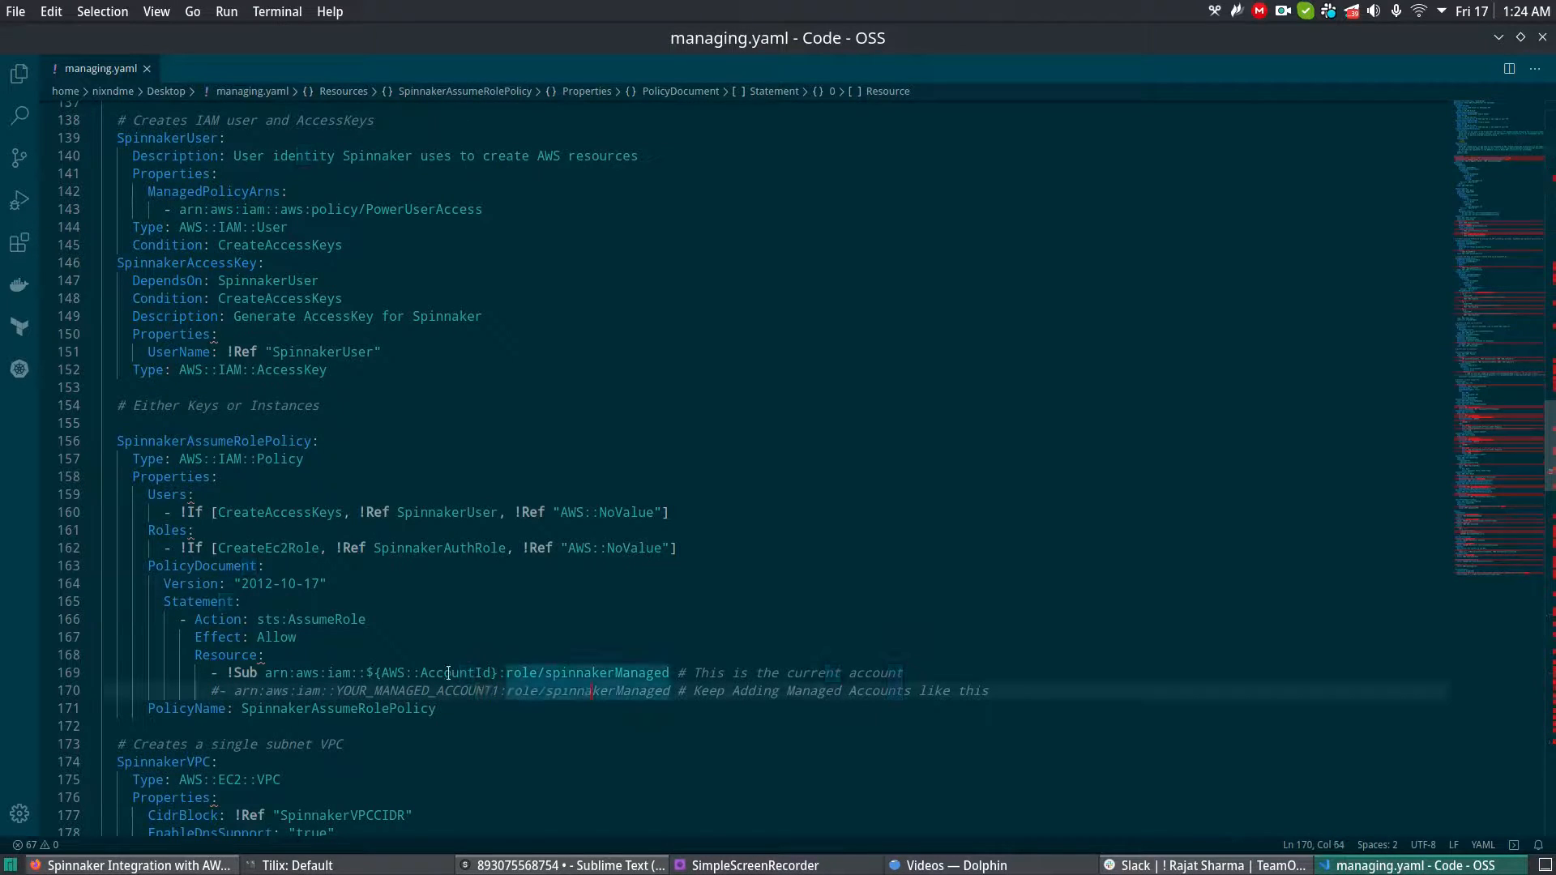
{"action": "left_click", "coordinate": [496, 672]}
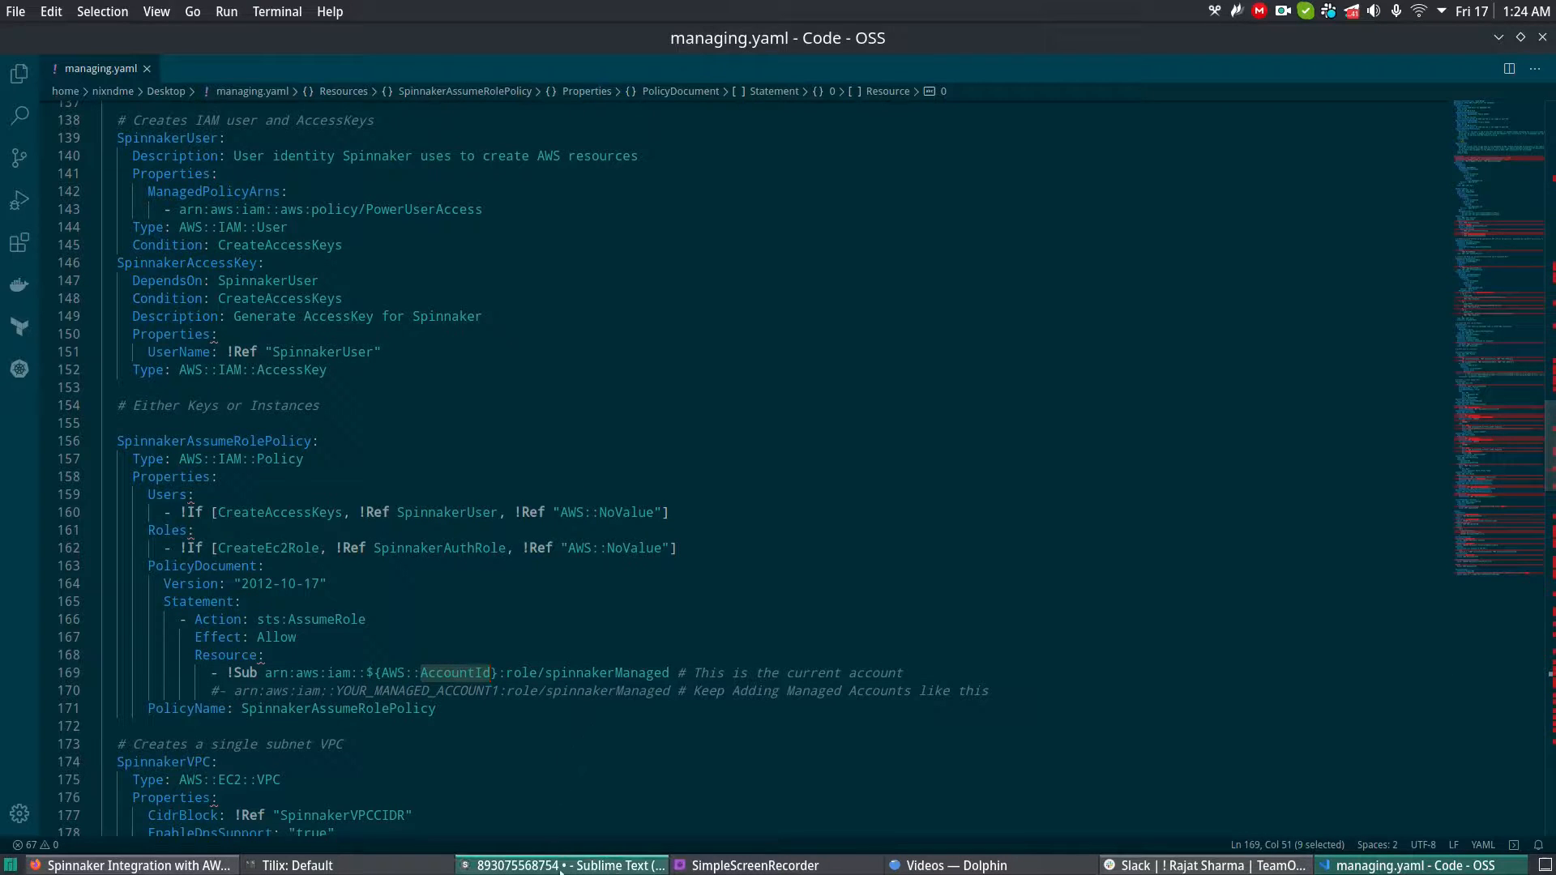
{"action": "right_click", "coordinate": [602, 129]}
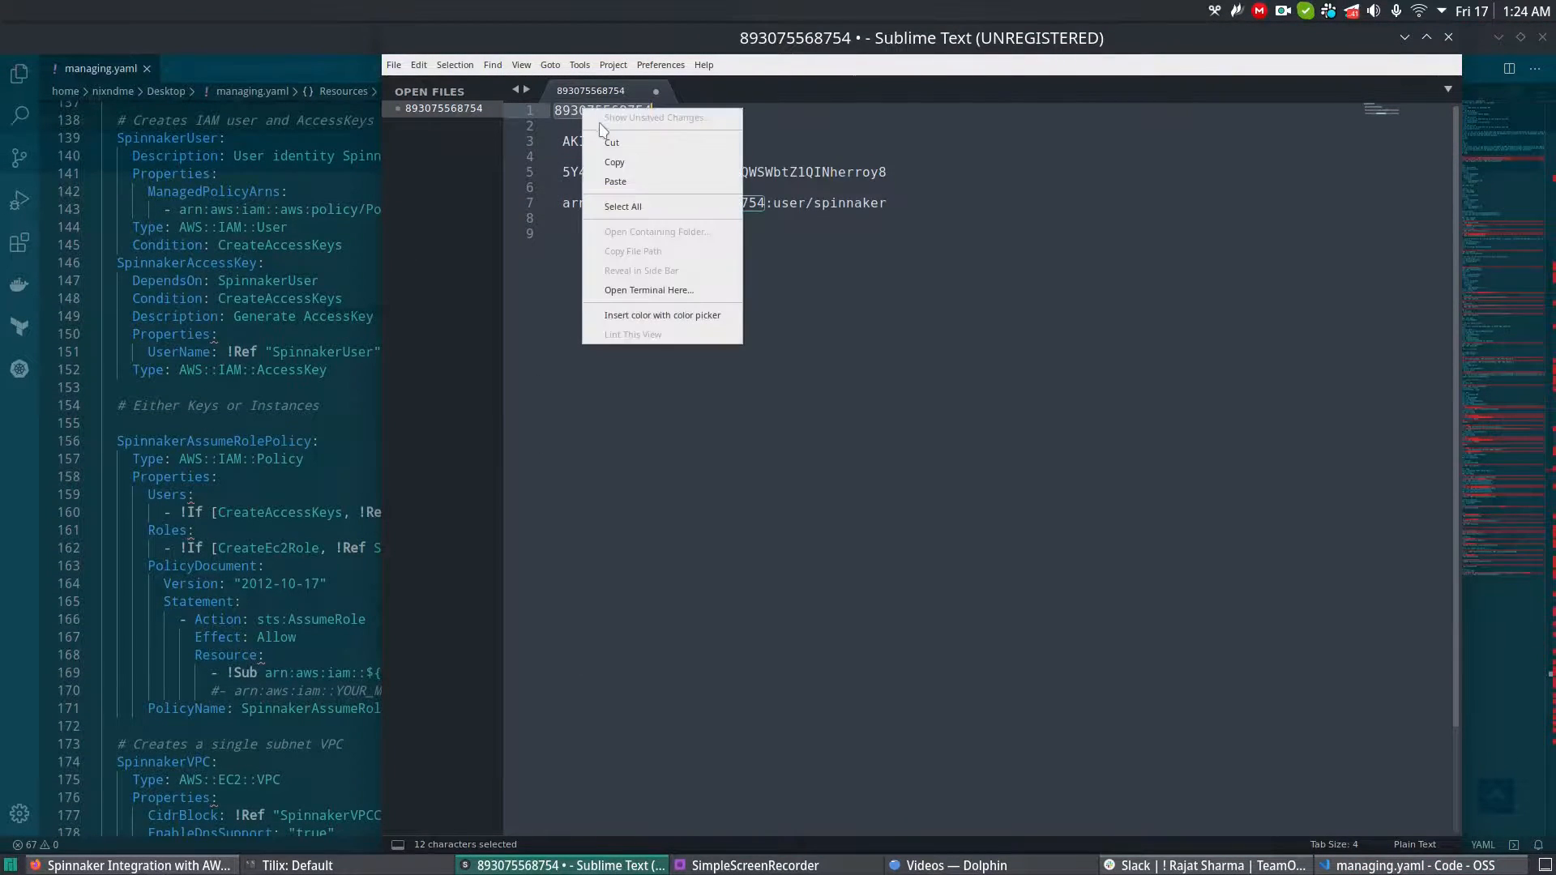
{"action": "left_click", "coordinate": [1408, 865]}
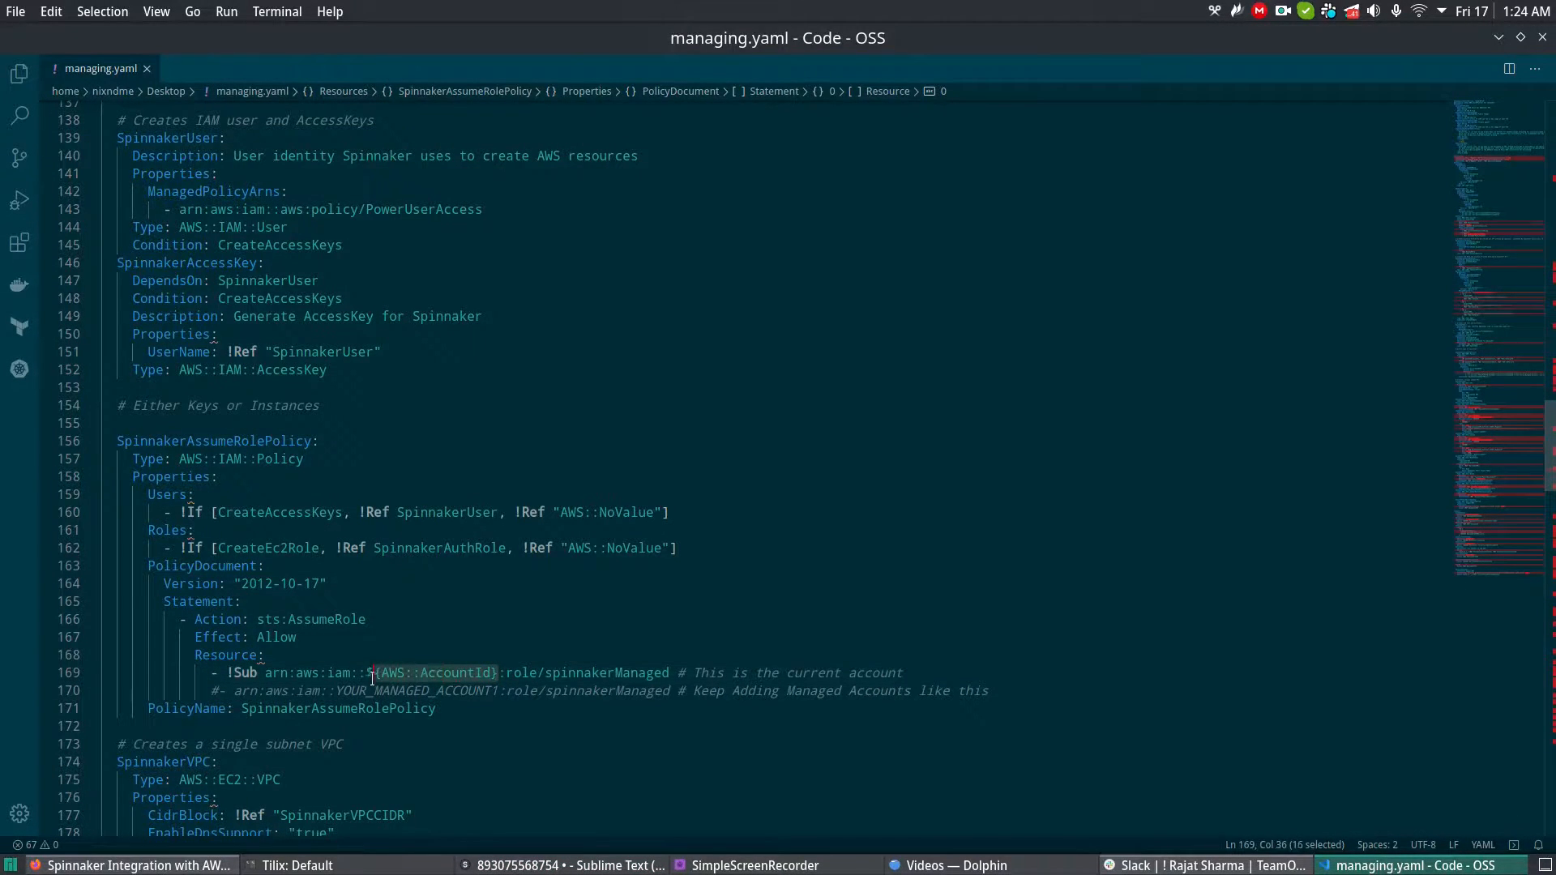
{"action": "type", "text": "893075568754"}
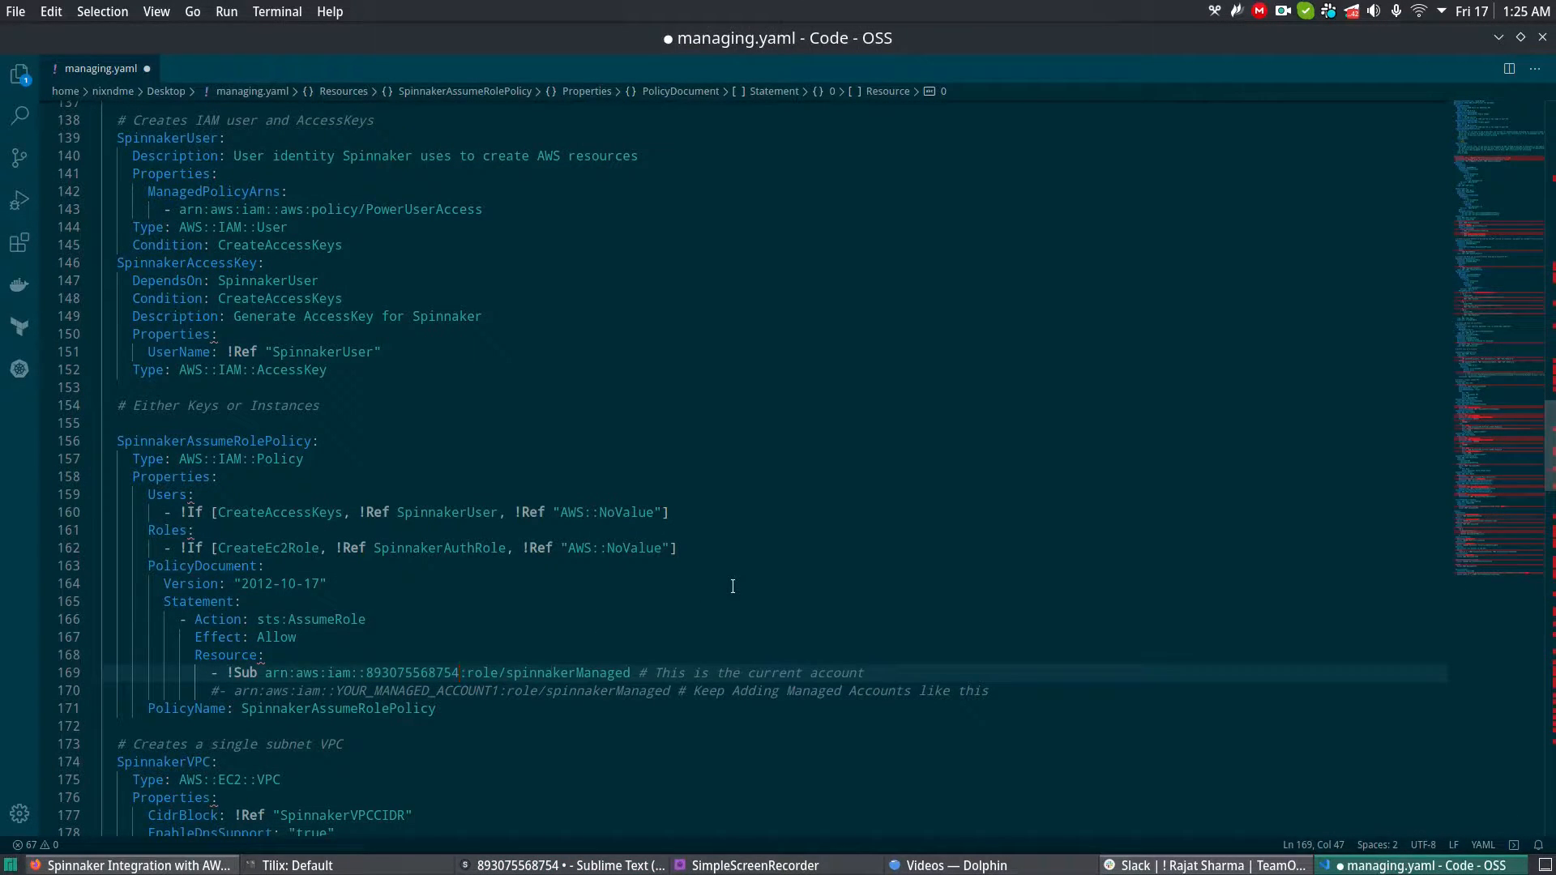
{"action": "key", "text": "ctrl+s"}
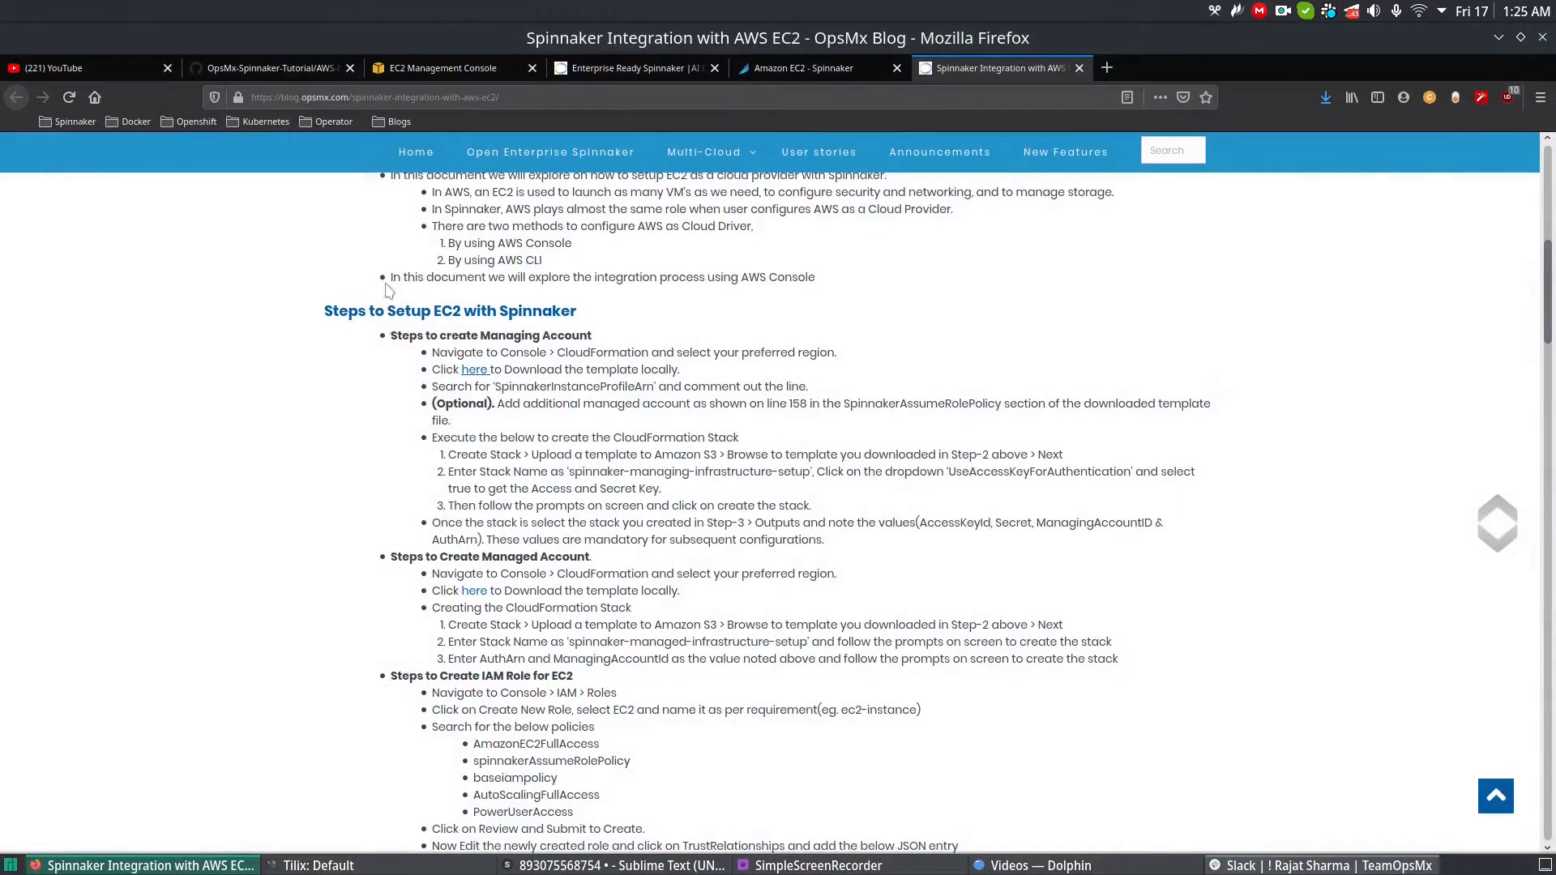
From the EC2 console, search Services for 'clou' and open CloudFormation.
{"action": "left_click", "coordinate": [442, 68]}
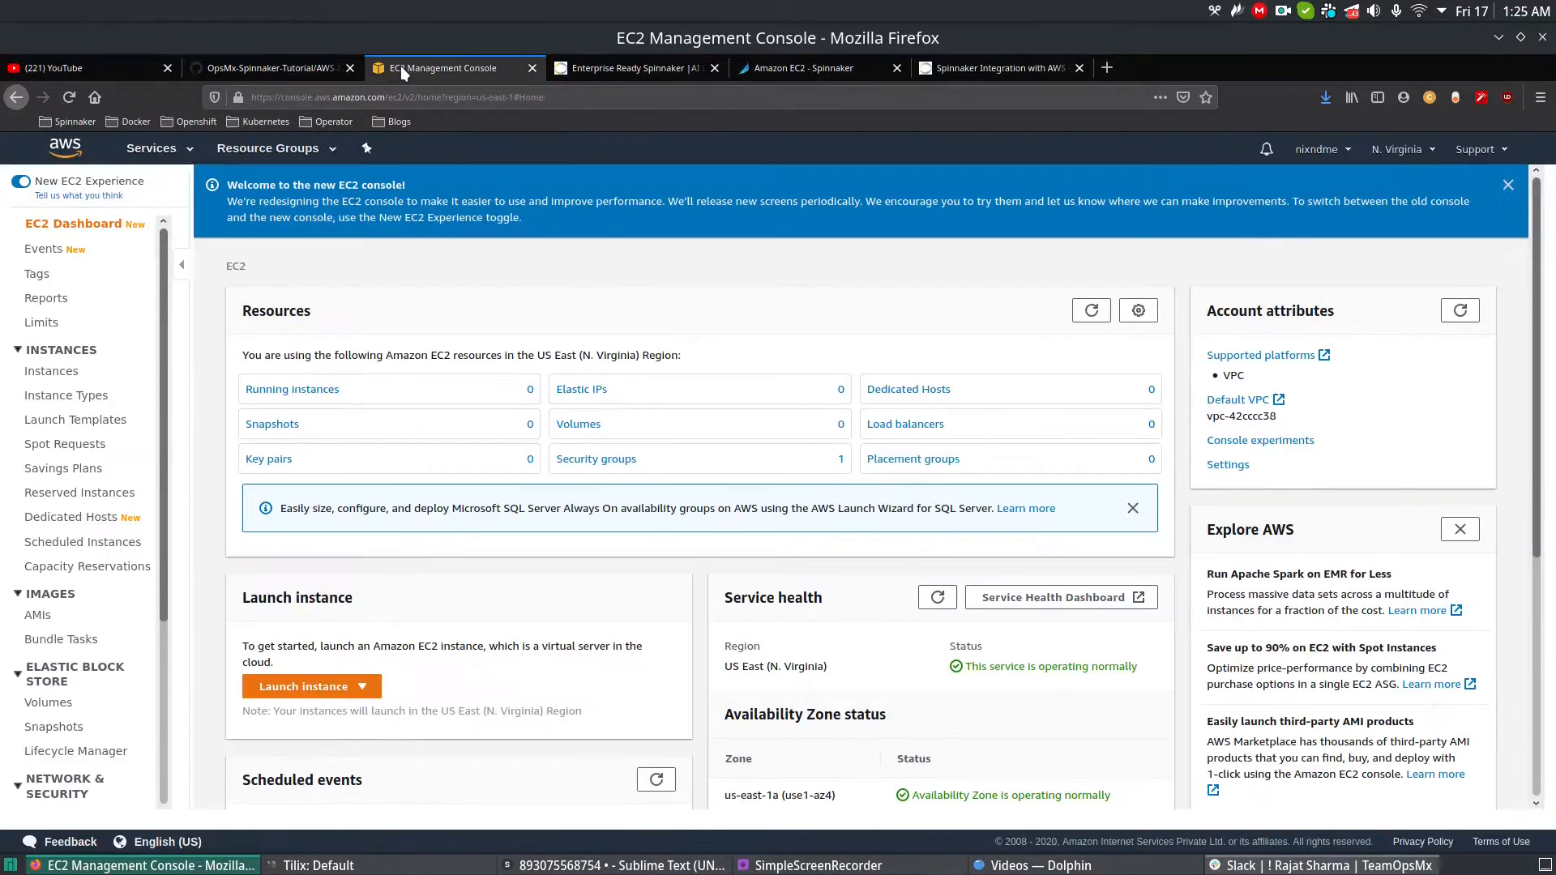
{"action": "left_click", "coordinate": [153, 148]}
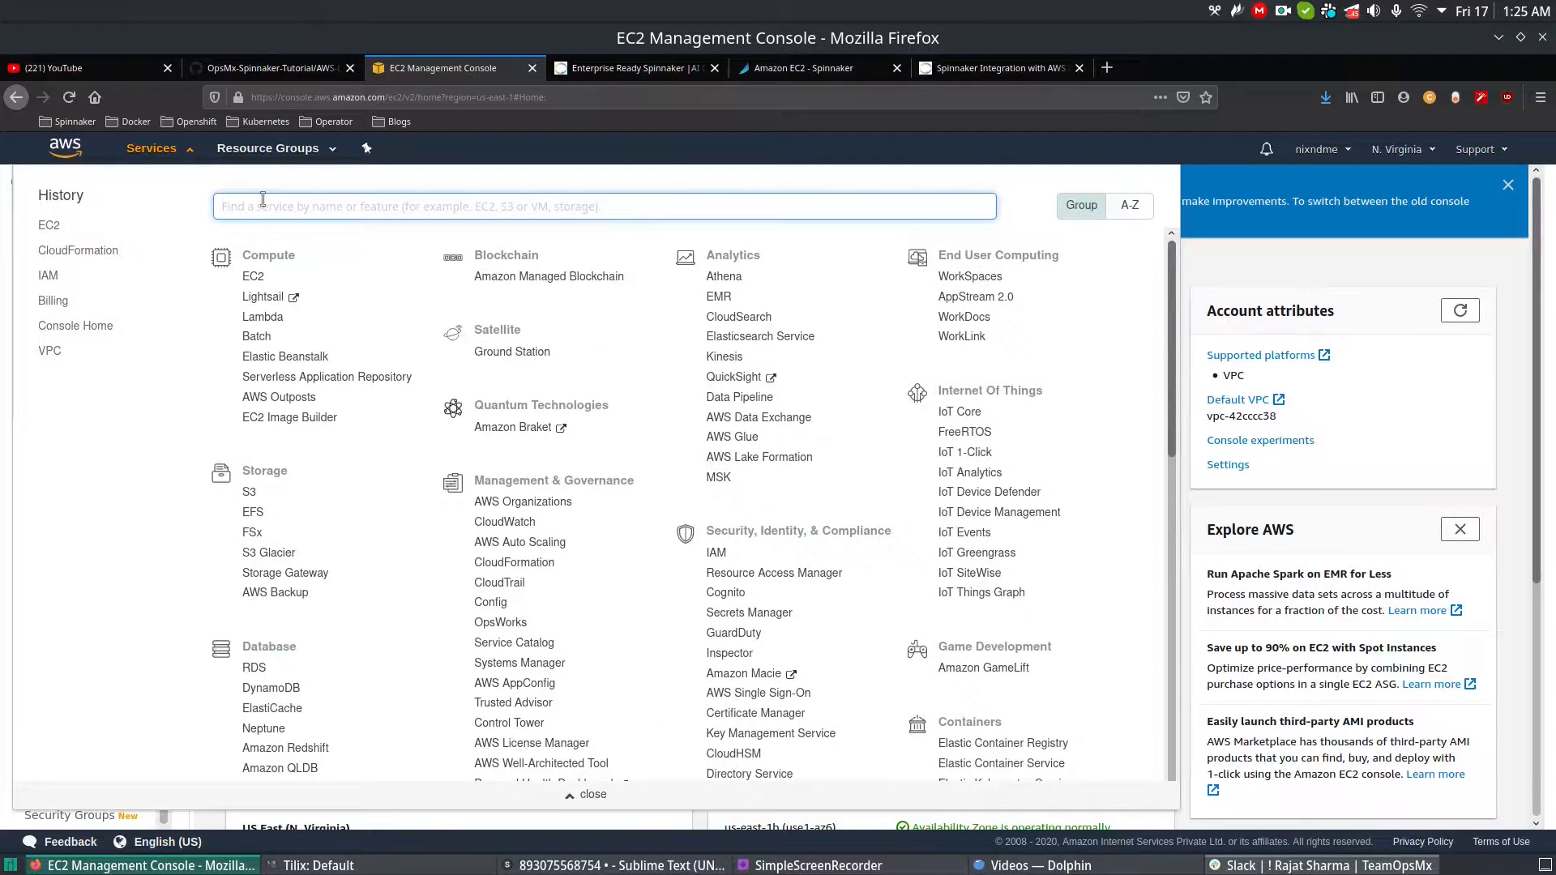
{"action": "type", "text": "clou"}
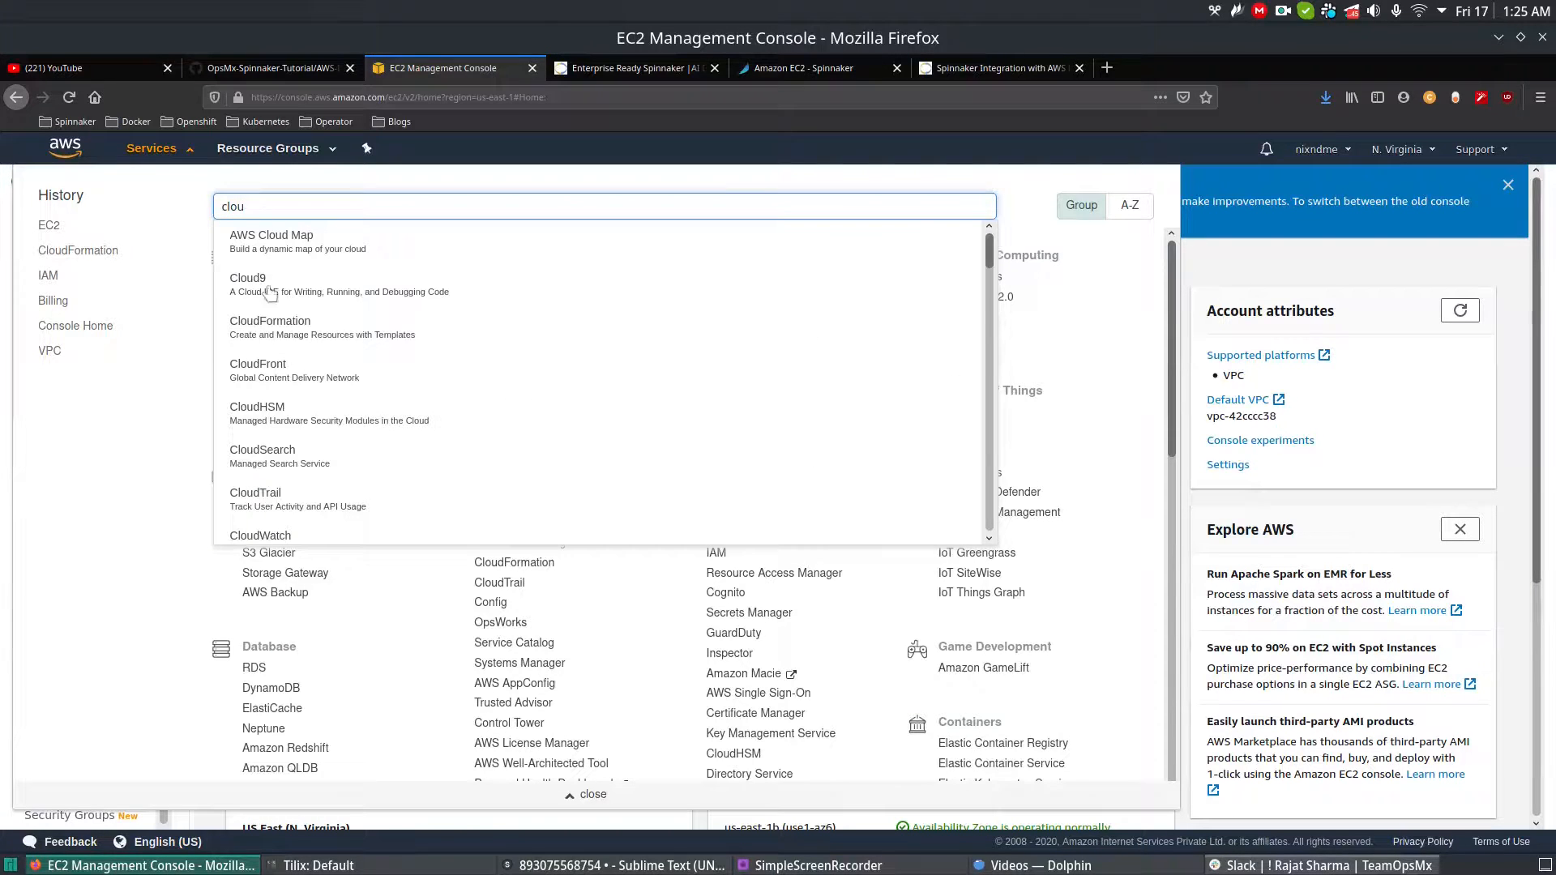
{"action": "left_click", "coordinate": [269, 319]}
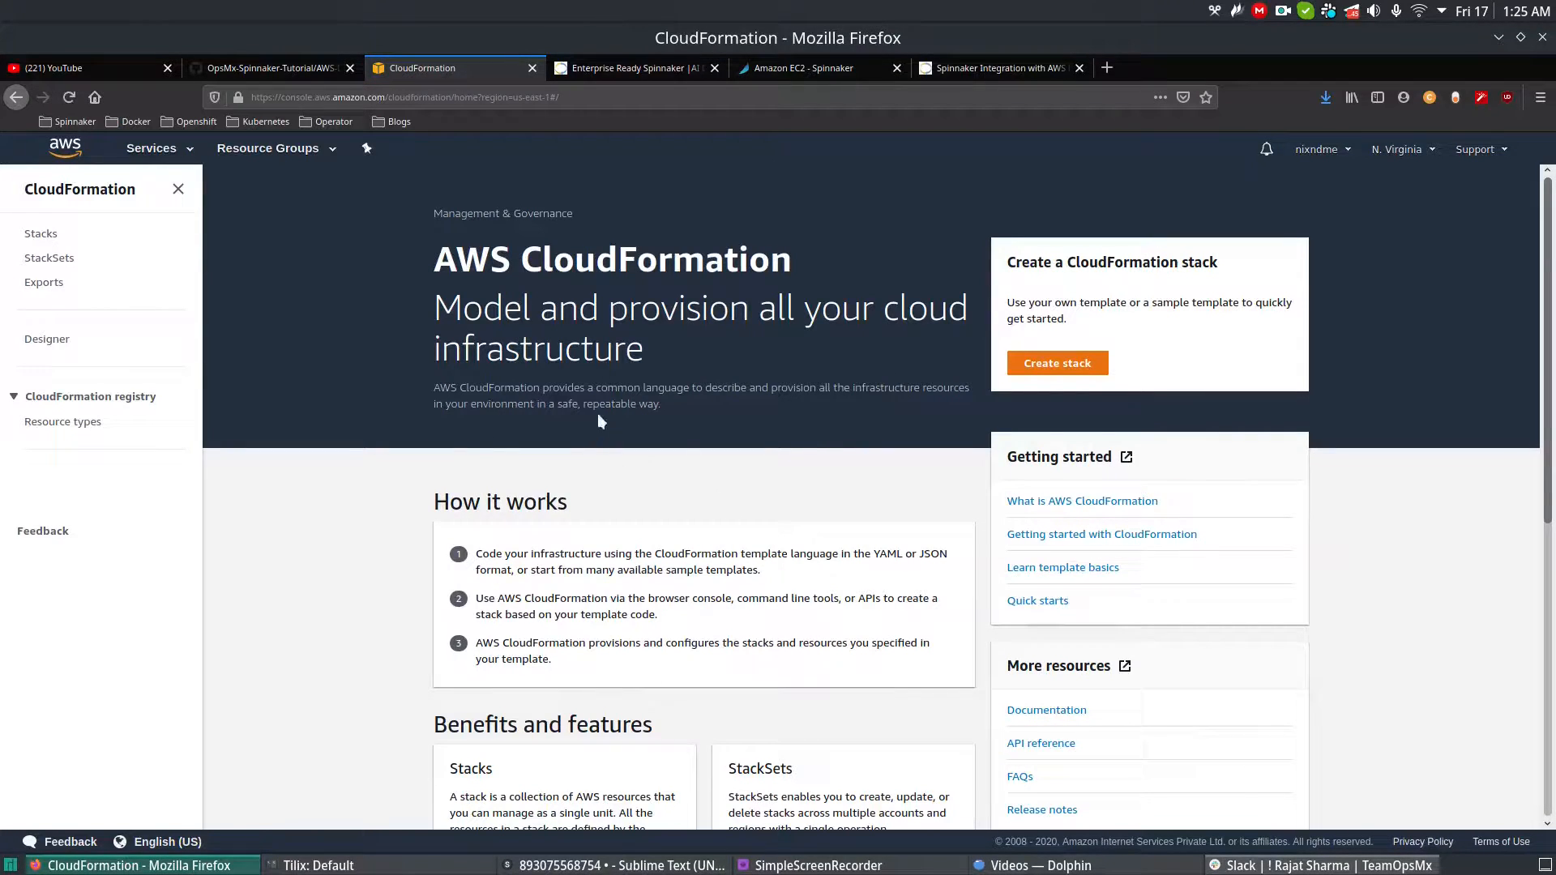
{"action": "mouse_move", "coordinate": [1119, 386]}
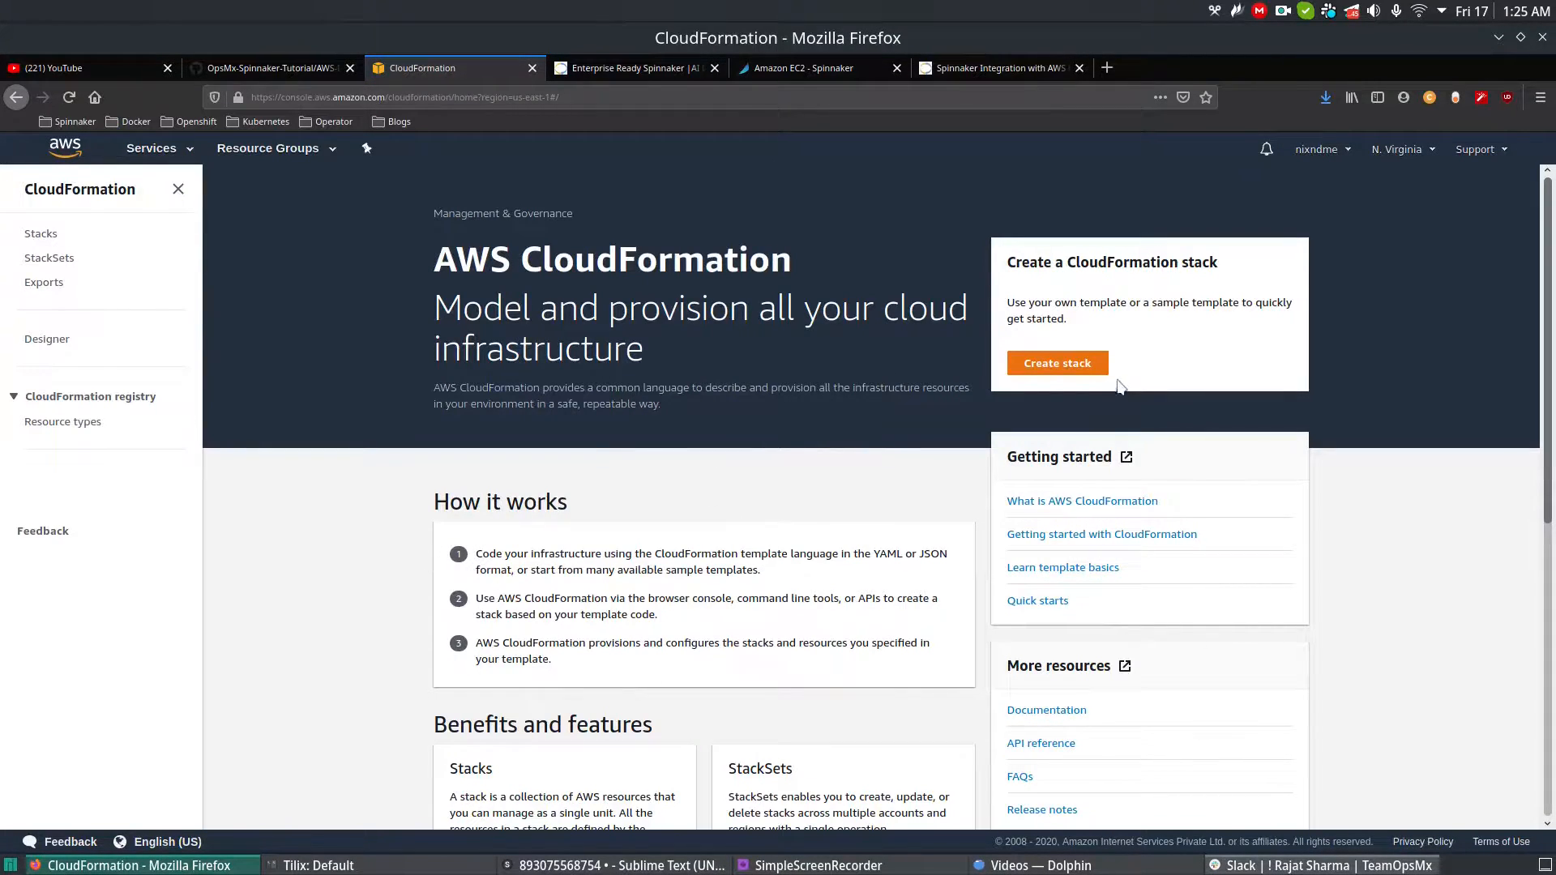
Create a new stack, upload managing.yaml as the template, and continue to stack details.
{"action": "left_click", "coordinate": [1057, 363]}
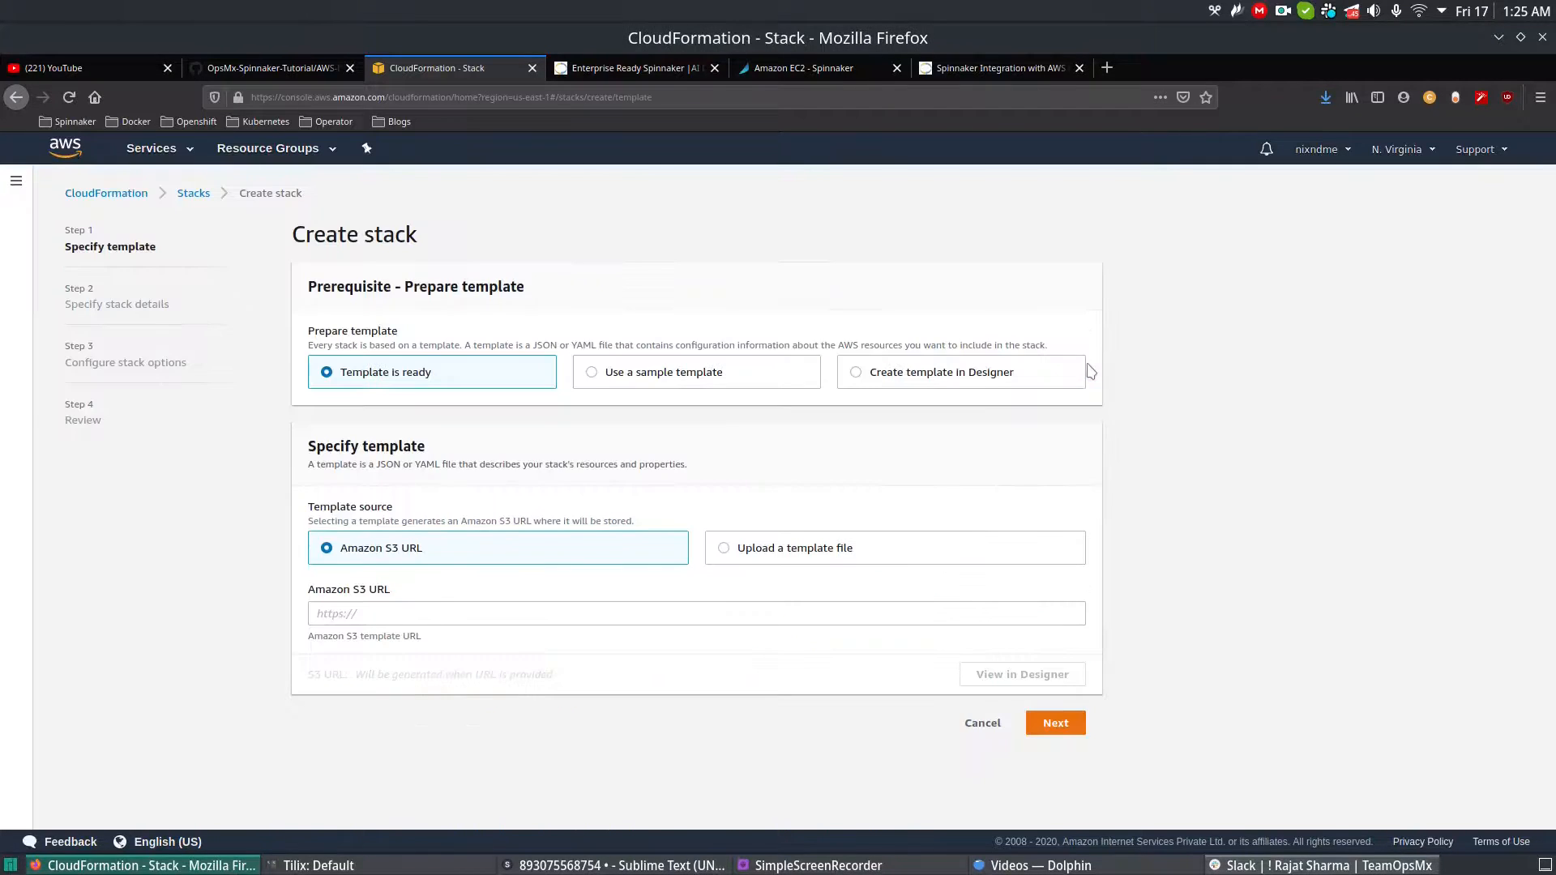
{"action": "mouse_move", "coordinate": [741, 410]}
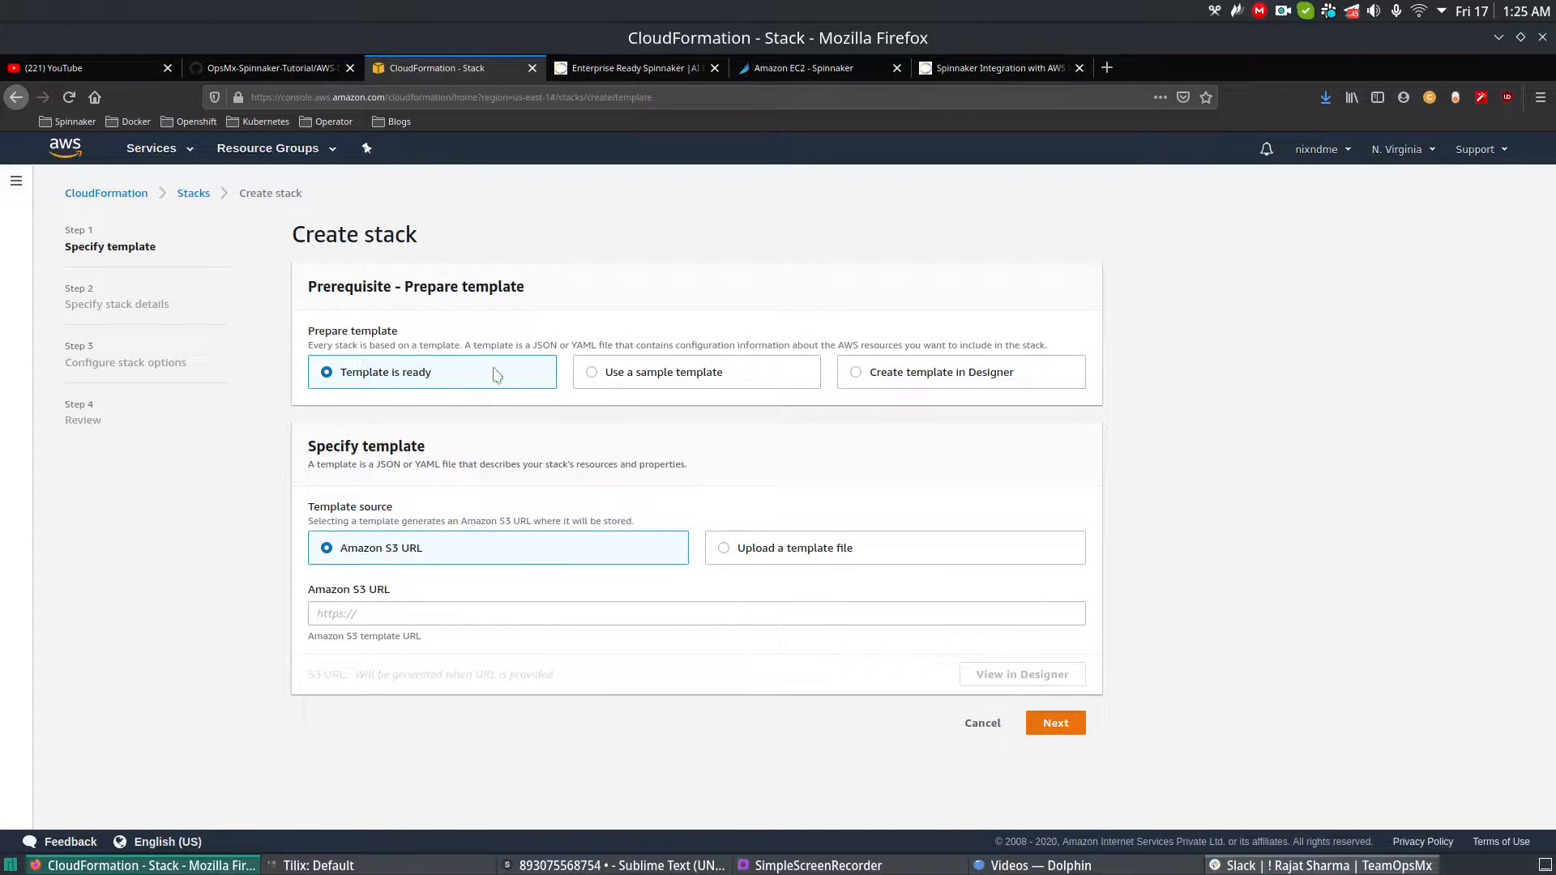
{"action": "mouse_move", "coordinate": [330, 261]}
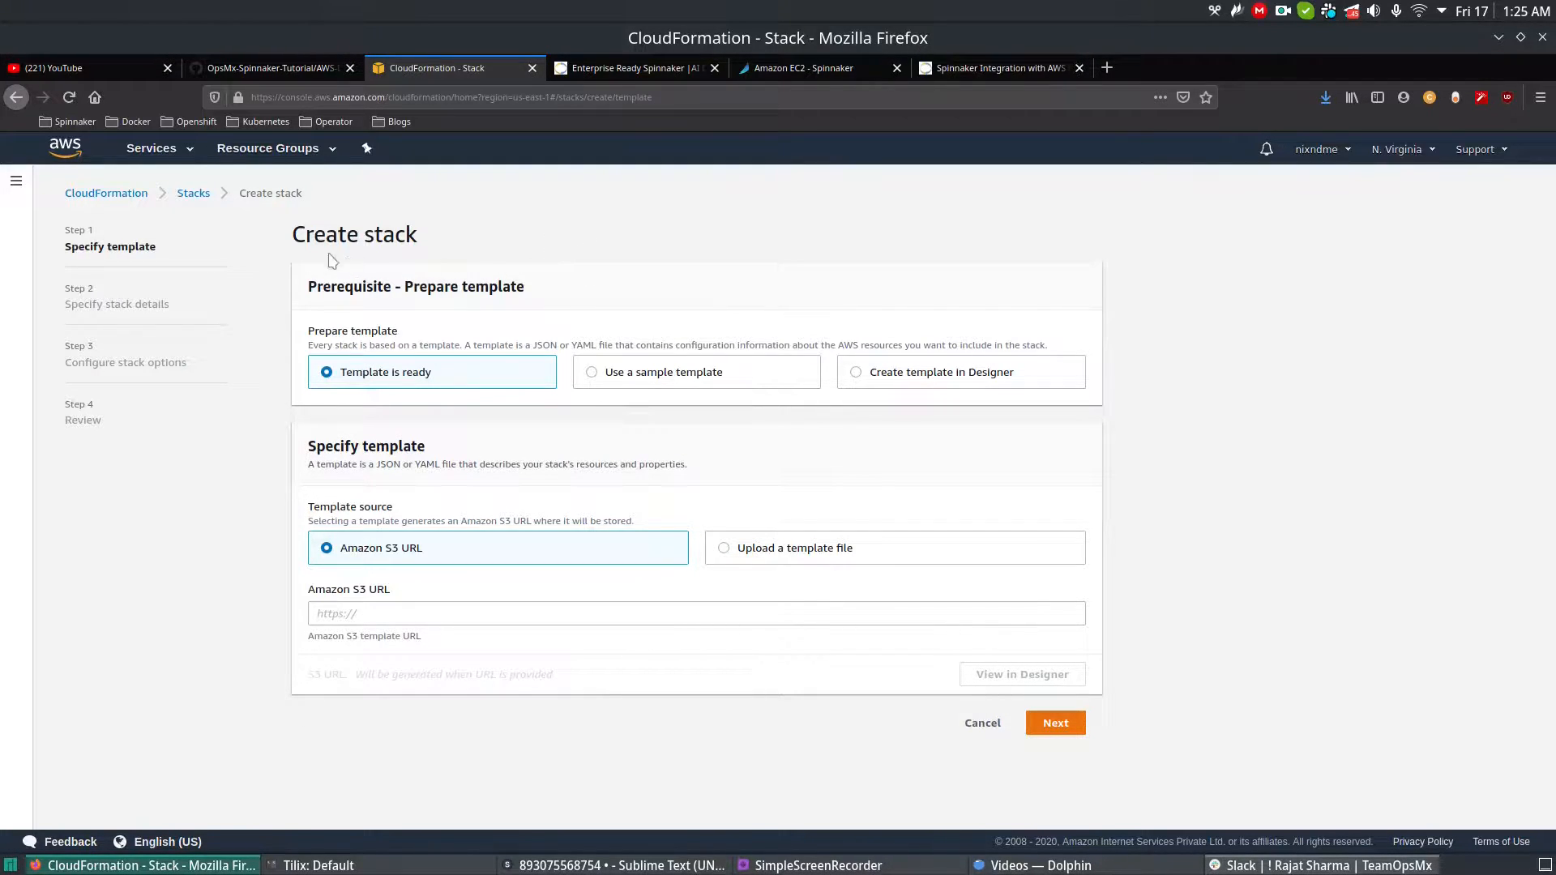
{"action": "mouse_move", "coordinate": [466, 441]}
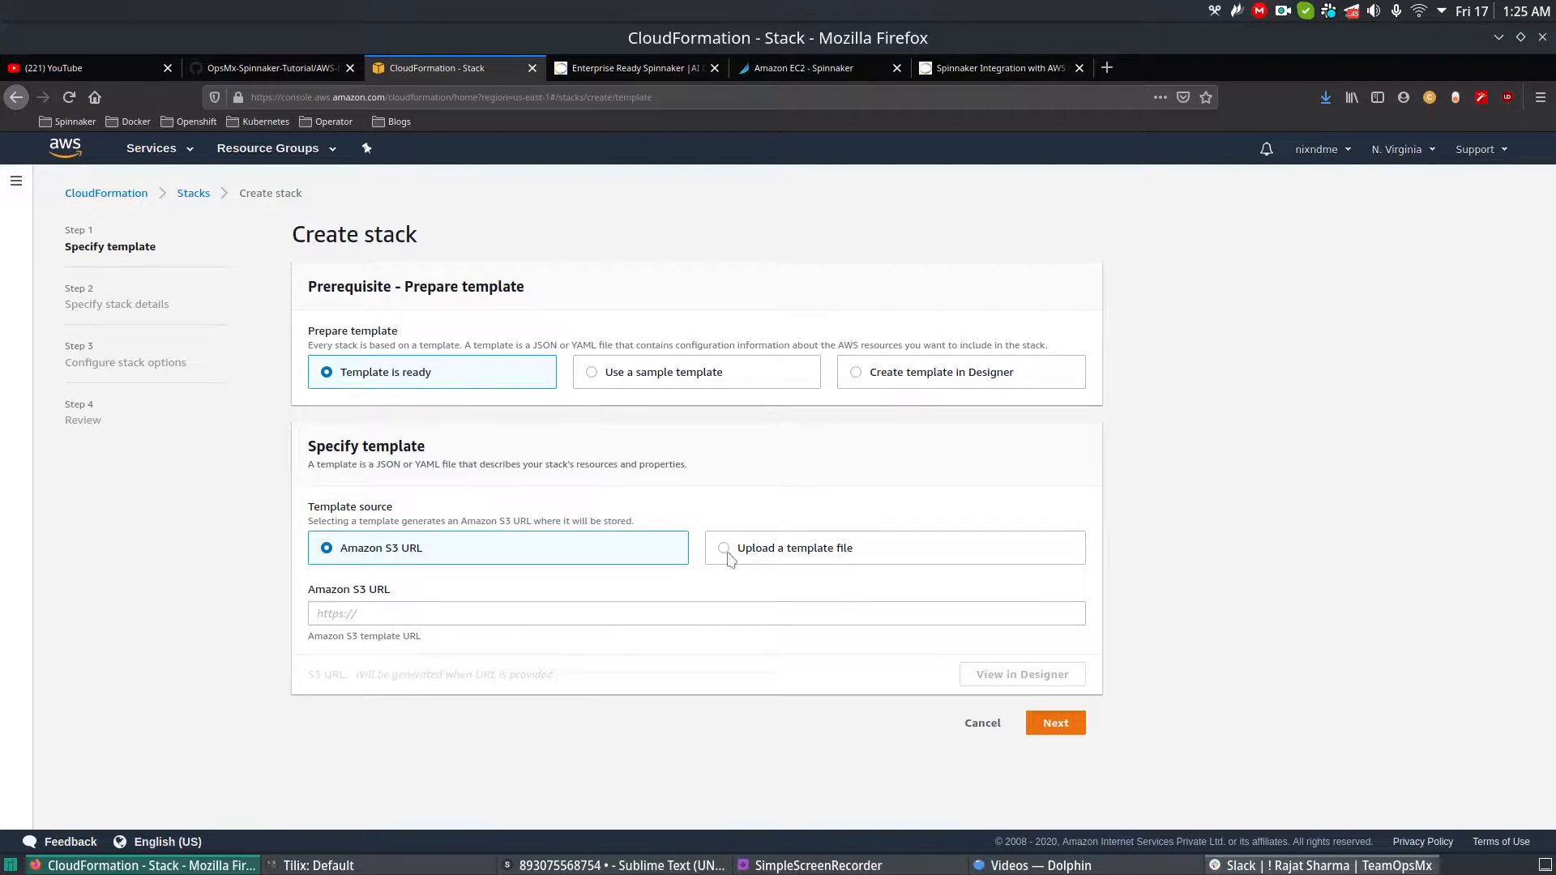
{"action": "left_click", "coordinate": [722, 548]}
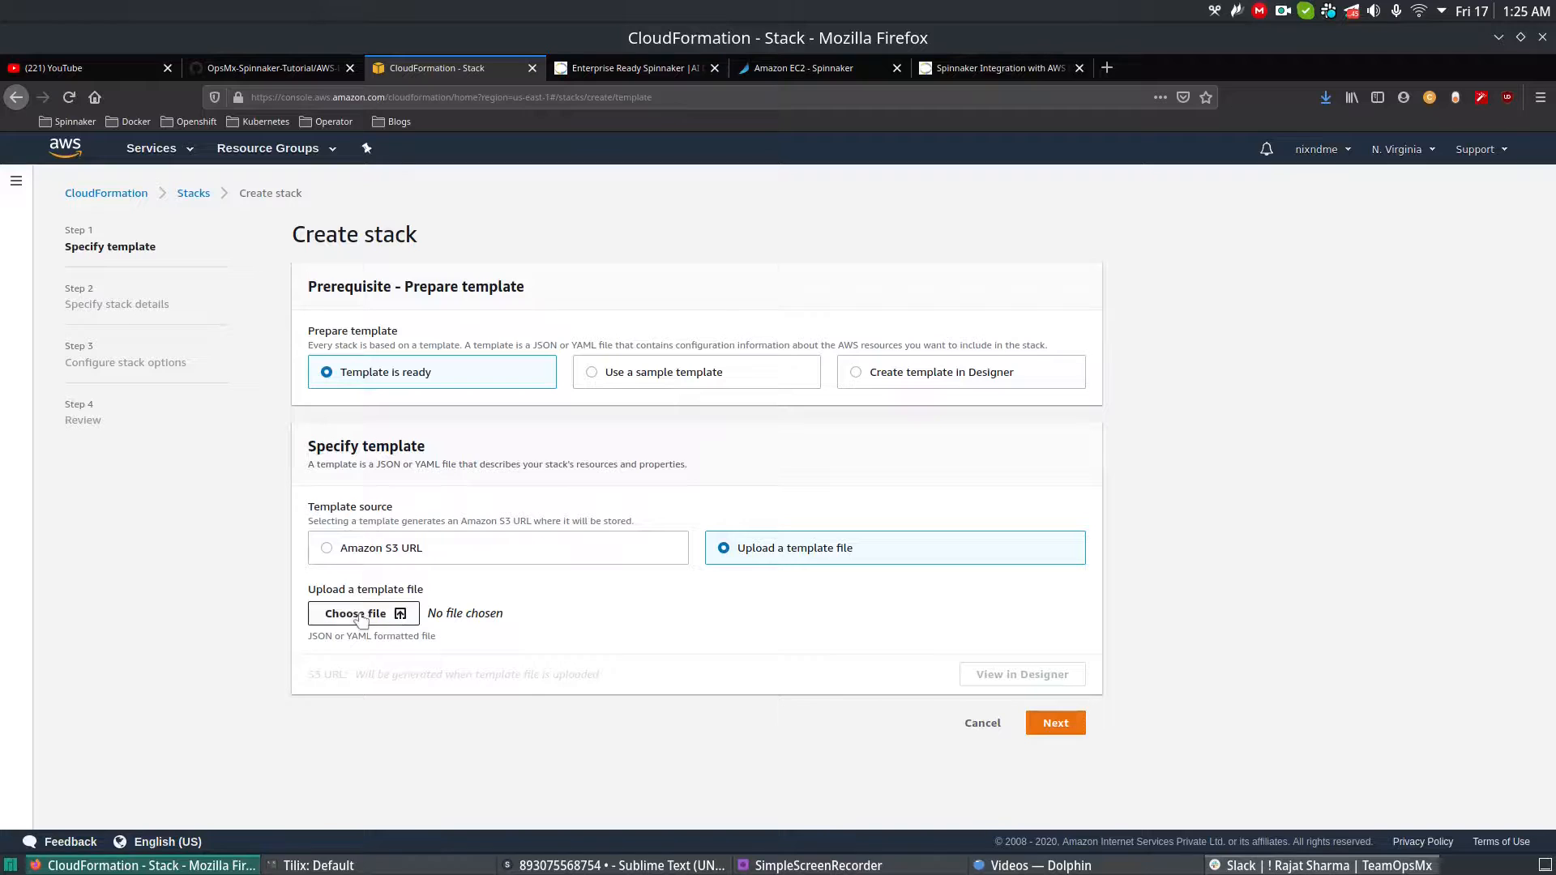
{"action": "left_click", "coordinate": [363, 613]}
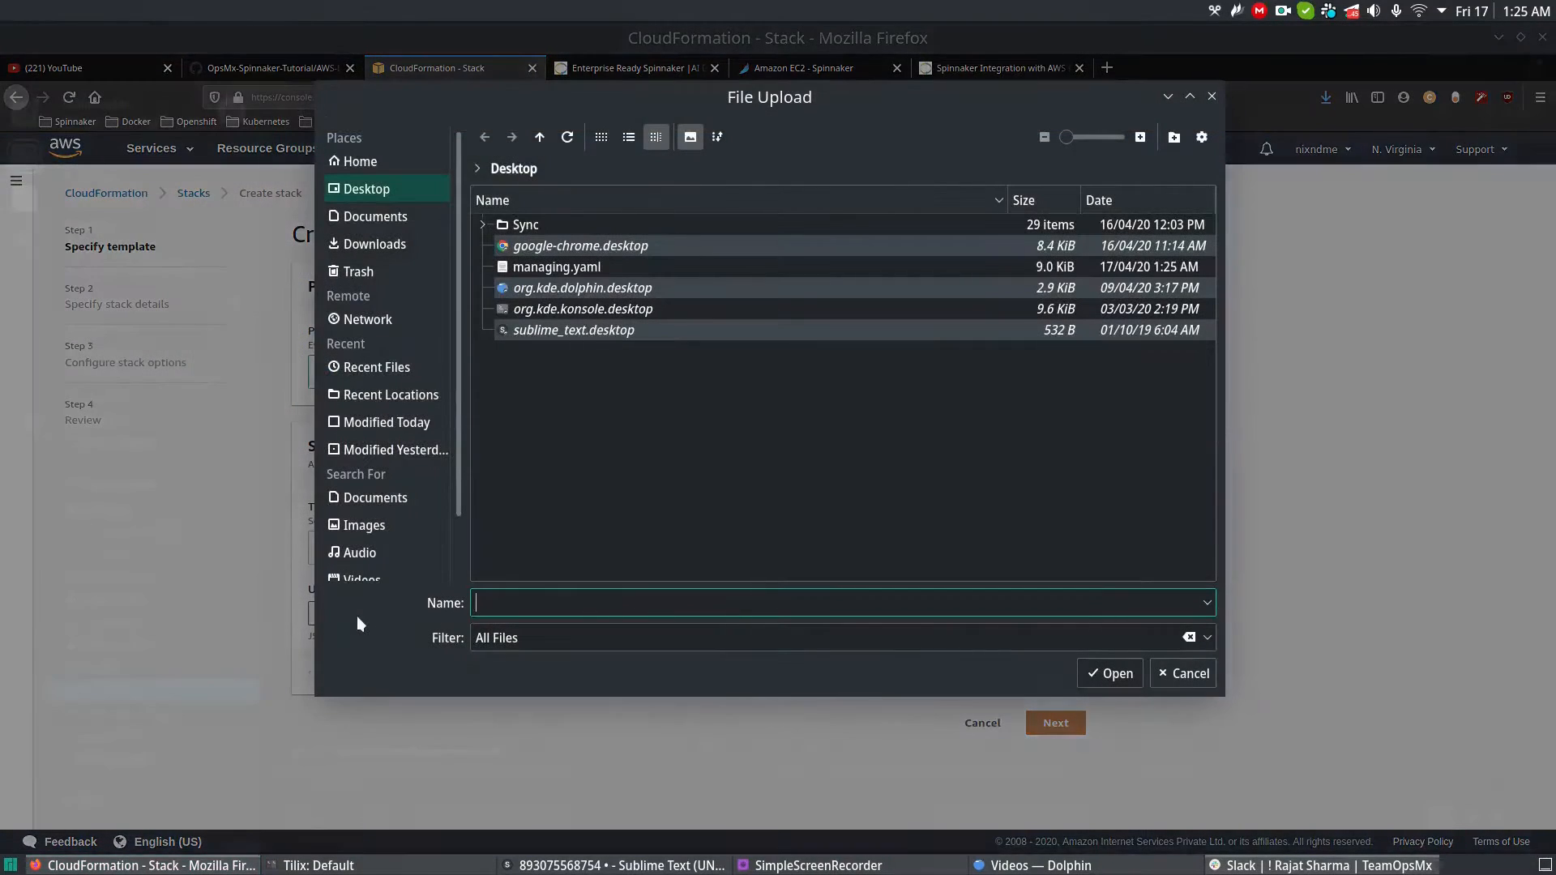
{"action": "left_click", "coordinate": [580, 247]}
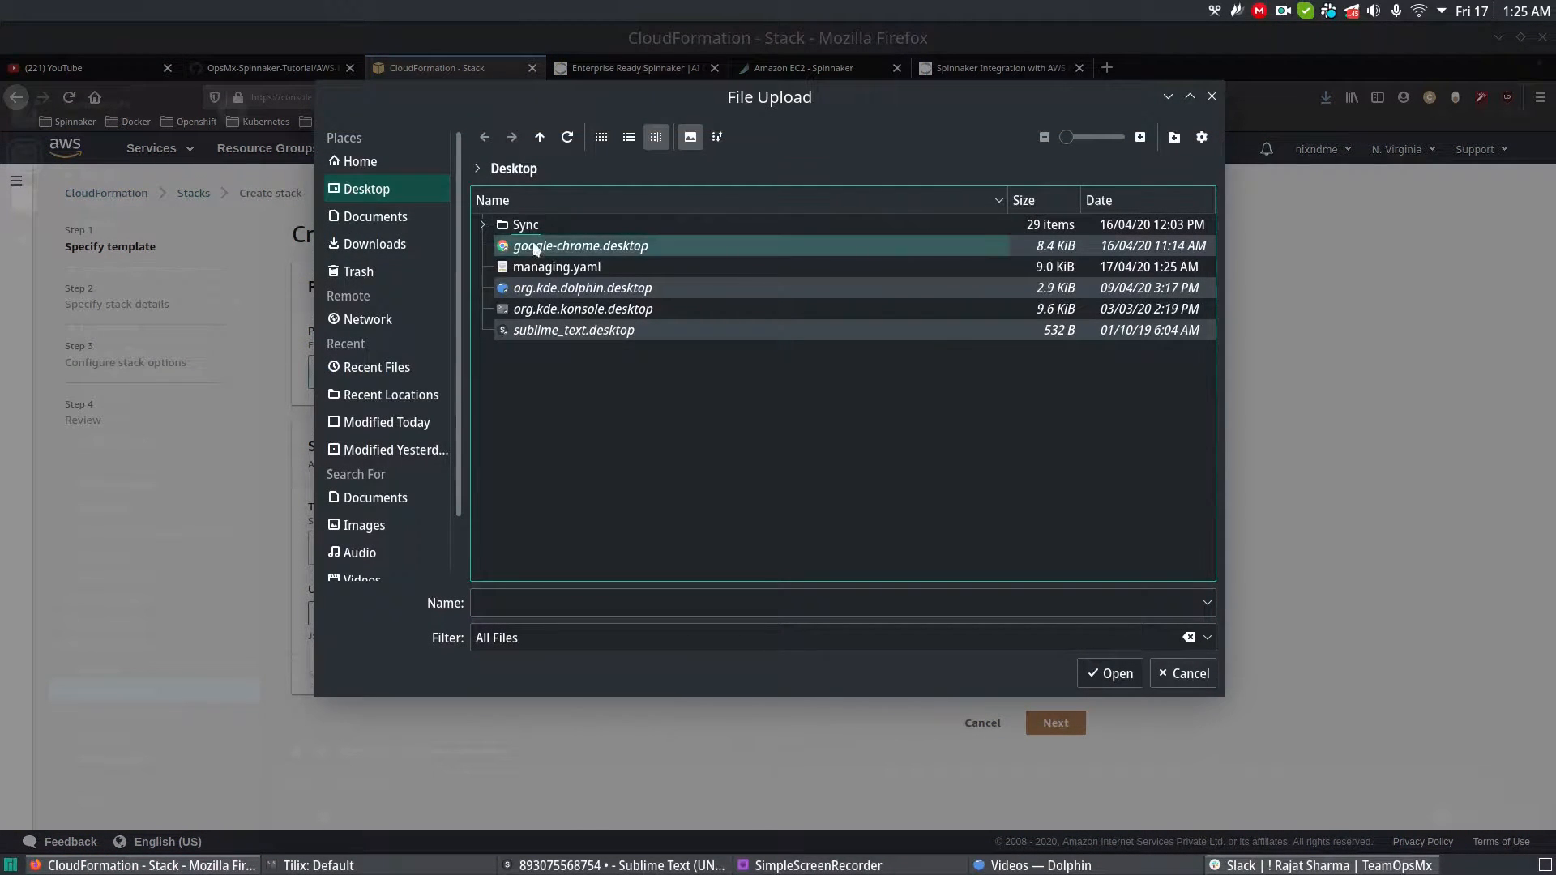
{"action": "left_click", "coordinate": [1108, 672]}
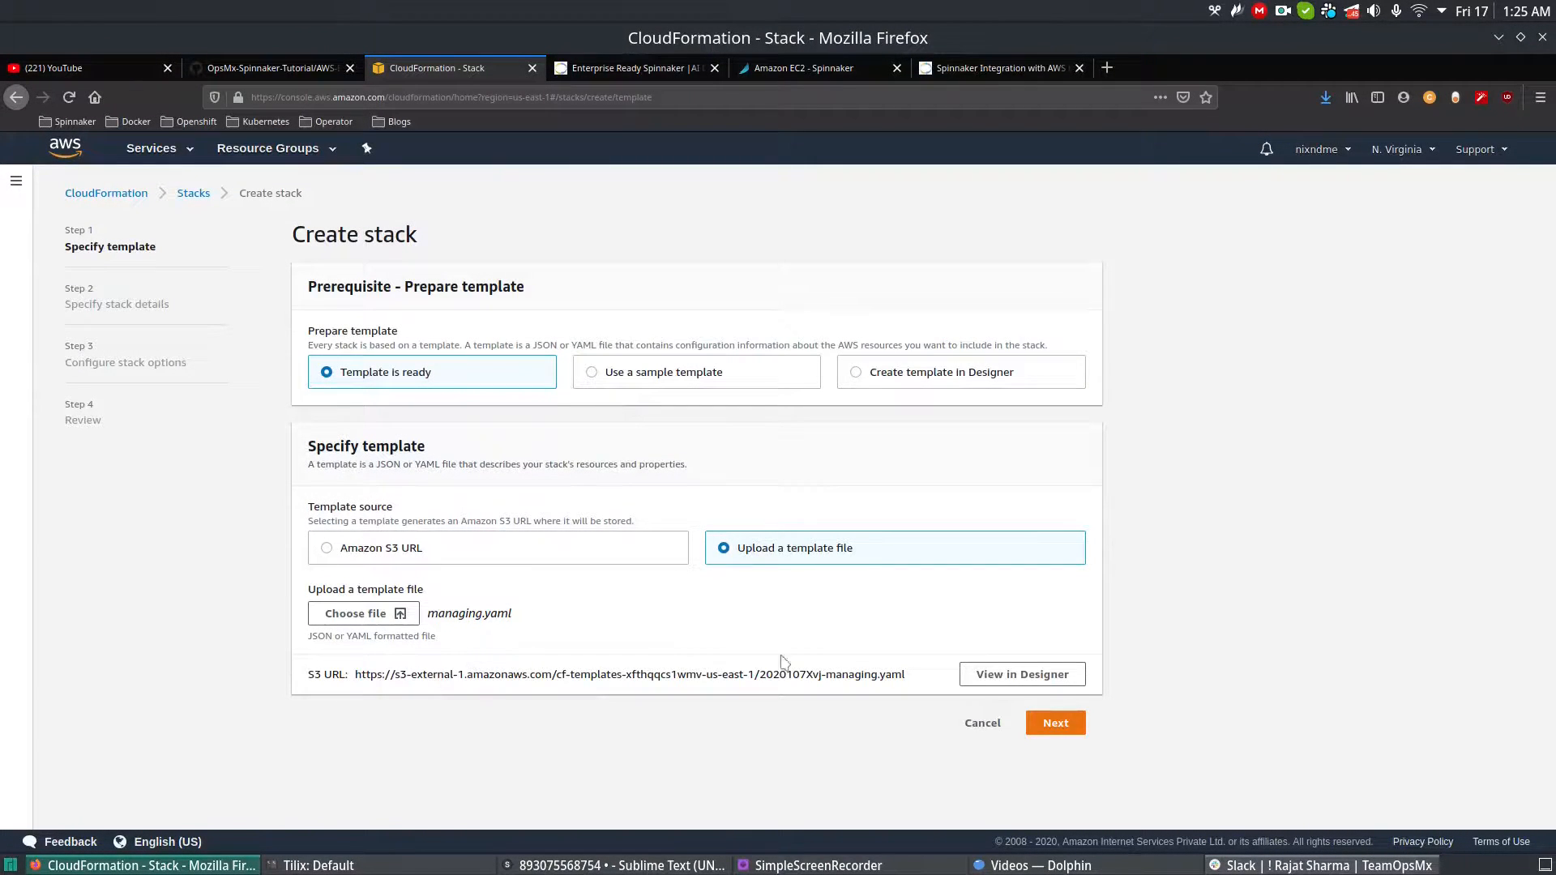
{"action": "left_click", "coordinate": [1055, 723]}
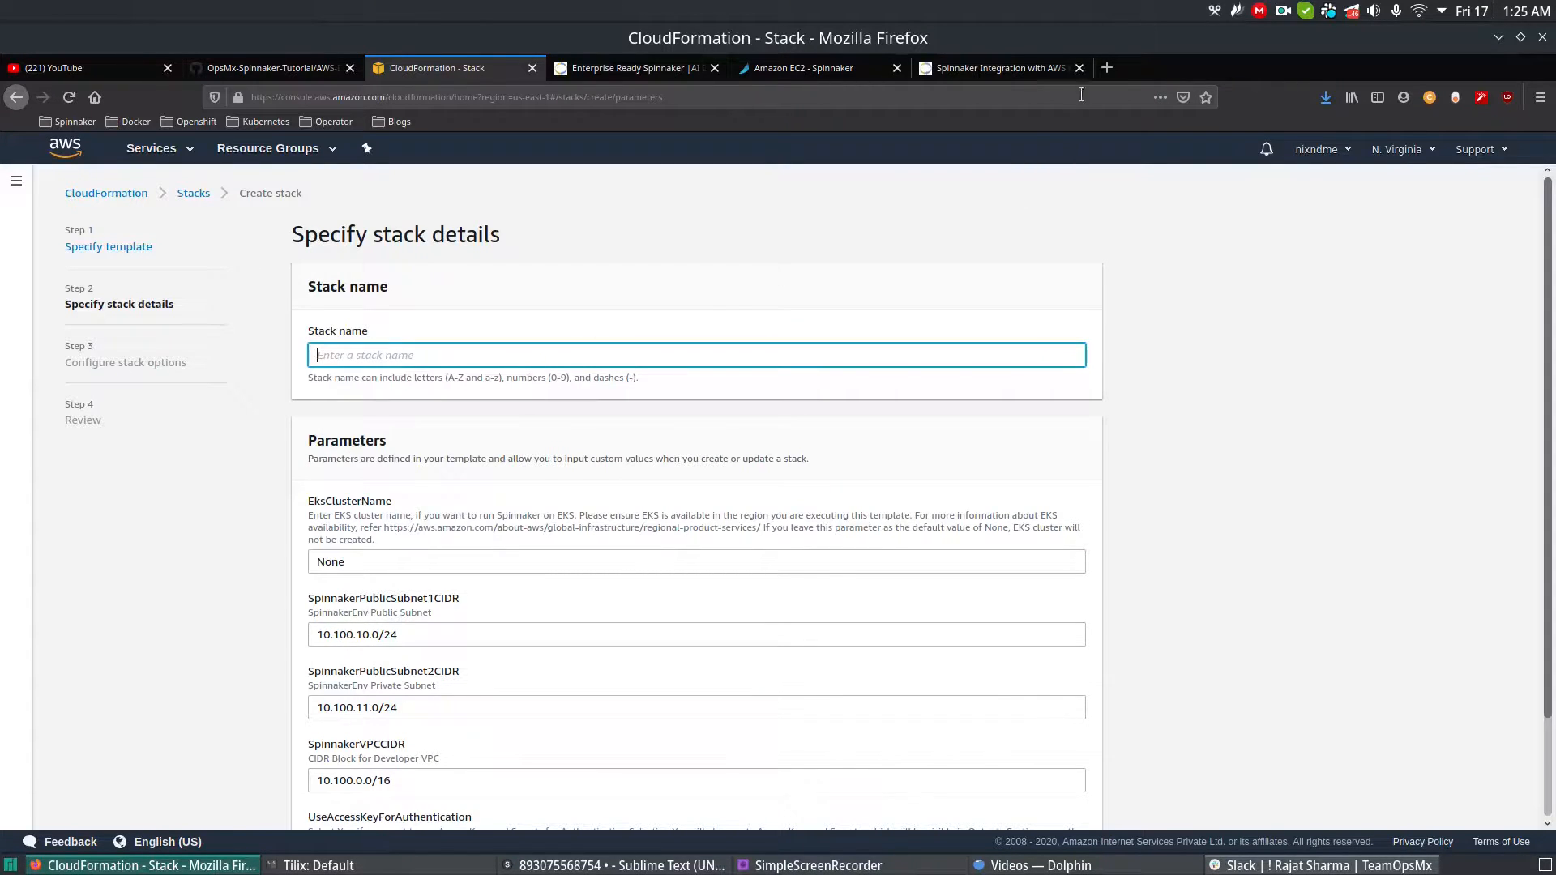
Name the stack spinnaker-managing-infrastructure-setup and set UseAccessKeyForAuthentication to false.
{"action": "left_click", "coordinate": [1000, 68]}
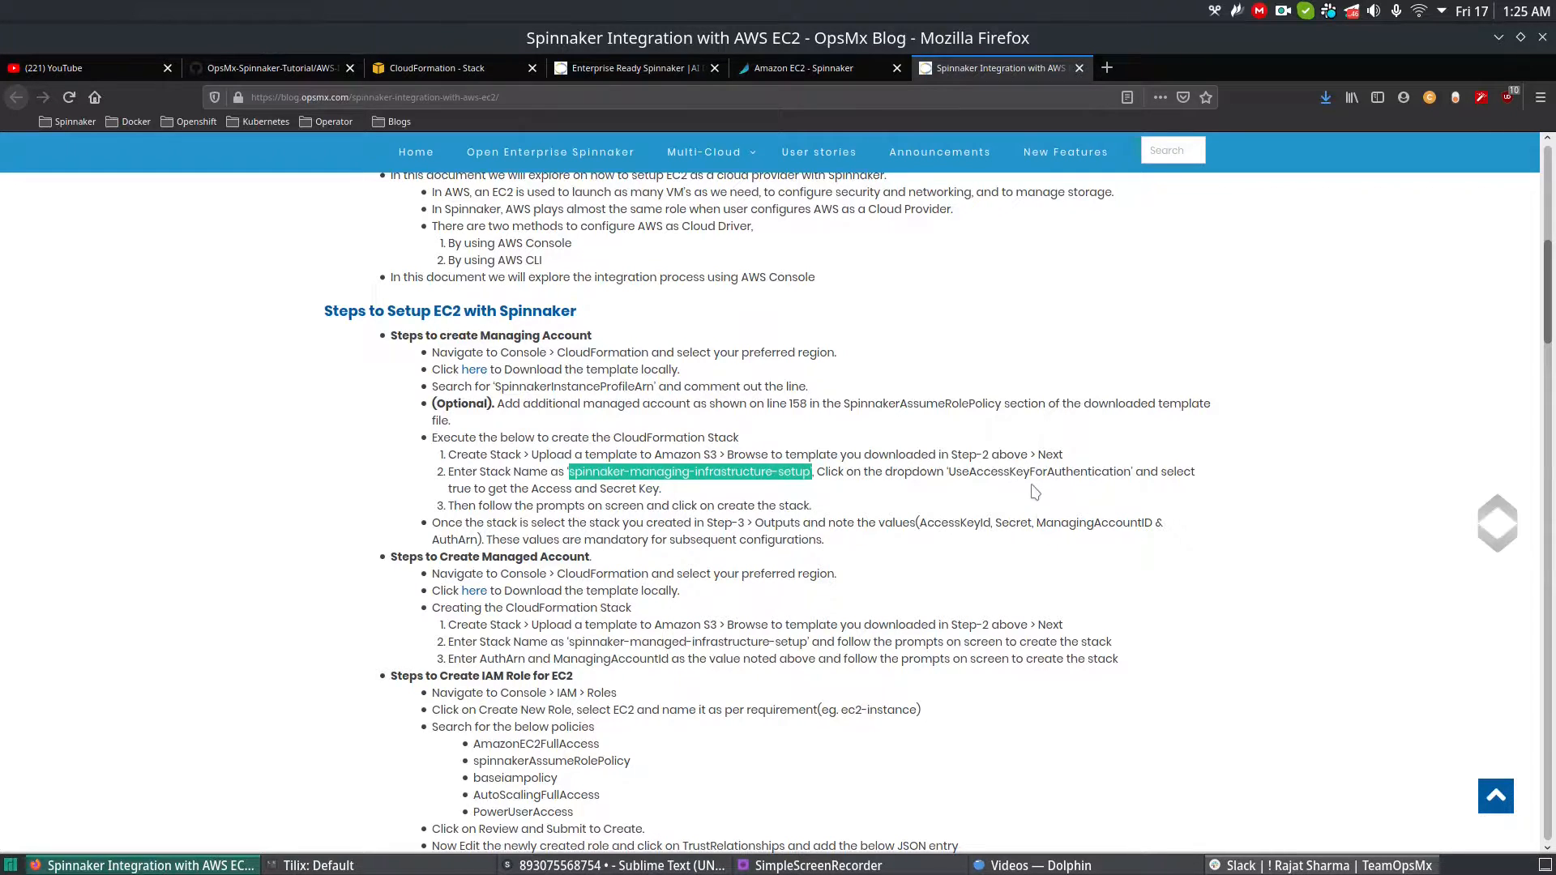
{"action": "left_click", "coordinate": [437, 68]}
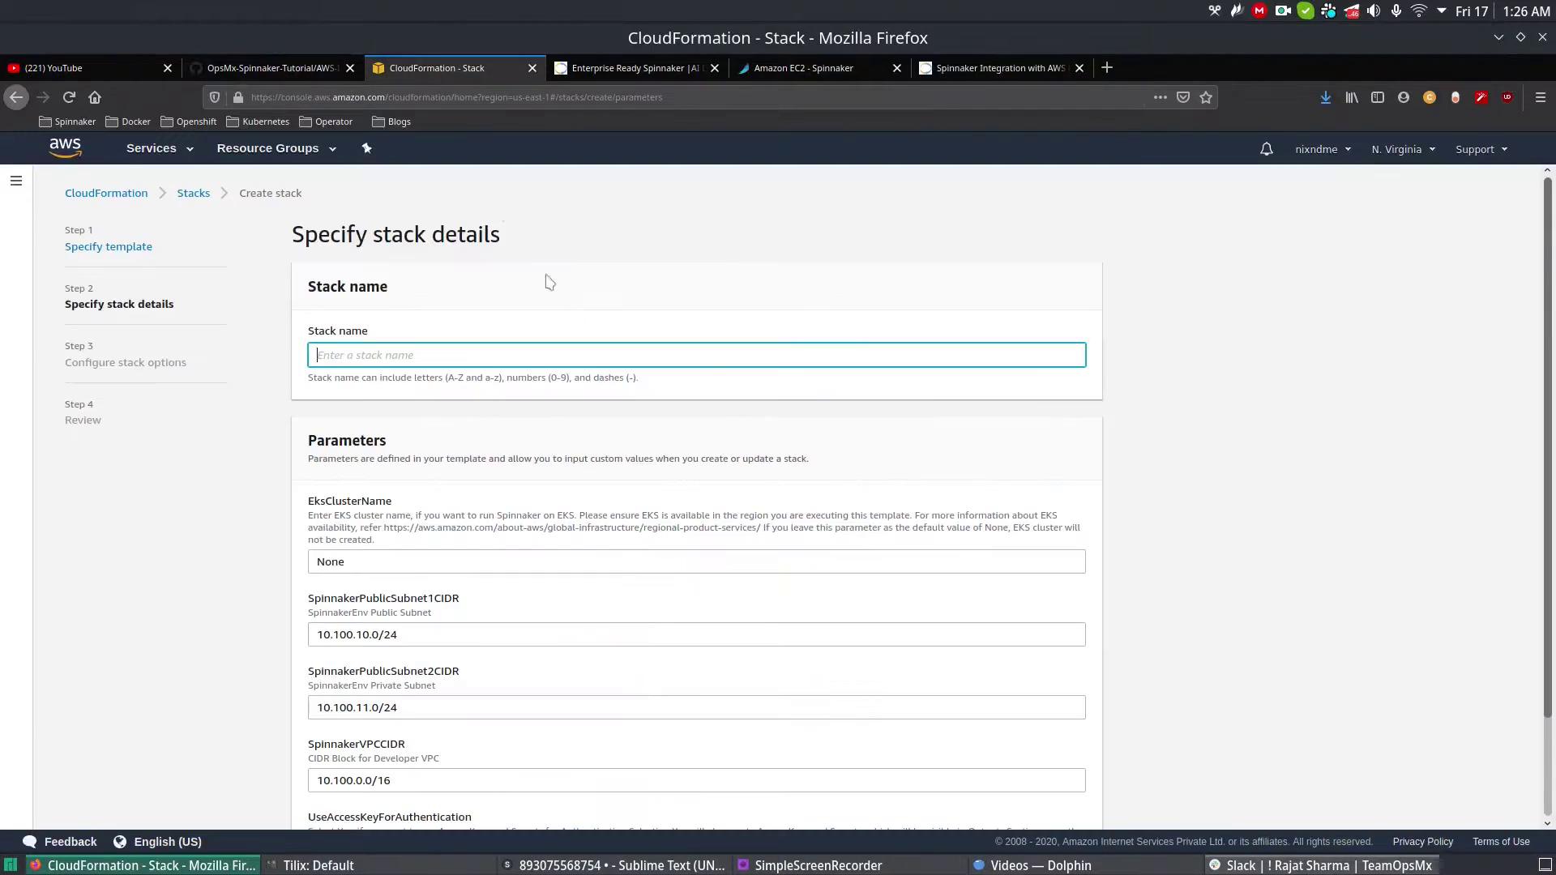
{"action": "type", "text": "spinnaker-managing-infrastructure-setup'"}
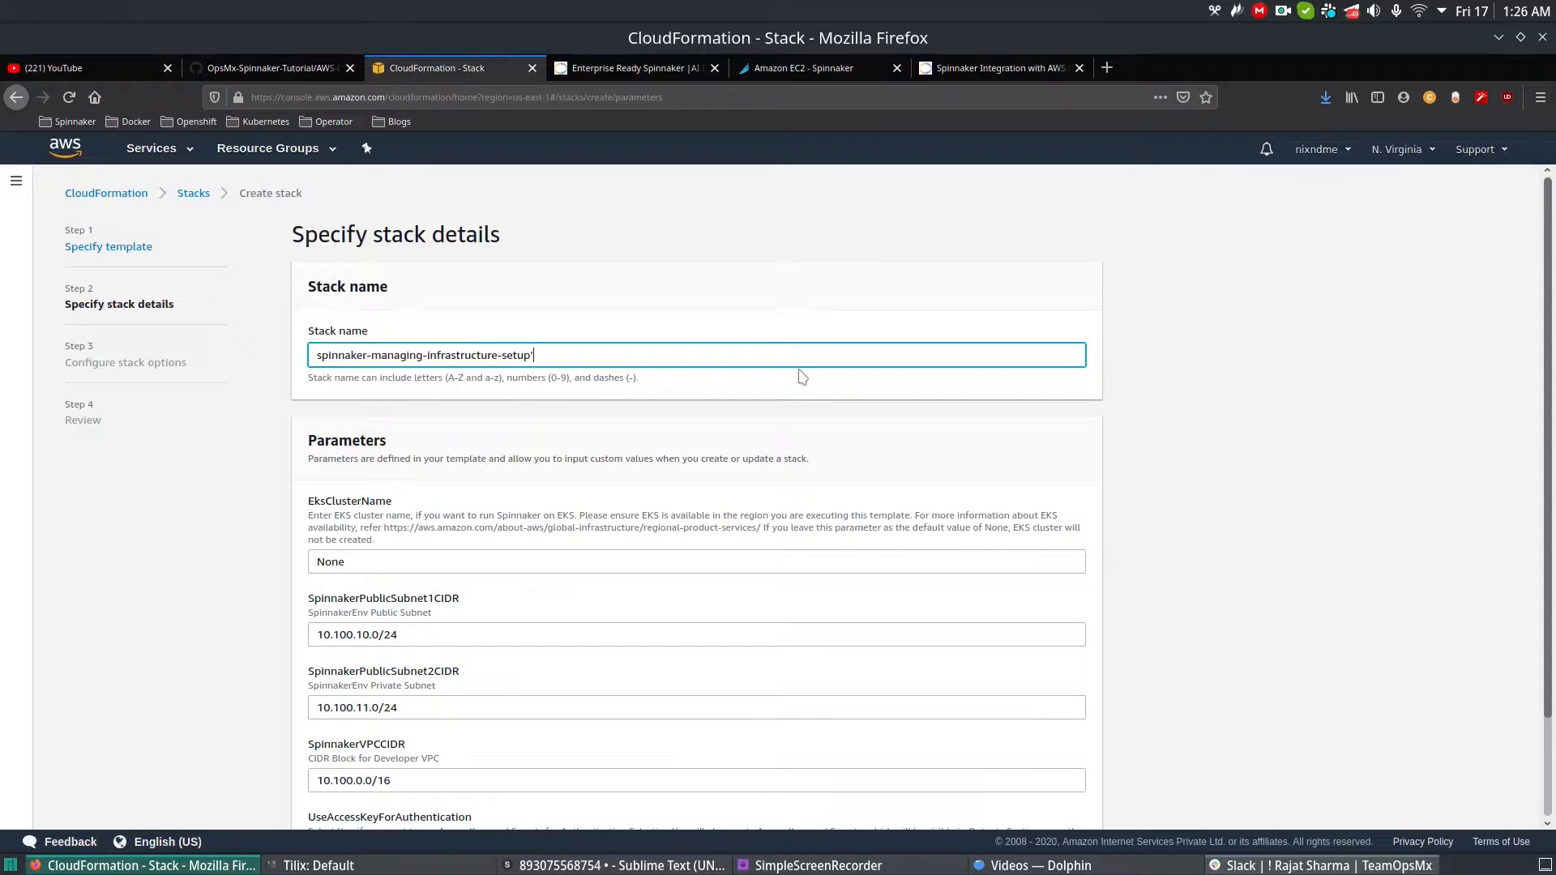
{"action": "scroll", "scroll_direction": "down", "scroll_amount": 3}
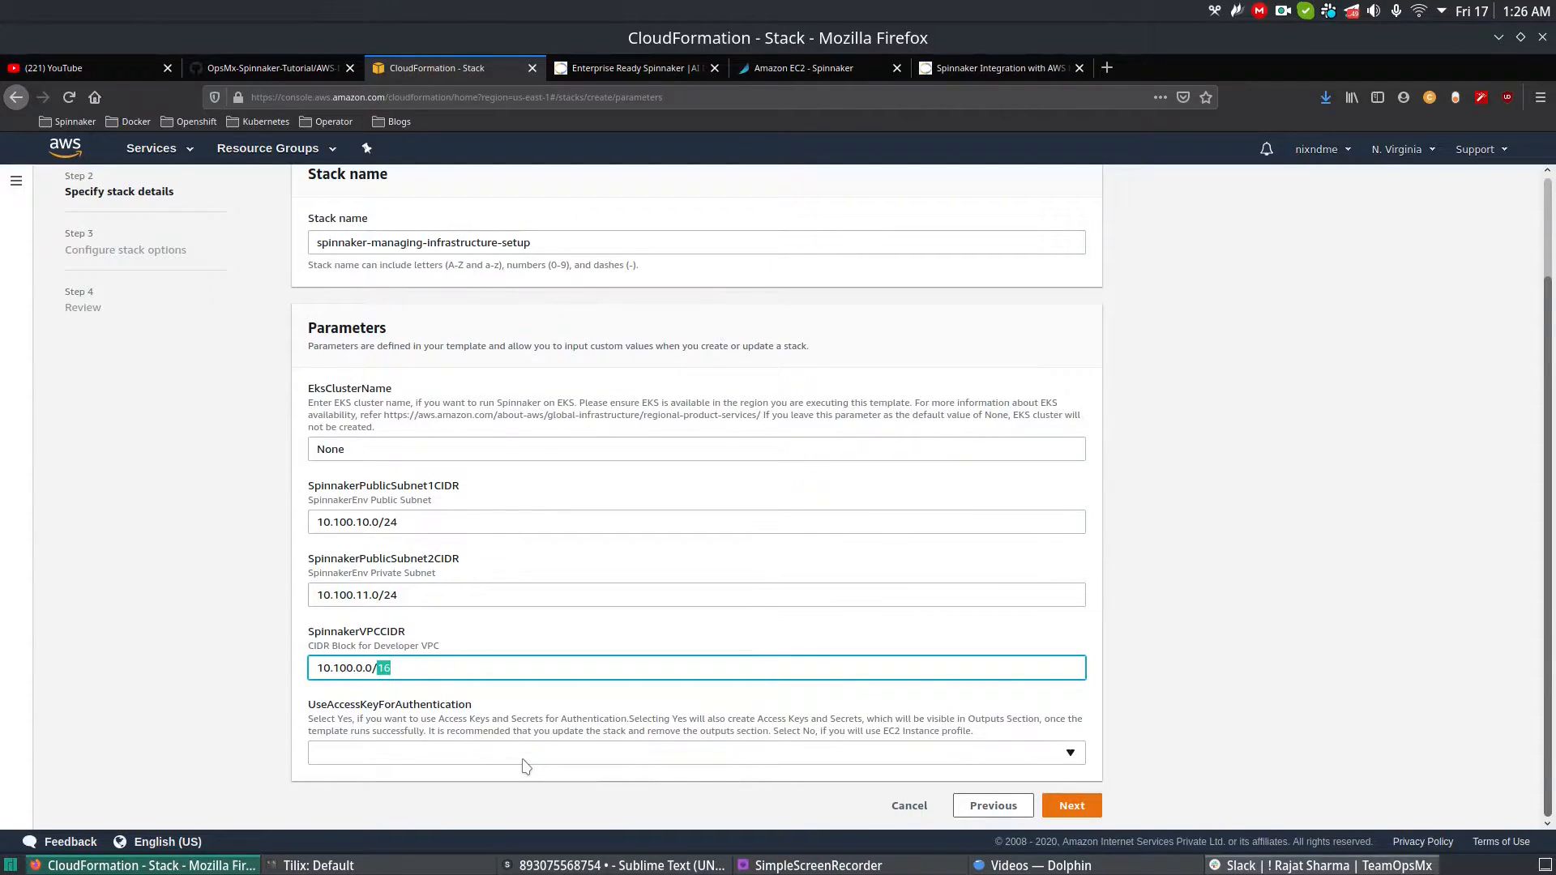
{"action": "left_click", "coordinate": [694, 776]}
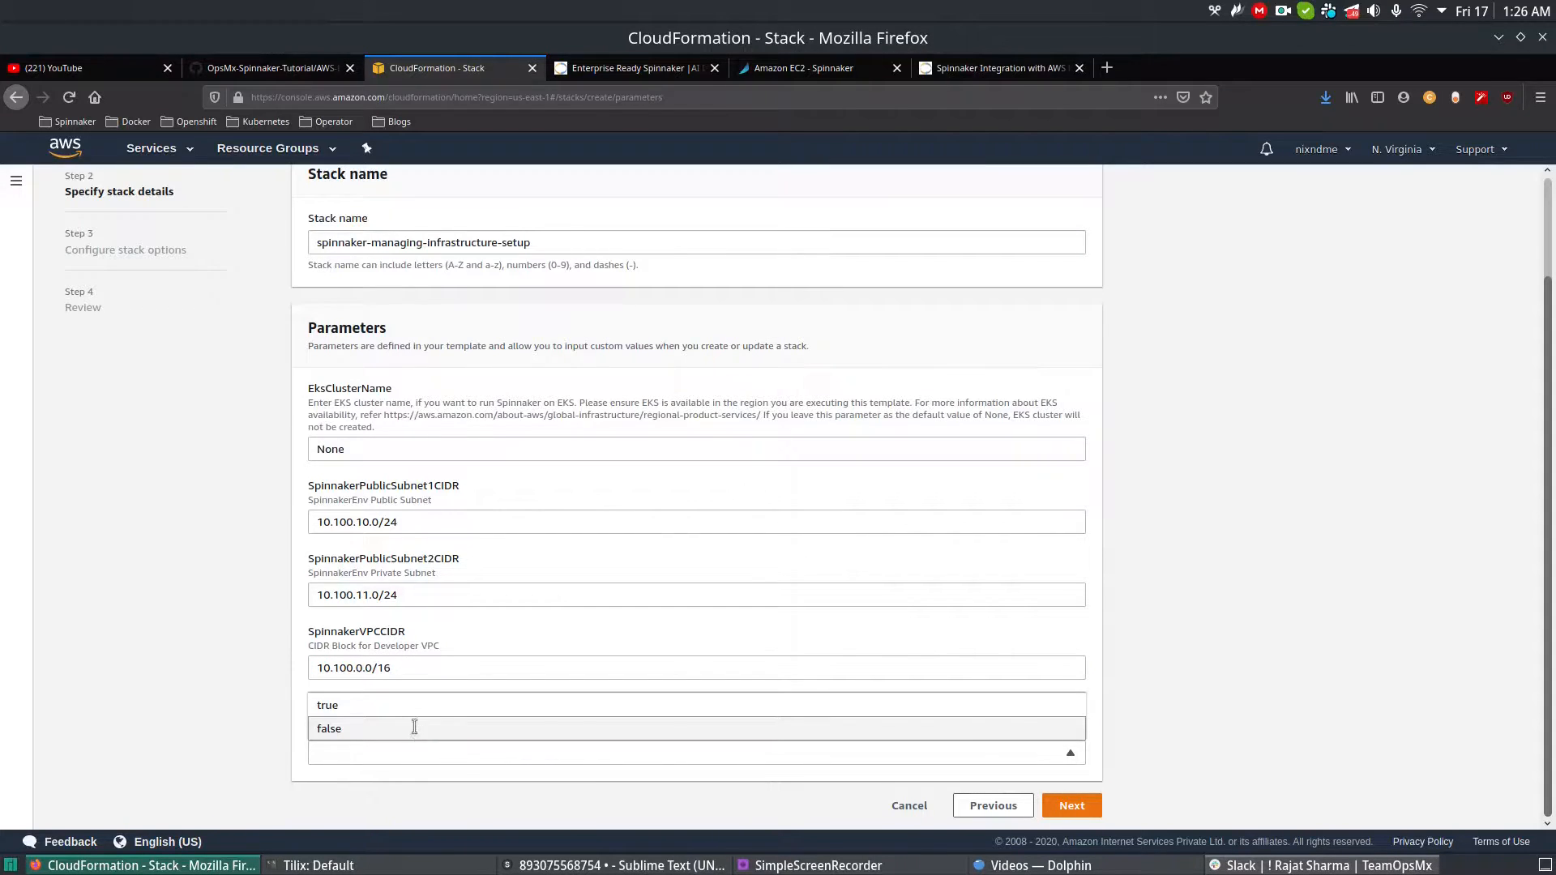
{"action": "left_click", "coordinate": [1071, 805]}
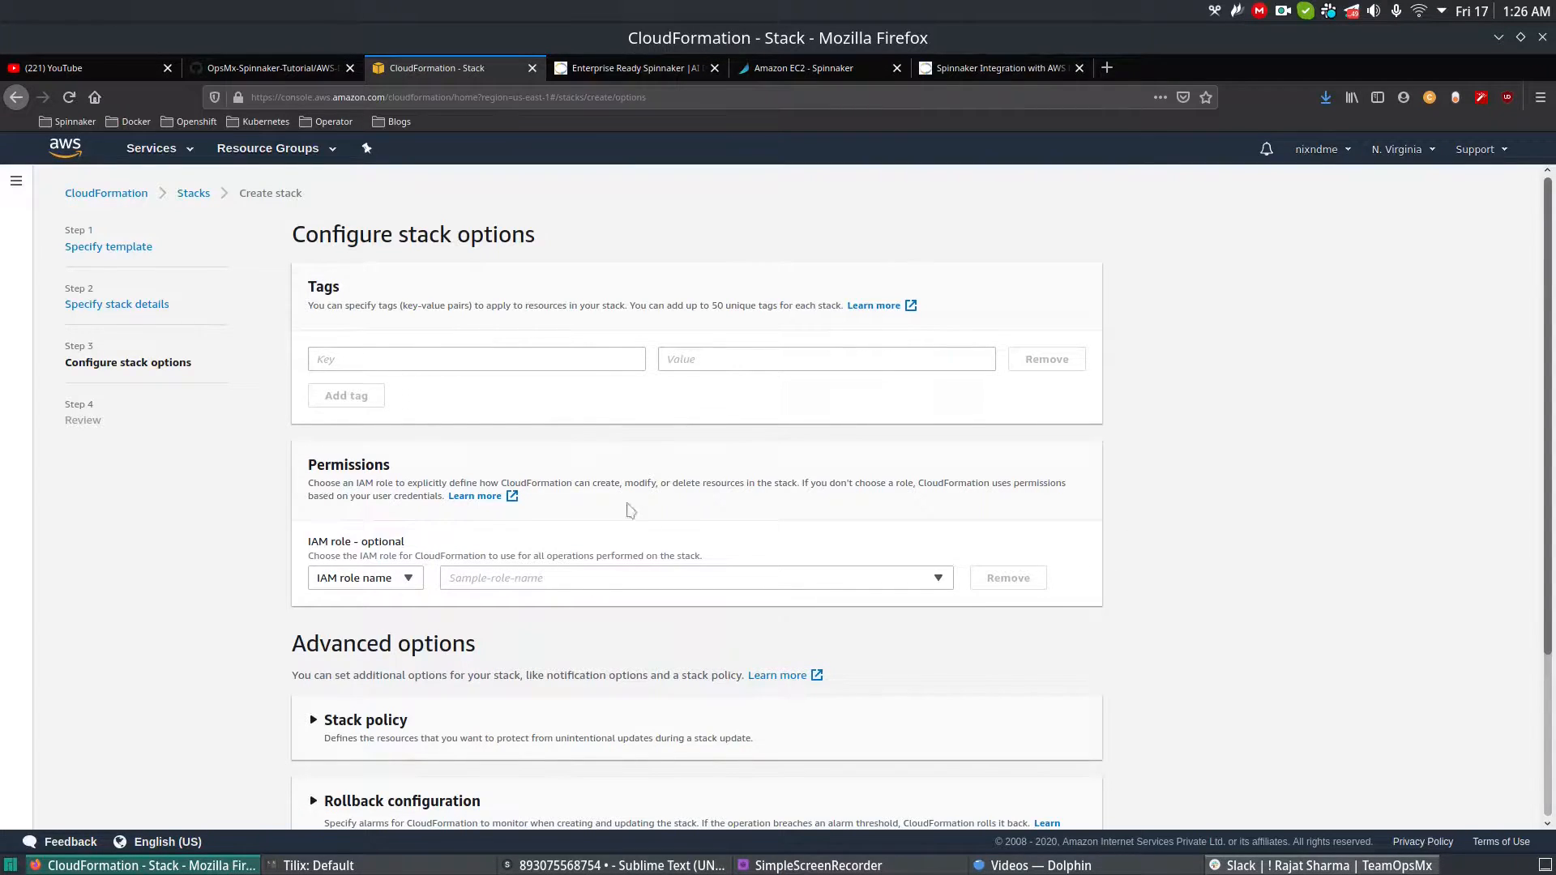
{"action": "mouse_move", "coordinate": [1098, 496]}
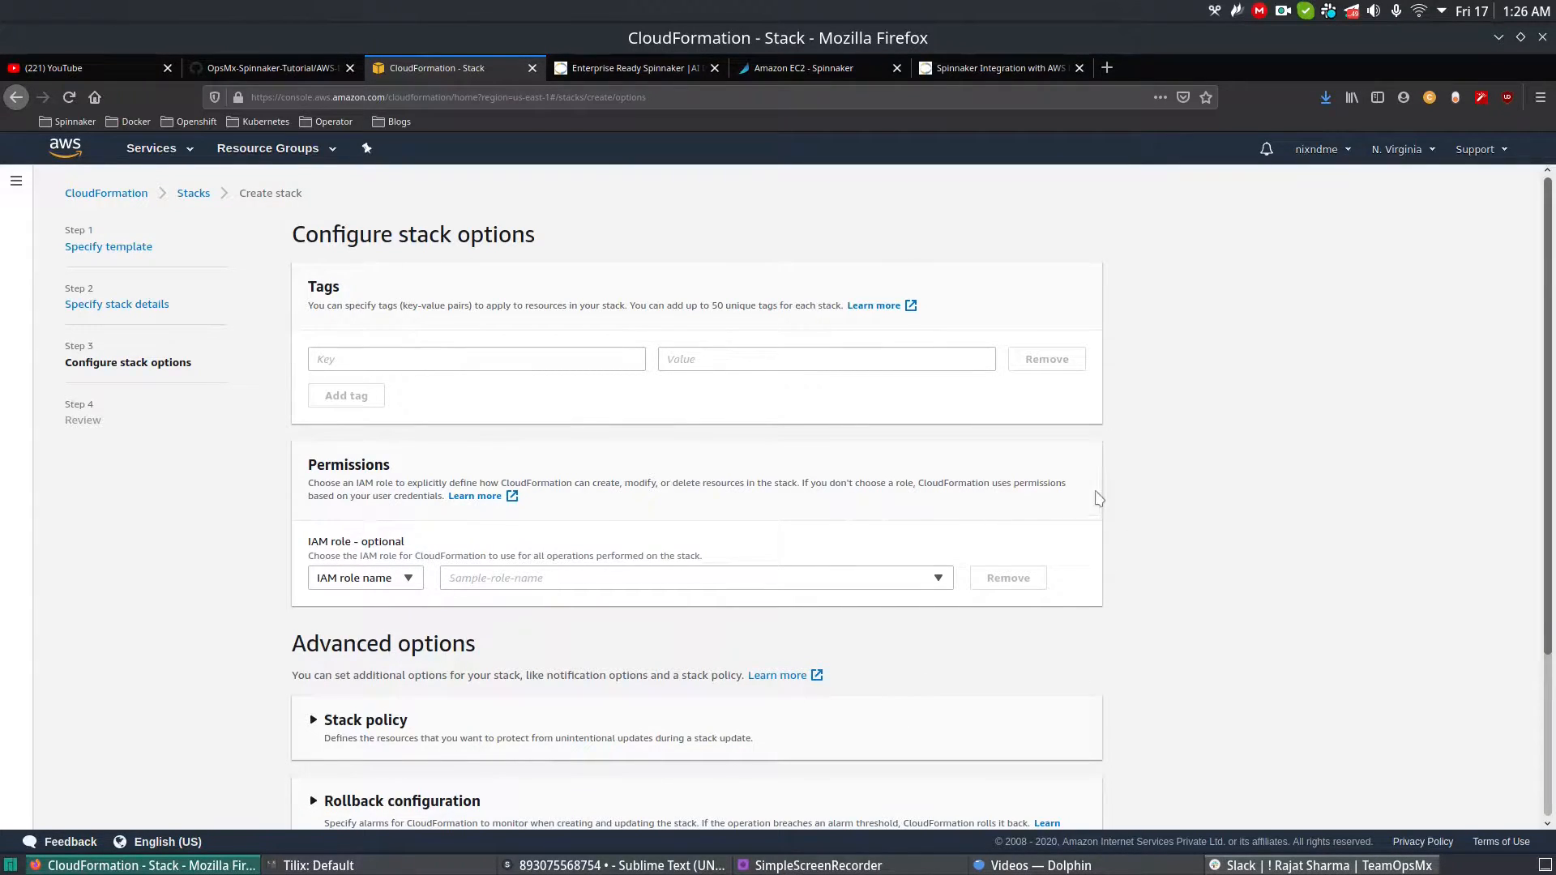
Proceed through review, acknowledge IAM resource creation, and submit the stack.
{"action": "scroll", "scroll_direction": "down", "scroll_amount": 3}
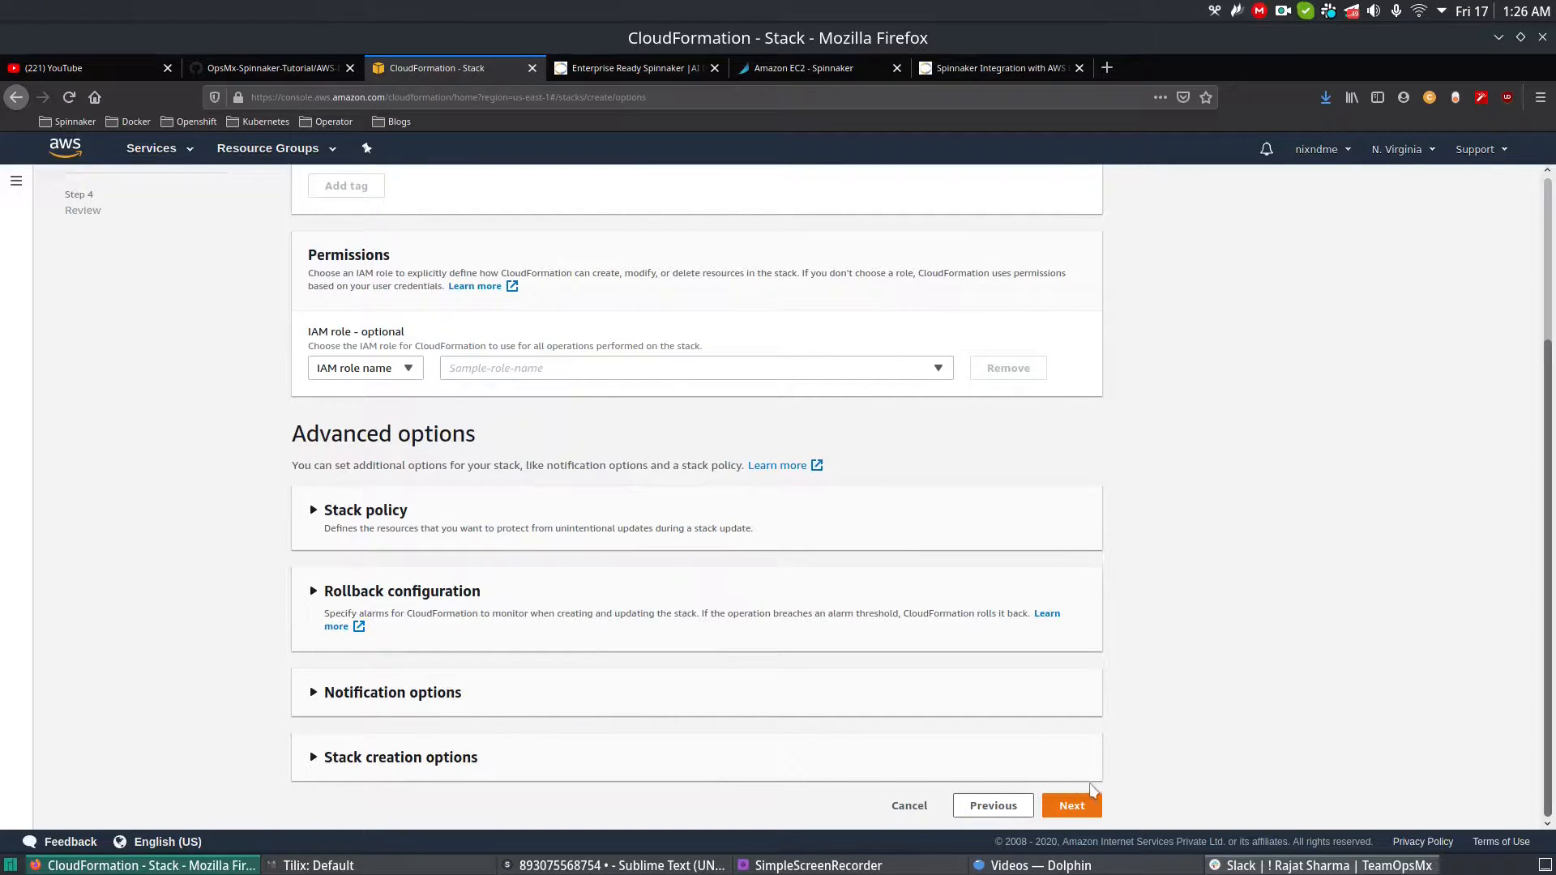
{"action": "left_click", "coordinate": [1071, 805]}
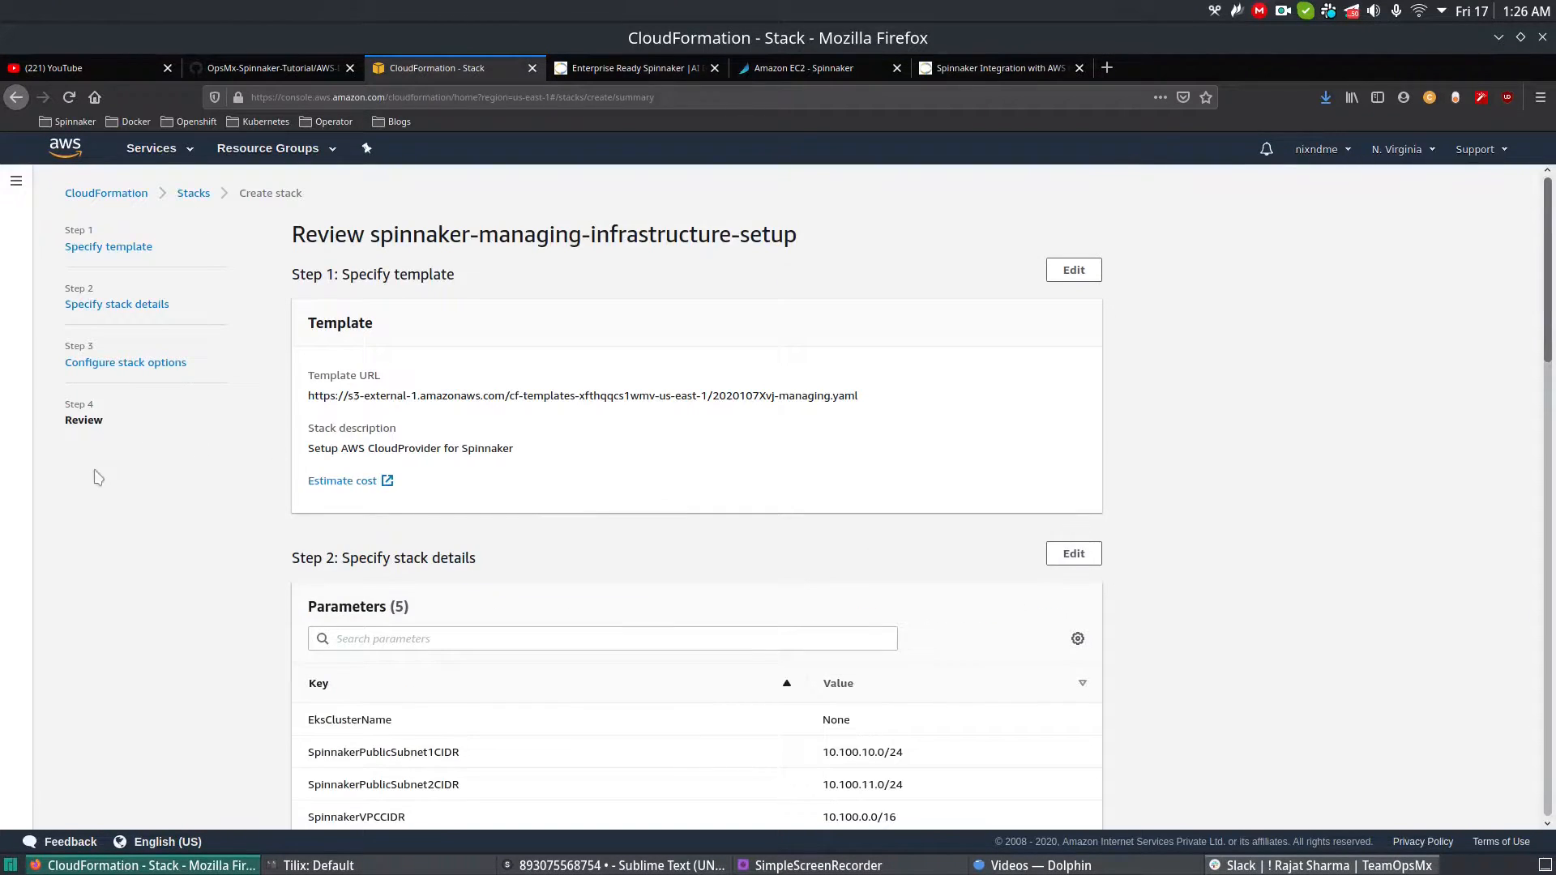
{"action": "scroll", "scroll_direction": "down", "scroll_amount": 3}
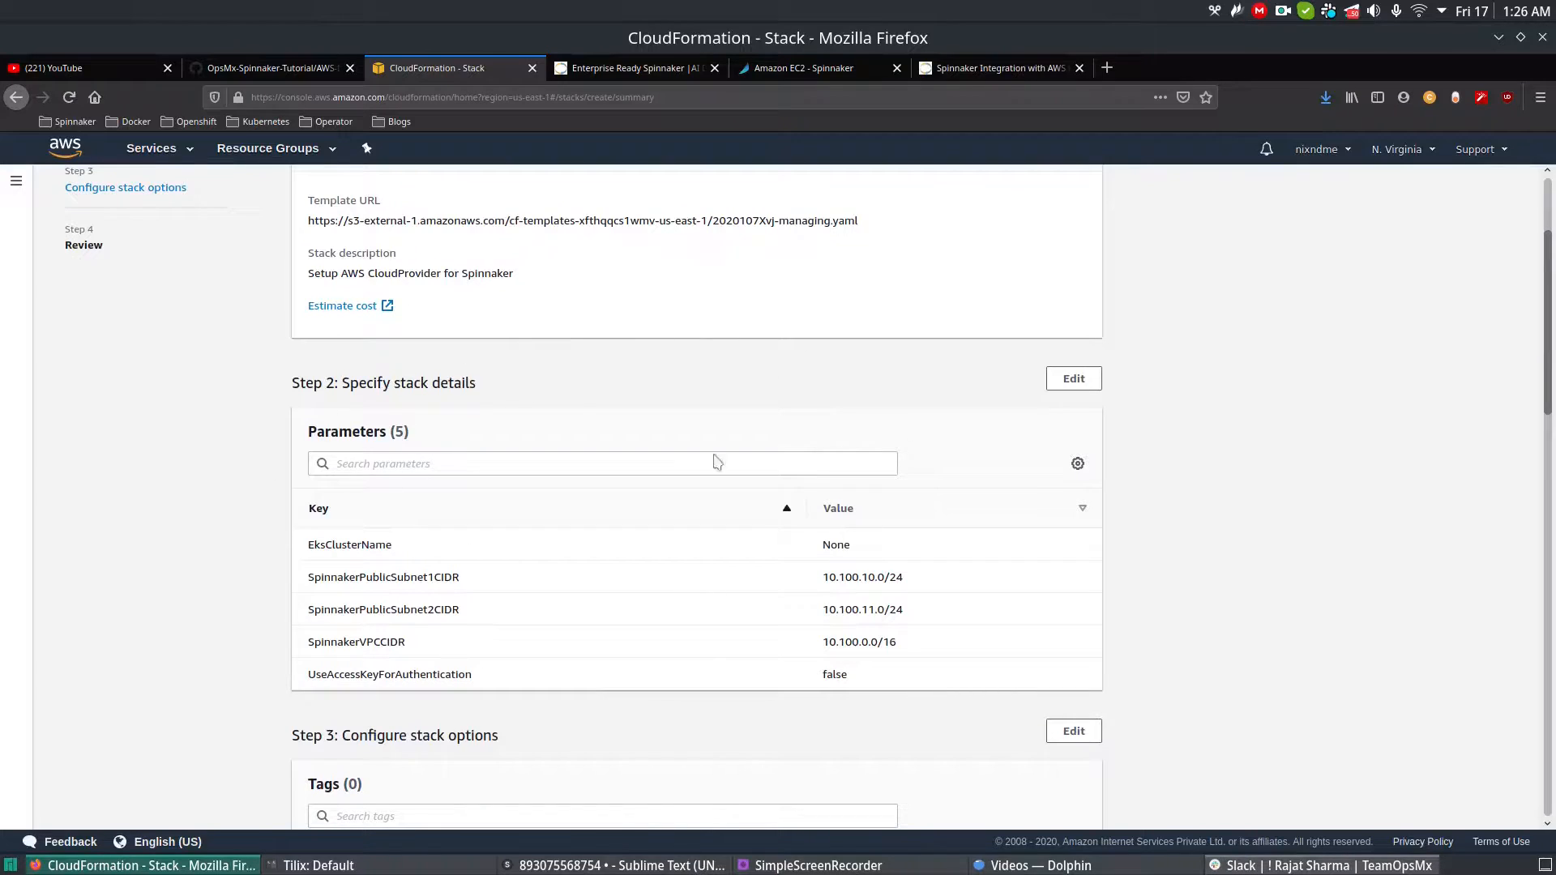
{"action": "scroll", "scroll_direction": "down", "scroll_amount": 3}
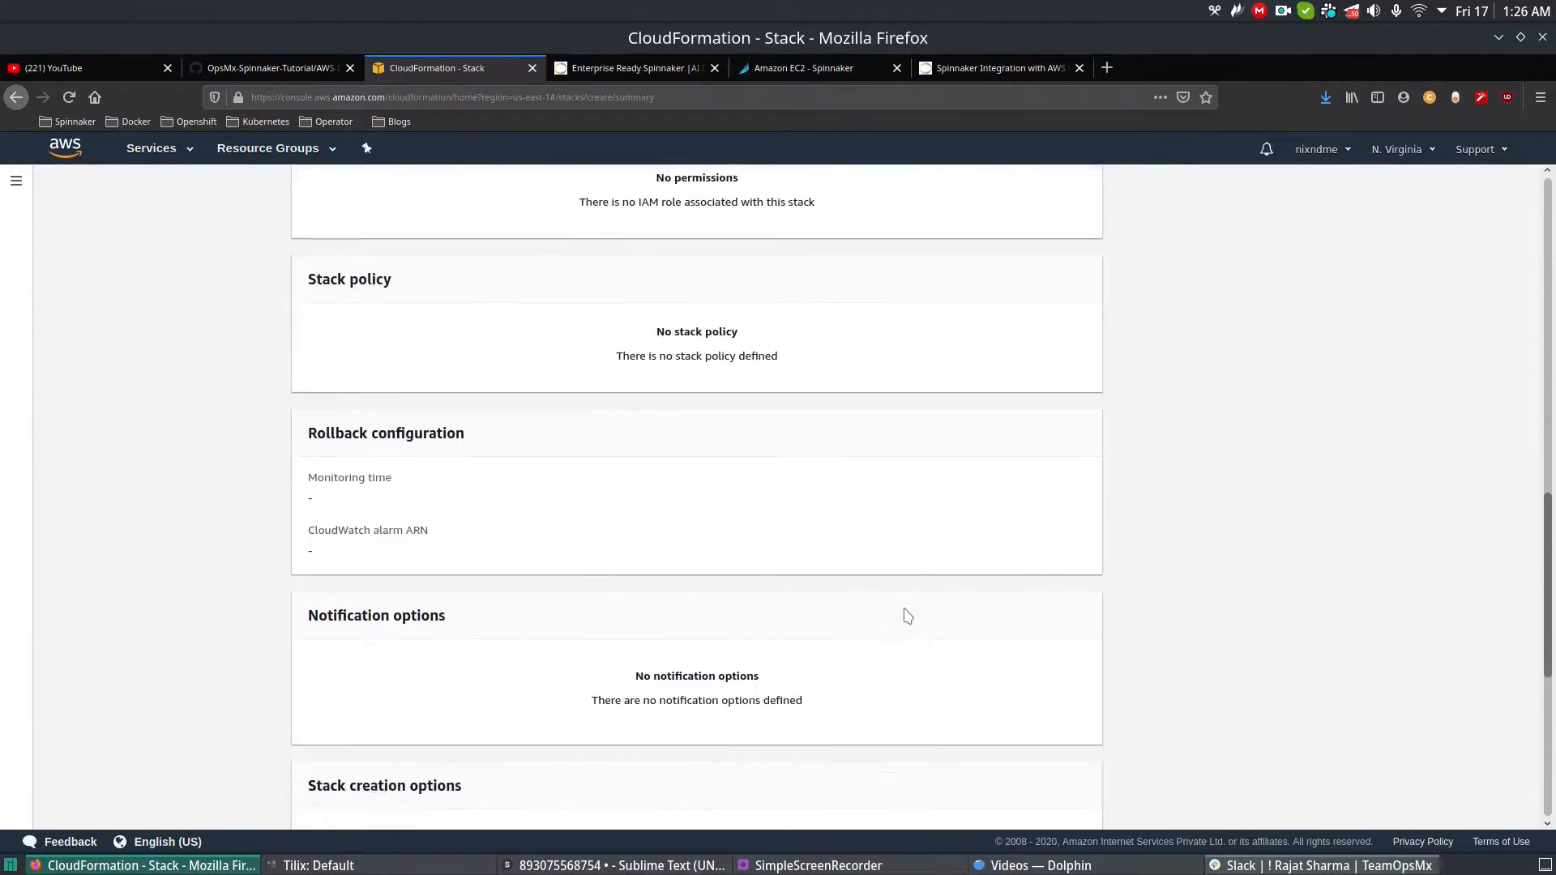
{"action": "scroll", "scroll_direction": "down", "scroll_amount": 3}
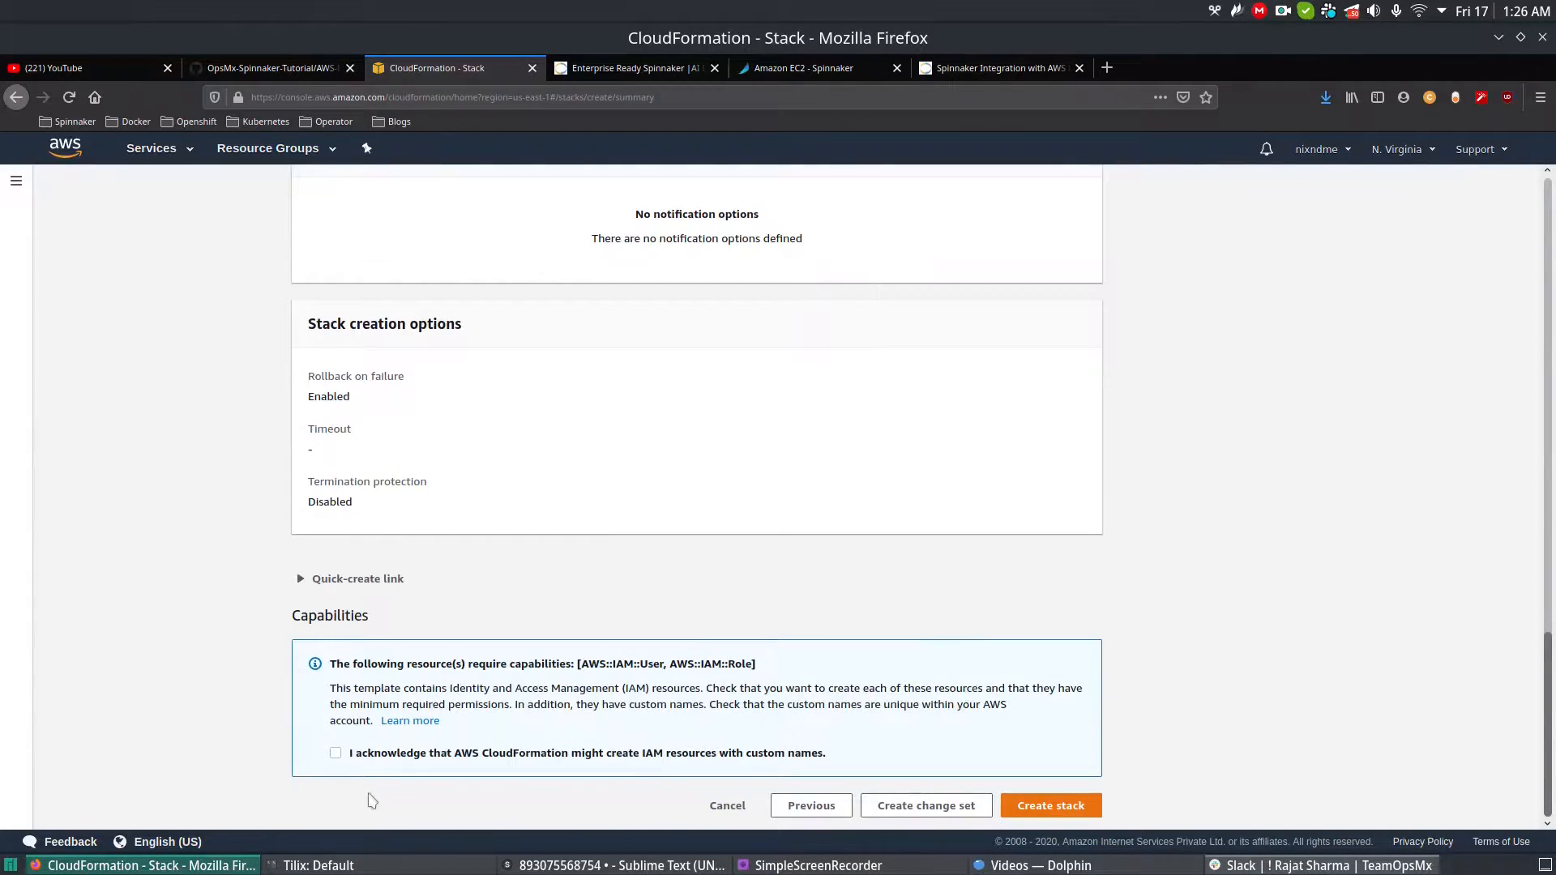
{"action": "left_click", "coordinate": [335, 752]}
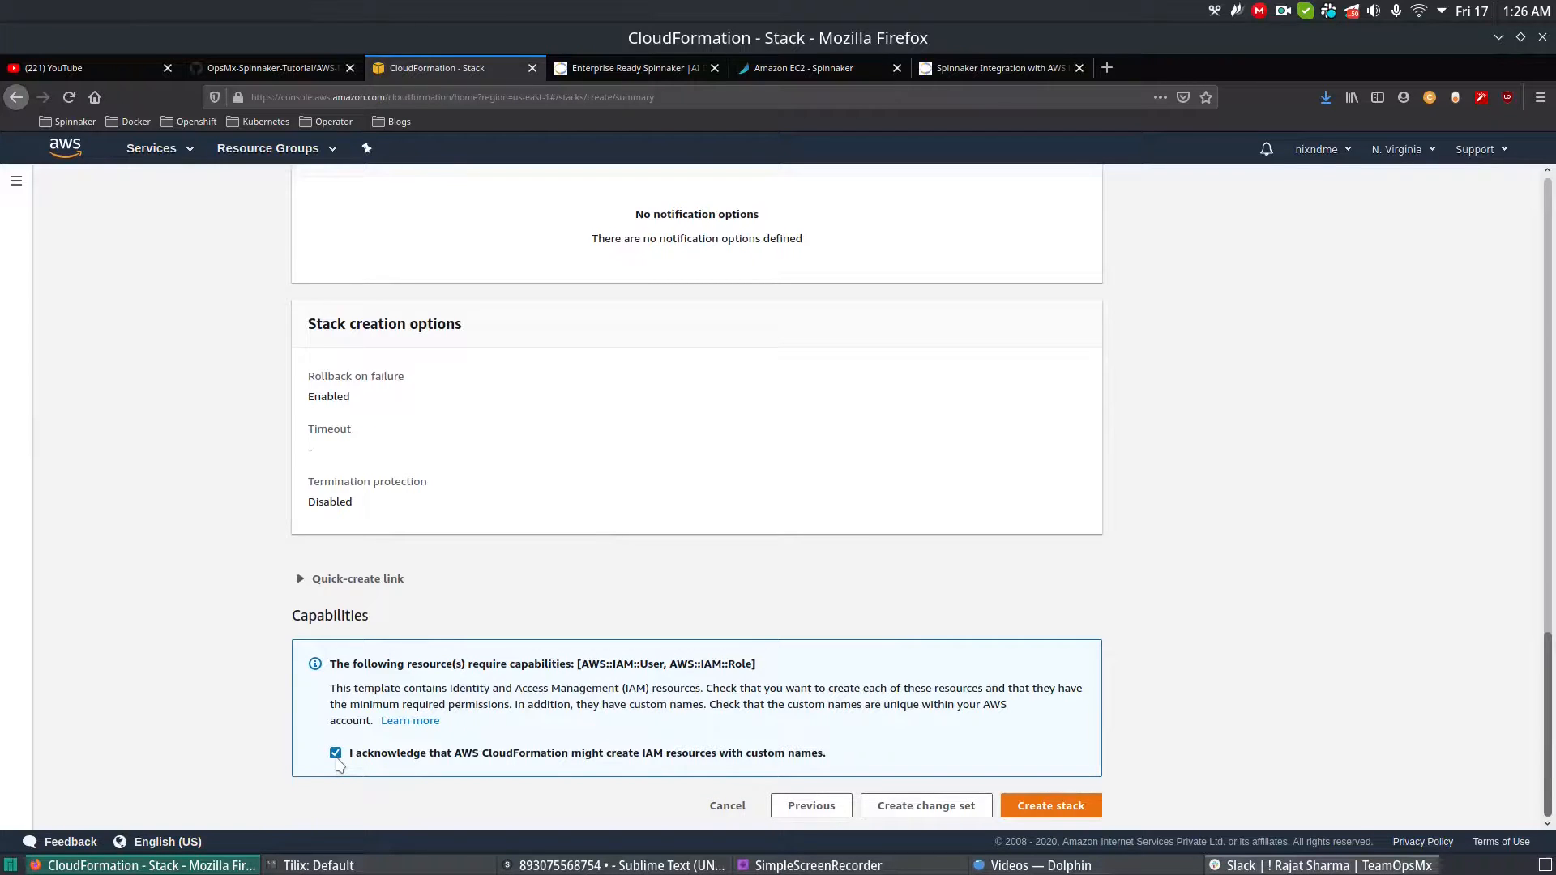
{"action": "left_click", "coordinate": [1051, 805]}
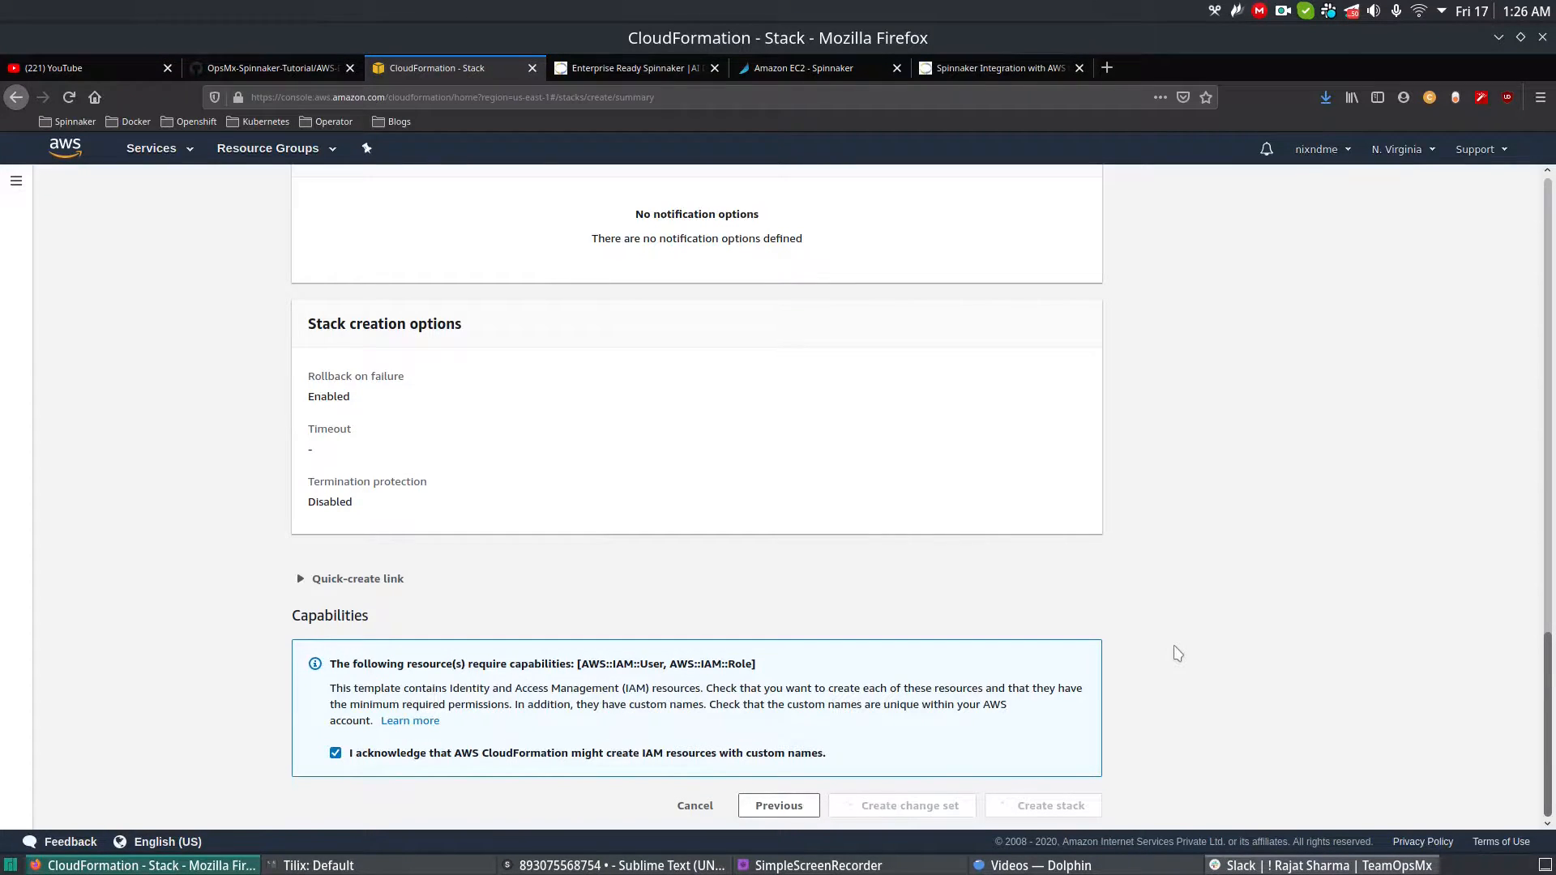
{"action": "left_click", "coordinate": [1050, 806]}
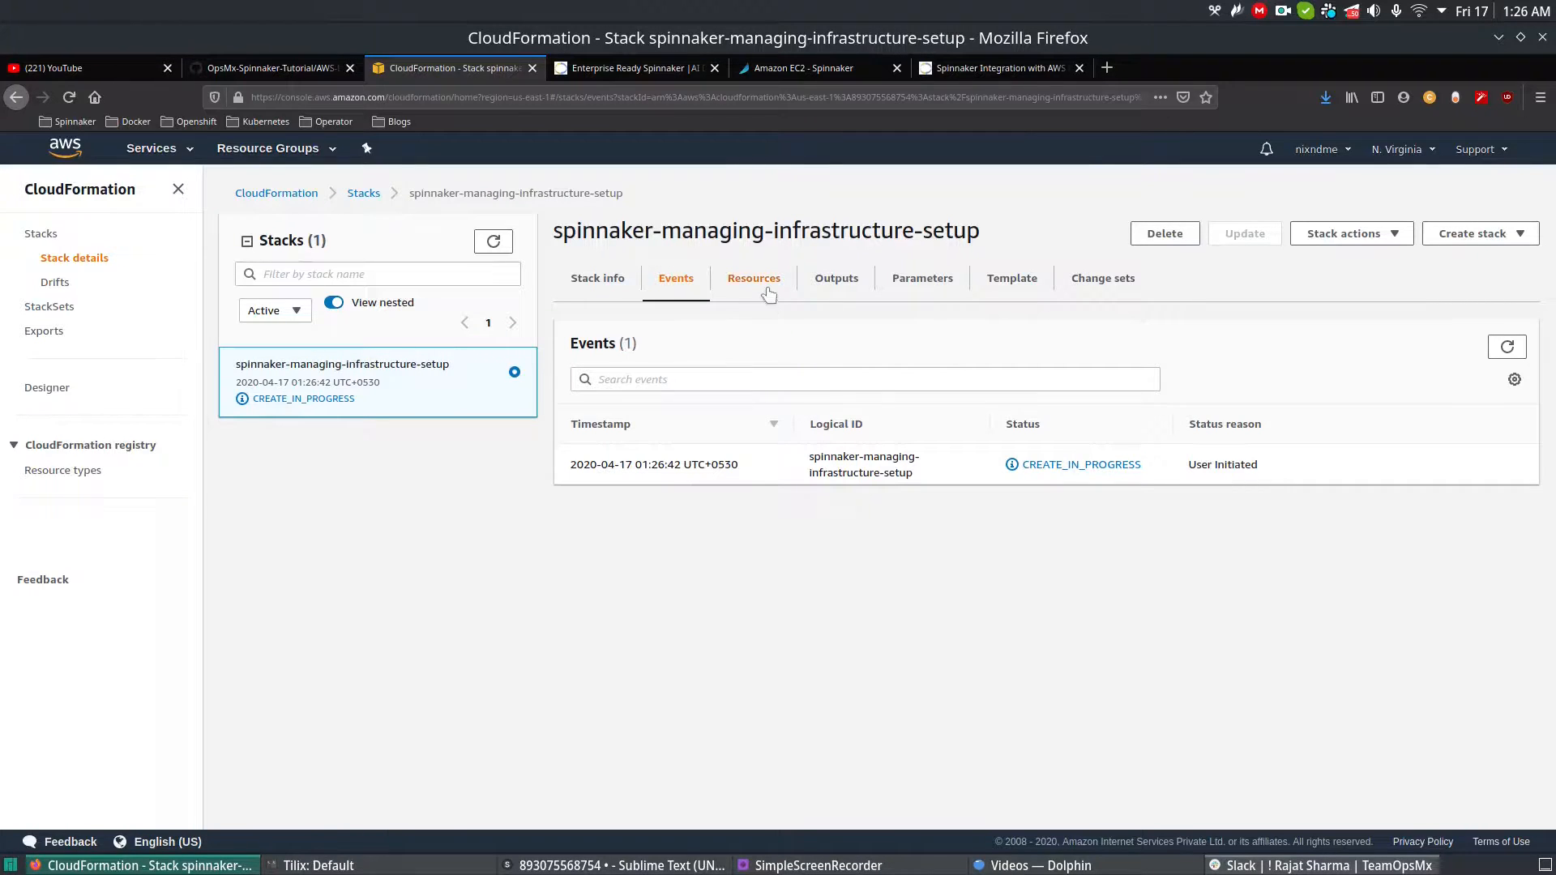
Check the stack's Resources tab, then return to the Stacks list showing CREATE_COMPLETE.
{"action": "left_click", "coordinate": [754, 279]}
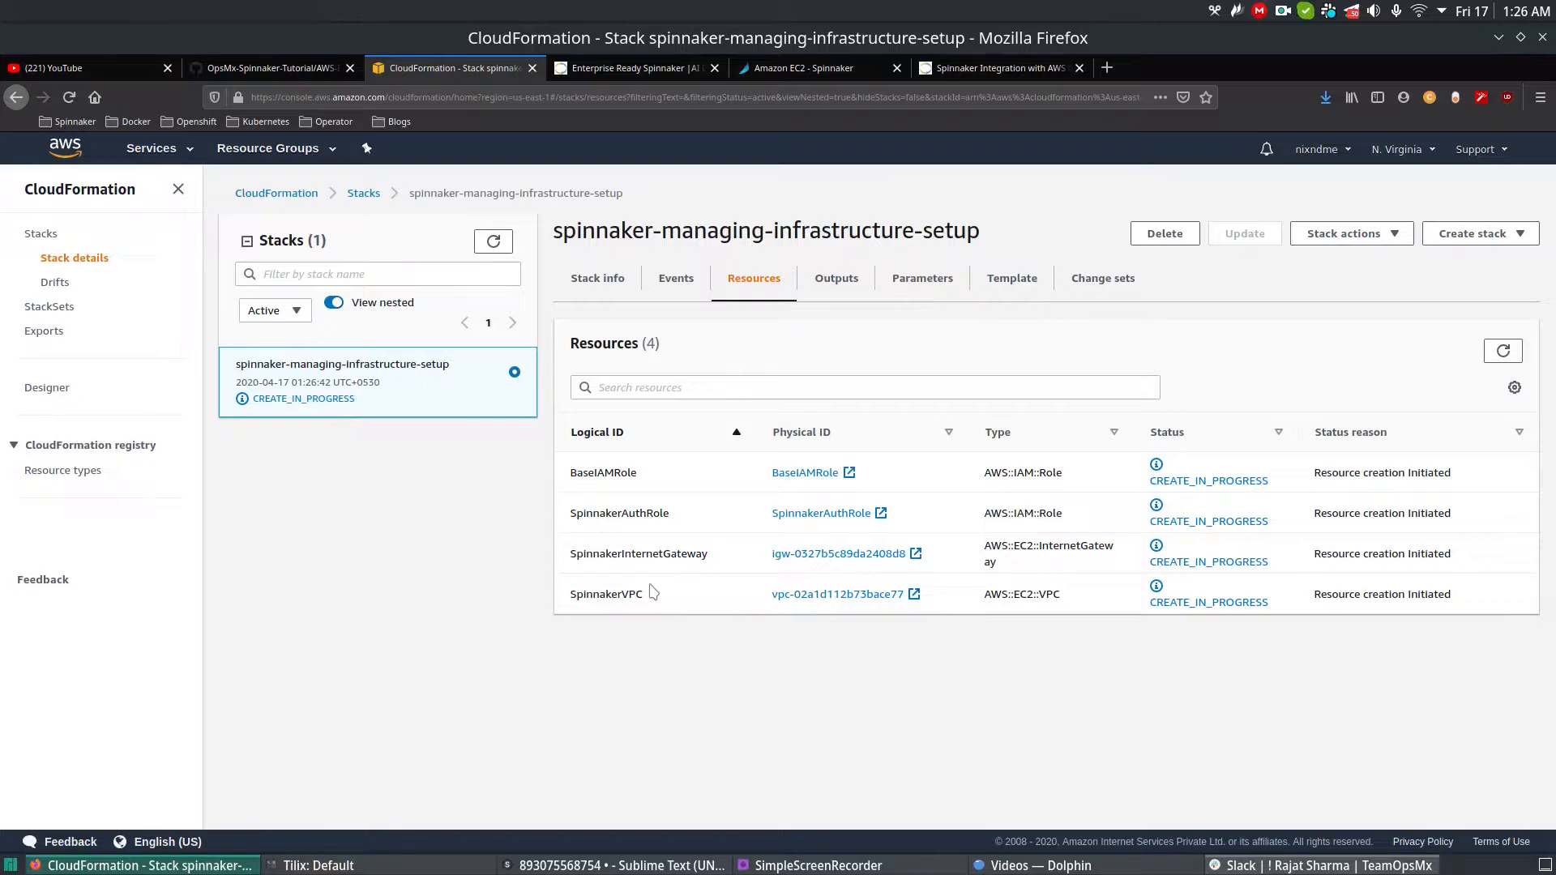
{"action": "mouse_move", "coordinate": [956, 582]}
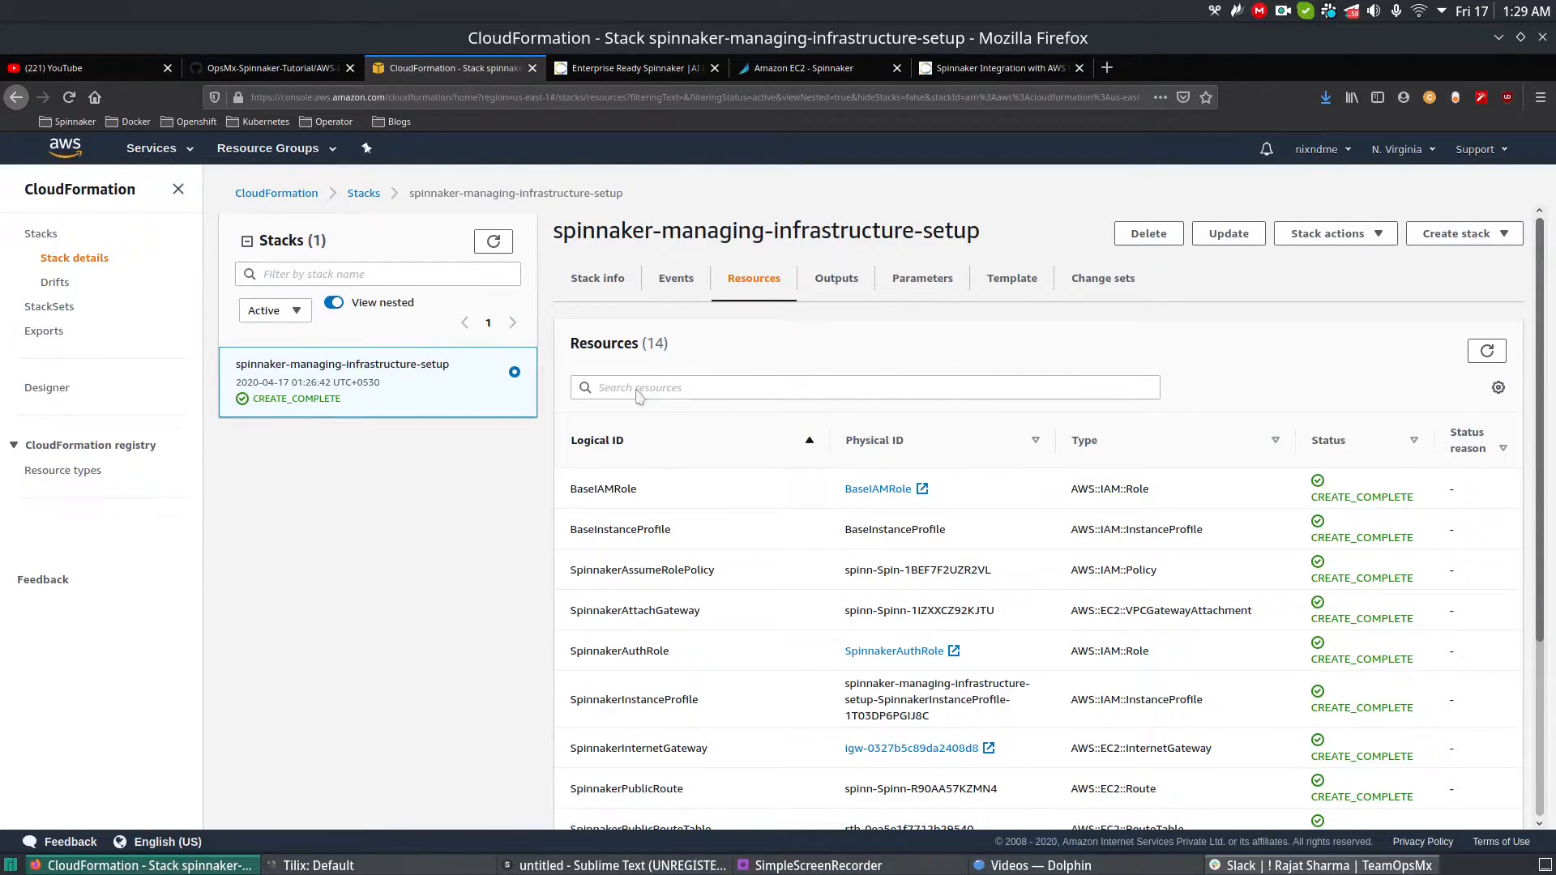
{"action": "scroll", "scroll_direction": "down", "scroll_amount": 3}
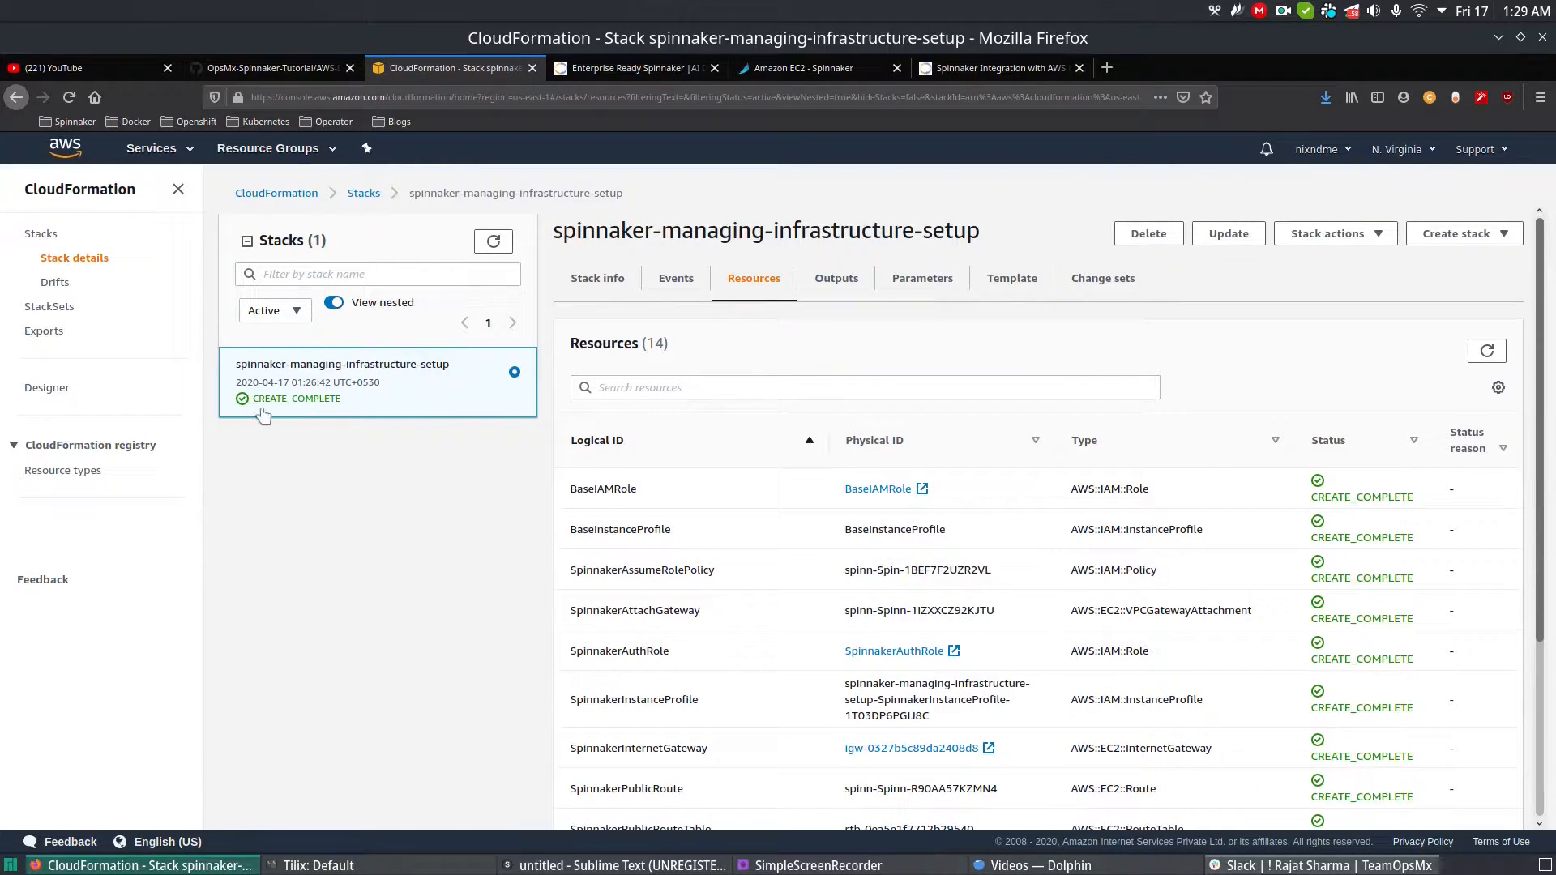
{"action": "mouse_move", "coordinate": [292, 290]}
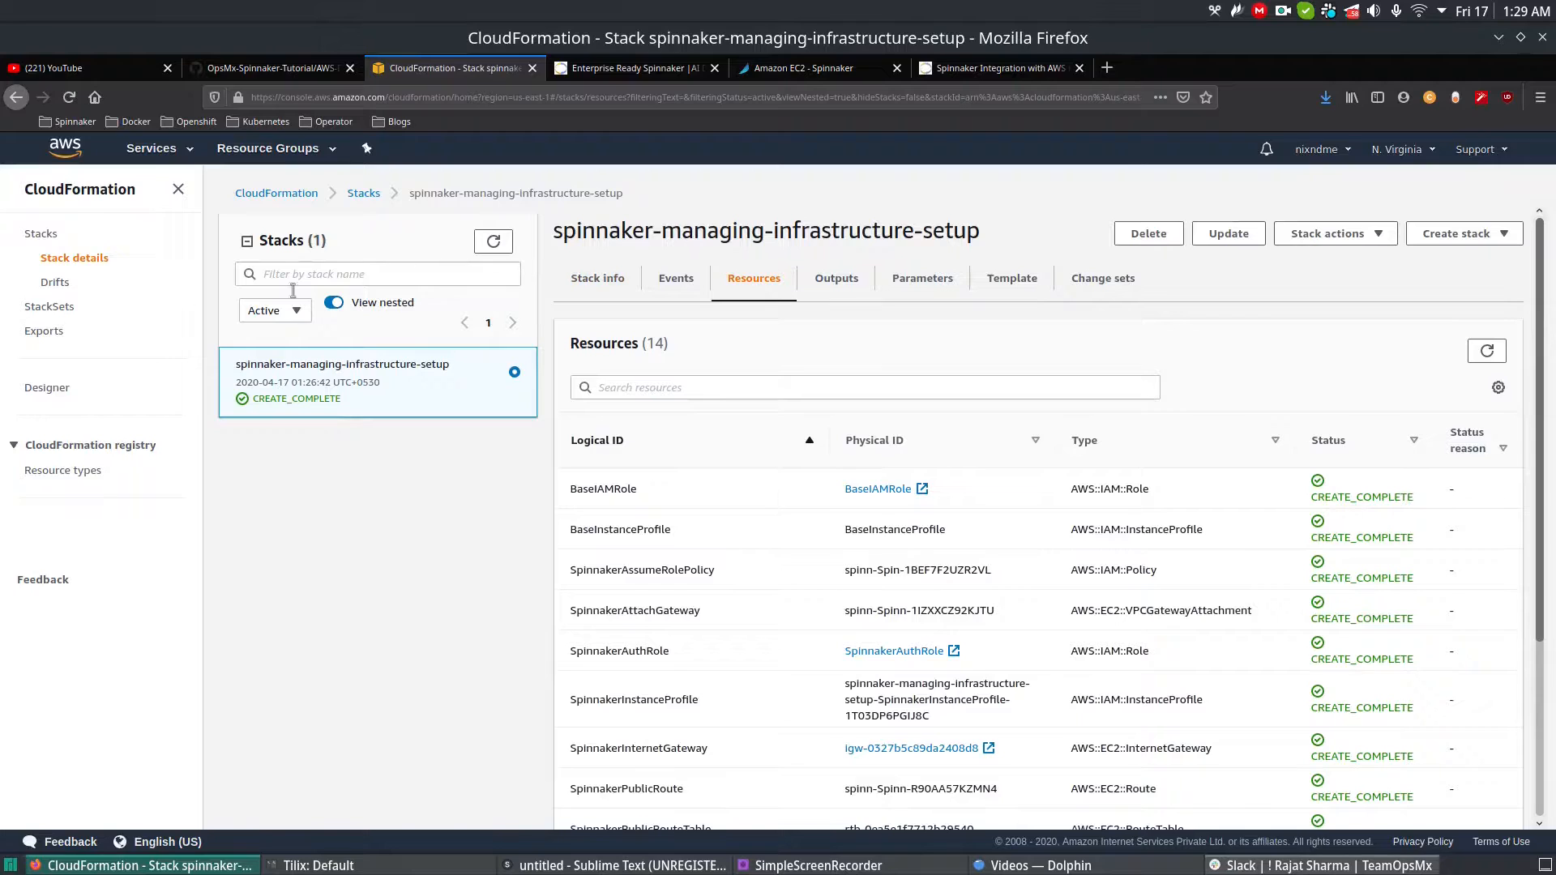
{"action": "left_click", "coordinate": [363, 193]}
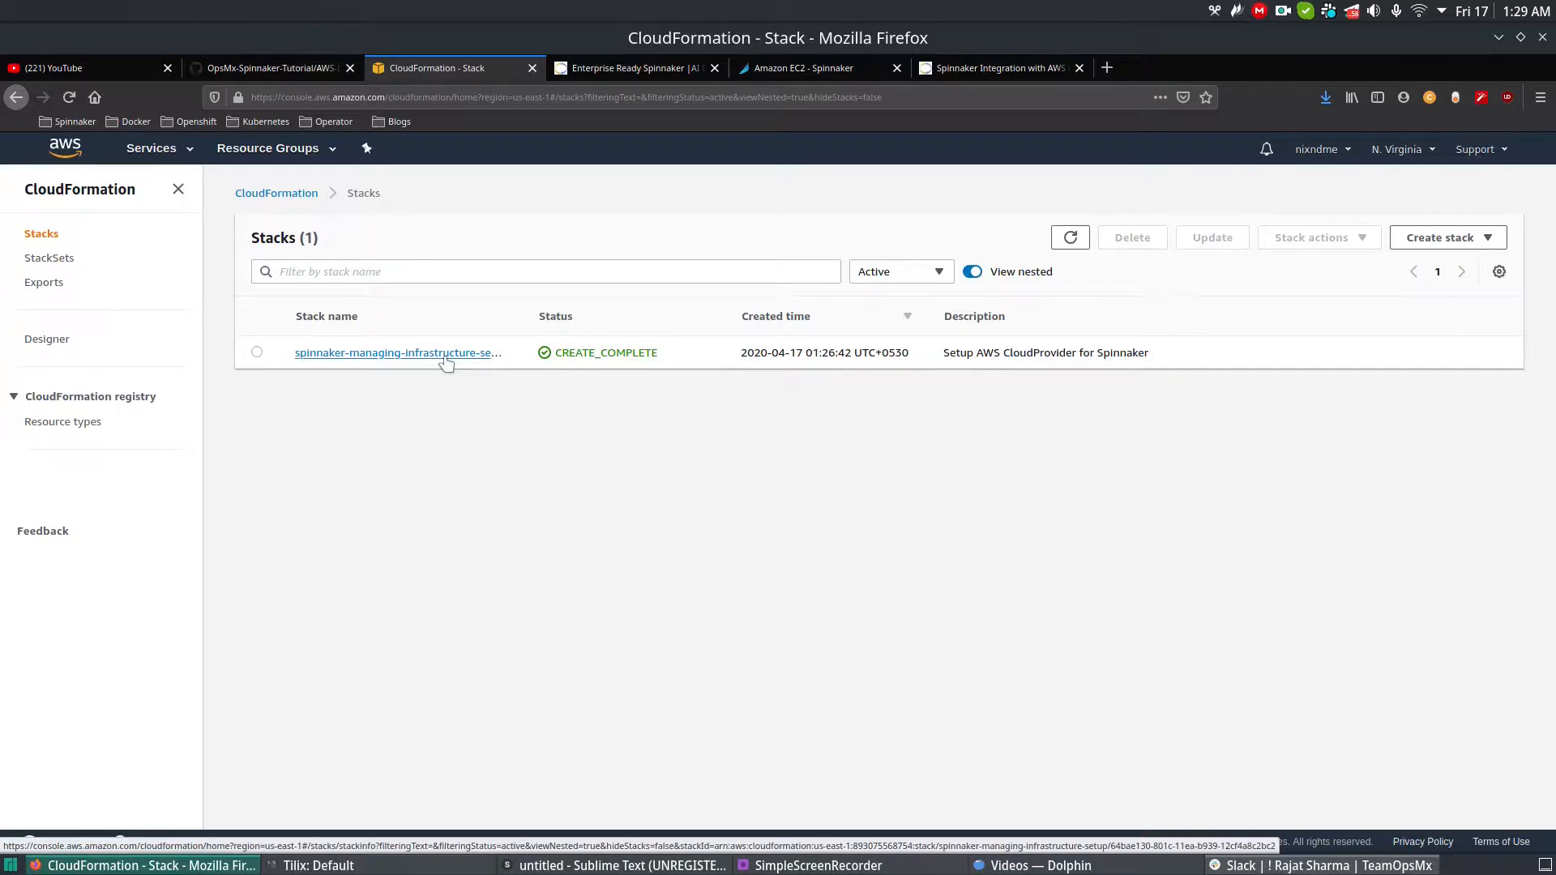
Open the spinnaker-managing-infrastructure-setup stack and show its Outputs.
{"action": "left_click", "coordinate": [397, 354]}
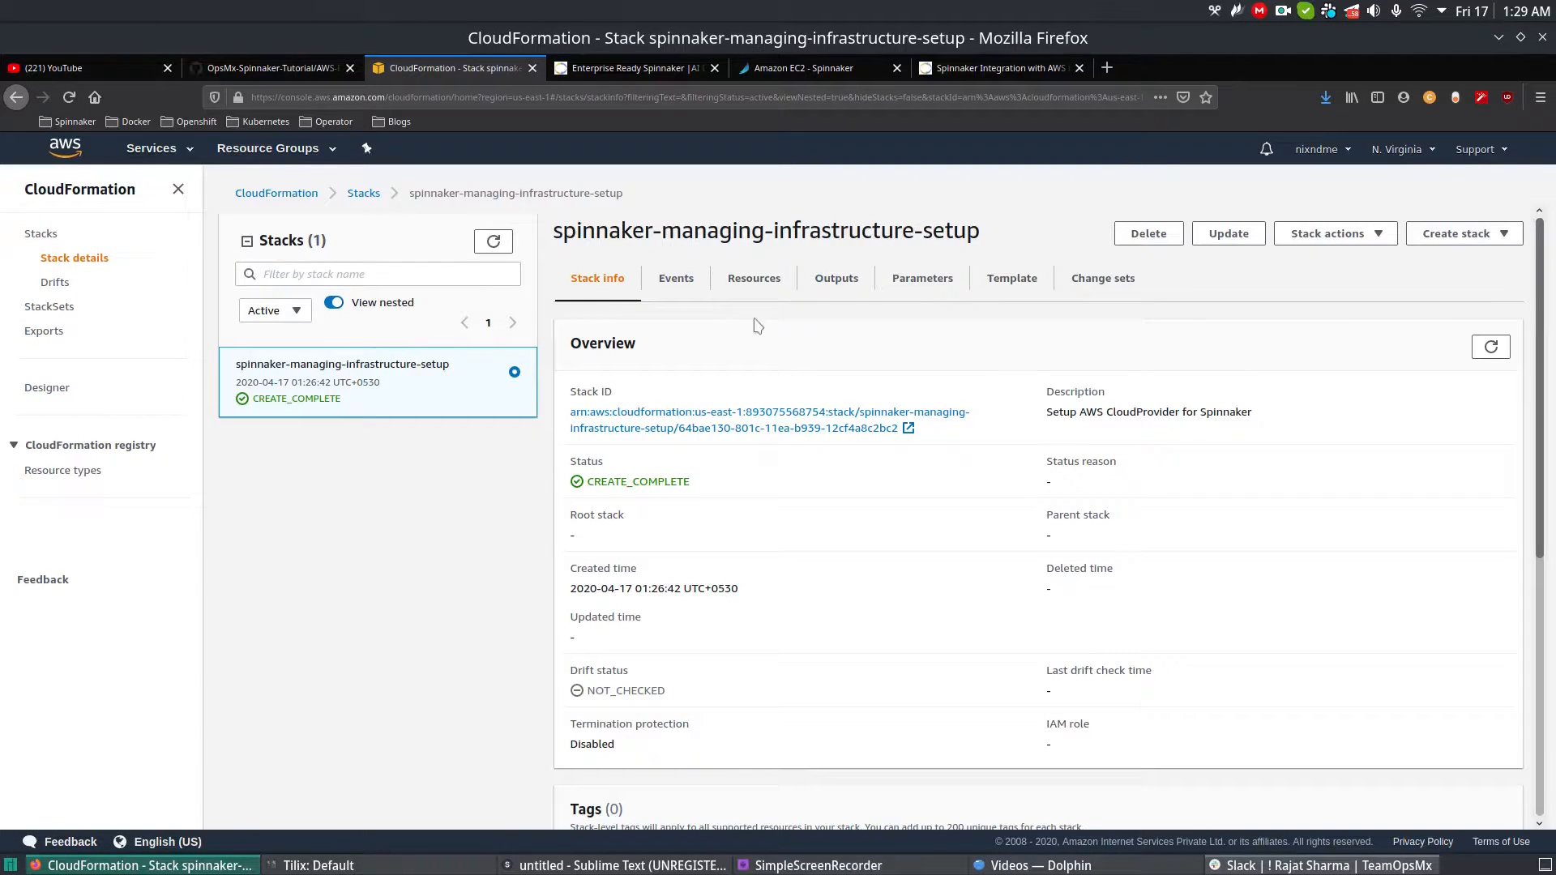
{"action": "left_click", "coordinate": [836, 279]}
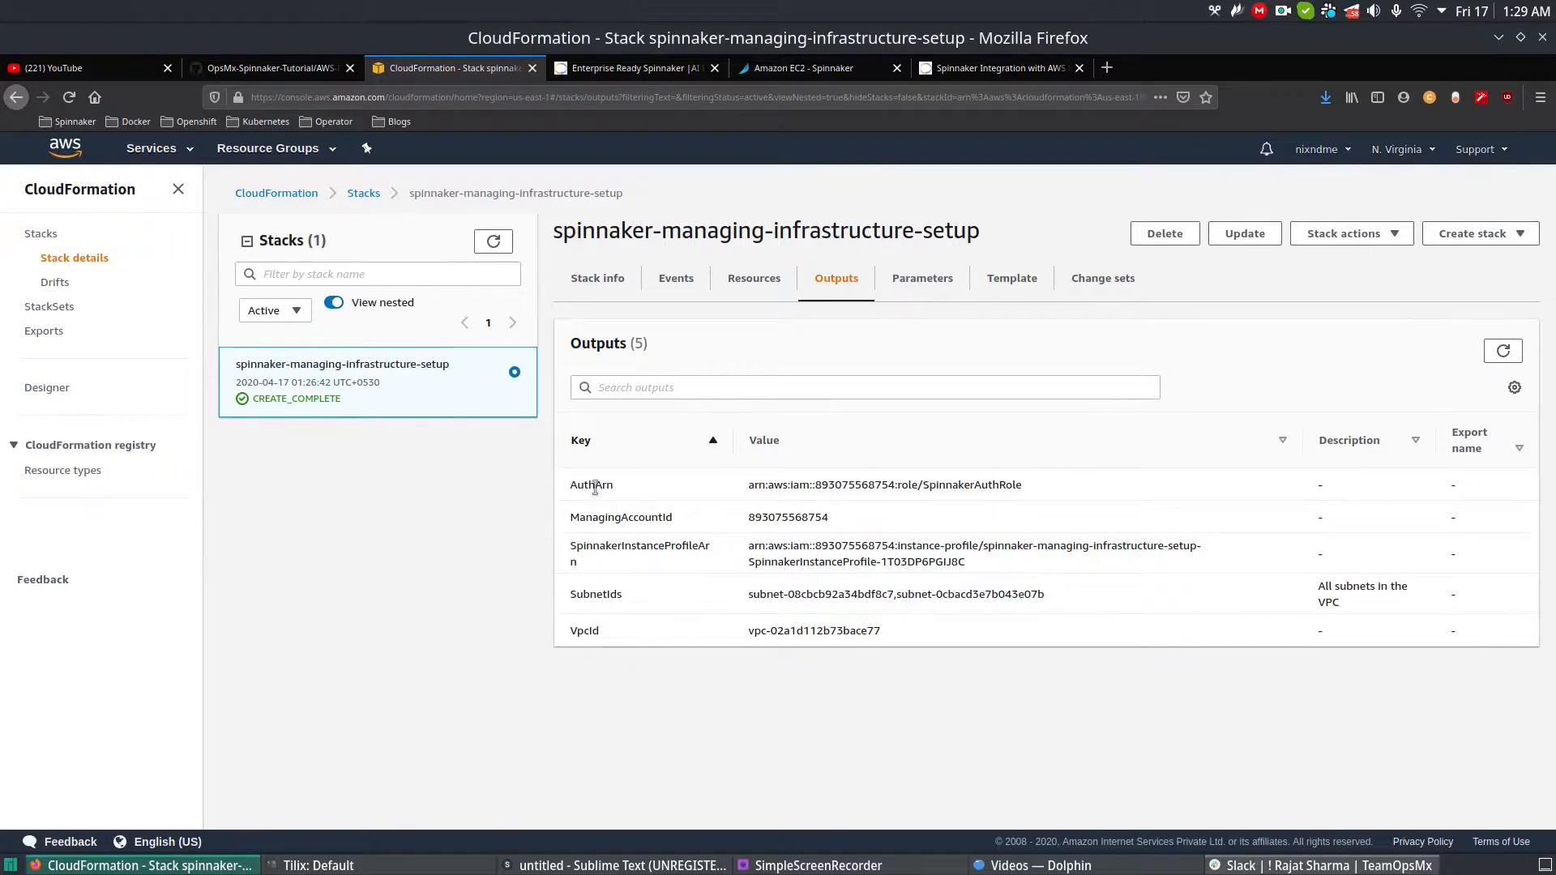
{"action": "double_click", "coordinate": [592, 485]}
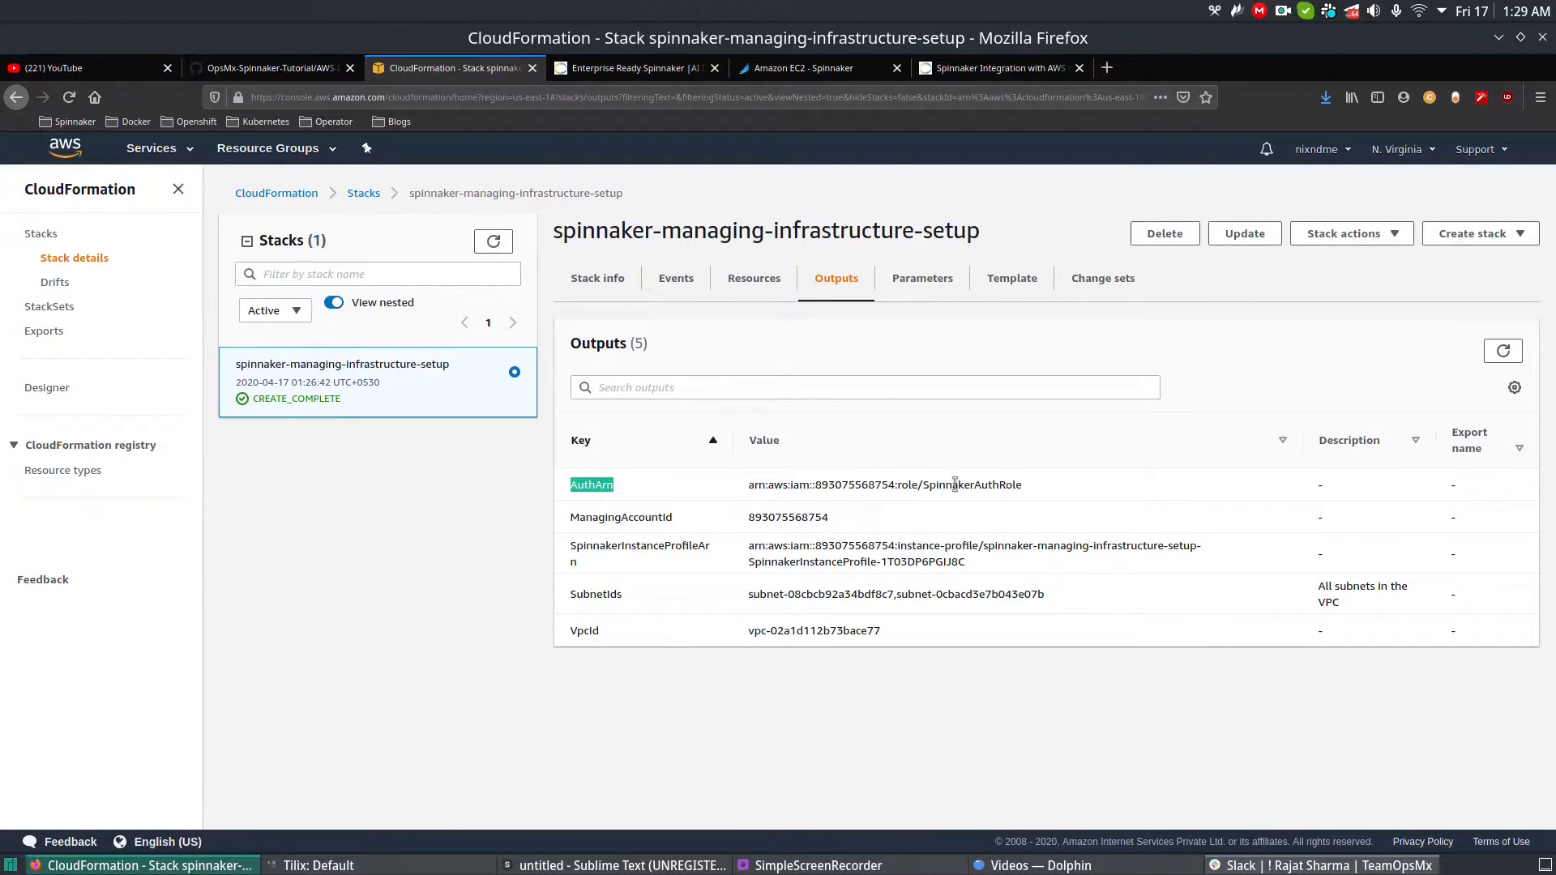
{"action": "double_click", "coordinate": [787, 517]}
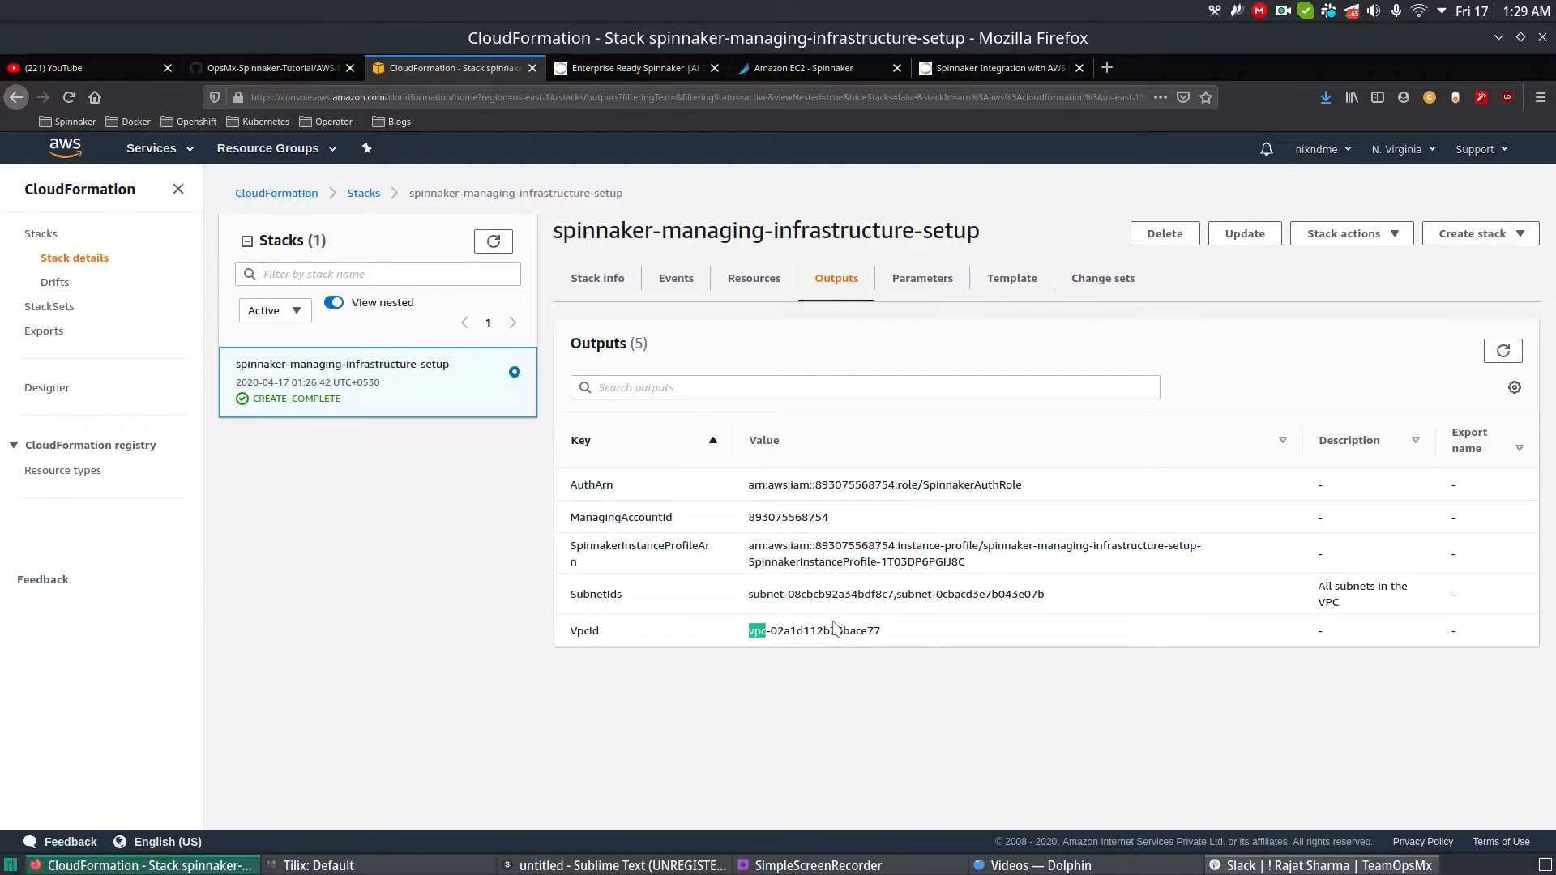
Select the full AuthArn value and copy it from the context menu.
{"action": "double_click", "coordinate": [973, 485]}
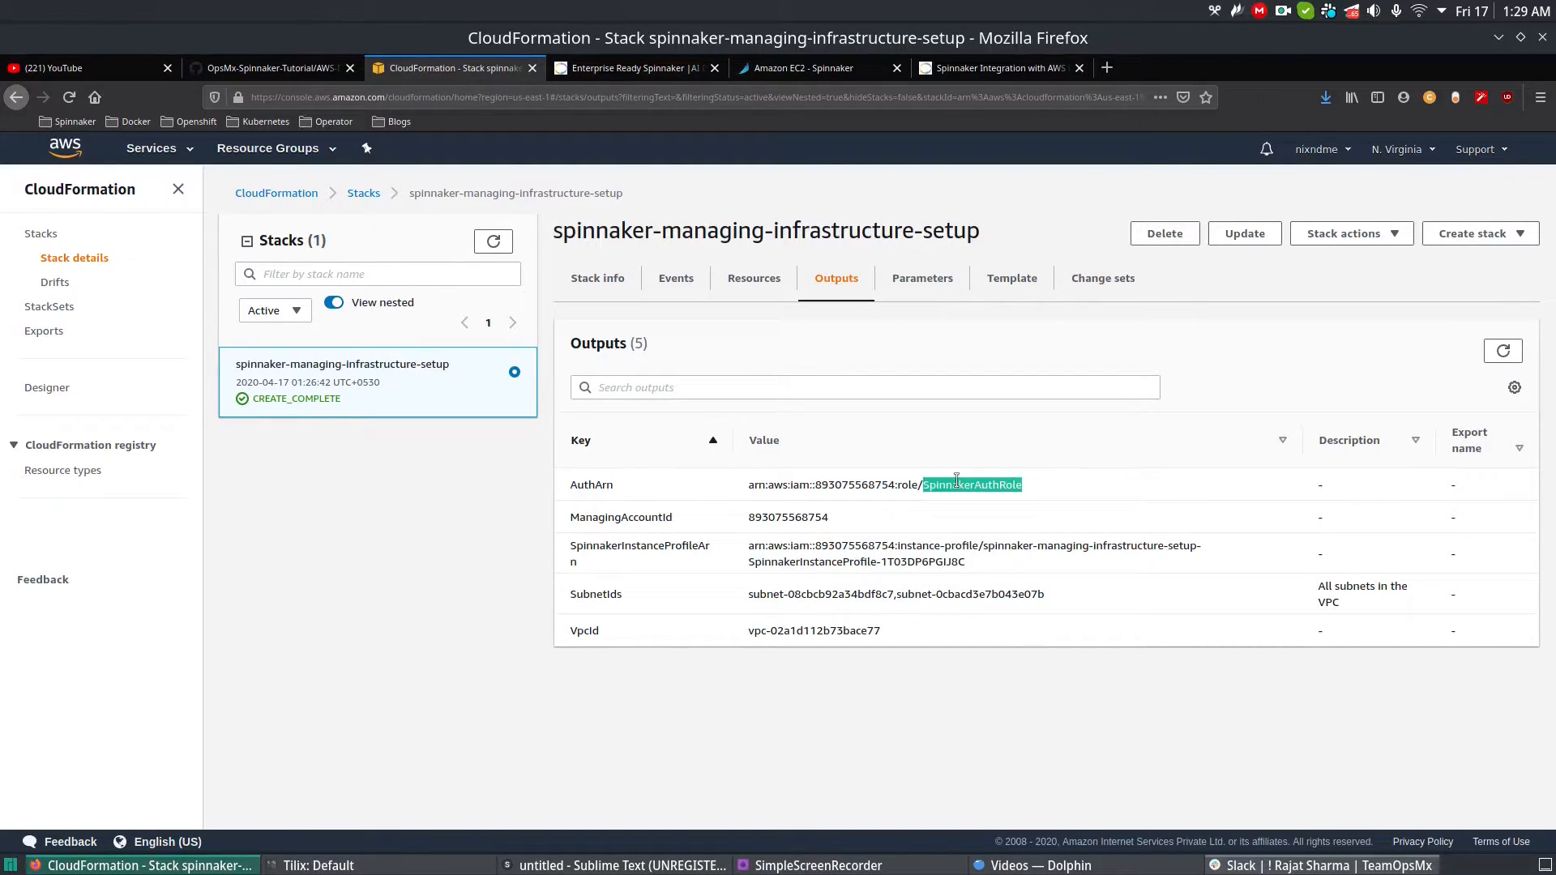
{"action": "left_click", "coordinate": [761, 485]}
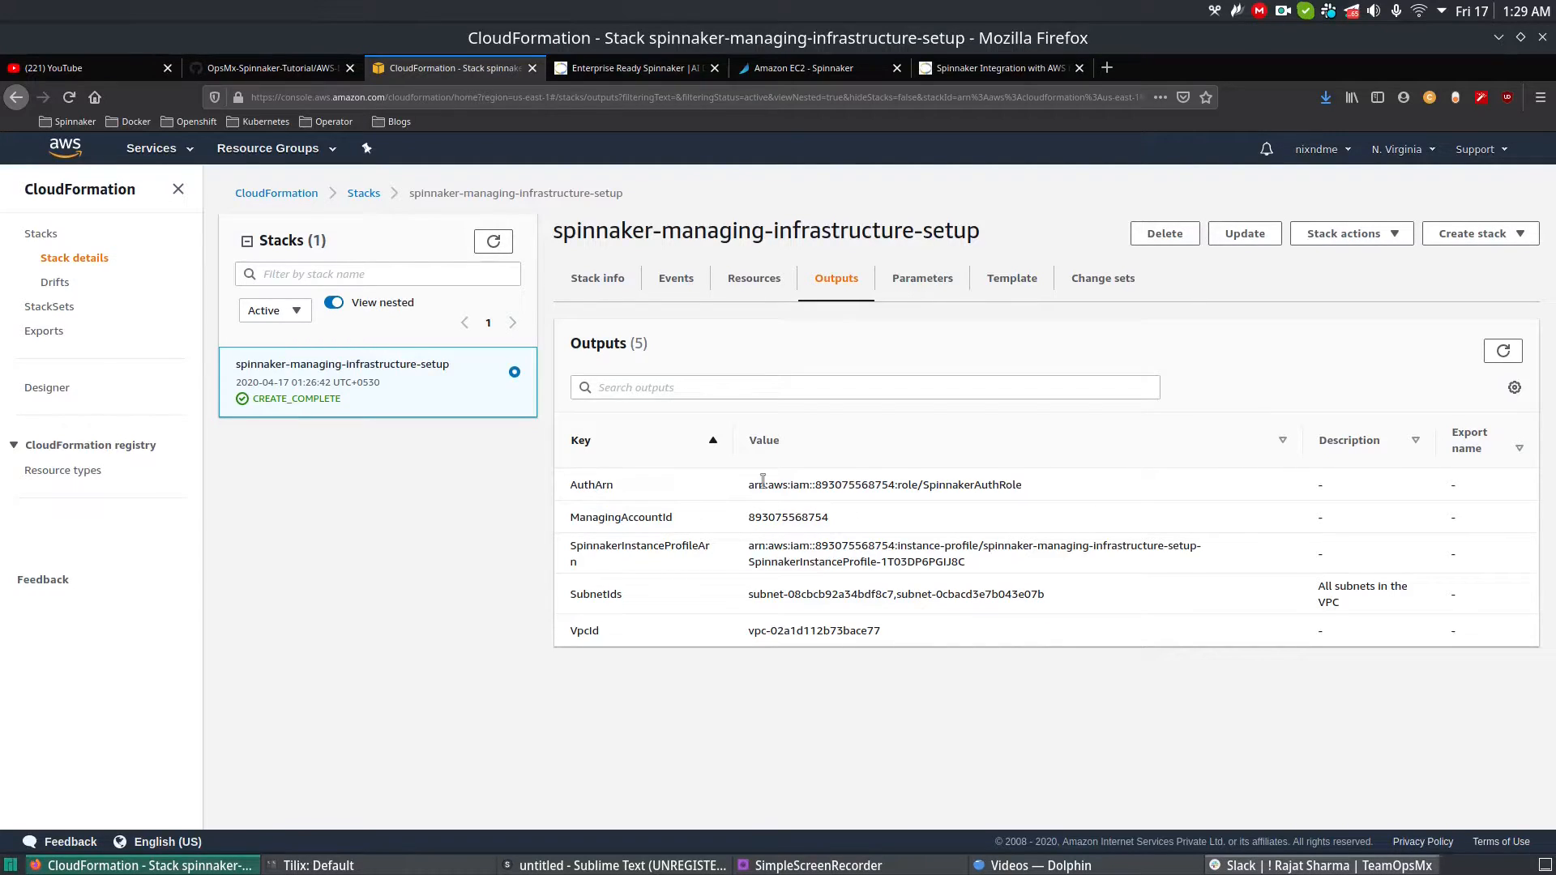
{"action": "left_click_drag", "start_coordinate": [882, 485], "coordinate": [1019, 485]}
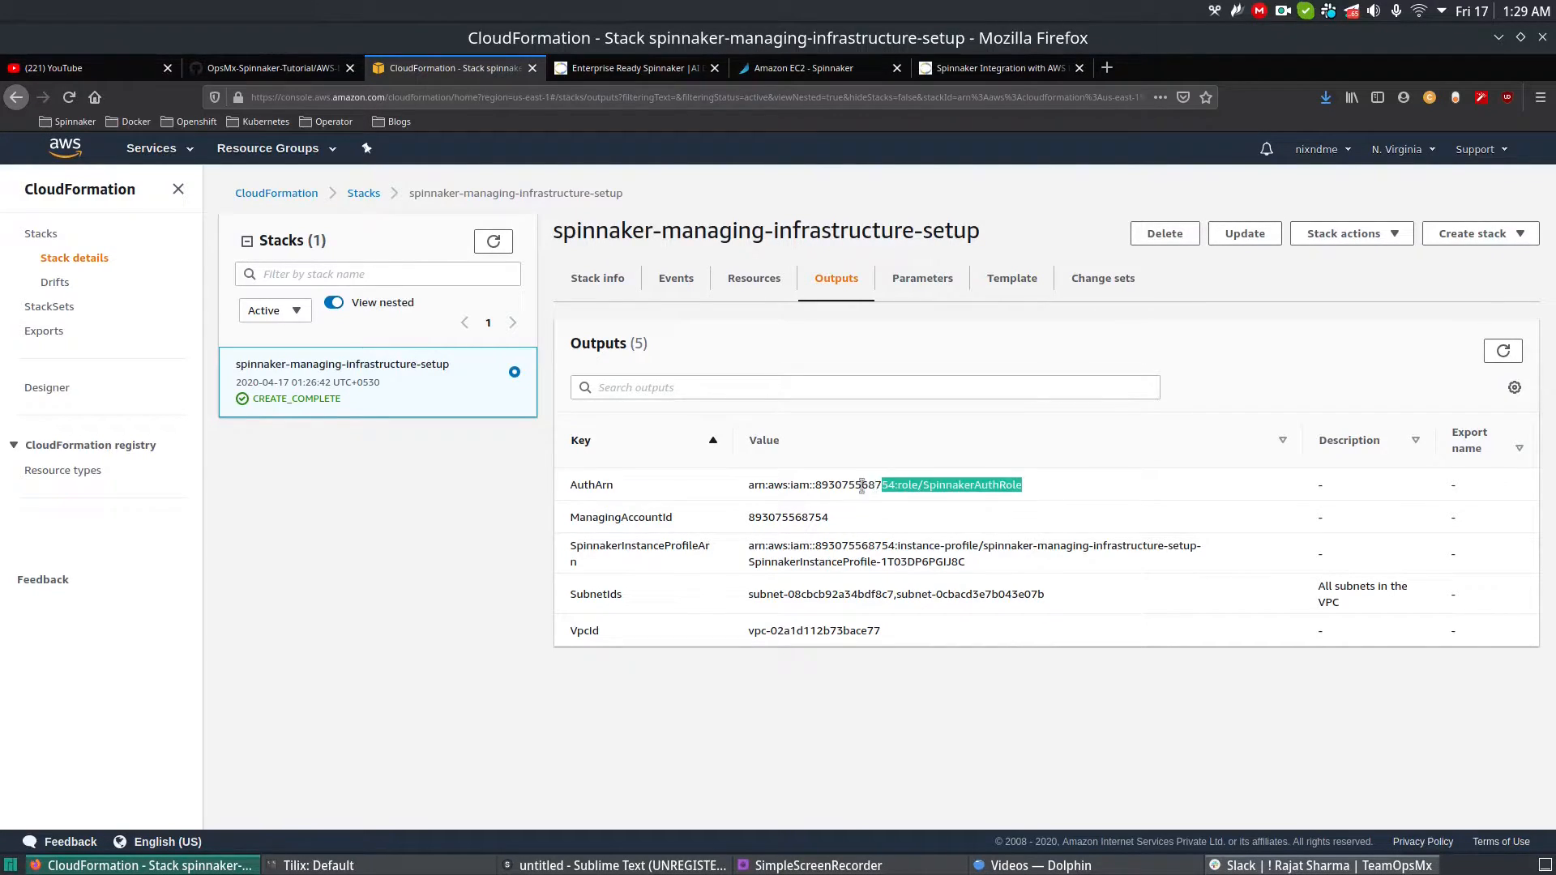
{"action": "right_click", "coordinate": [865, 485]}
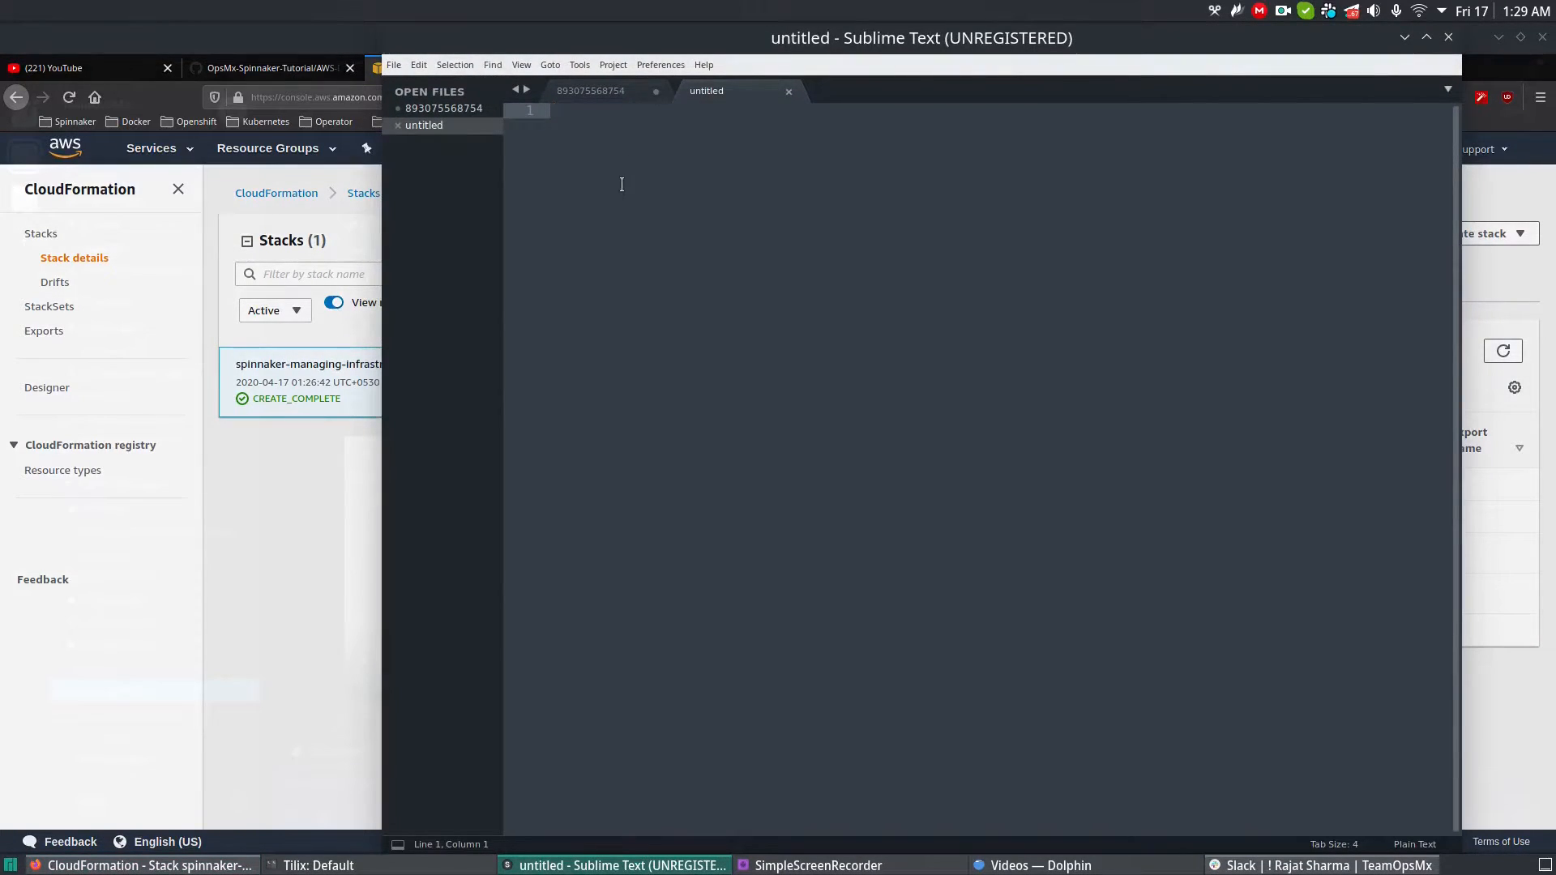
{"action": "type", "text": "arn:aws:iam::893075568754:role/SpinnakerAuthRole"}
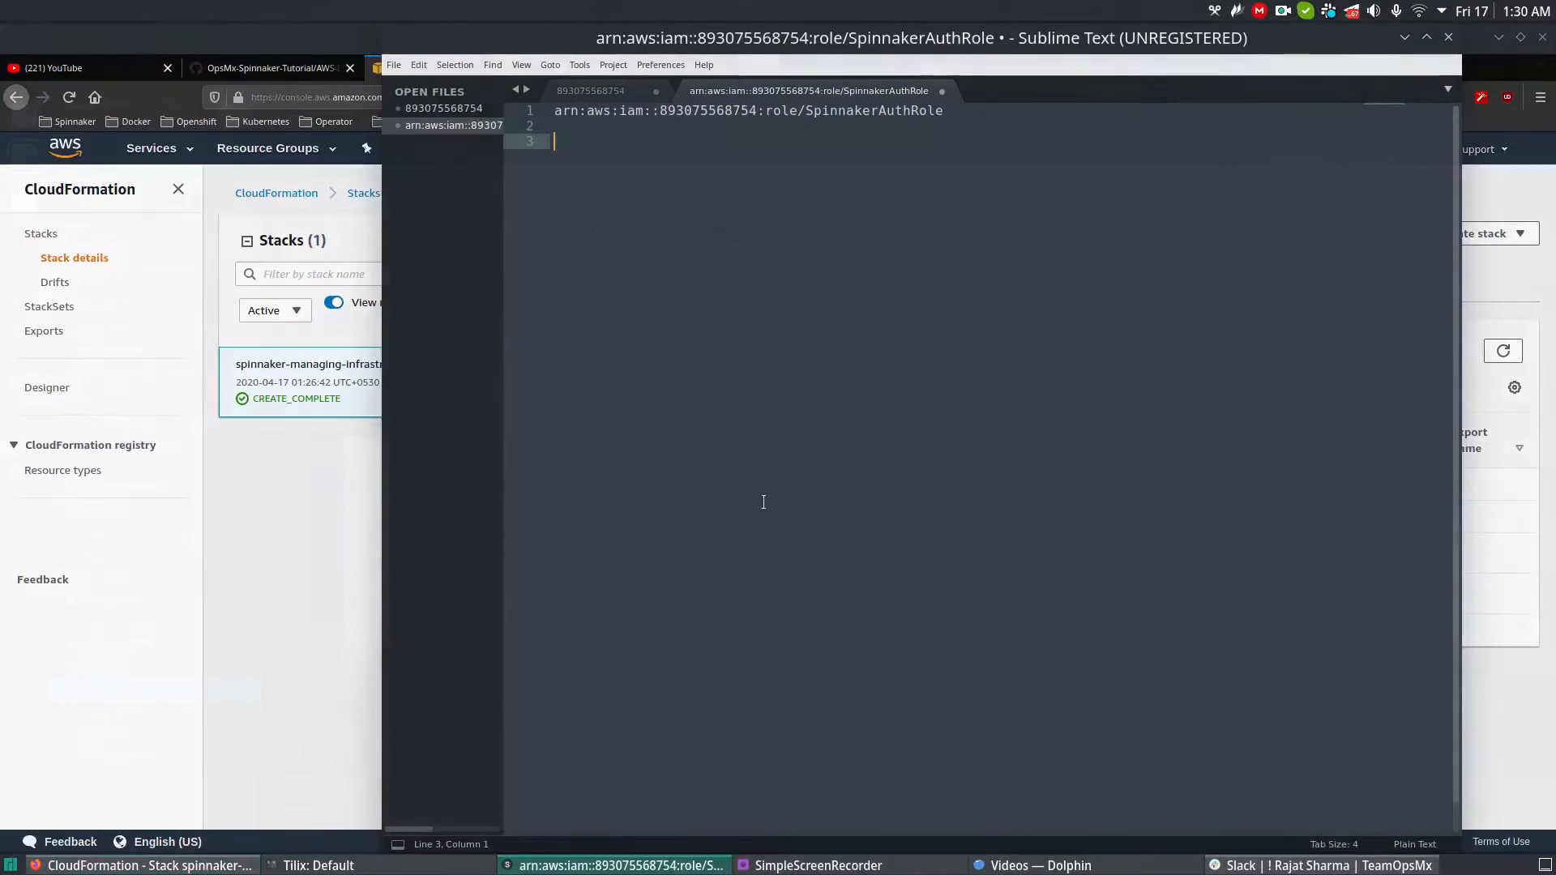
{"action": "mouse_move", "coordinate": [698, 392]}
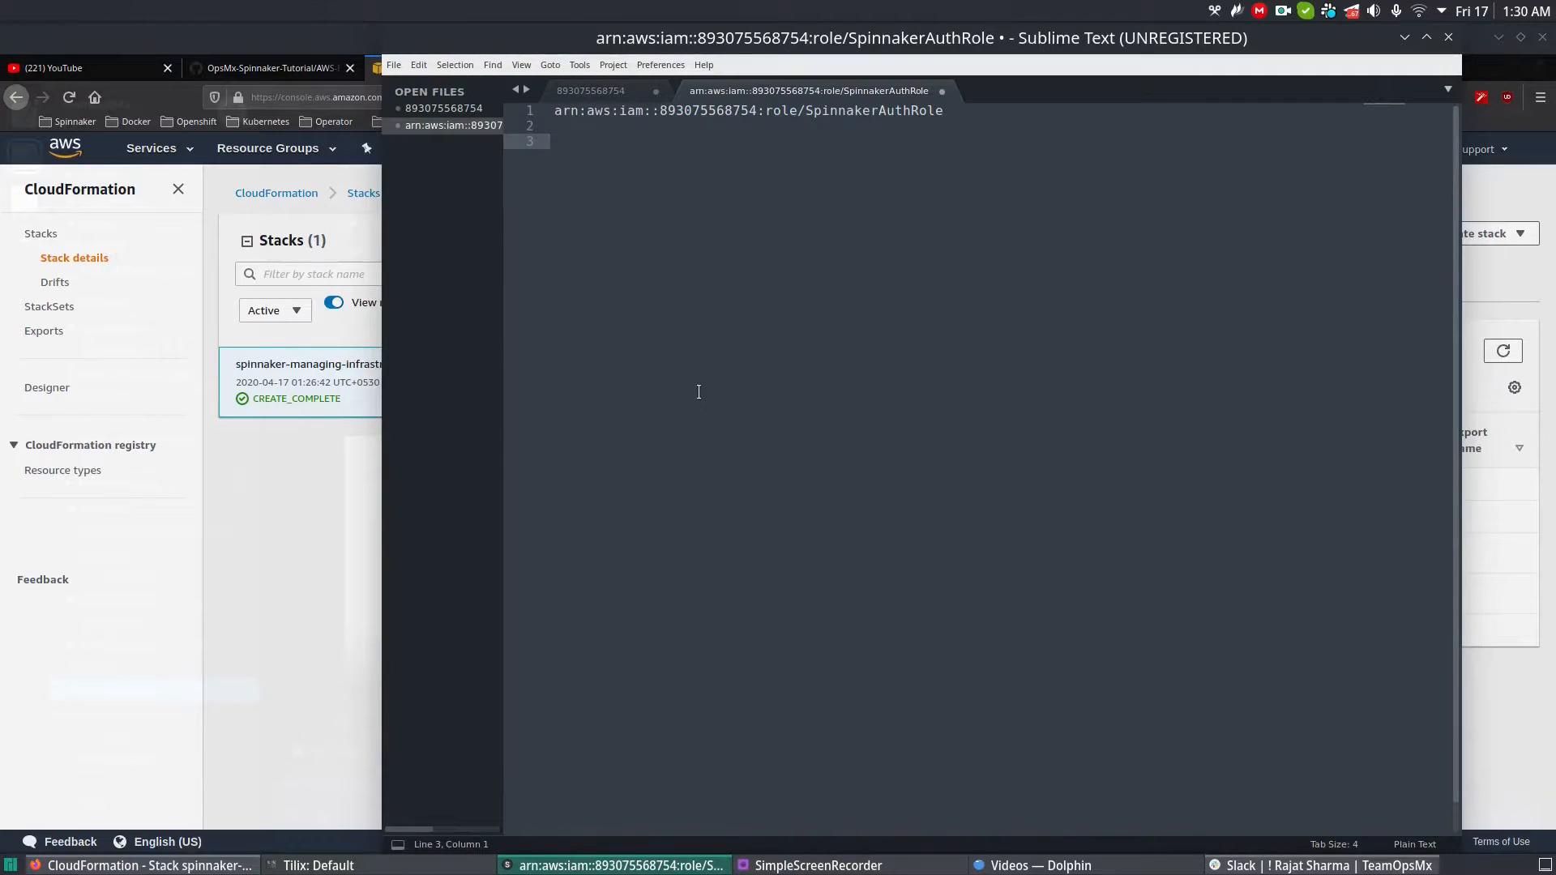
{"action": "type", "text": "893075568754"}
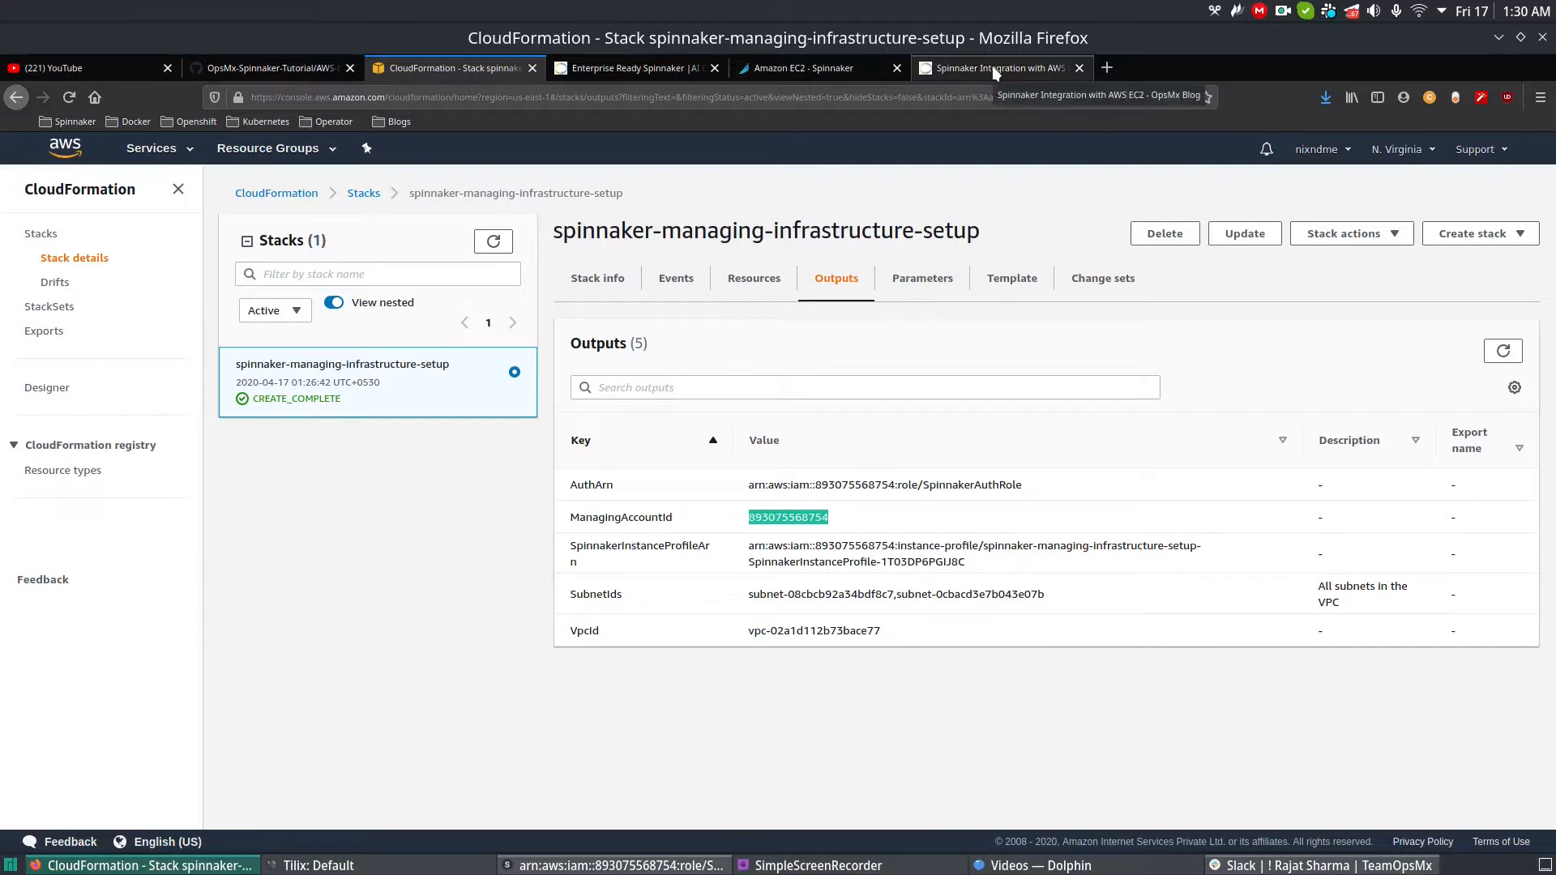
Download the managed account template managed.yaml from the blog's 'here' link and save it to disk.
{"action": "left_click", "coordinate": [995, 68]}
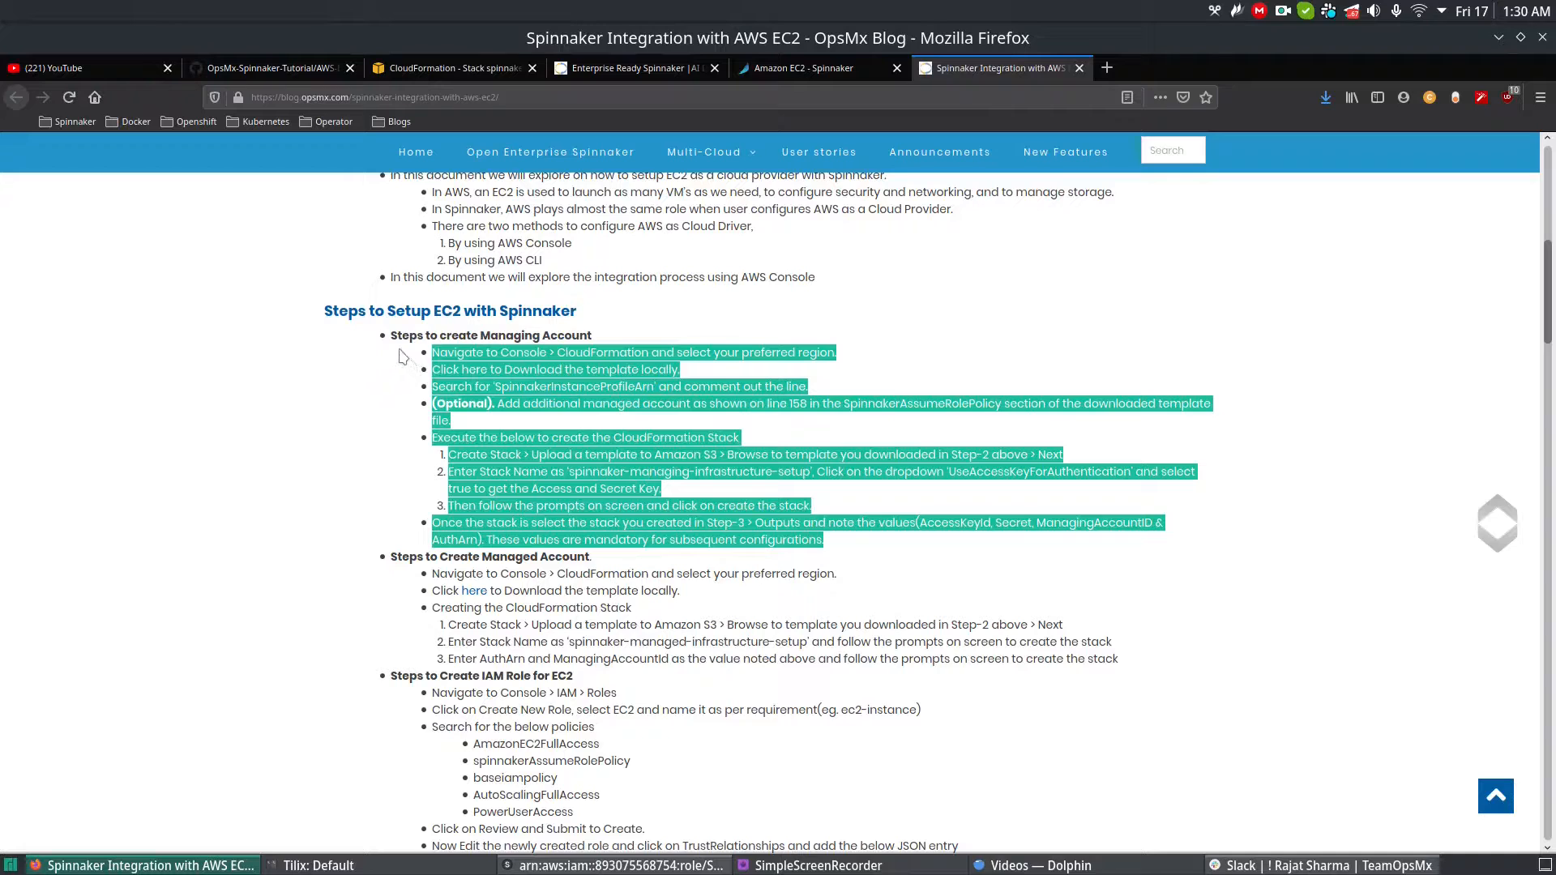
{"action": "scroll", "scroll_direction": "down", "scroll_amount": 3}
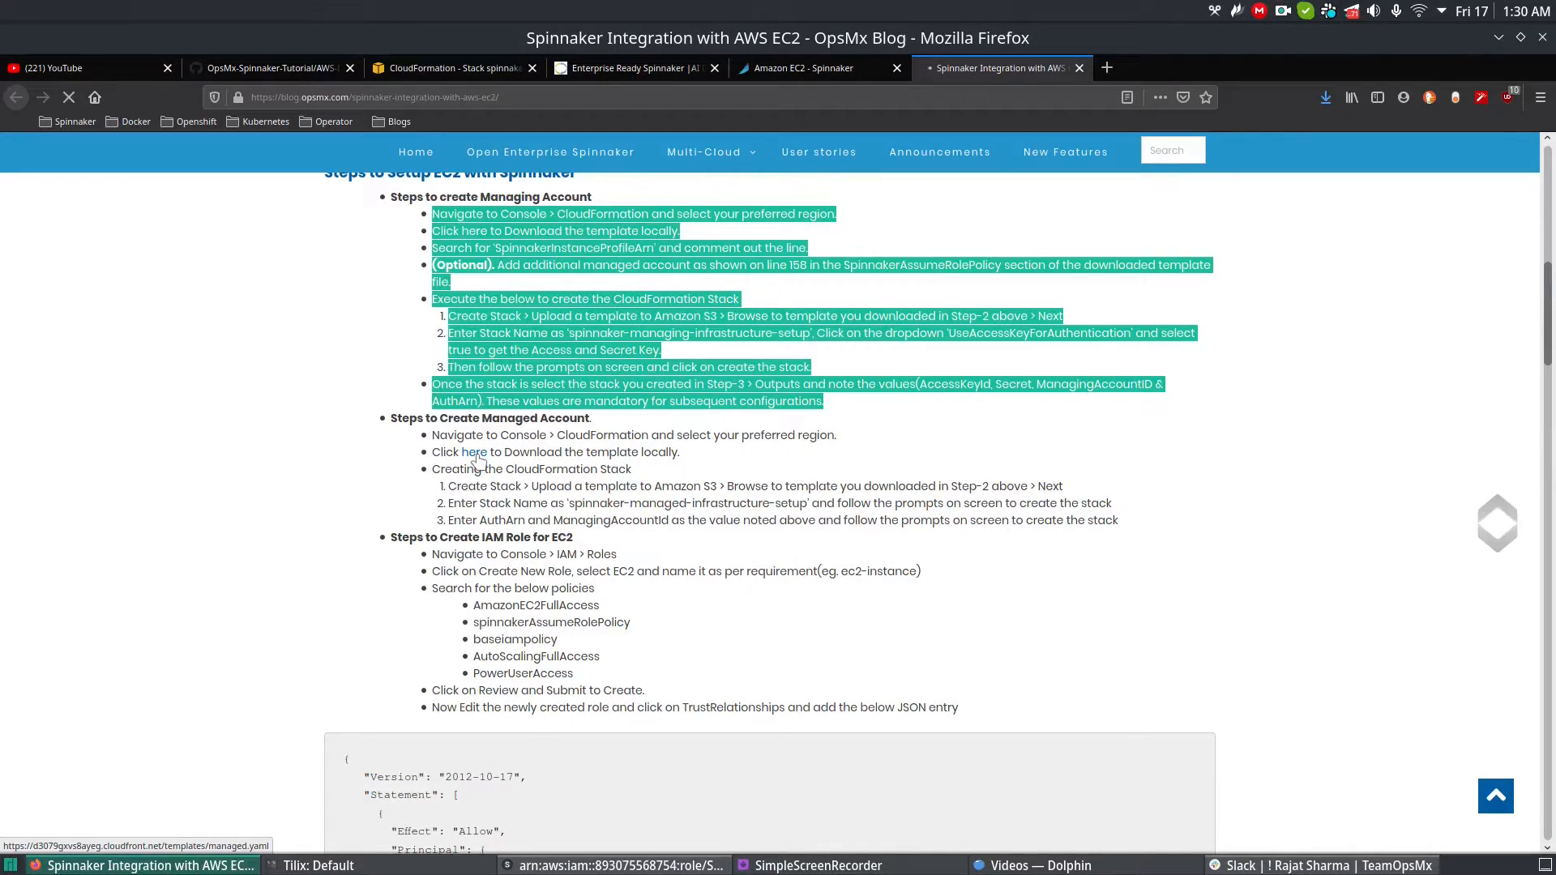
{"action": "left_click", "coordinate": [473, 452]}
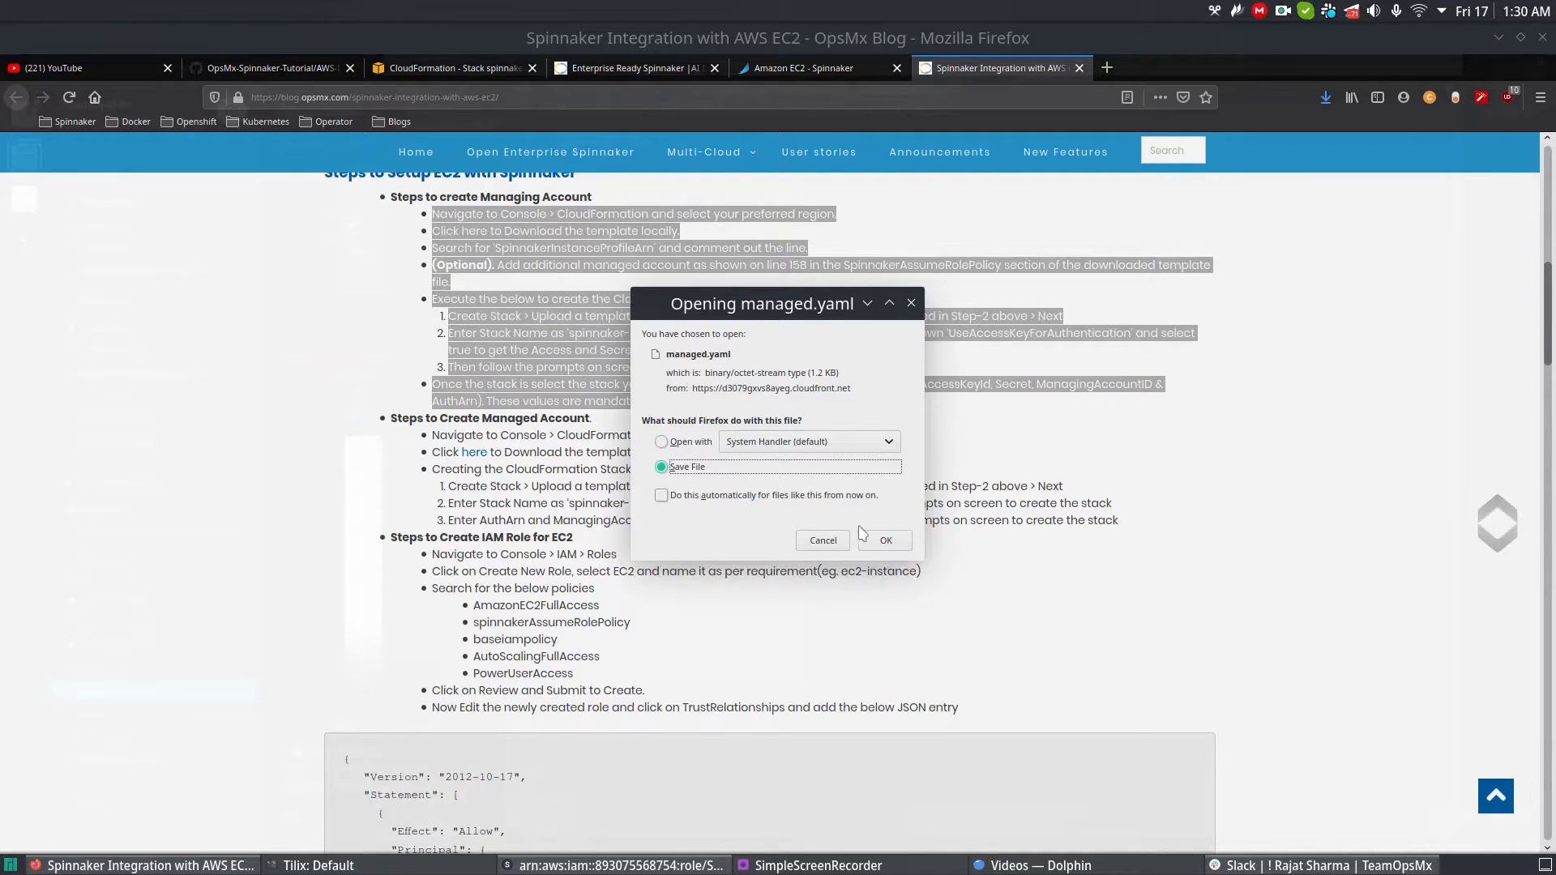
{"action": "left_click", "coordinate": [885, 541]}
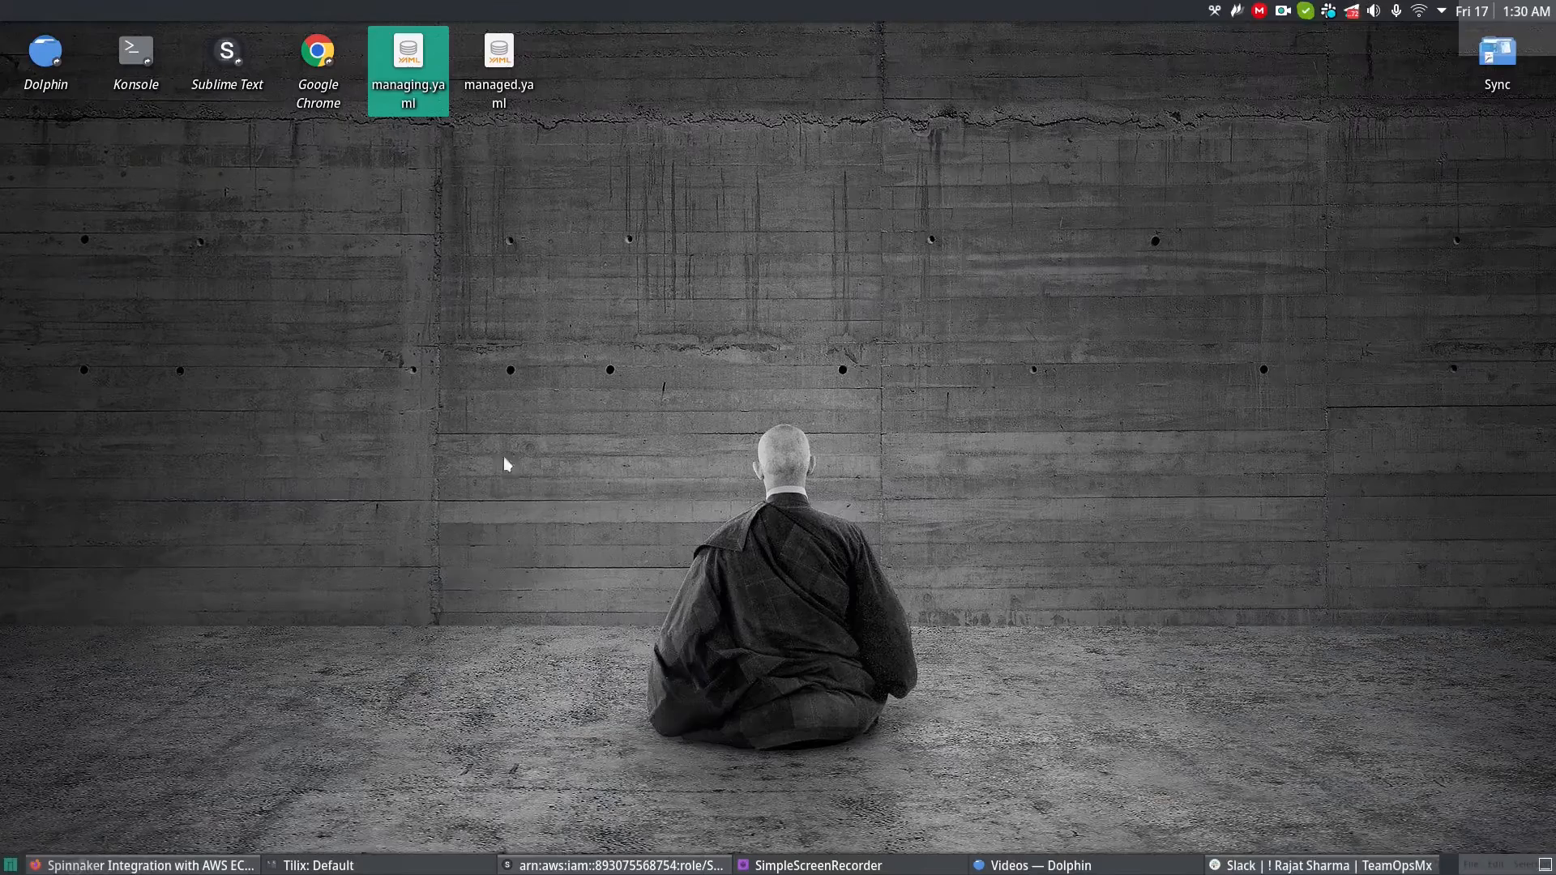
Review managed.yaml in Code - OSS: RoleName spinnakerManaged and the PowerUserAccess managed policy ARN.
{"action": "right_click", "coordinate": [499, 50]}
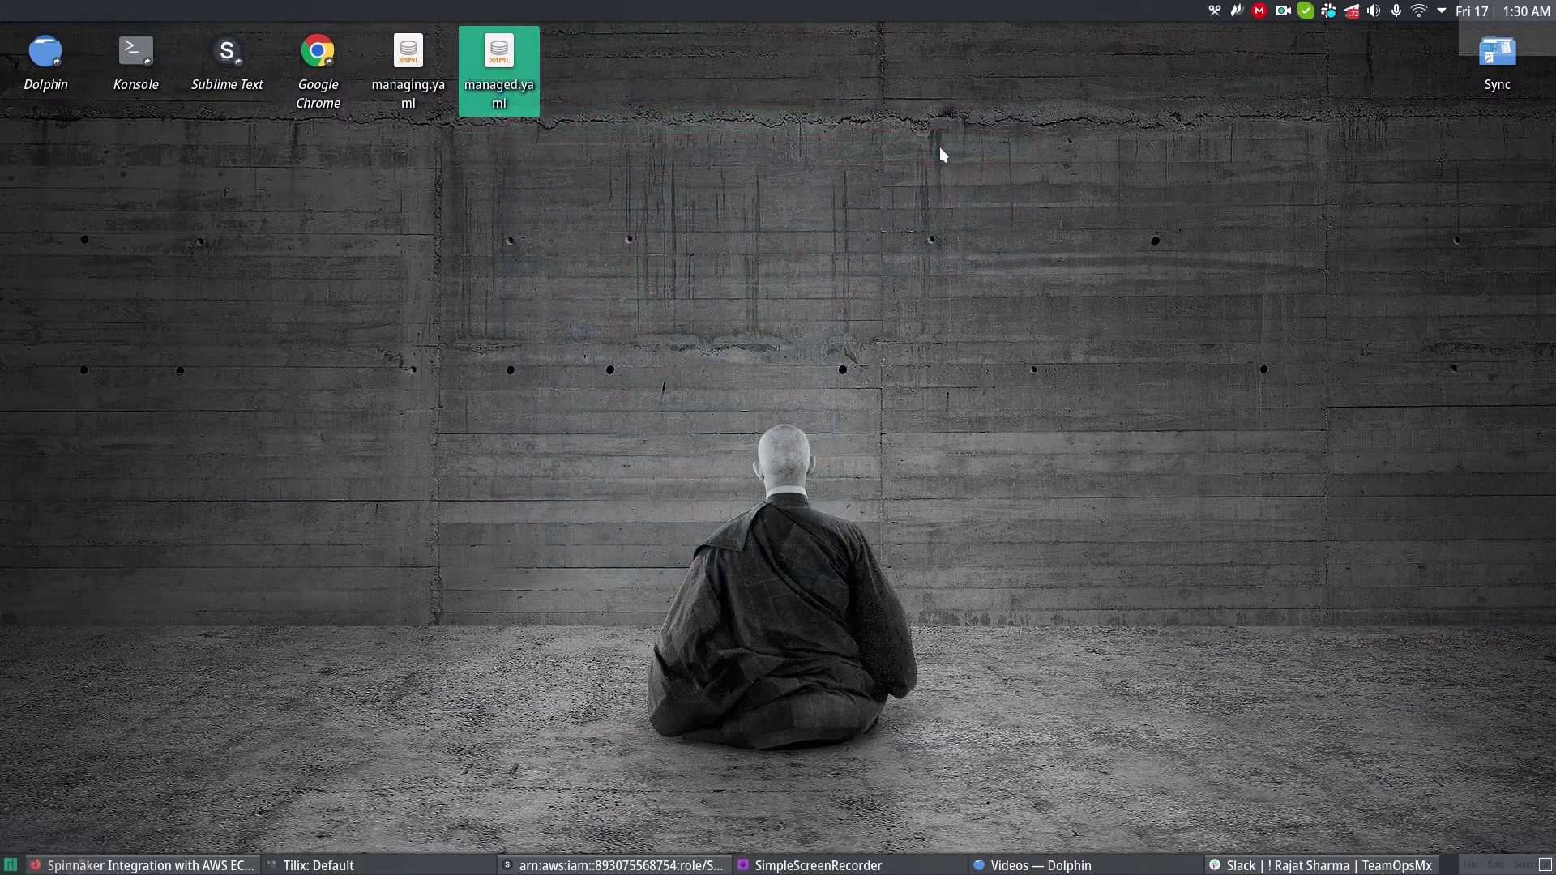
{"action": "double_click", "coordinate": [499, 50]}
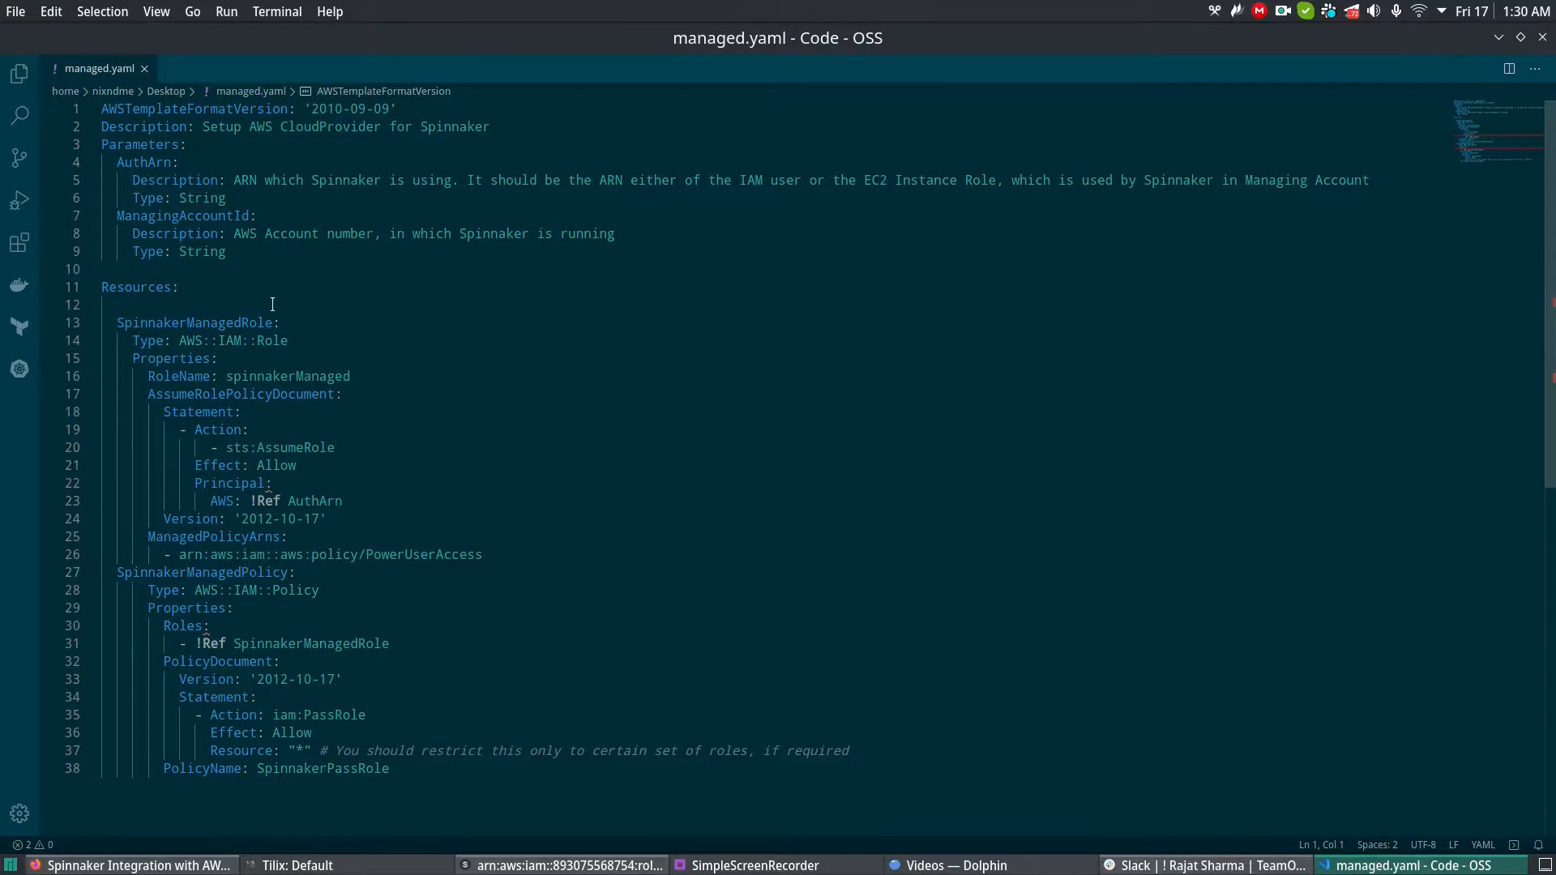
{"action": "double_click", "coordinate": [287, 375]}
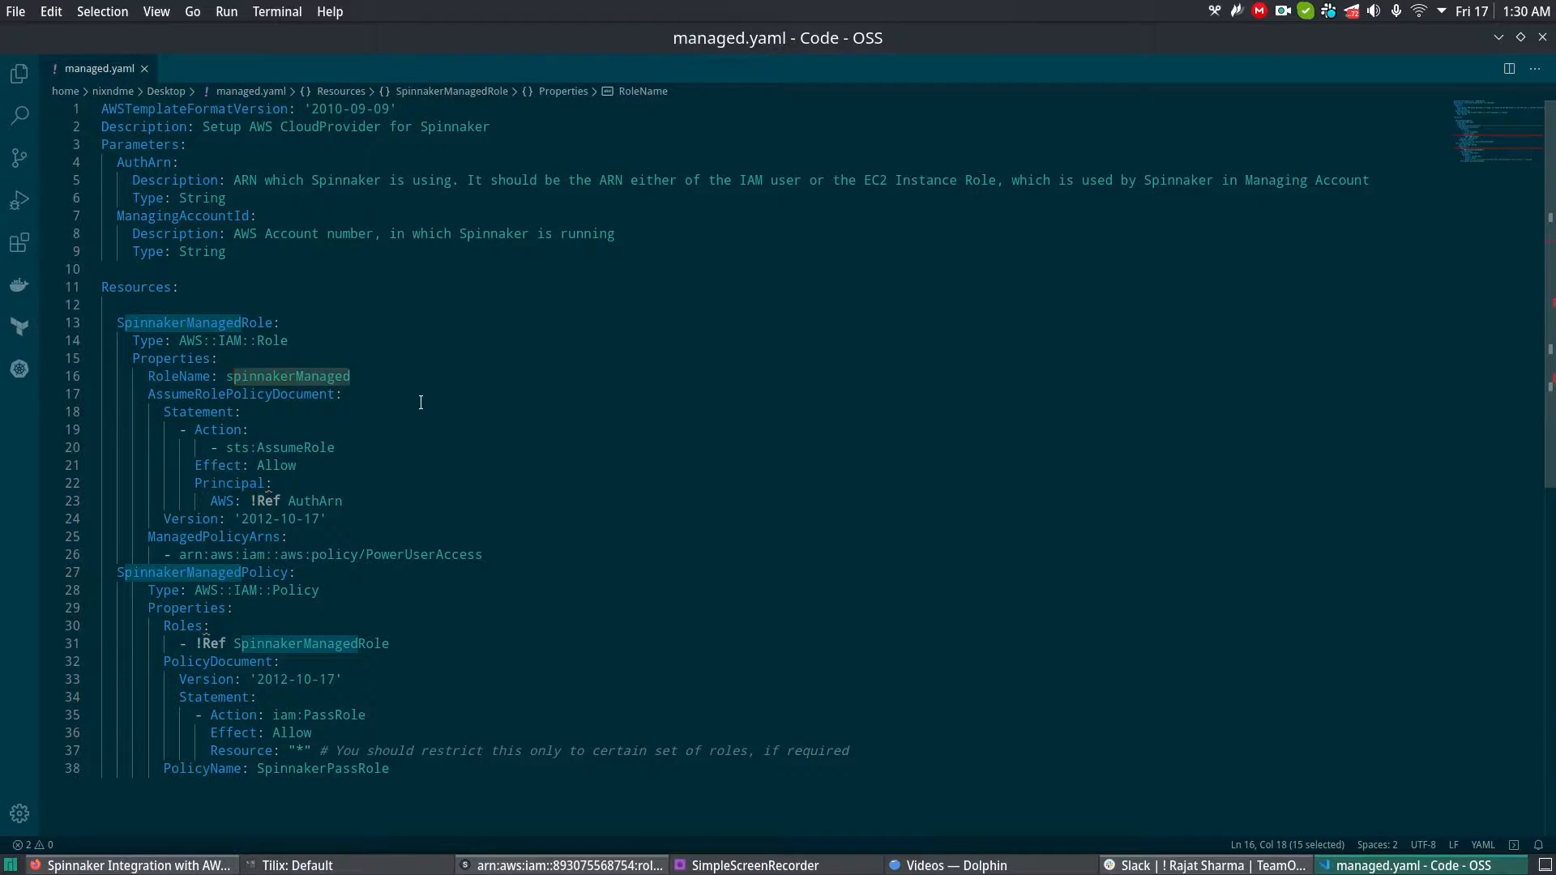
{"action": "scroll", "scroll_direction": "down", "scroll_amount": 3}
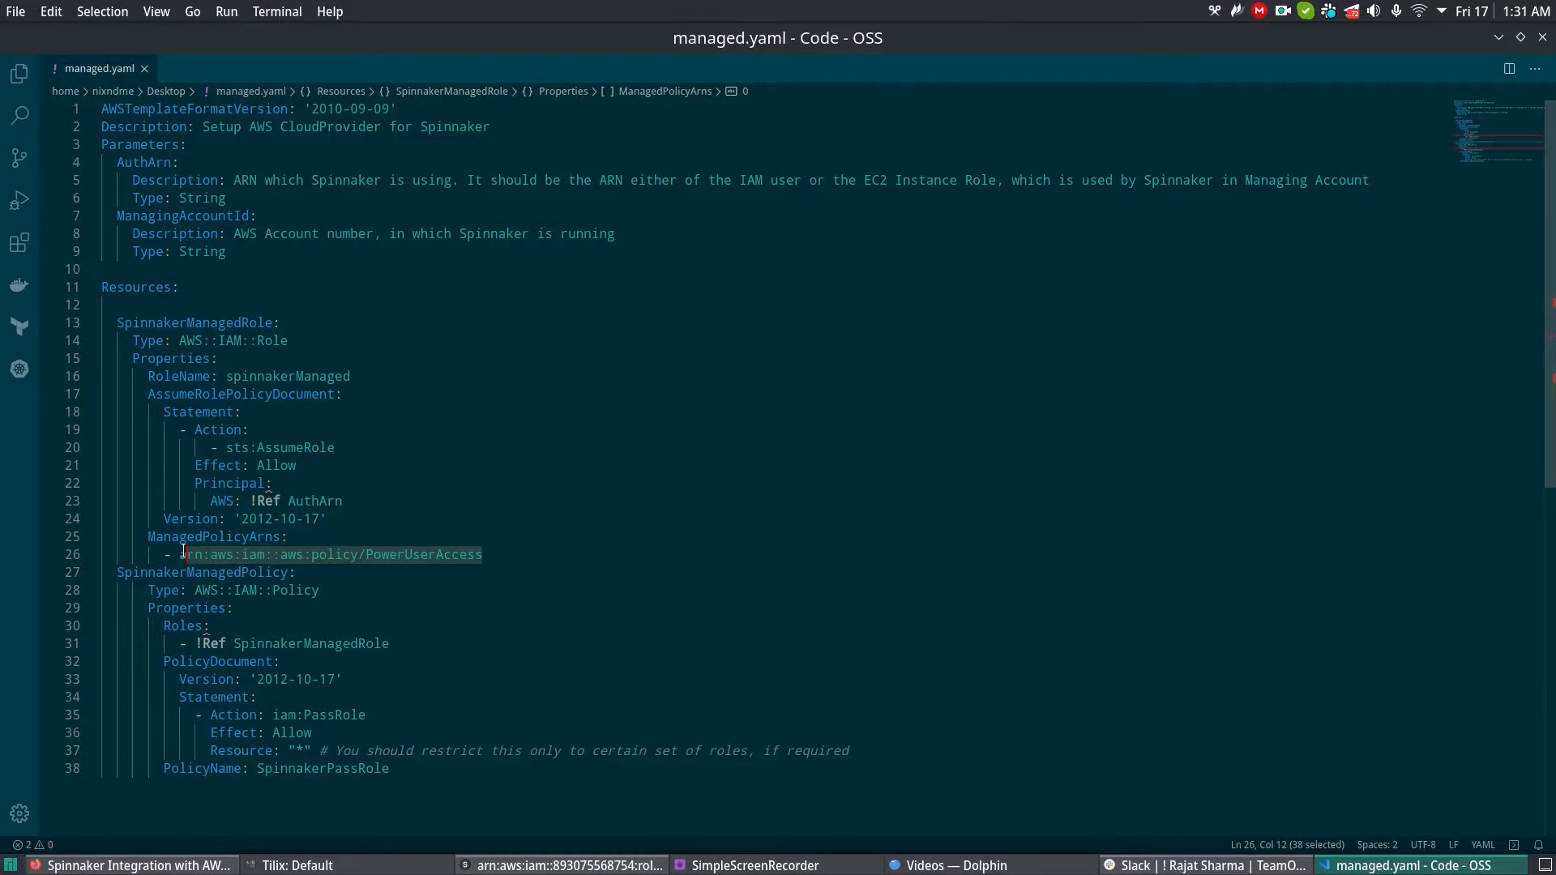
{"action": "double_click", "coordinate": [288, 376]}
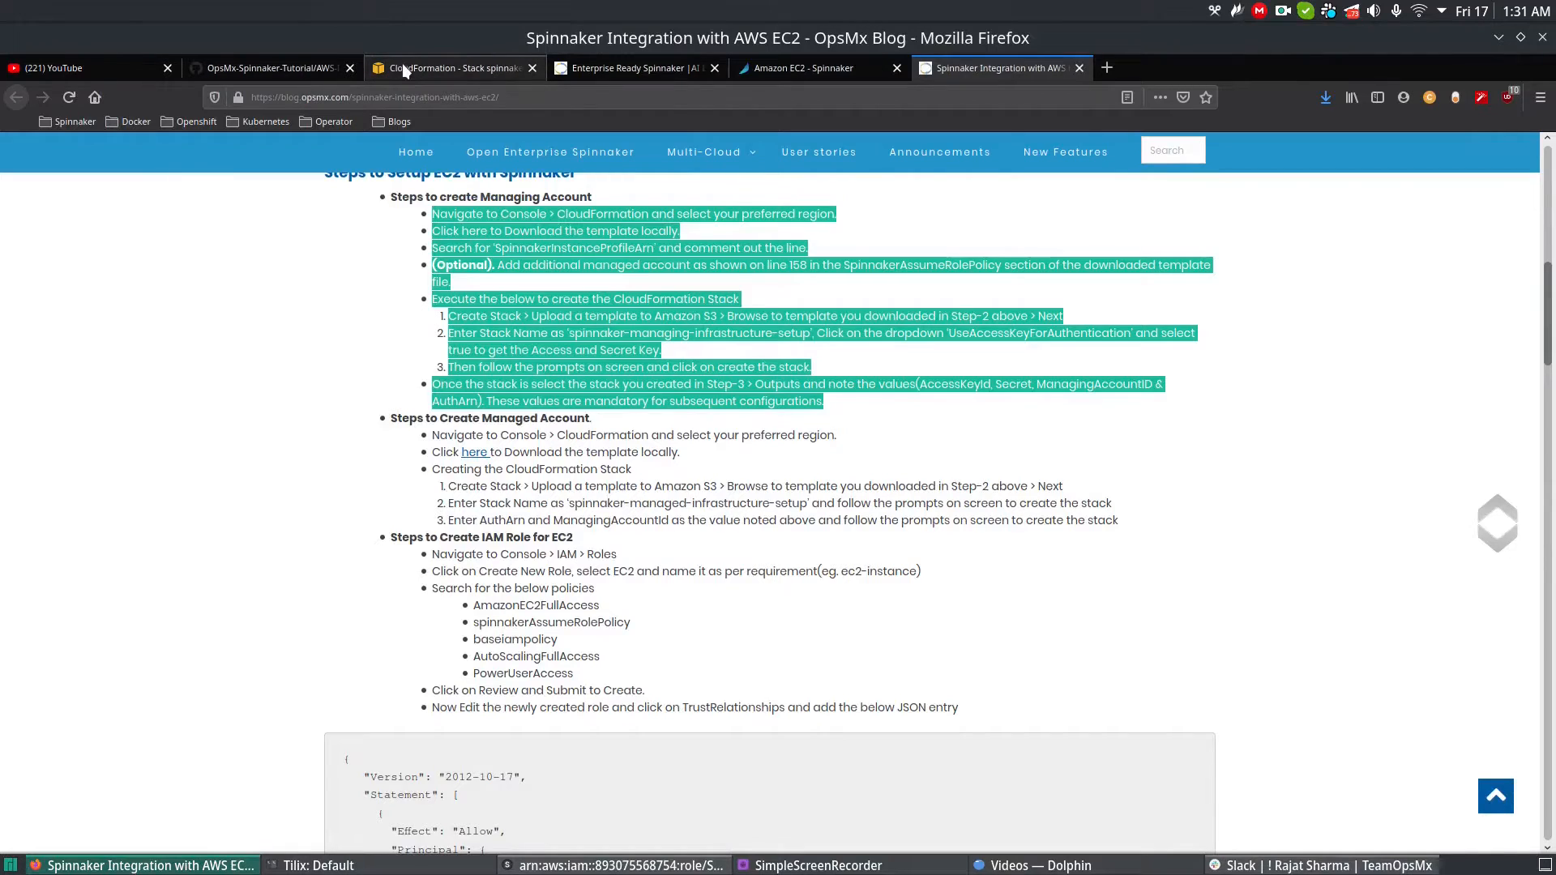
Create a CloudFormation stack with new resources from the uploaded managed.yaml and continue to stack details.
{"action": "left_click", "coordinate": [454, 68]}
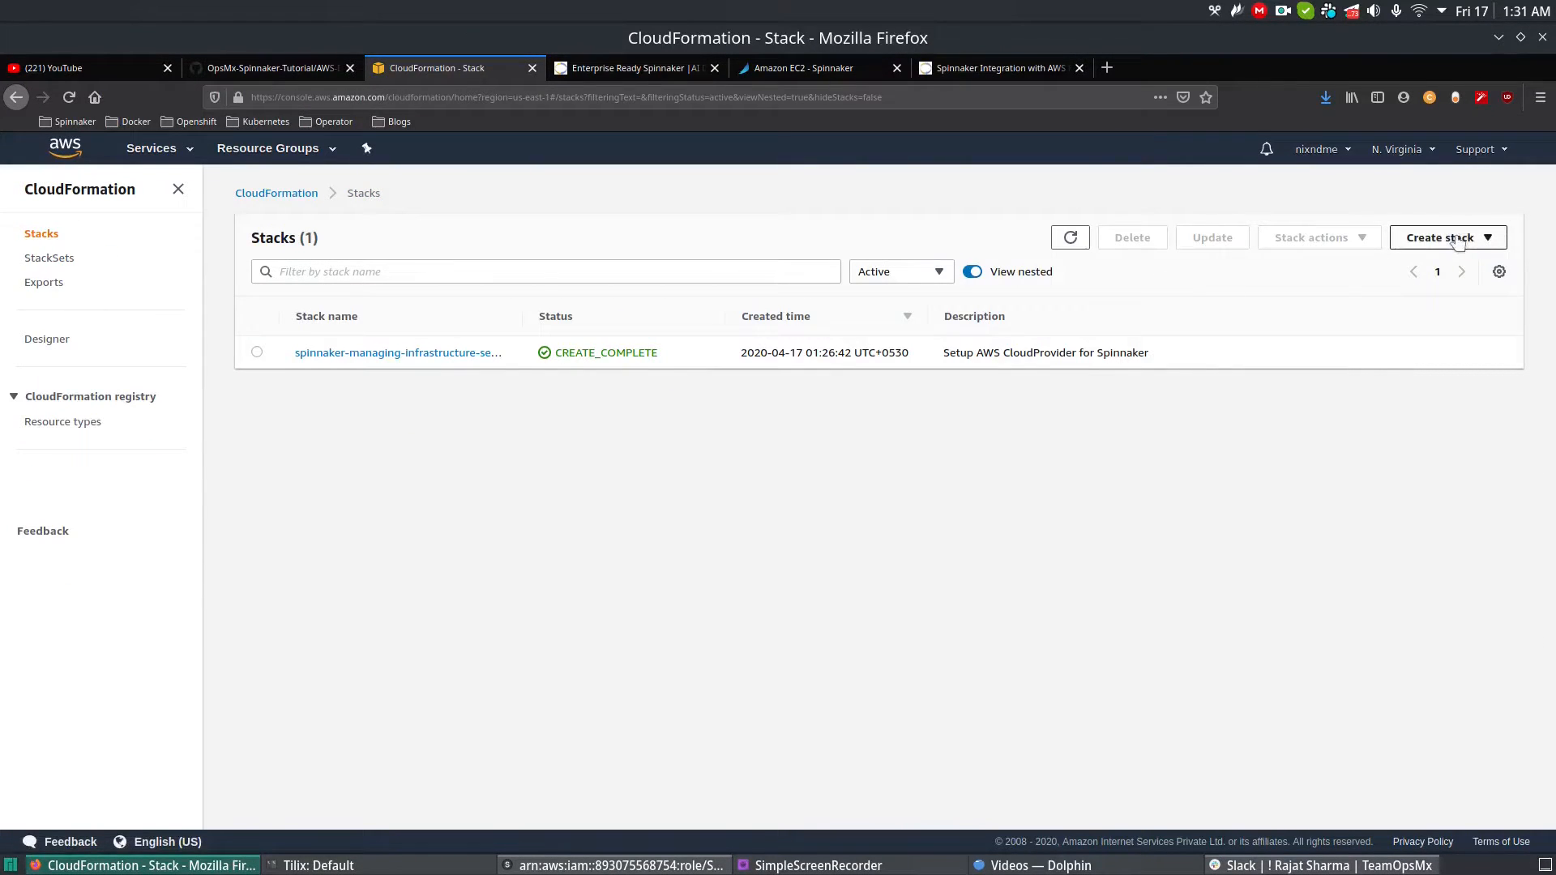
{"action": "left_click", "coordinate": [1445, 236]}
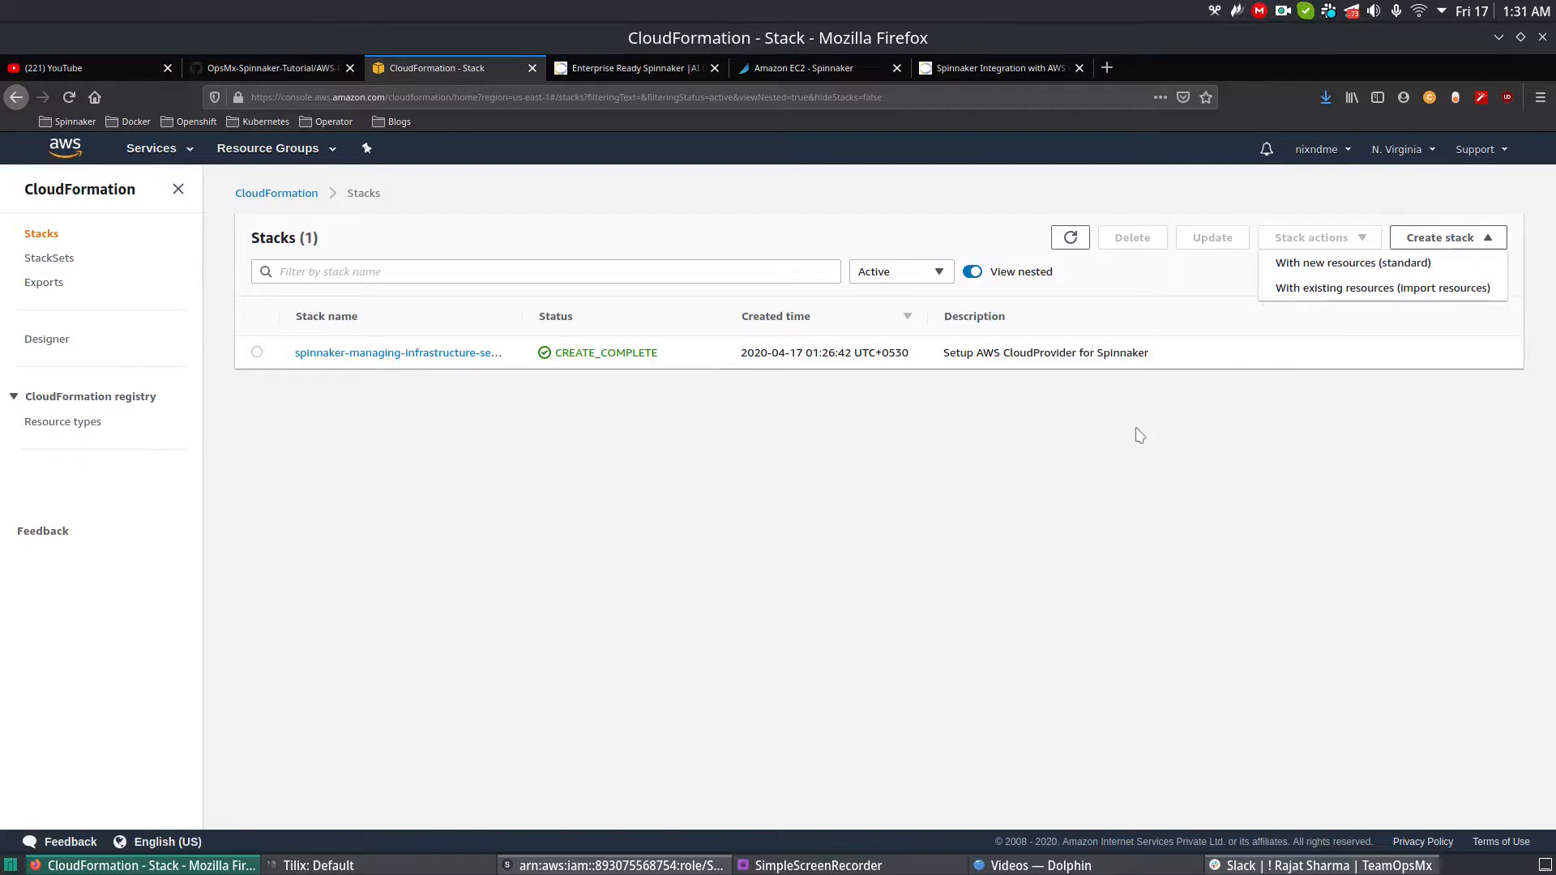
{"action": "left_click", "coordinate": [1352, 262]}
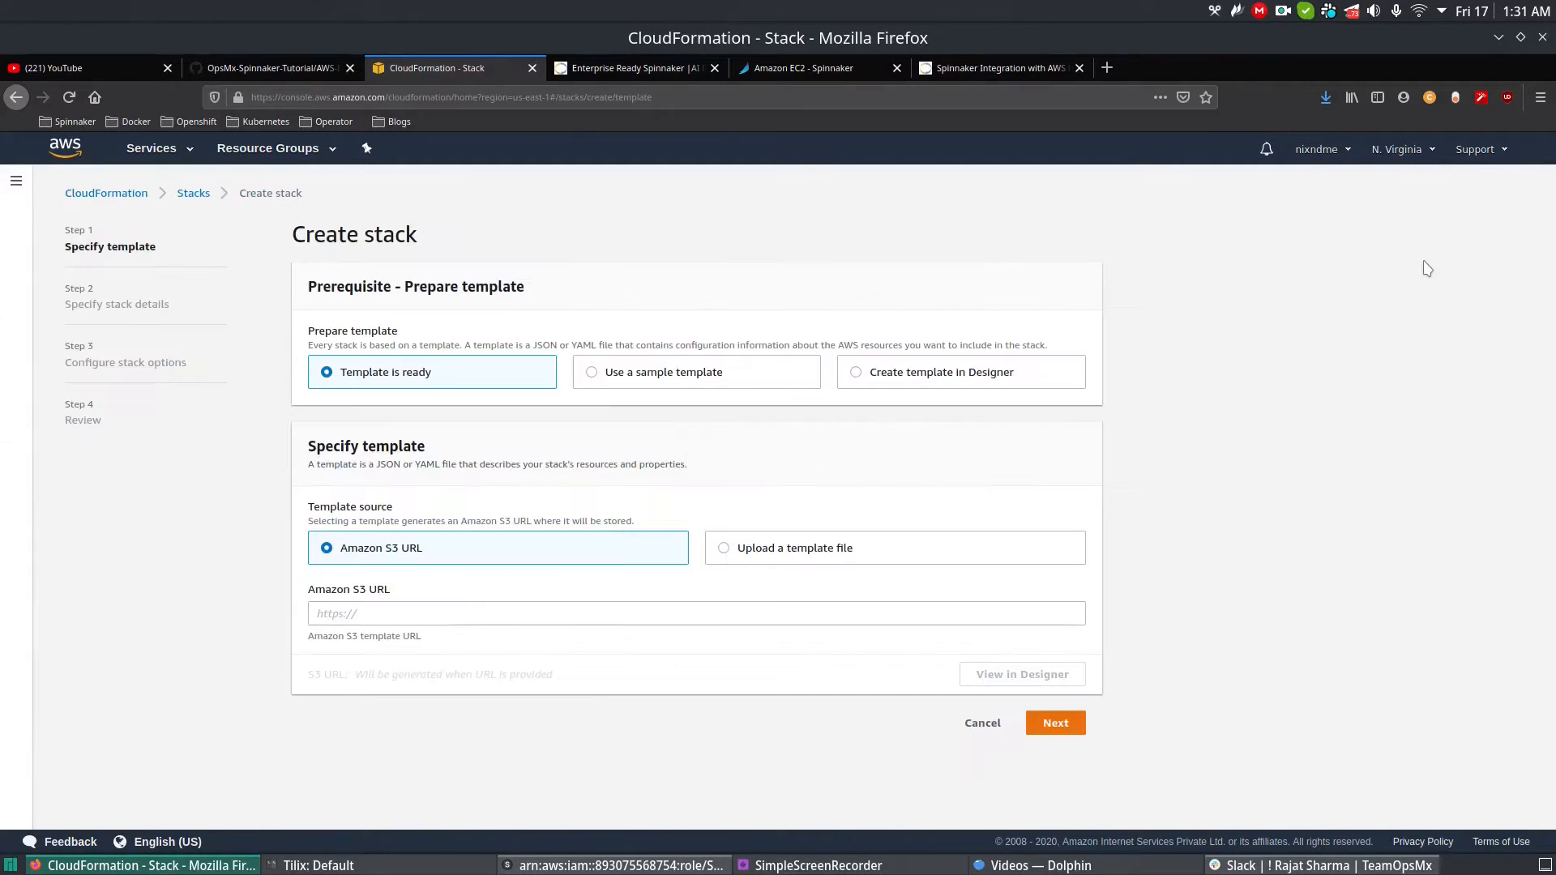
{"action": "left_click", "coordinate": [723, 548]}
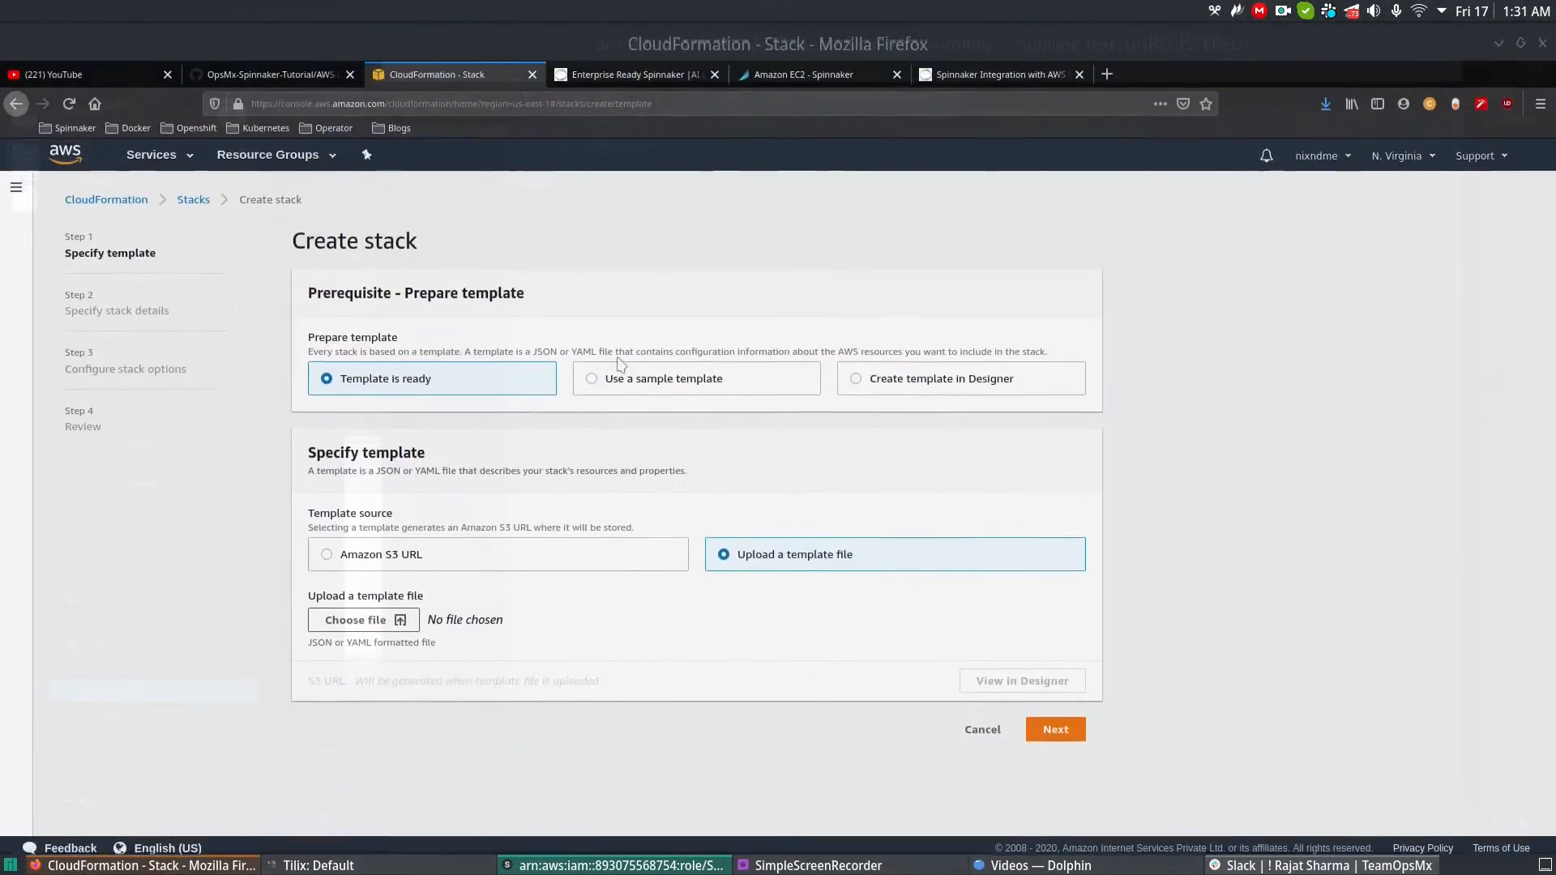
{"action": "left_click", "coordinate": [353, 619]}
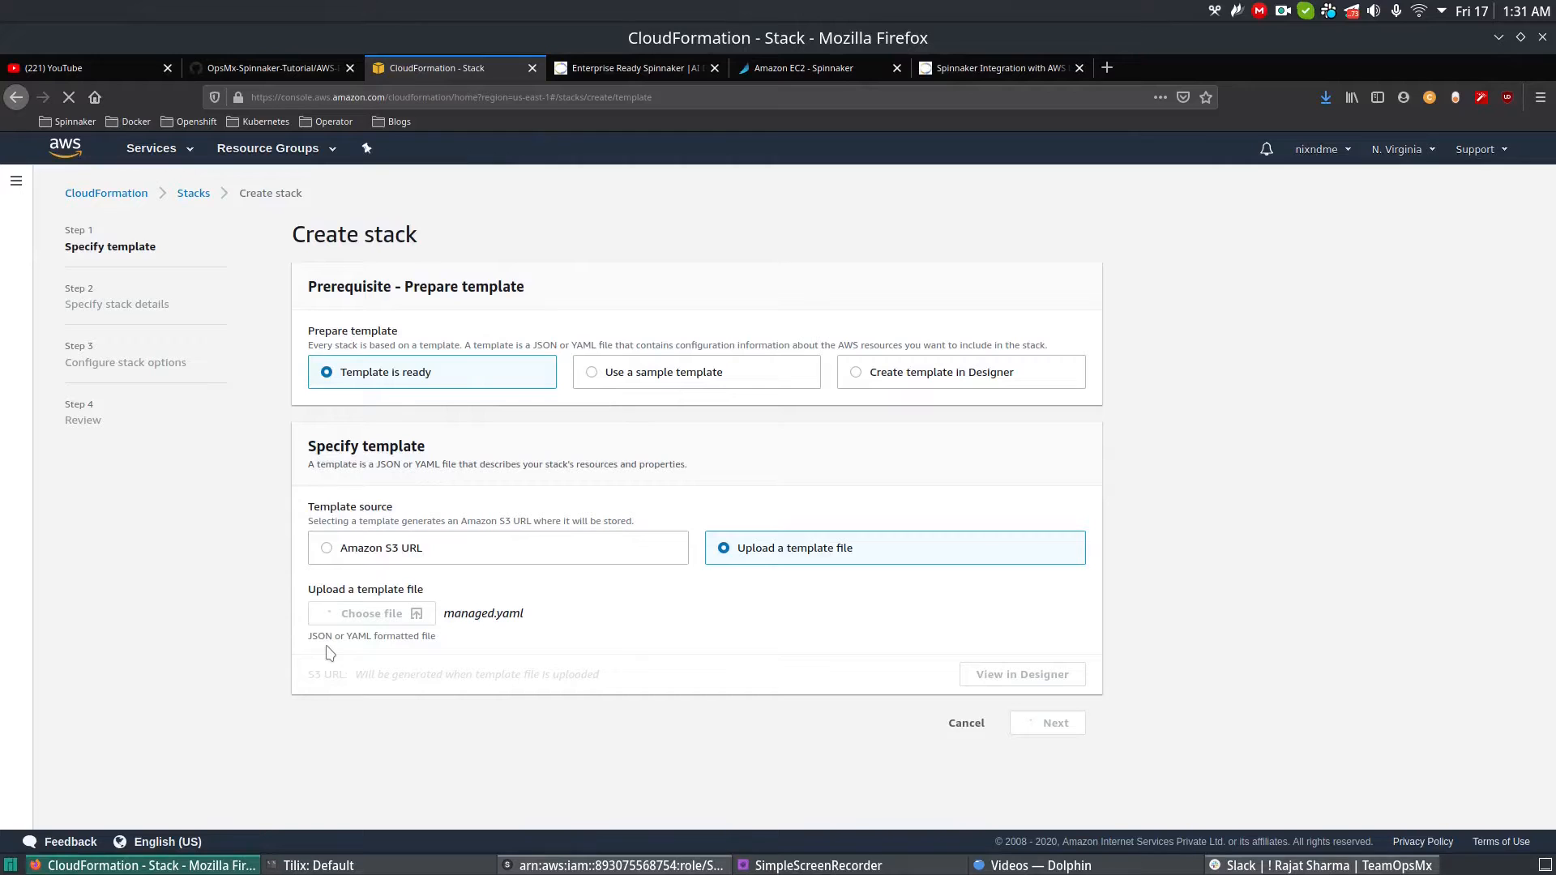
{"action": "left_click", "coordinate": [1047, 723]}
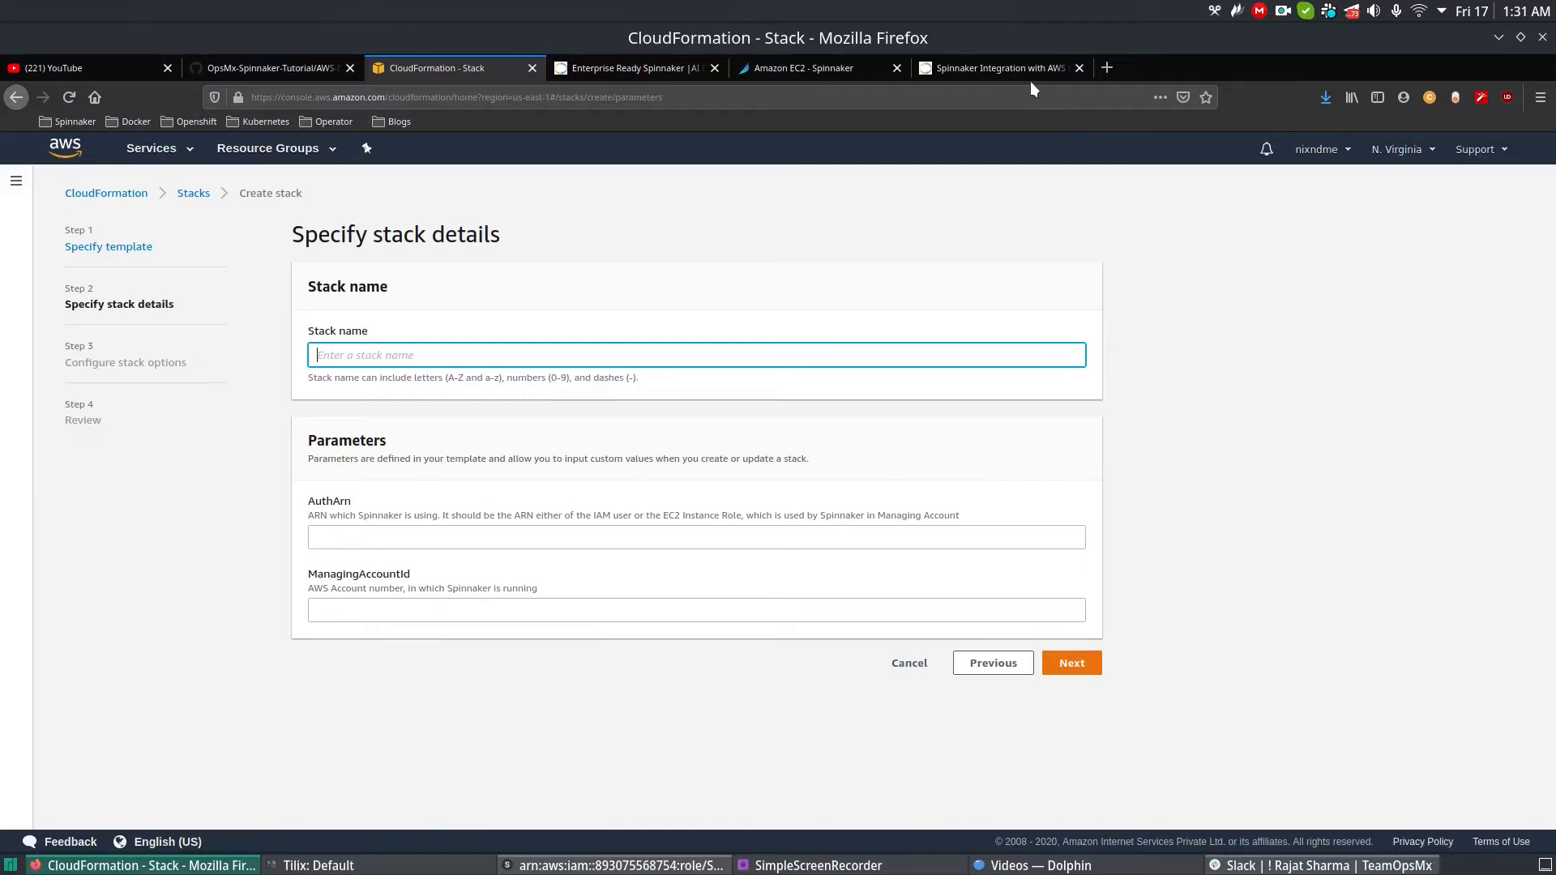
{"action": "left_click", "coordinate": [1000, 68]}
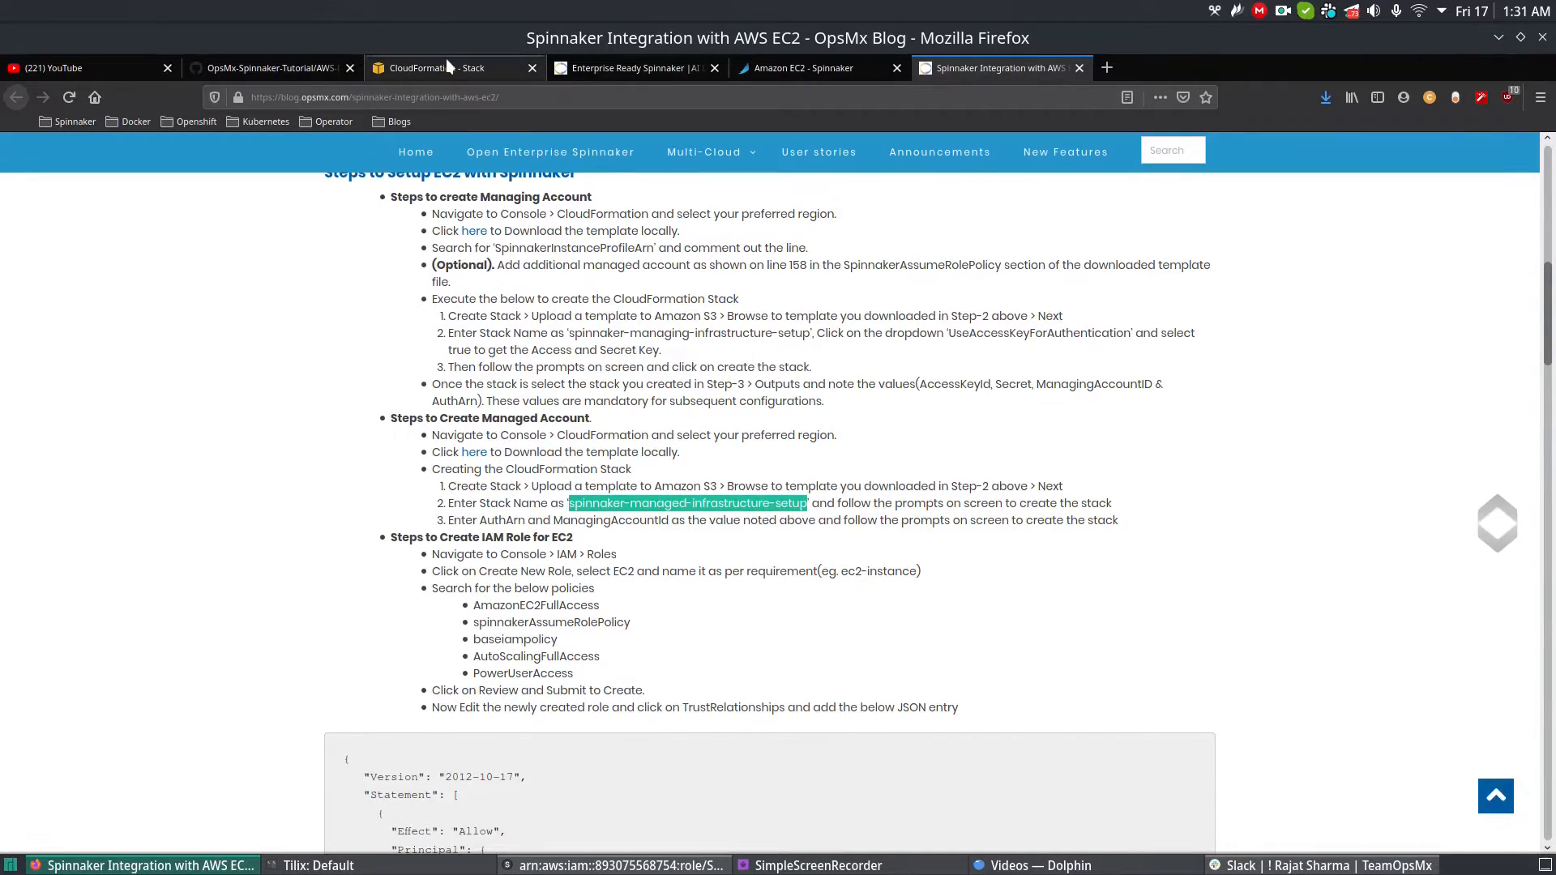
{"action": "left_click", "coordinate": [437, 68]}
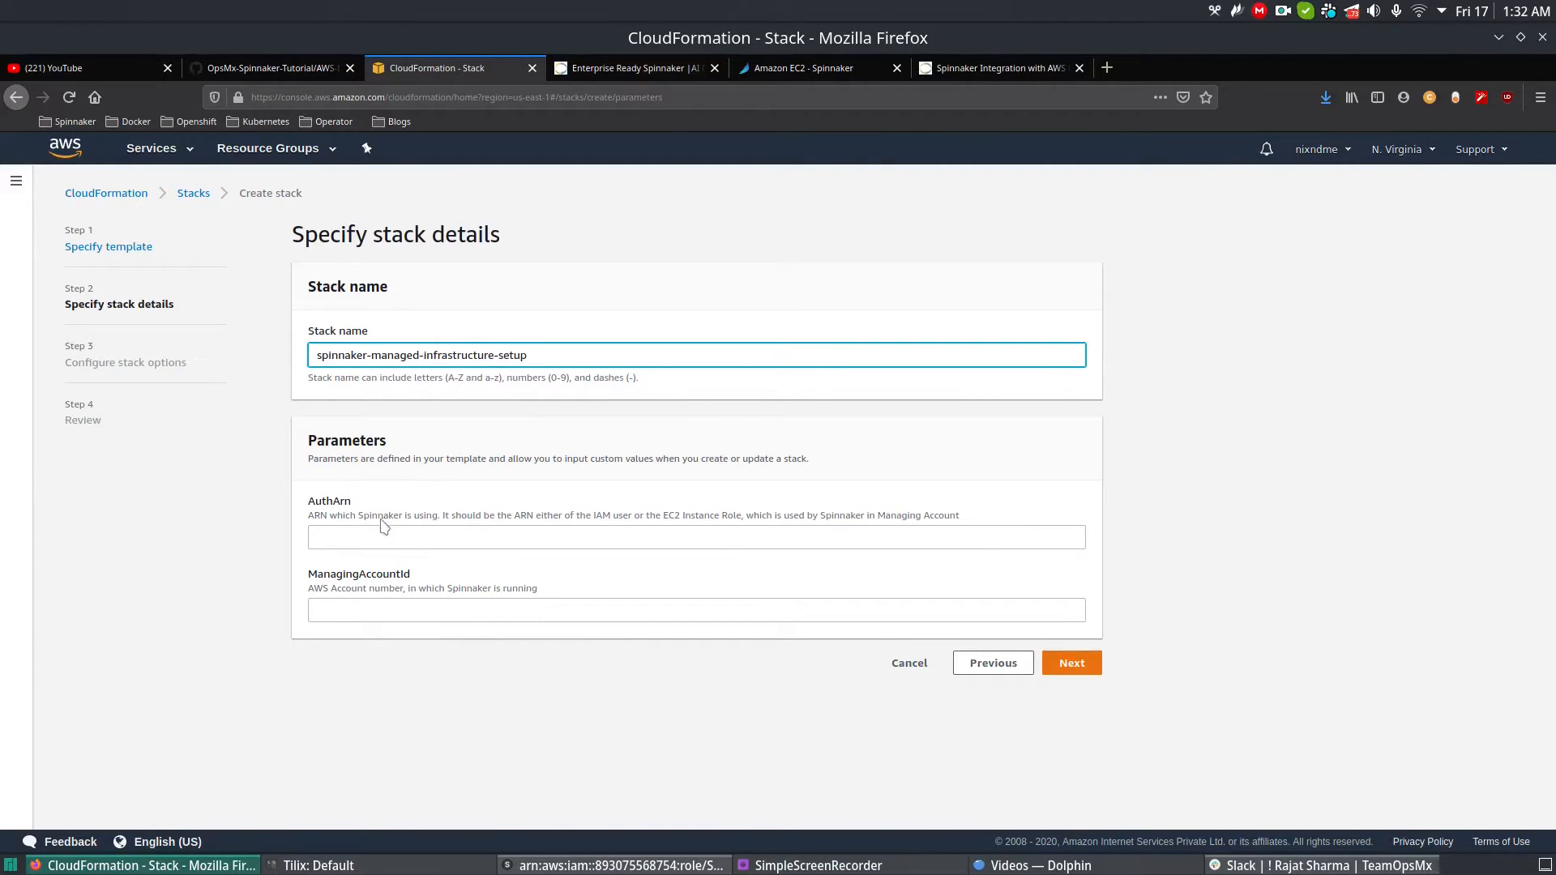
{"action": "left_click", "coordinate": [693, 542]}
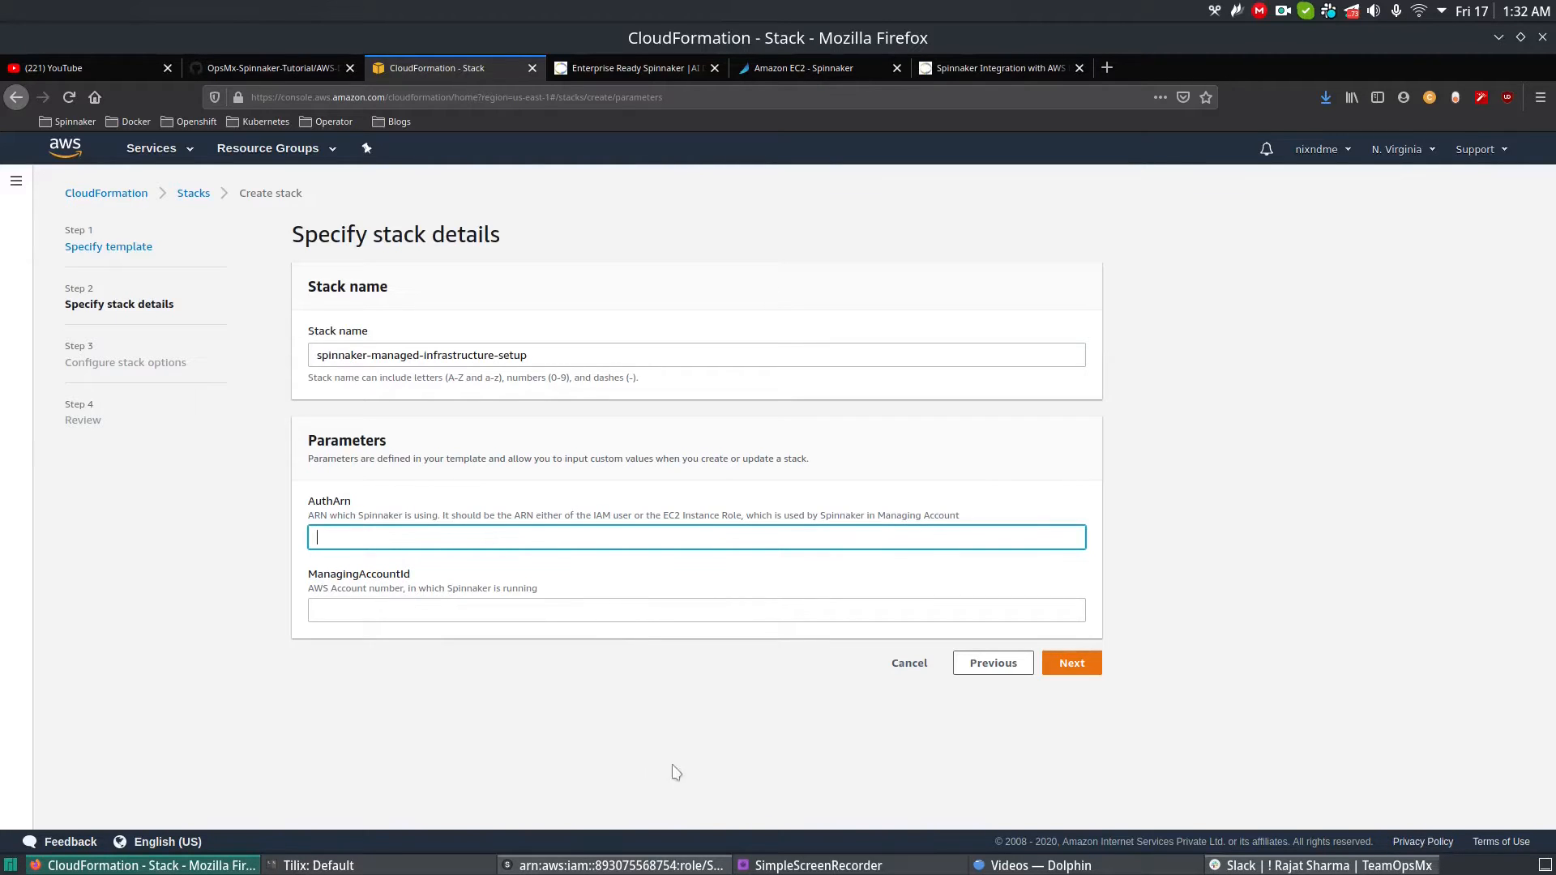
{"action": "left_click", "coordinate": [622, 865]}
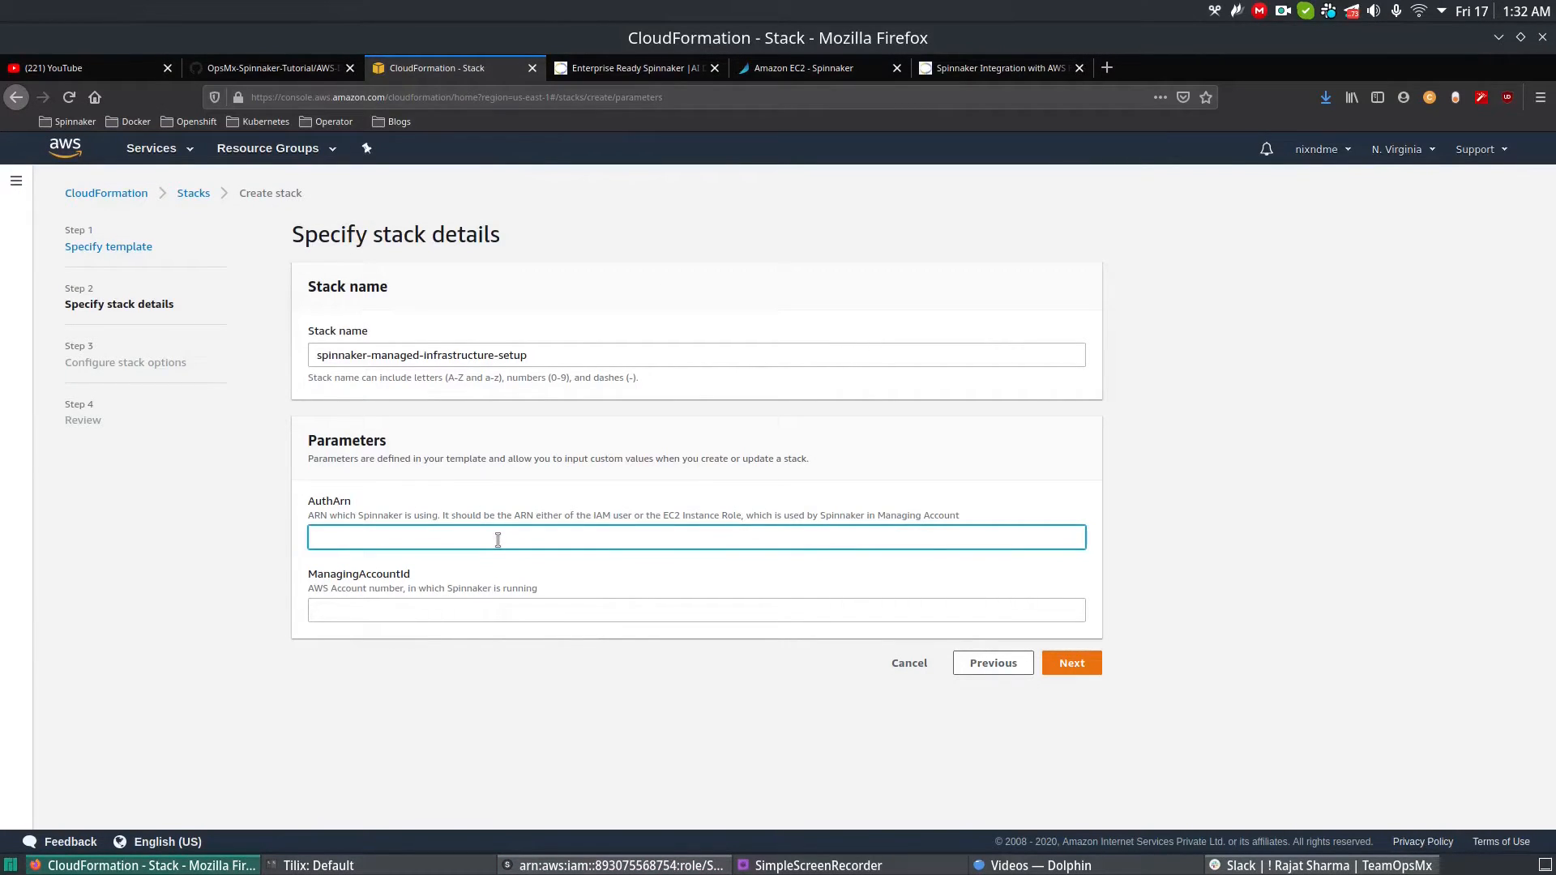
{"action": "type", "text": "arn:aws:iam::893075568754:role/SpinnakerAuthRole"}
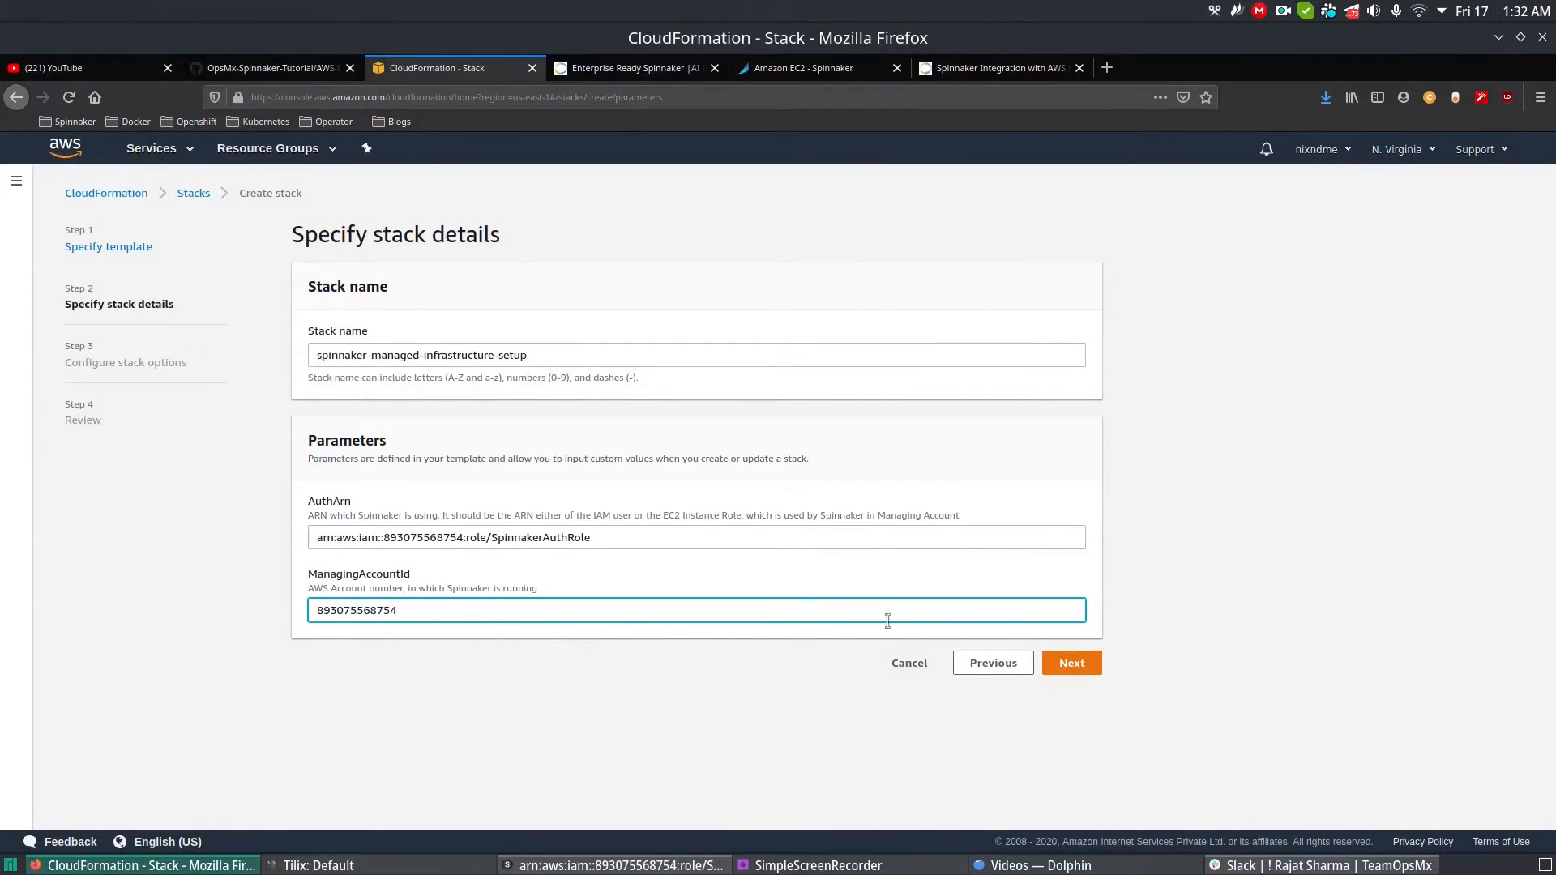
{"action": "left_click", "coordinate": [1071, 663]}
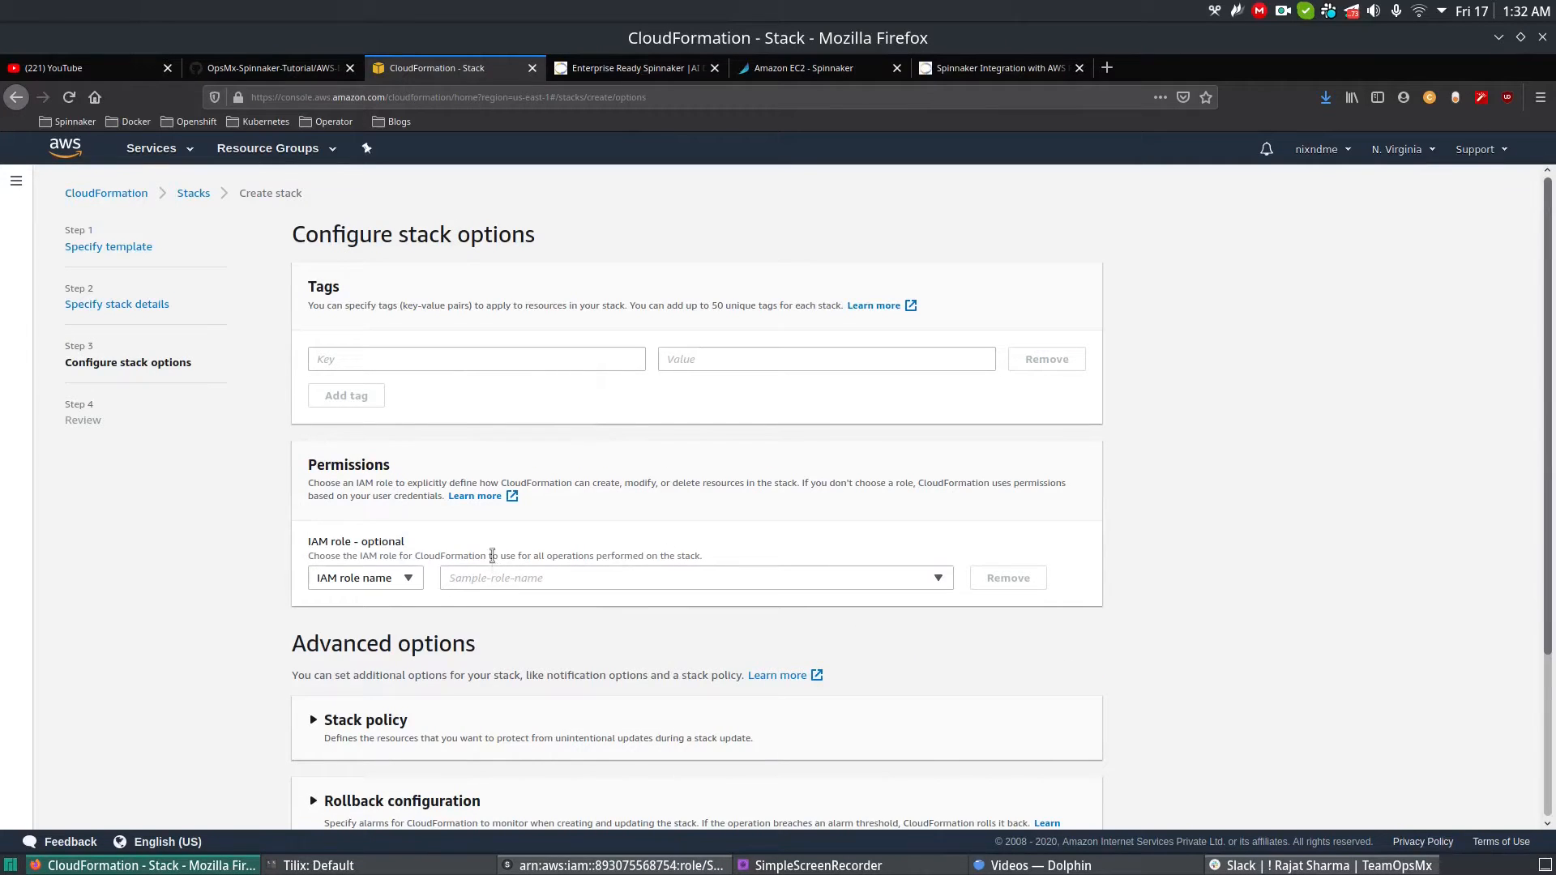
Acknowledge custom-named IAM resources on the review step and create the spinnaker-managed-infrastructure-setup stack.
{"action": "scroll", "scroll_direction": "down", "scroll_amount": 3}
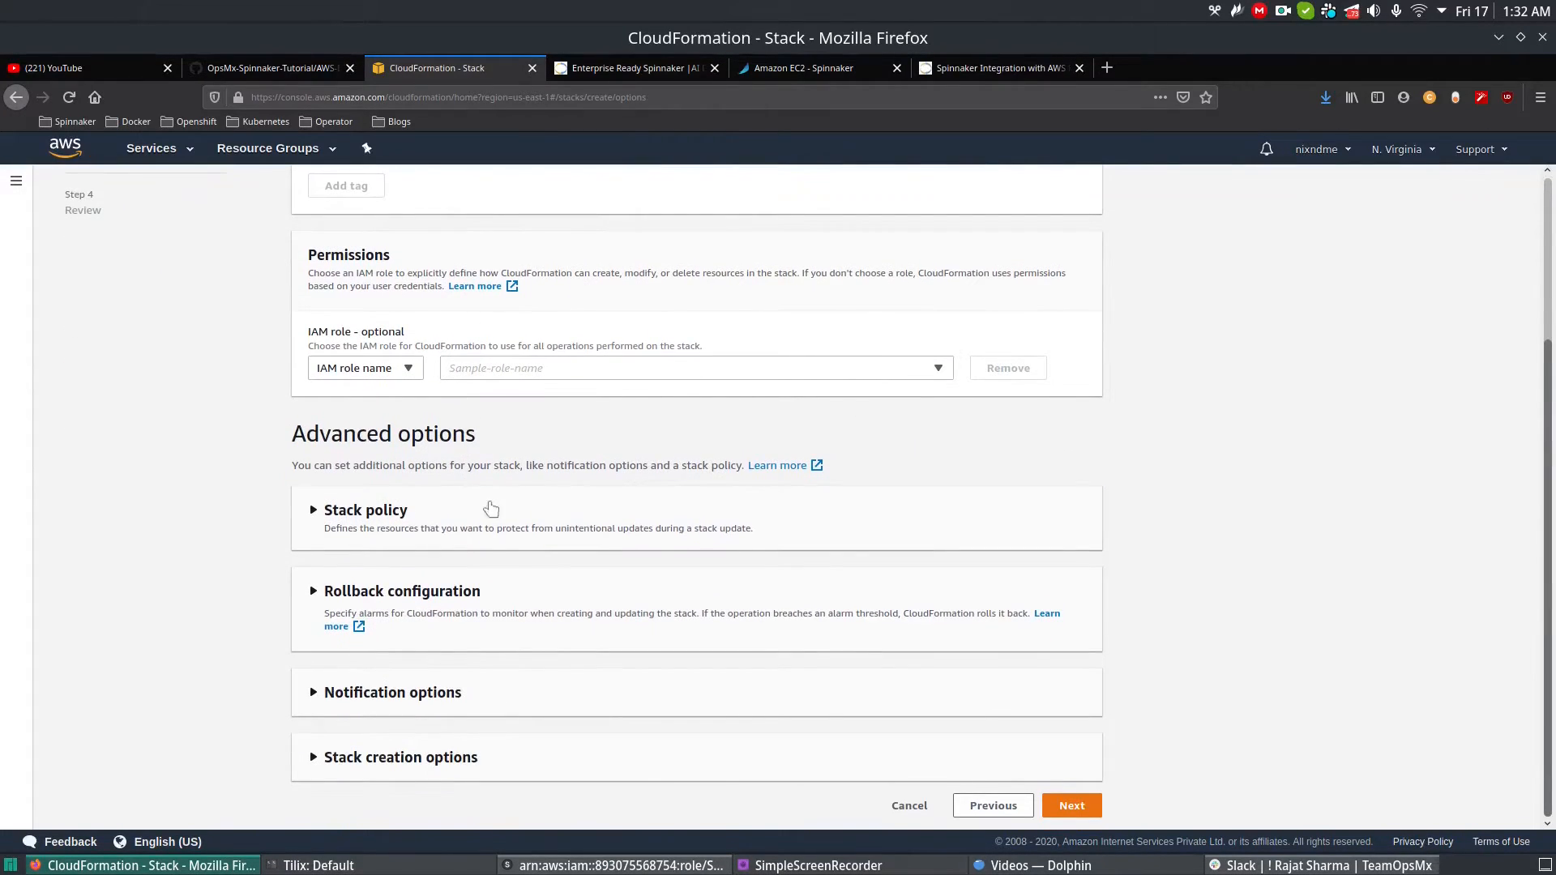
{"action": "left_click", "coordinate": [1072, 805]}
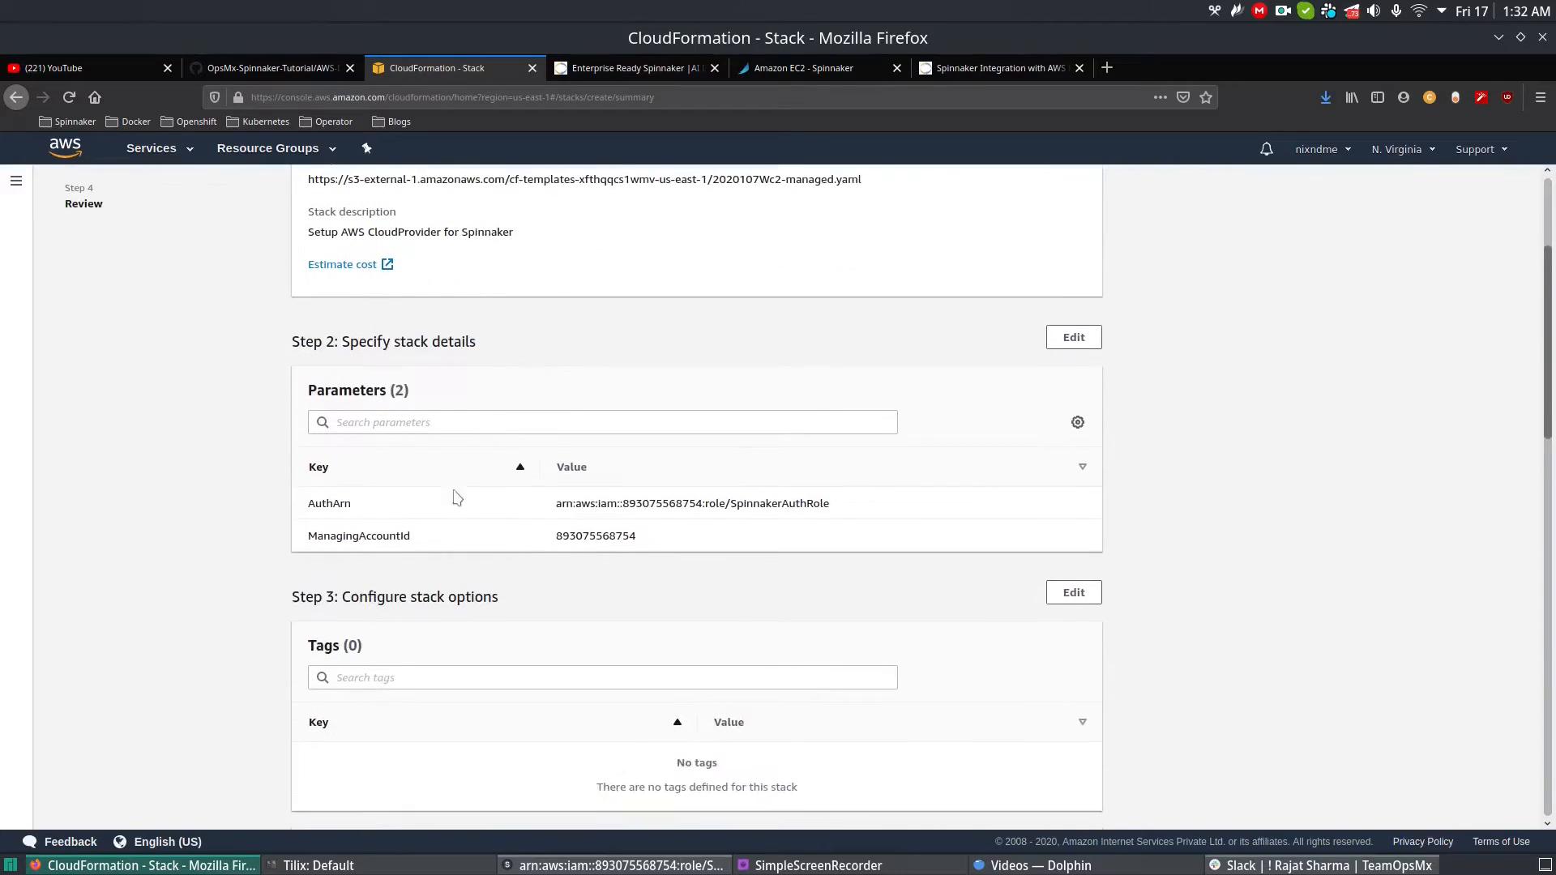
{"action": "scroll", "scroll_direction": "down", "scroll_amount": 3}
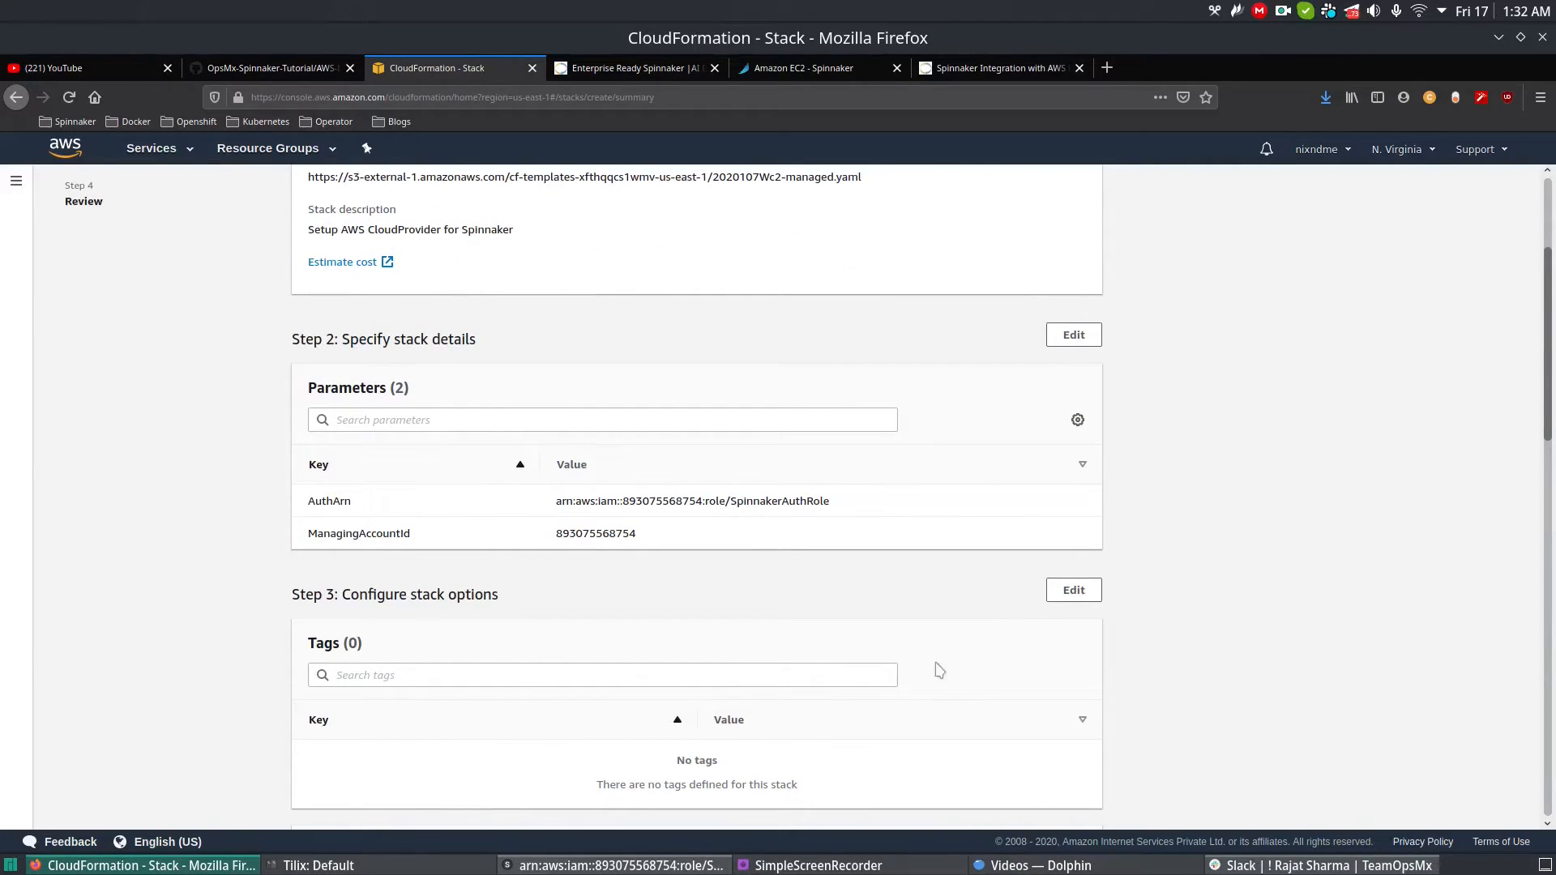
{"action": "scroll", "scroll_direction": "down", "scroll_amount": 3}
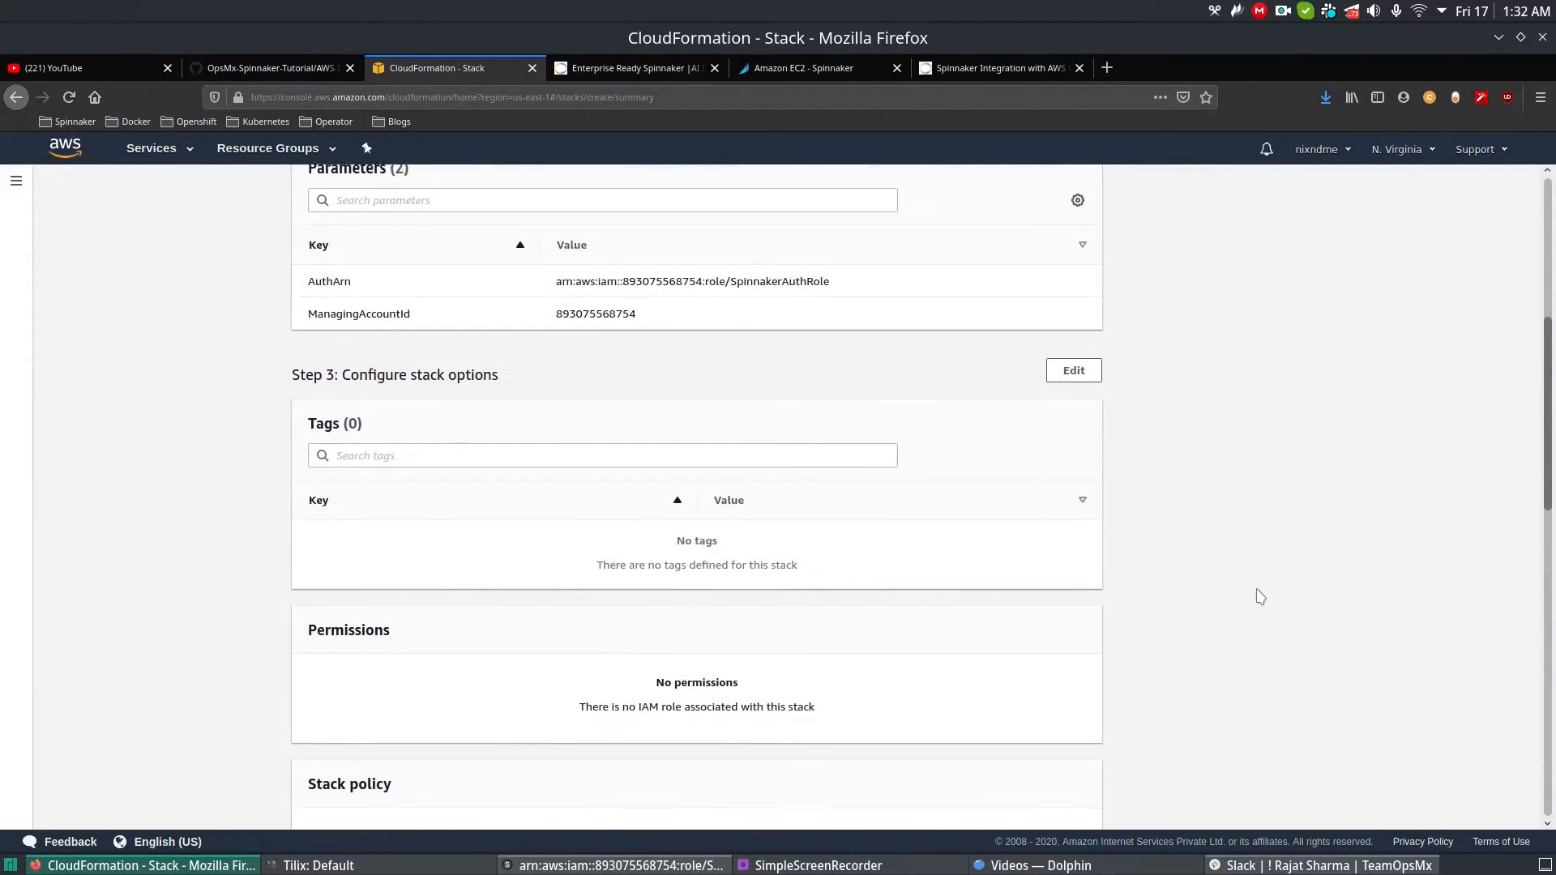
{"action": "scroll", "scroll_direction": "down", "scroll_amount": 3}
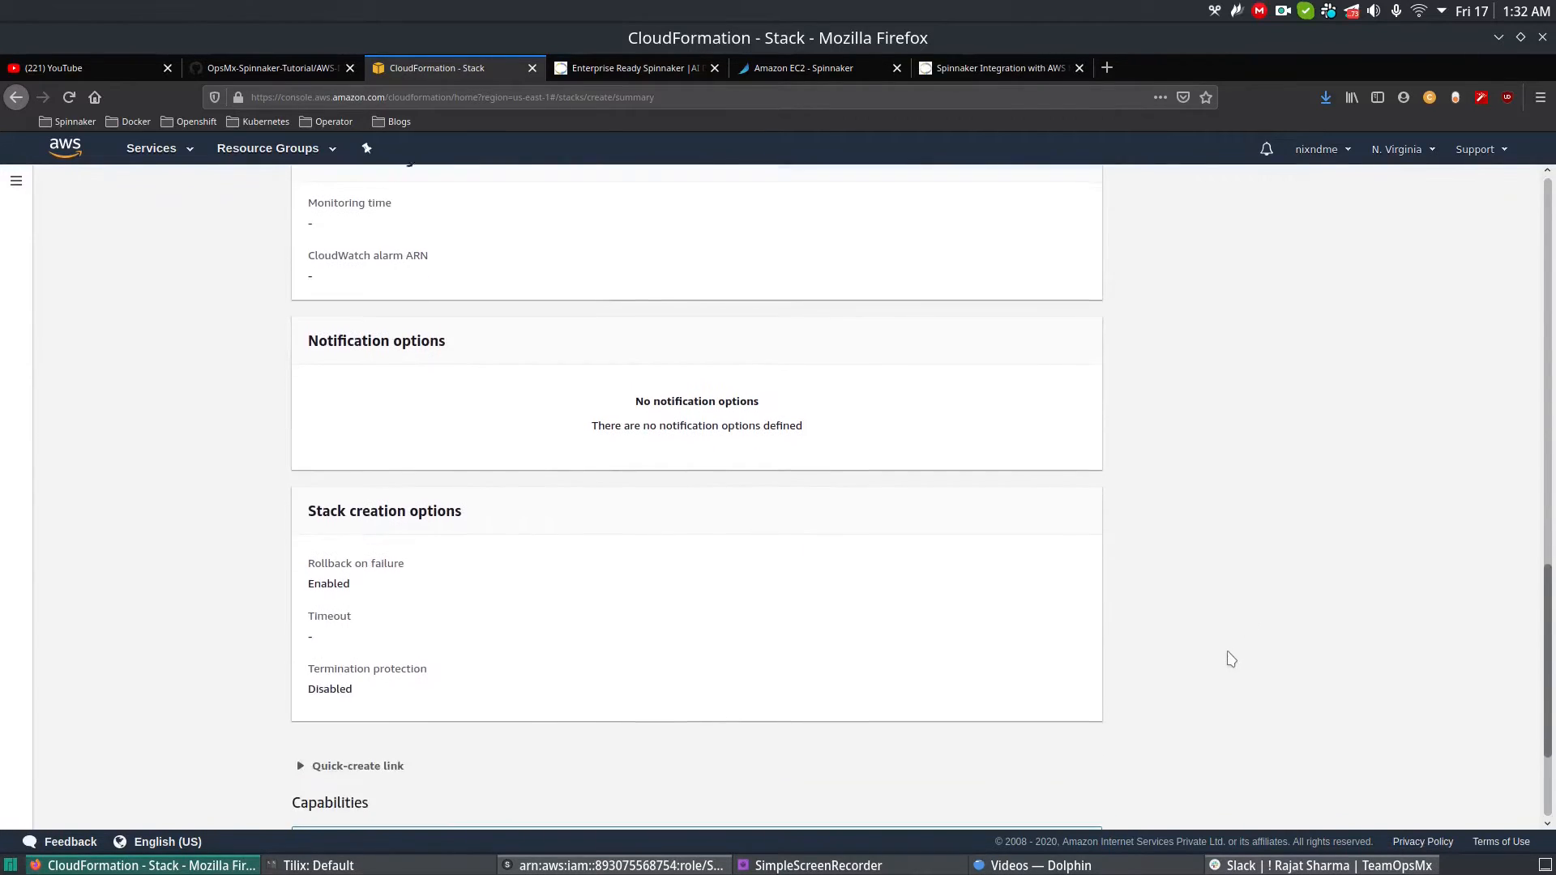
{"action": "scroll", "scroll_direction": "down", "scroll_amount": 3}
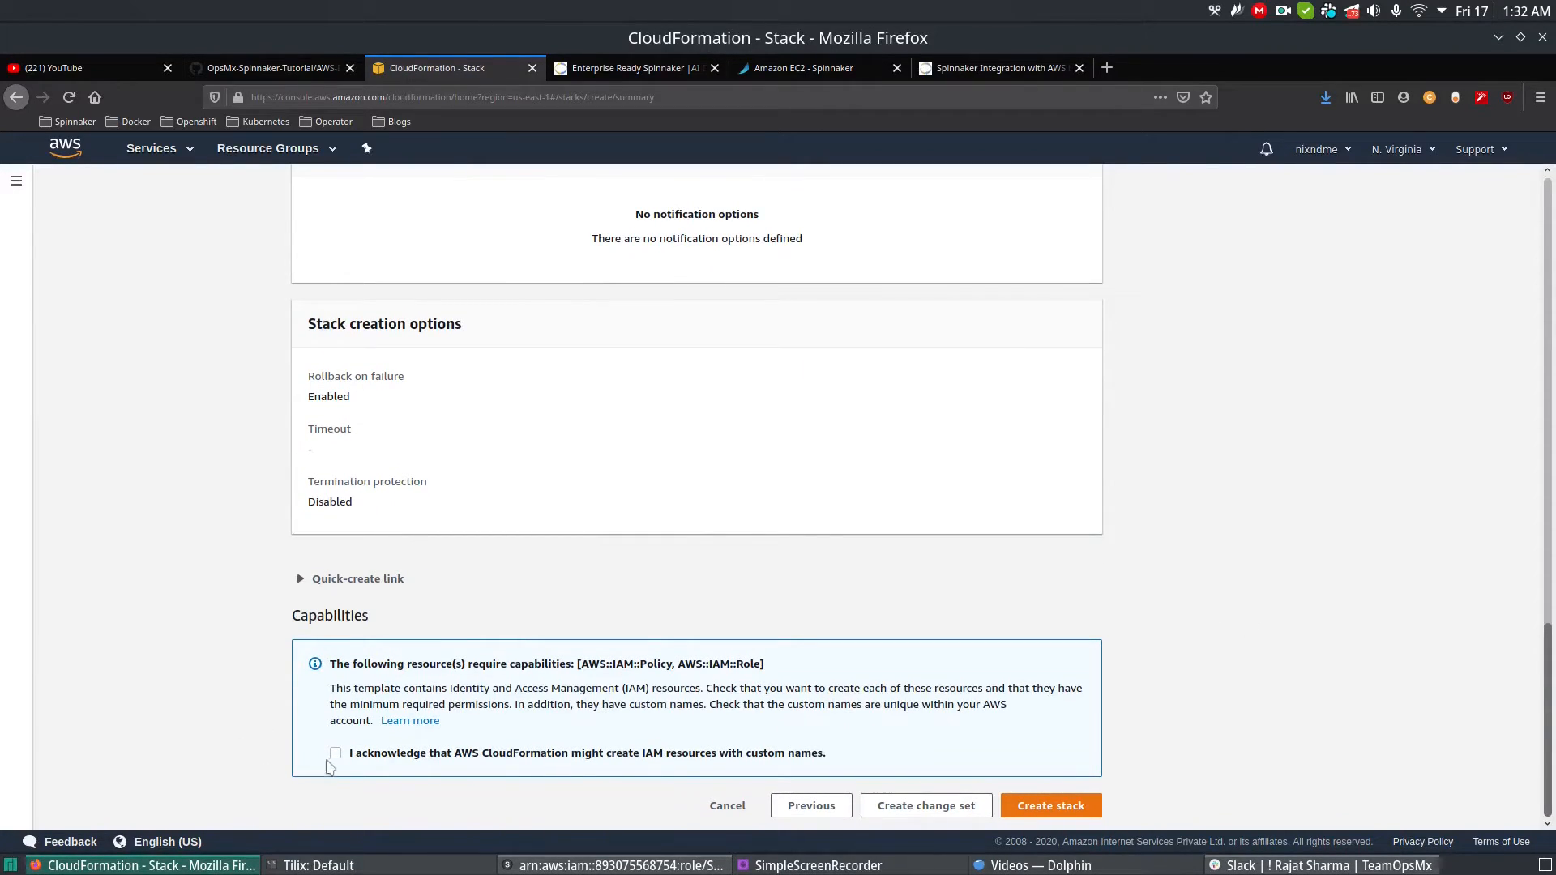
{"action": "left_click", "coordinate": [335, 752]}
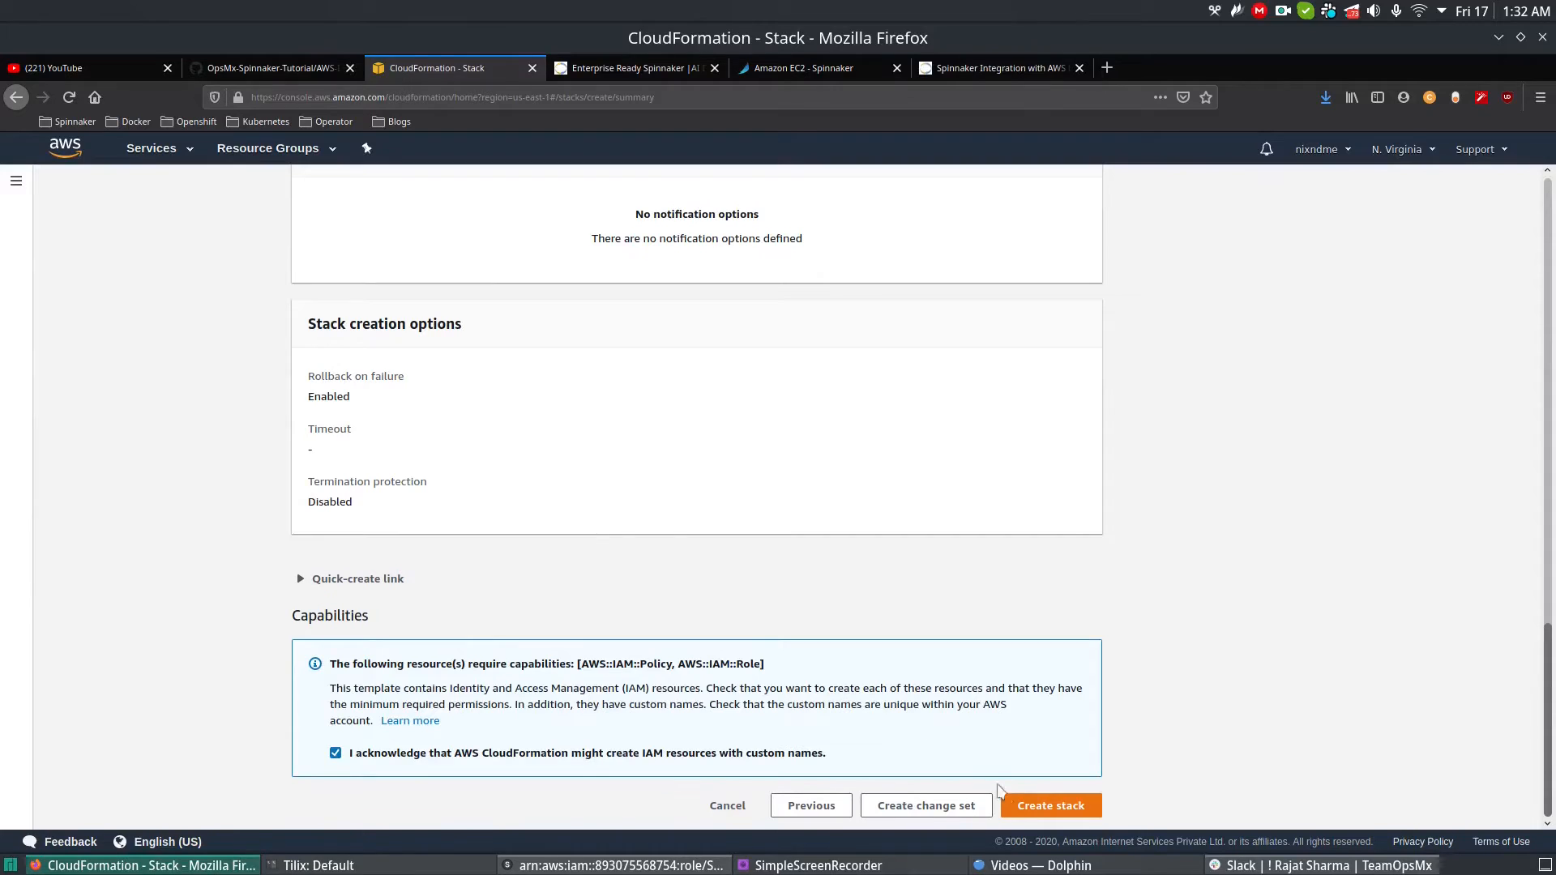
{"action": "left_click", "coordinate": [1050, 805]}
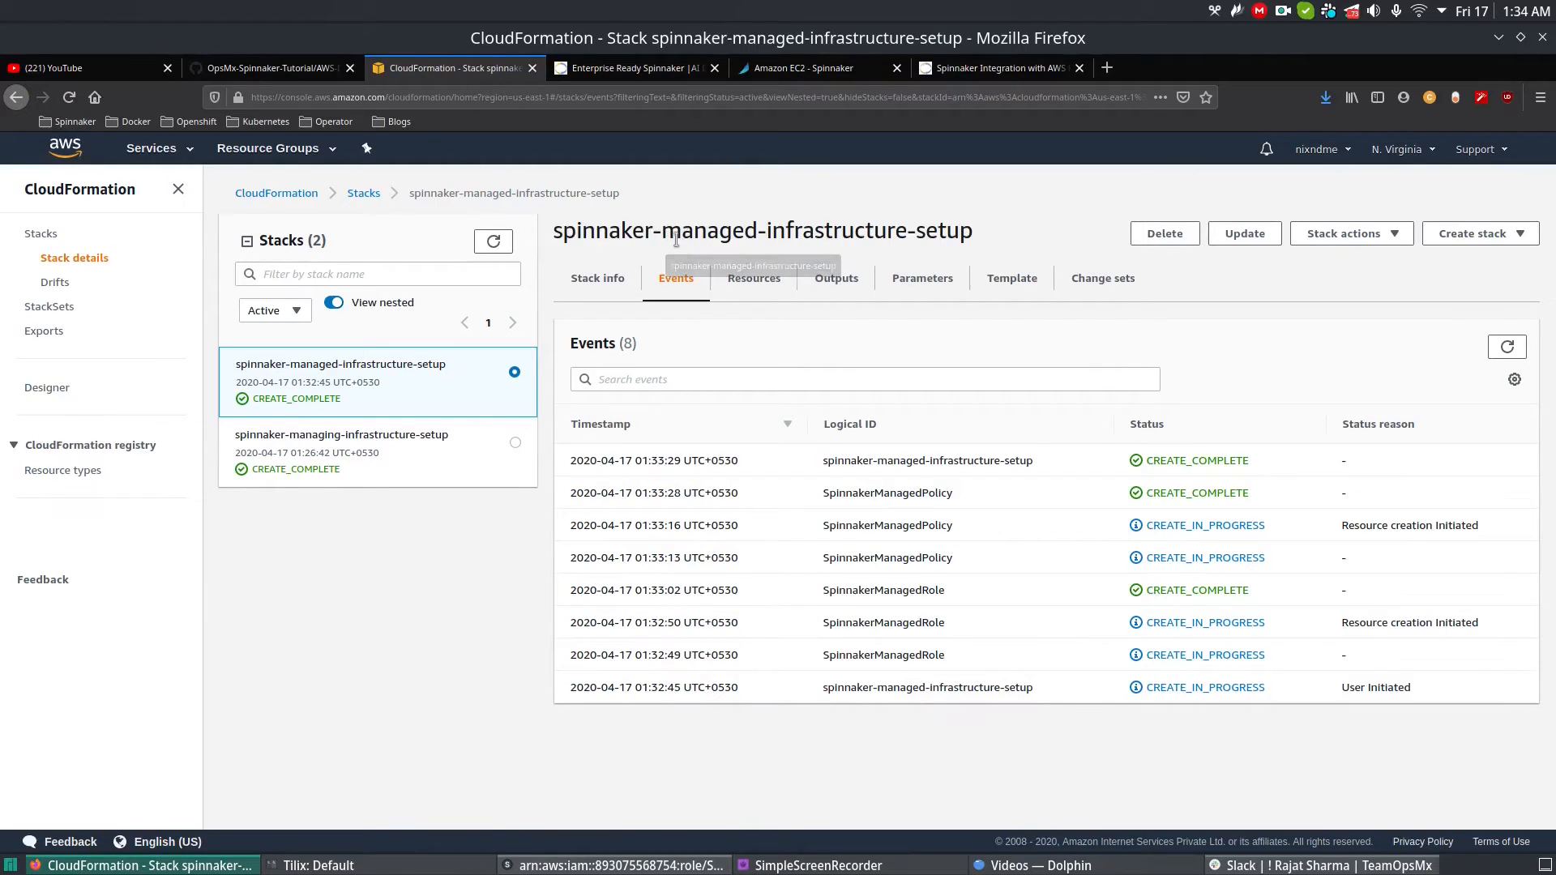
{"action": "mouse_move", "coordinate": [707, 303]}
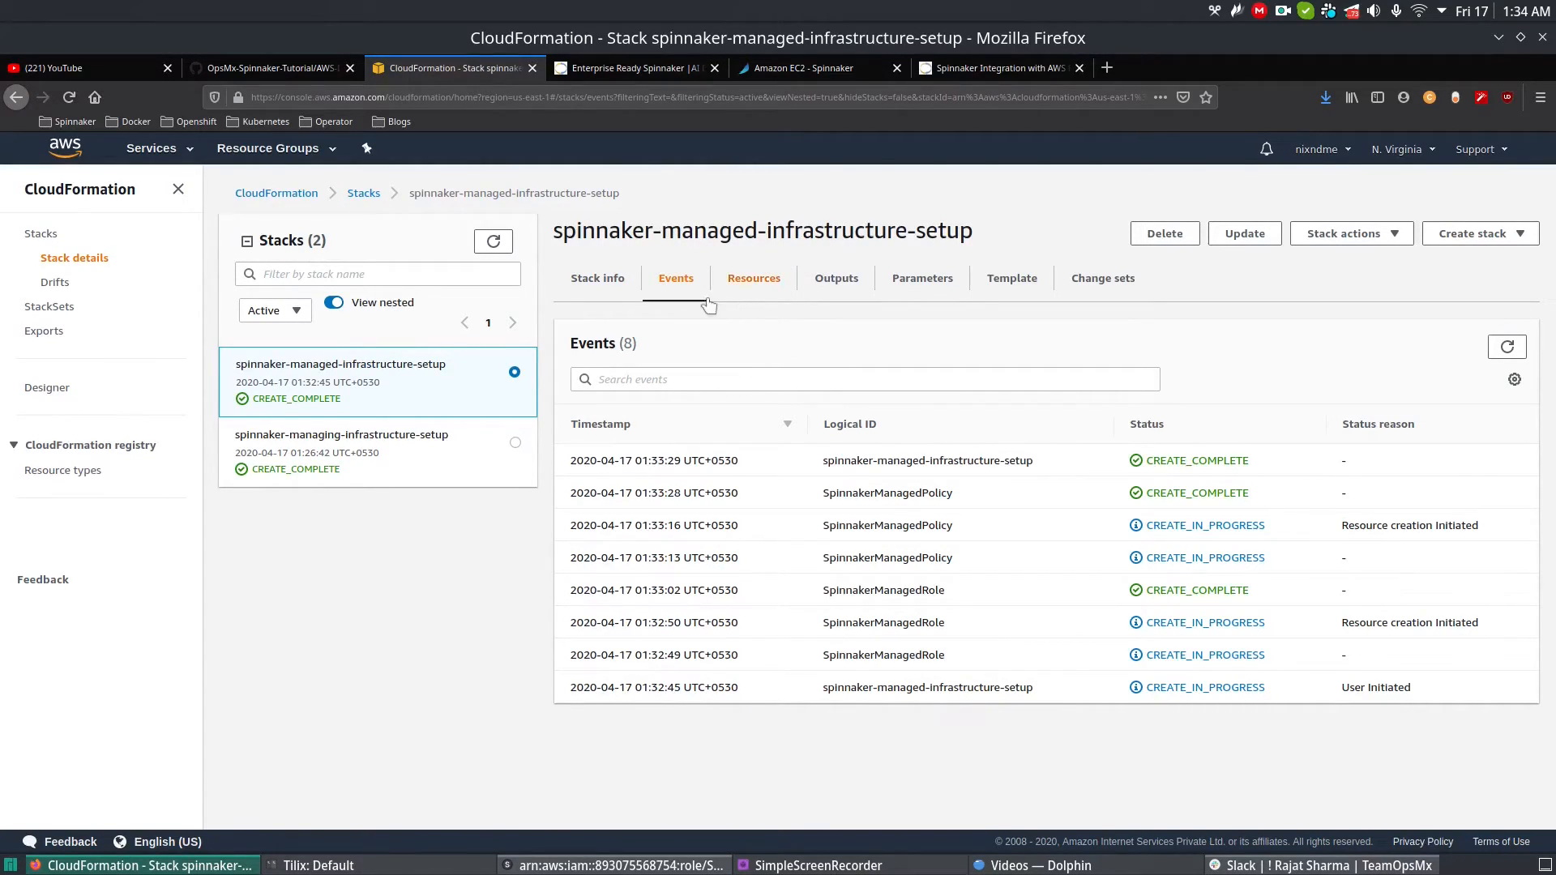
Check the new stack's empty Outputs and Stack info, then bring up the AWS Services menu.
{"action": "left_click", "coordinate": [837, 279]}
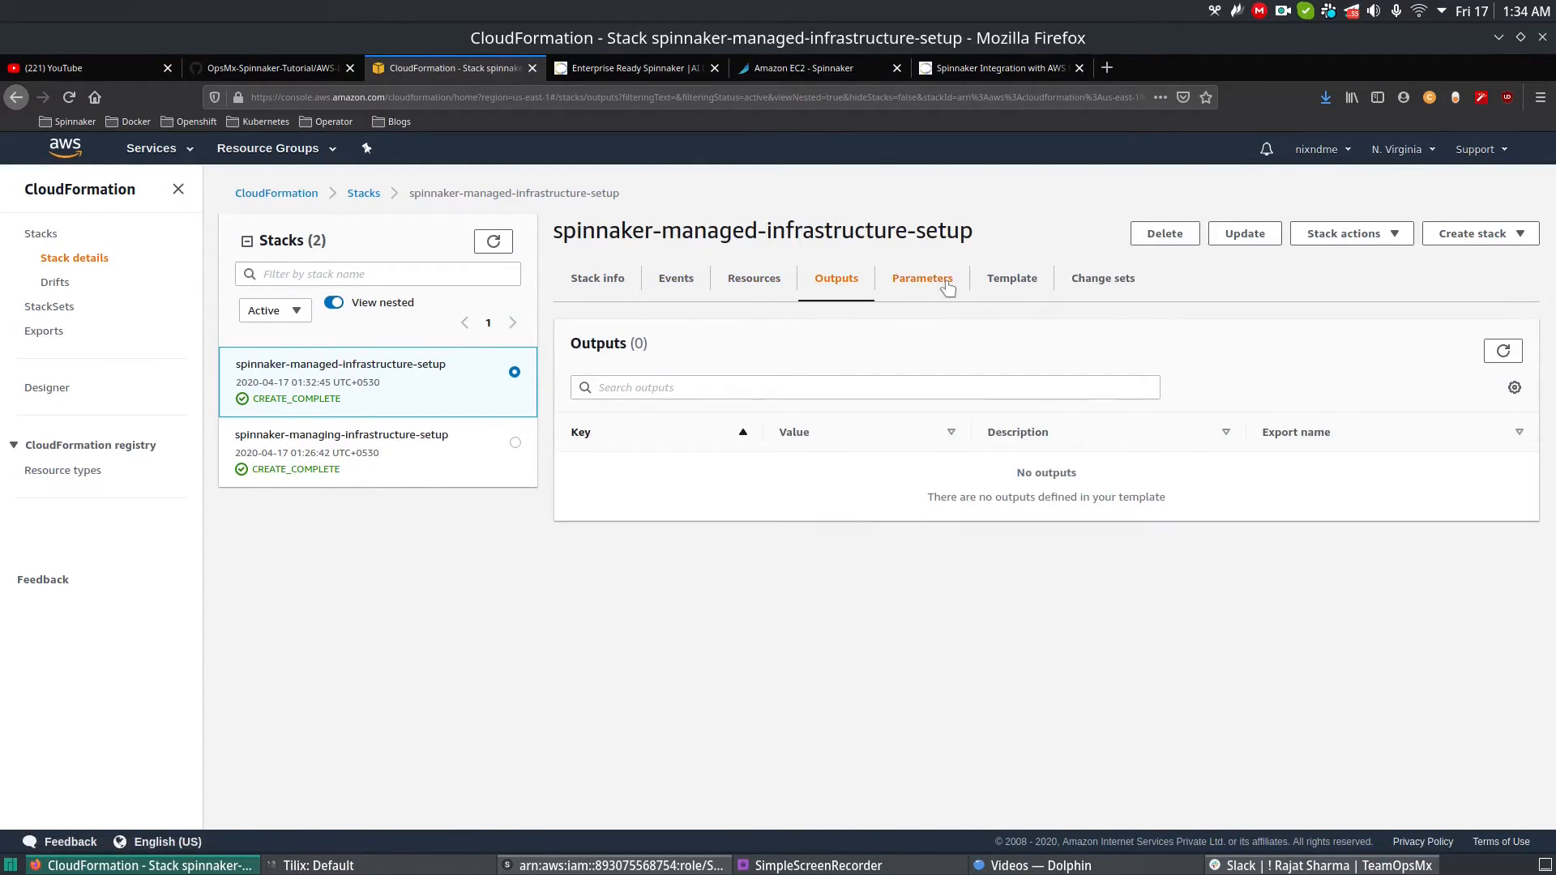
{"action": "left_click", "coordinate": [597, 279]}
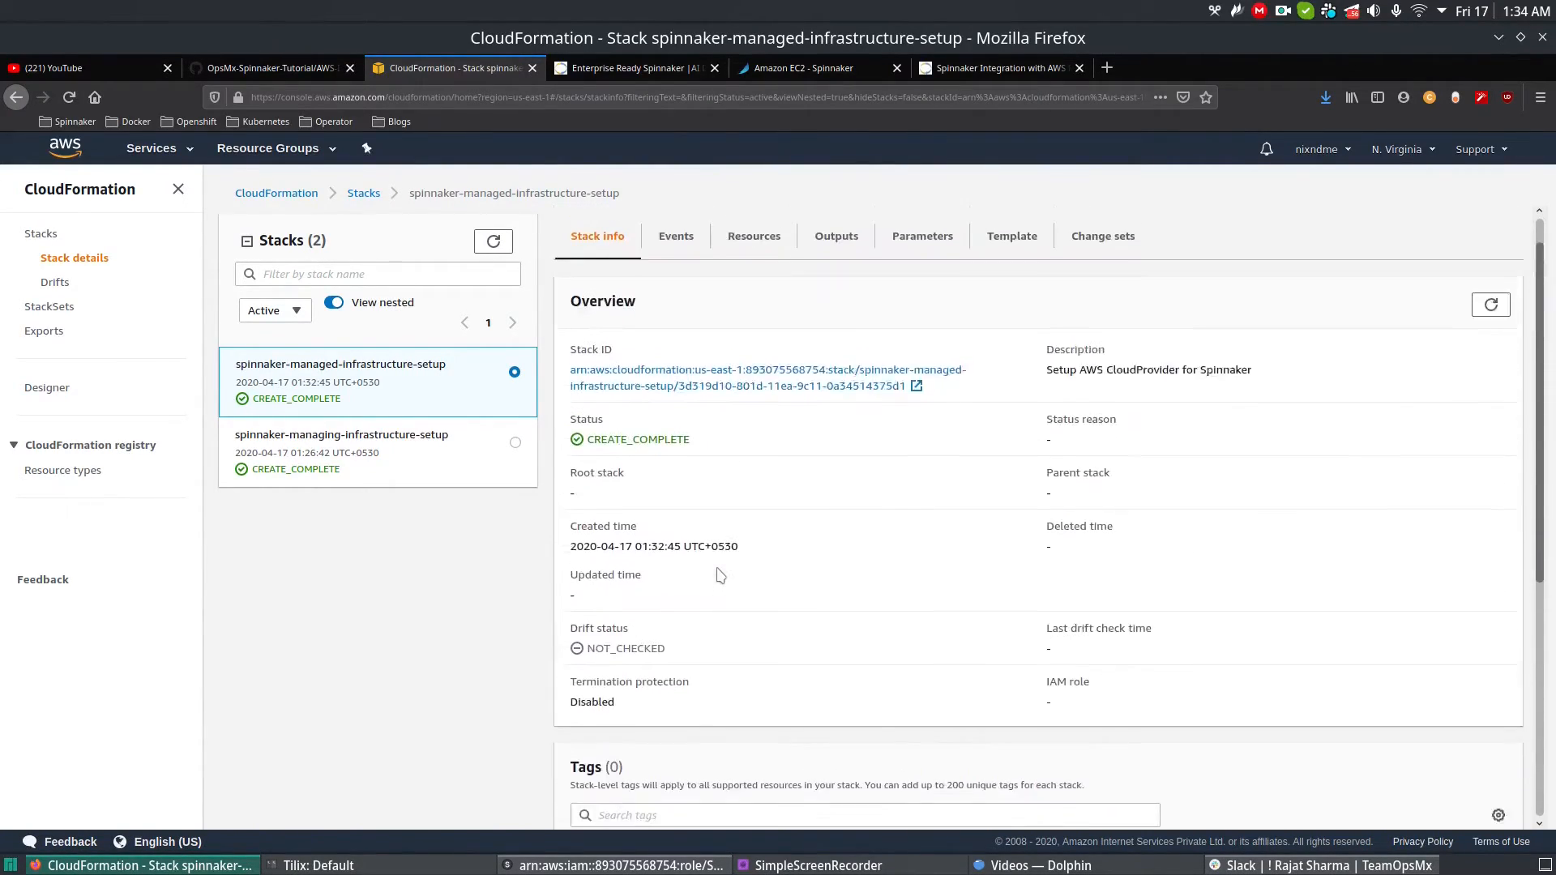
{"action": "left_click", "coordinate": [152, 147]}
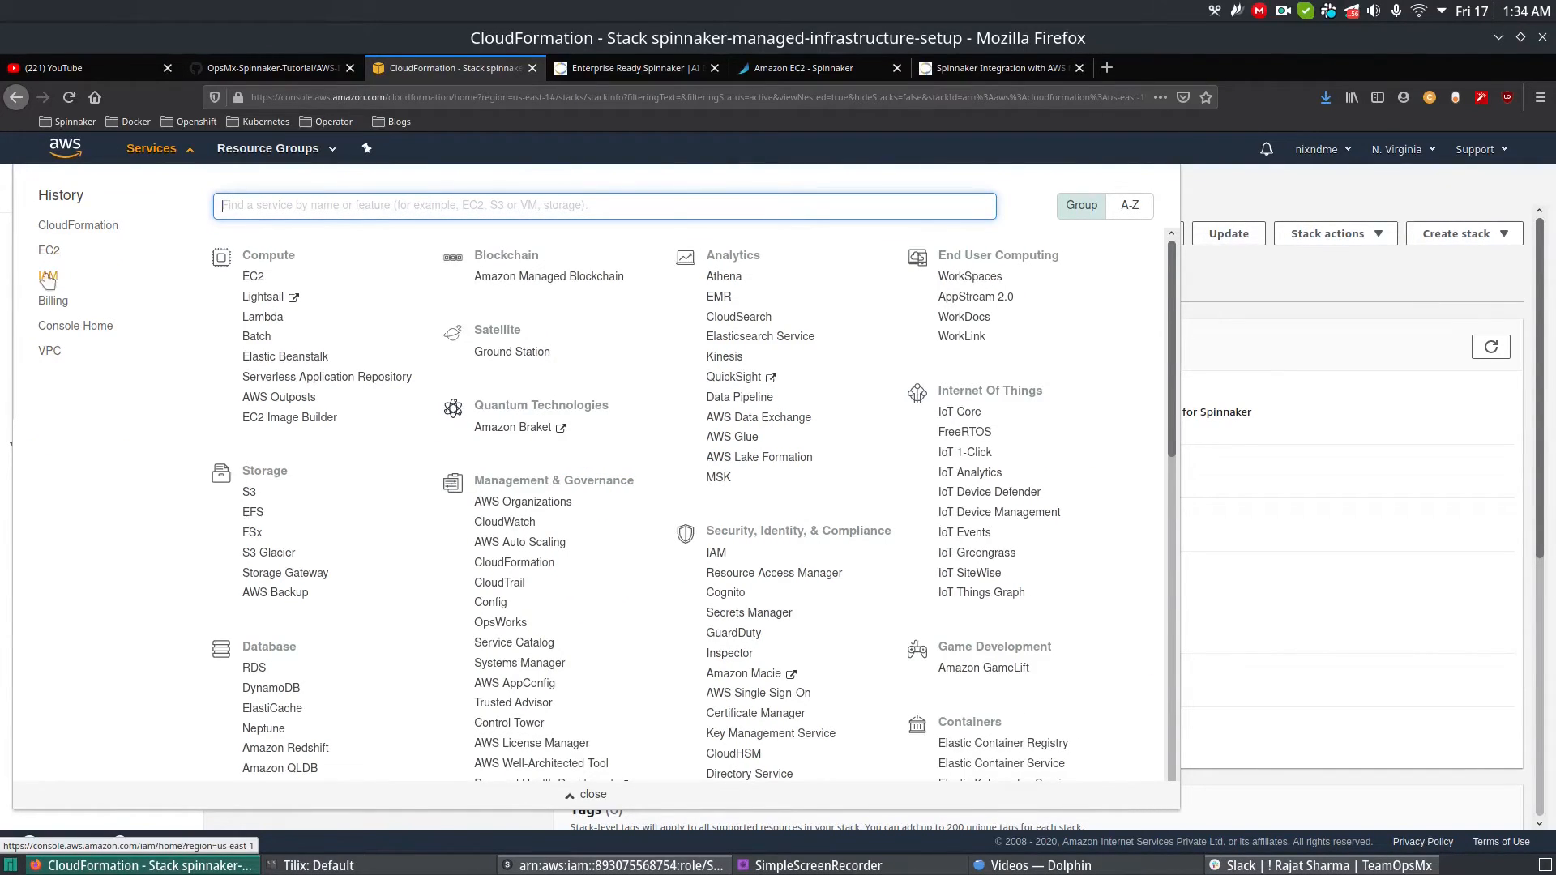
In IAM, list the roles, then filter policies by 'spin' and 'pow'.
{"action": "left_click", "coordinate": [716, 553]}
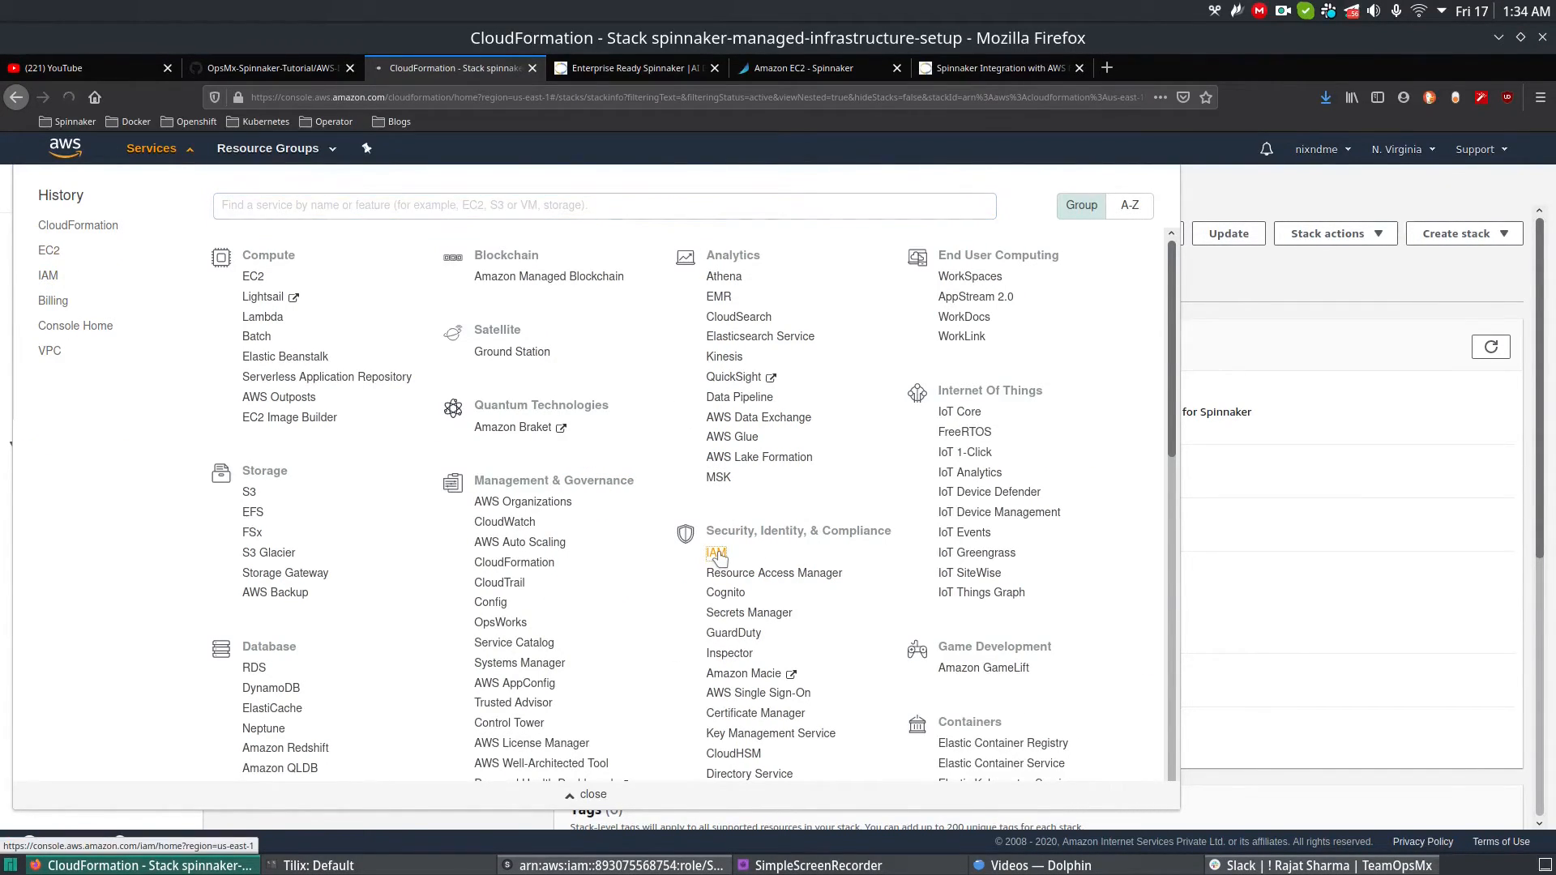
{"action": "left_click", "coordinate": [716, 552]}
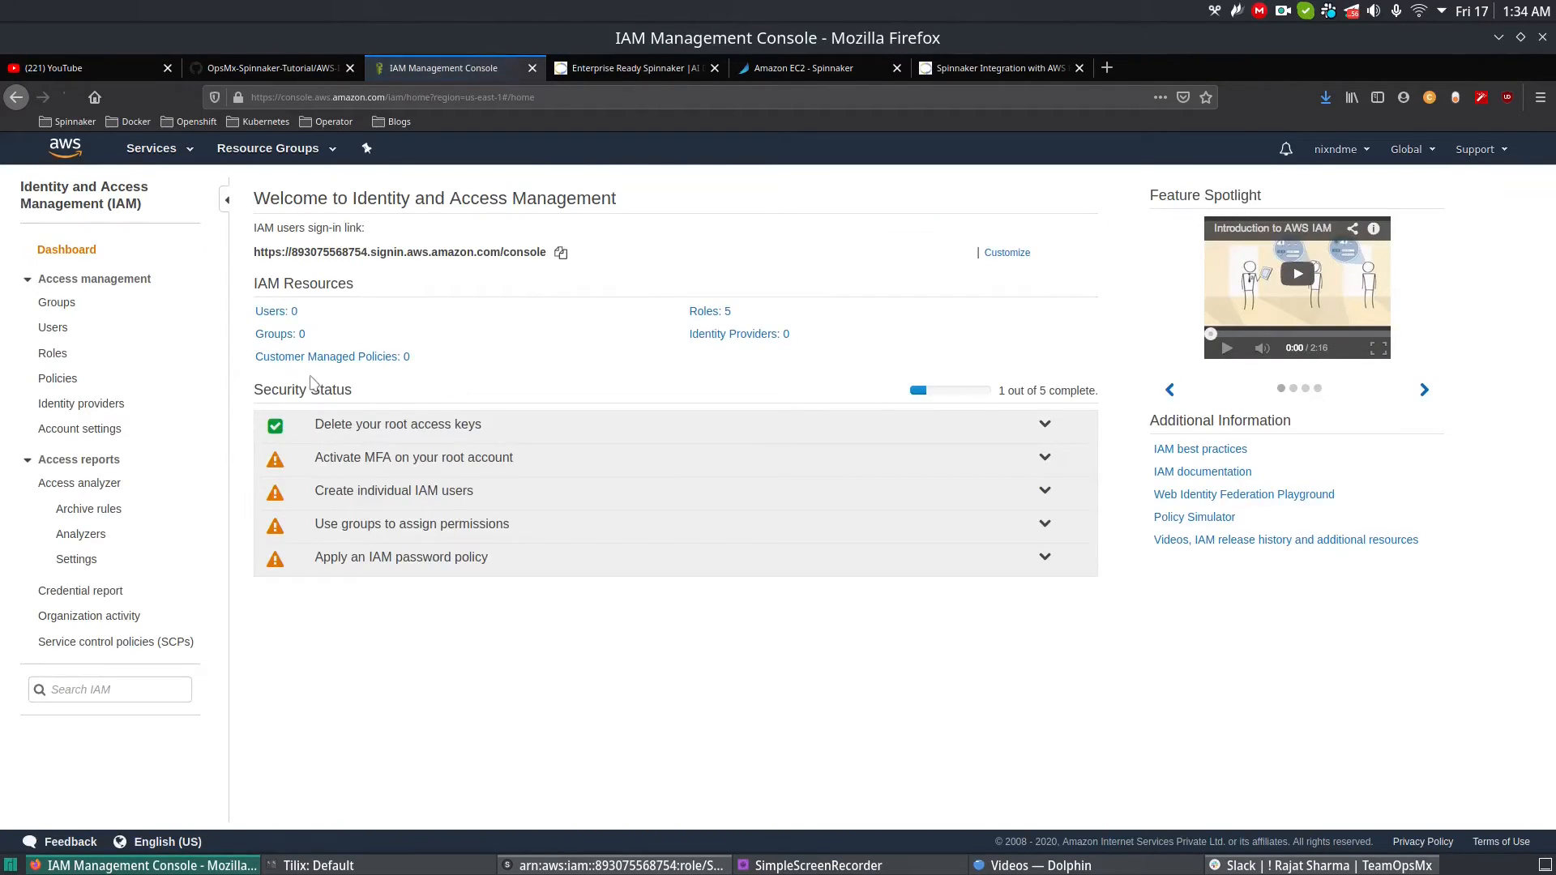
{"action": "left_click", "coordinate": [53, 353]}
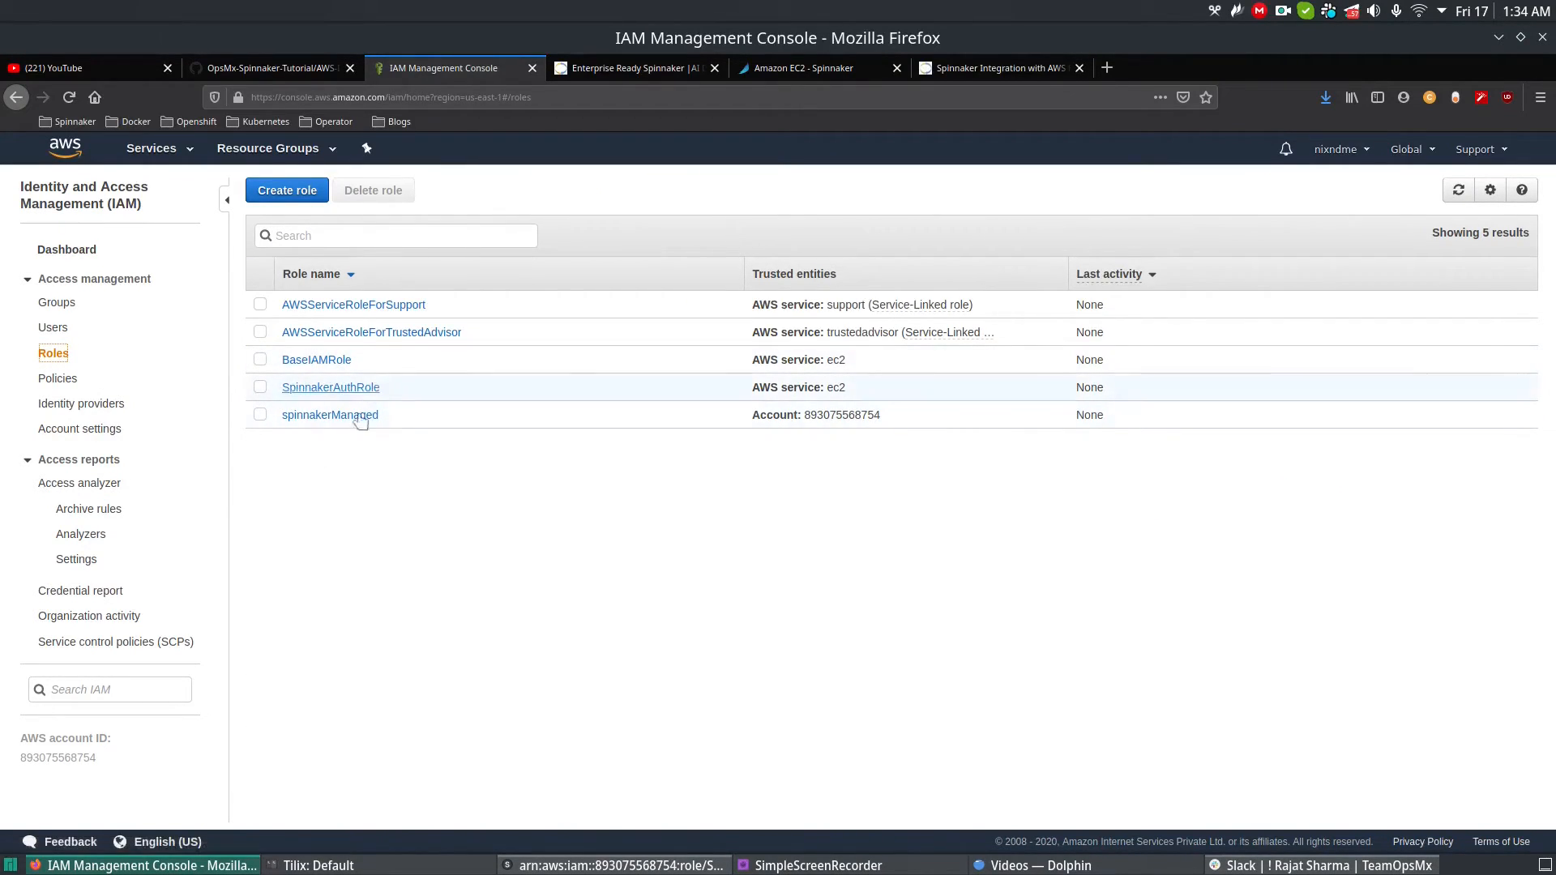
{"action": "mouse_move", "coordinate": [68, 389]}
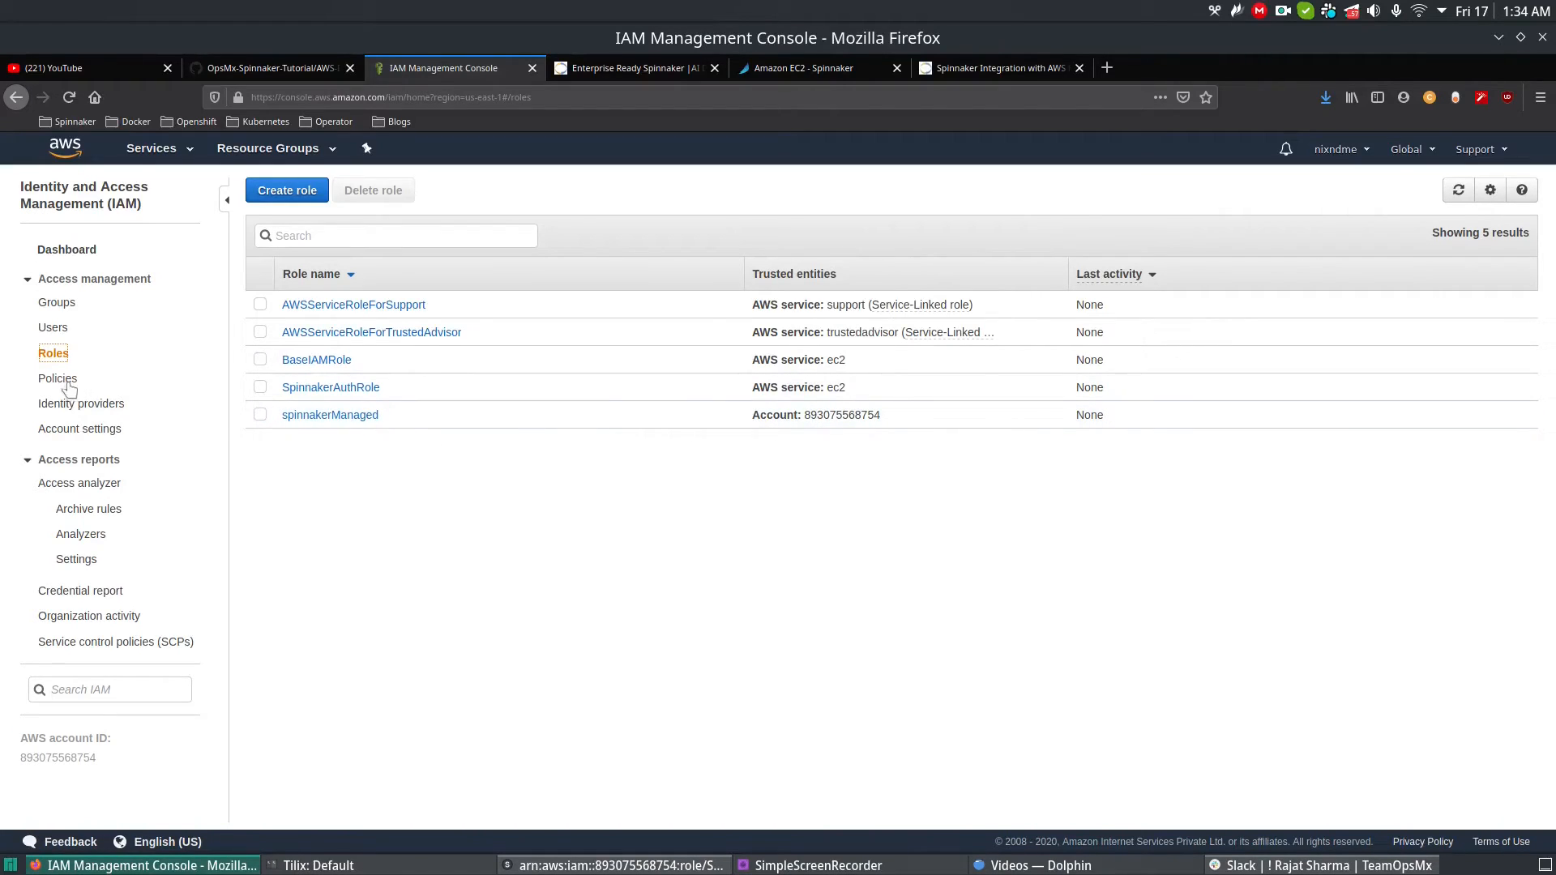
{"action": "left_click", "coordinate": [57, 380]}
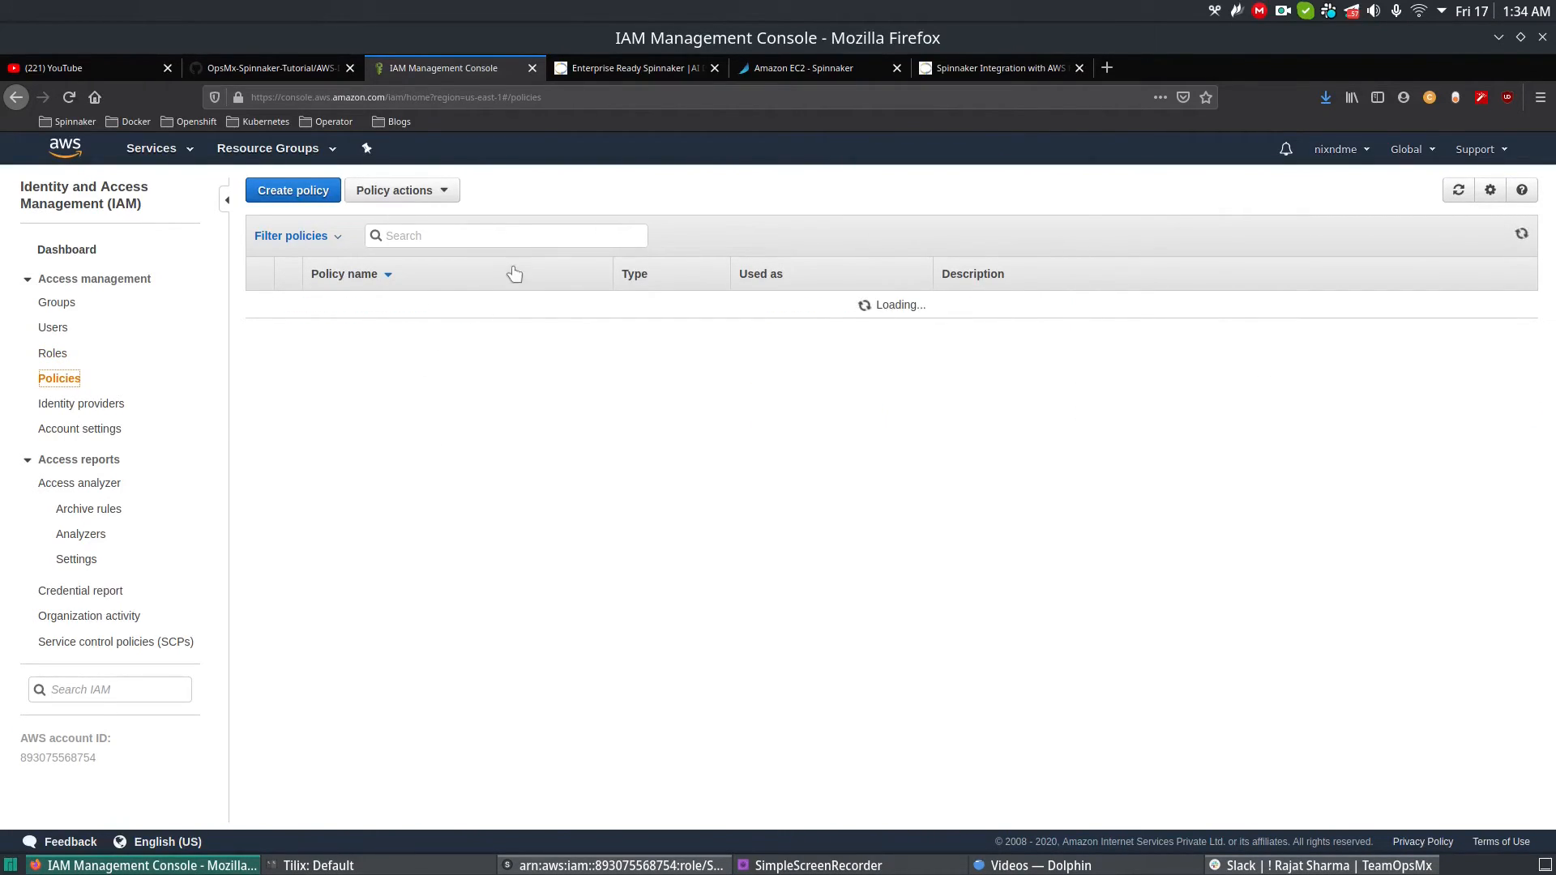
{"action": "type", "text": "spin"}
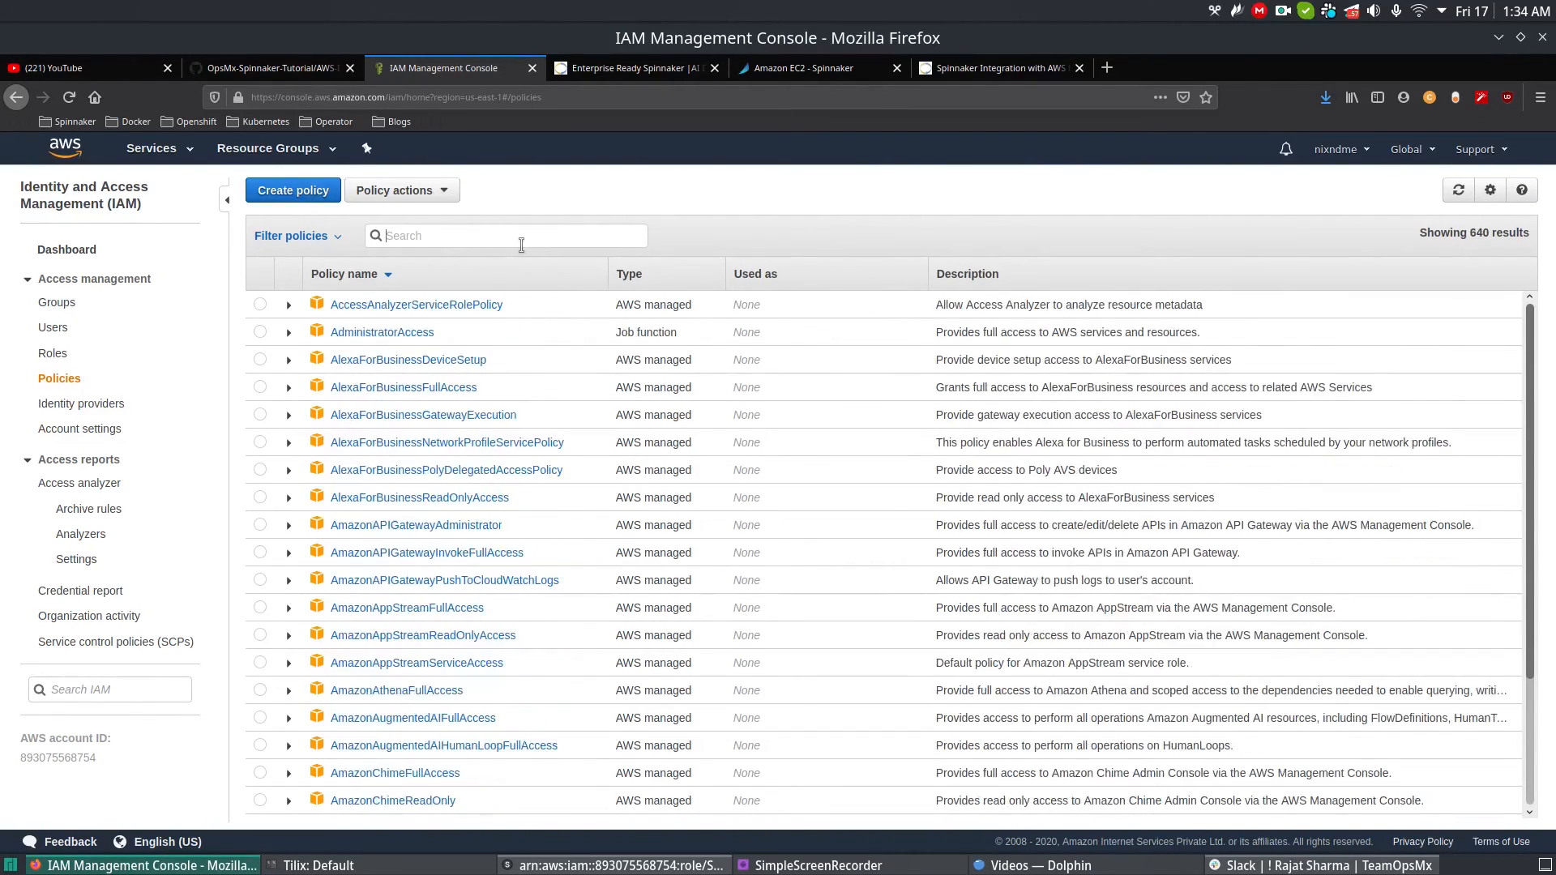
{"action": "type", "text": "p"}
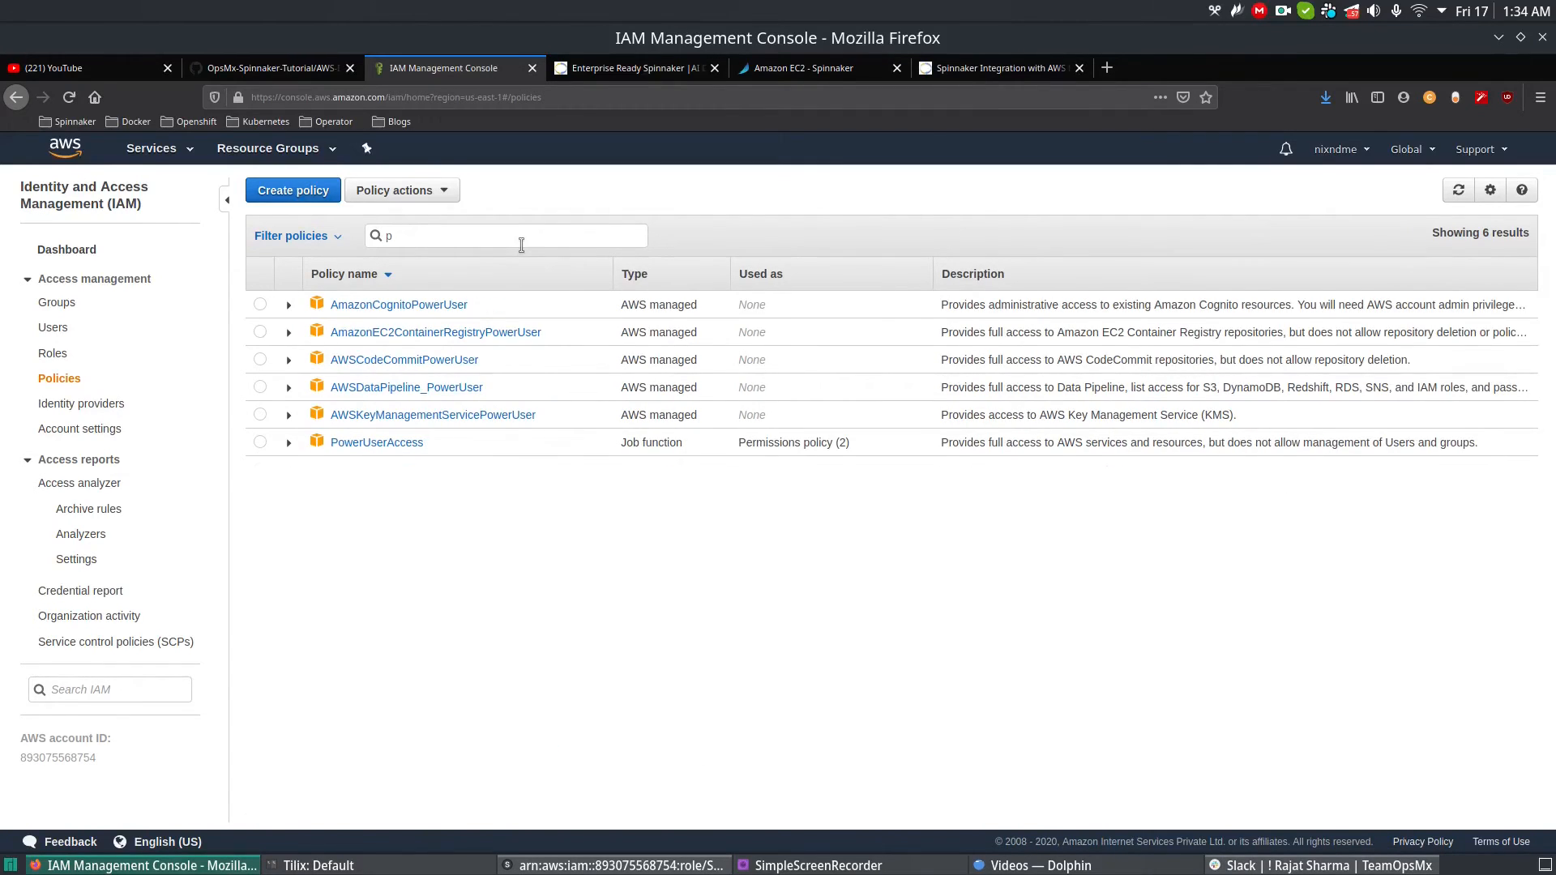
{"action": "type", "text": "ow"}
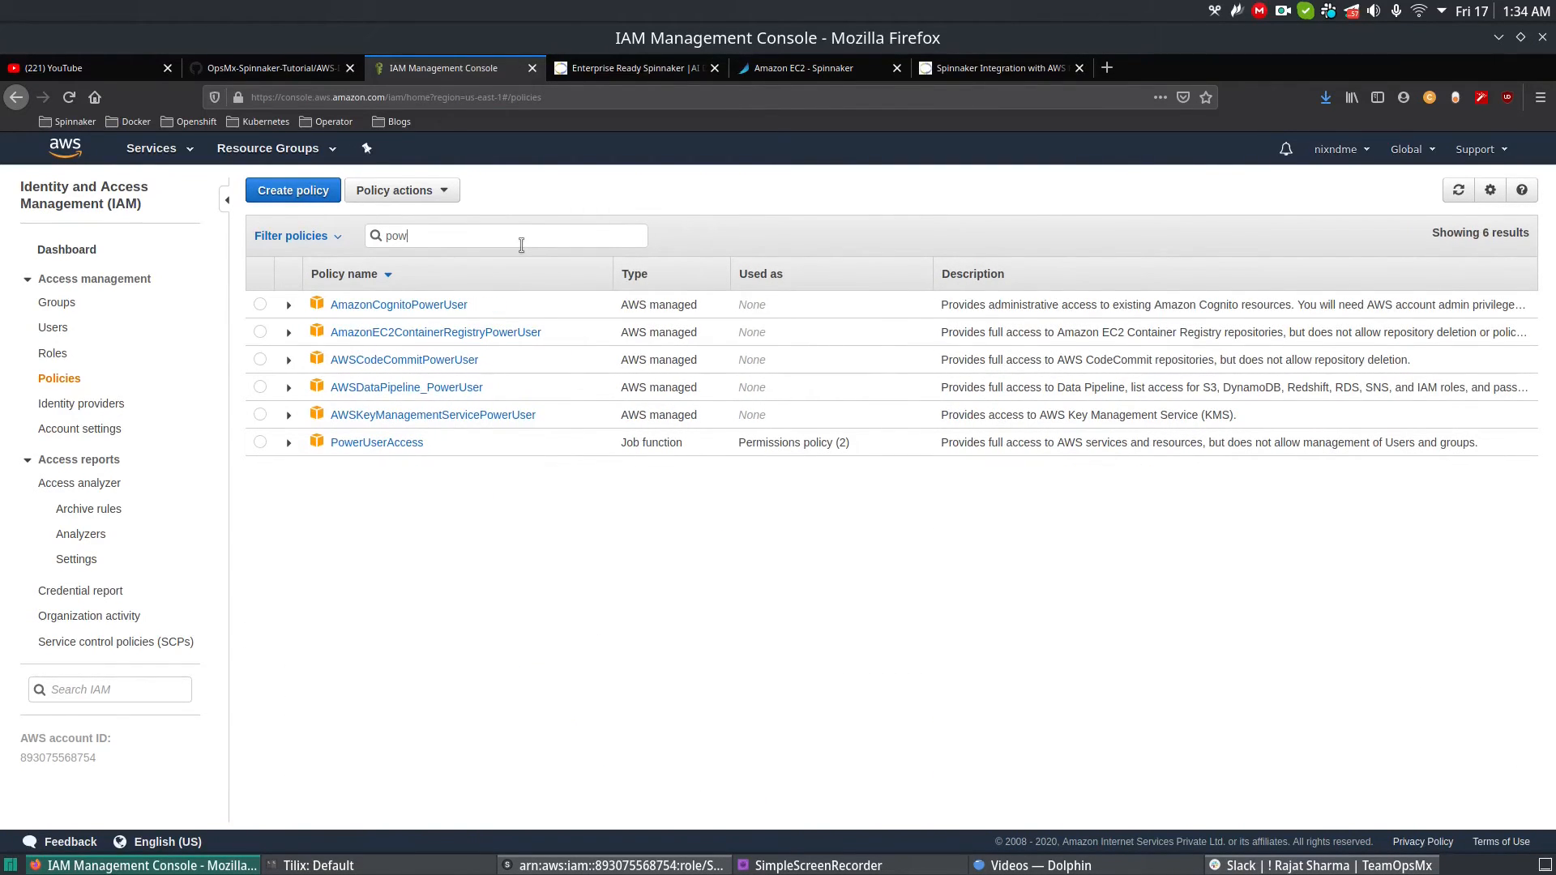
Check the IAM users, confirm spinnakerManaged among the roles, and return to the blog post.
{"action": "left_click", "coordinate": [52, 328]}
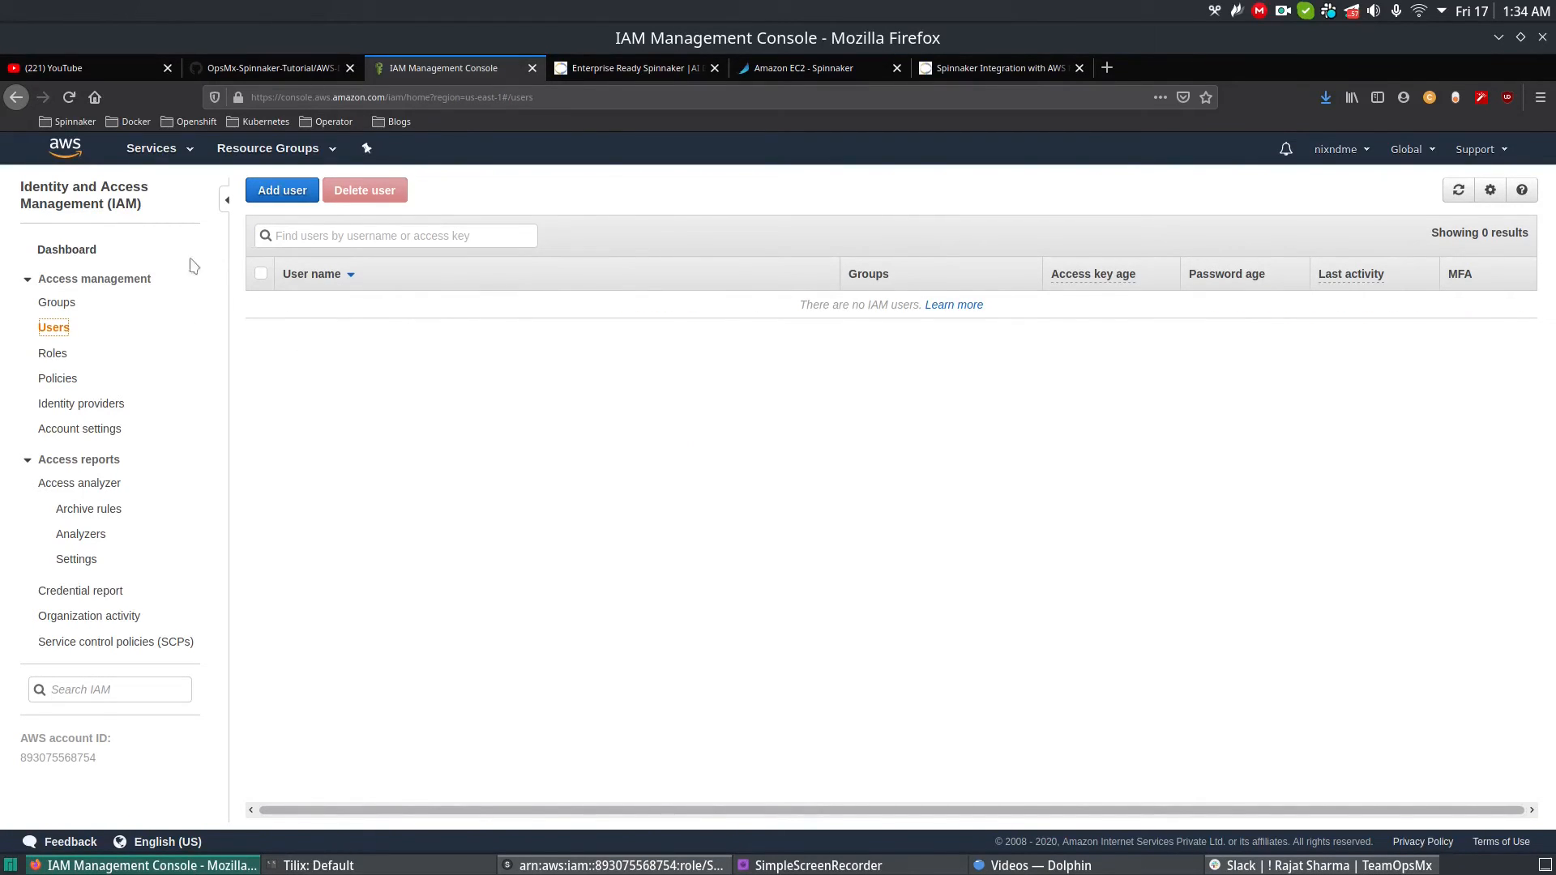
{"action": "left_click", "coordinate": [52, 354]}
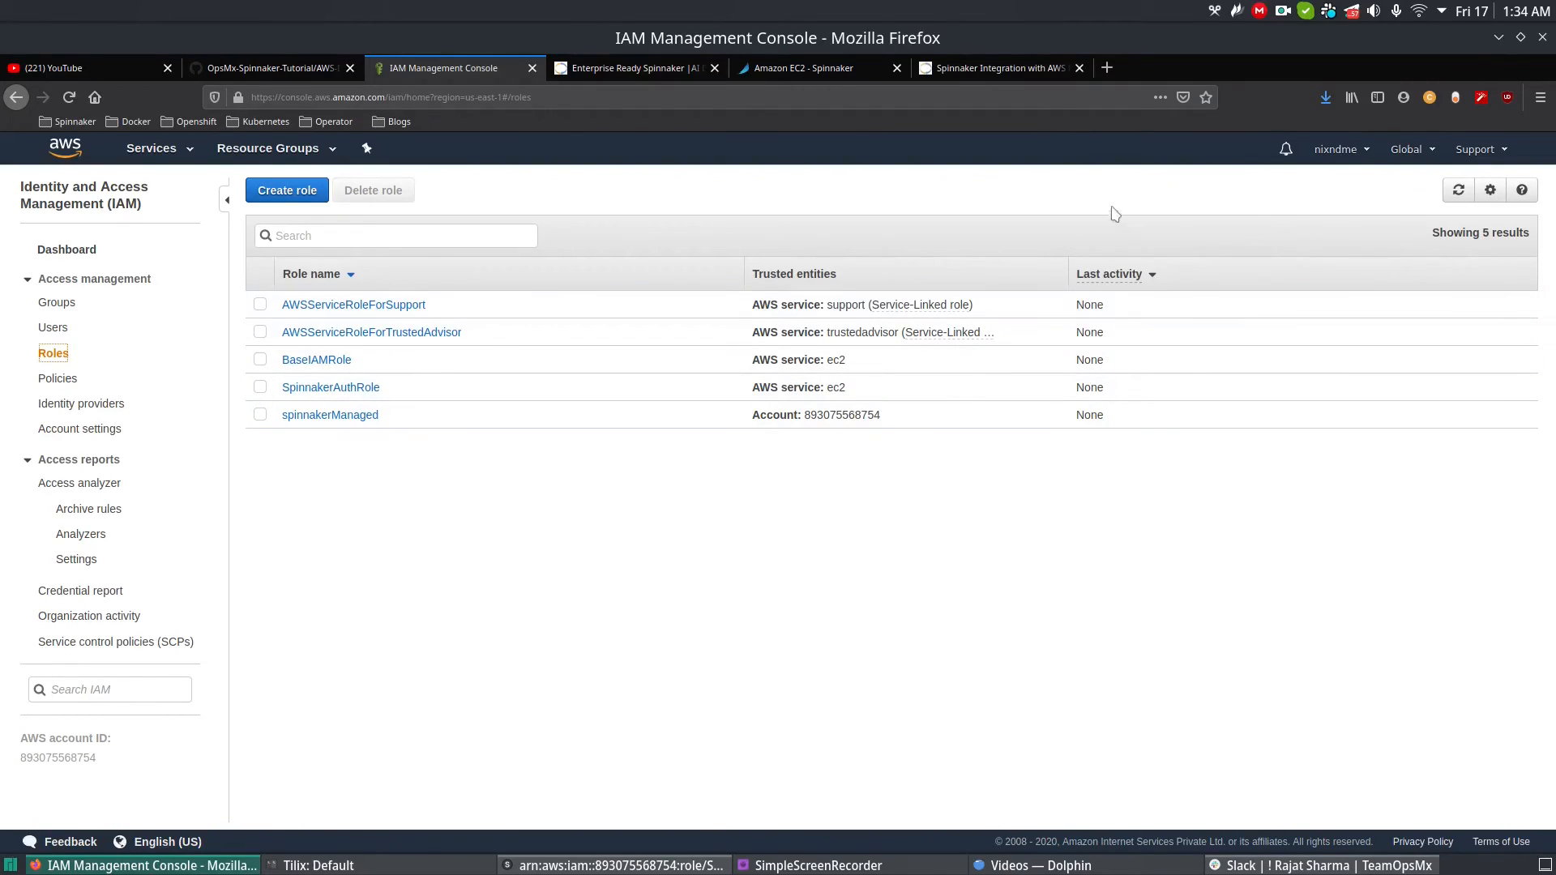
{"action": "left_click", "coordinate": [1000, 68]}
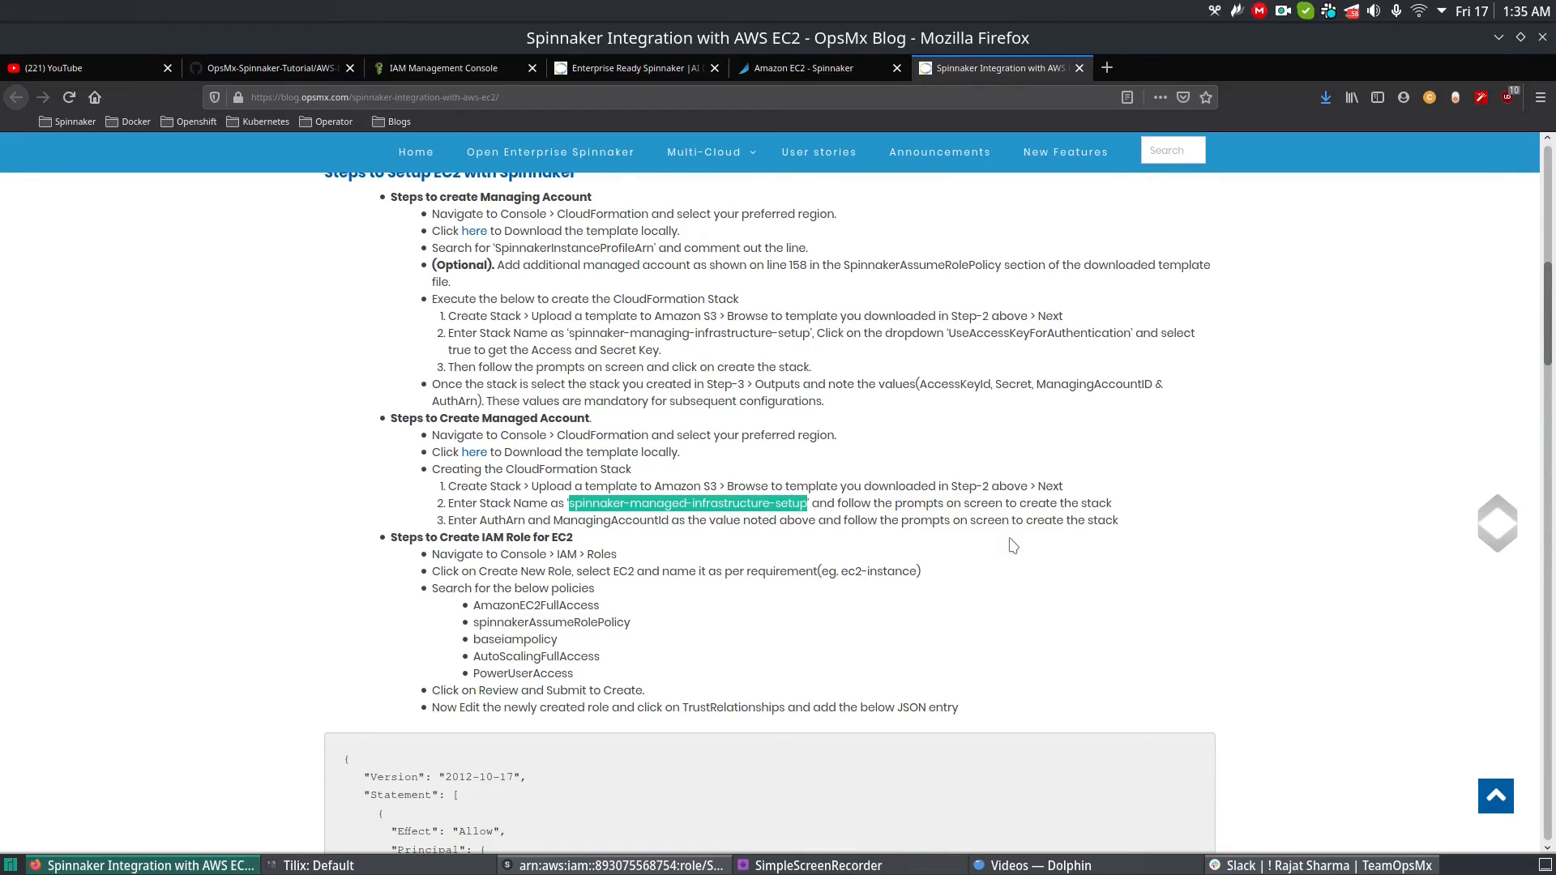
{"action": "mouse_move", "coordinate": [820, 113]}
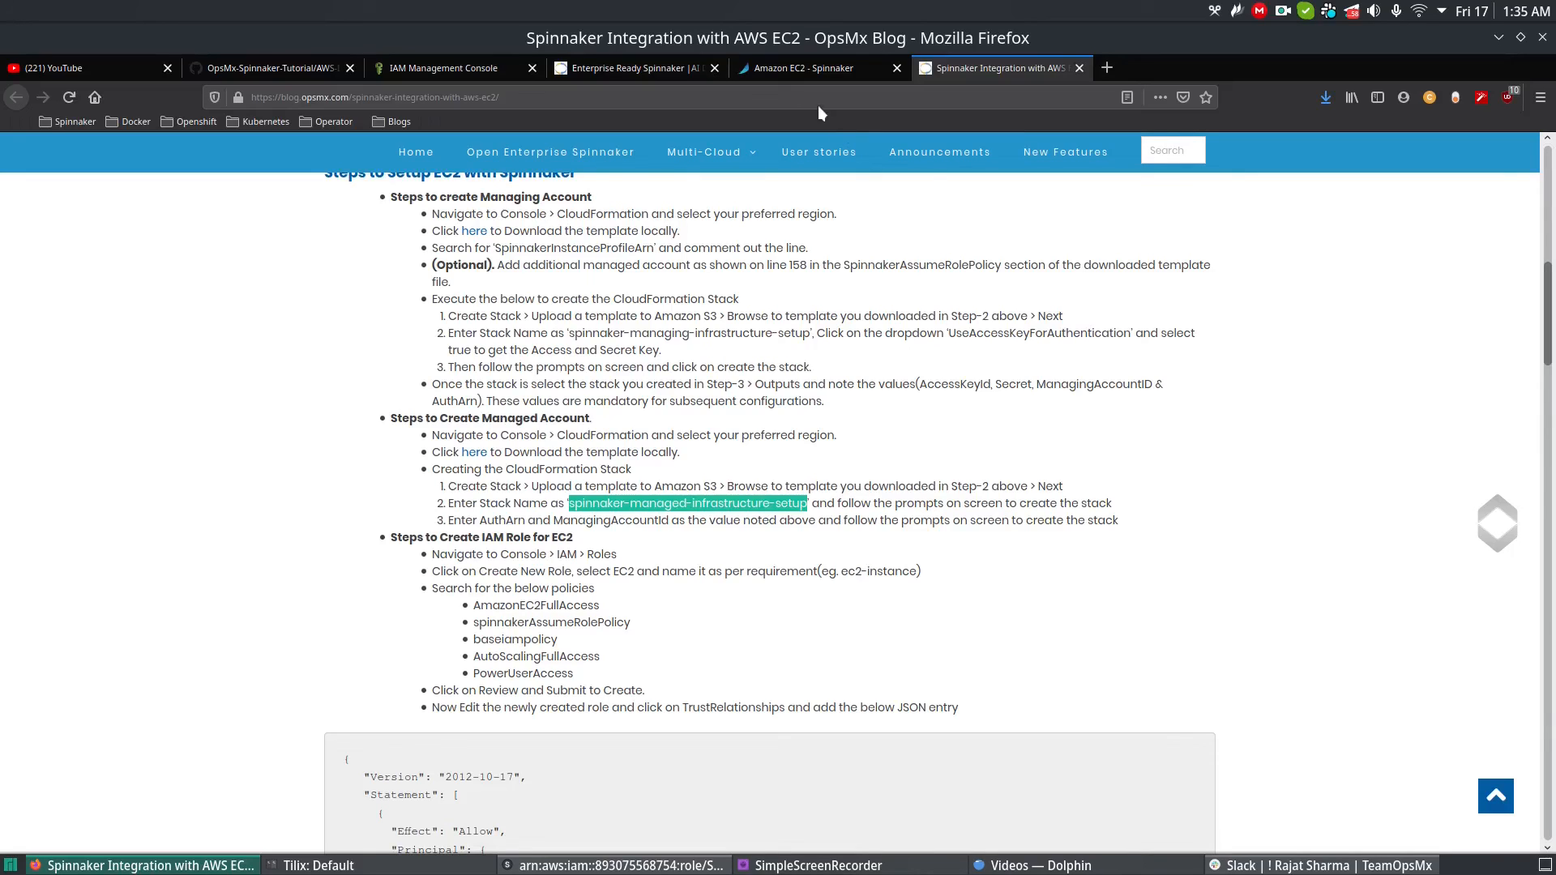
Switch to the OpsMx Enterprise Ready Spinnaker homepage tab.
{"action": "left_click", "coordinate": [627, 68]}
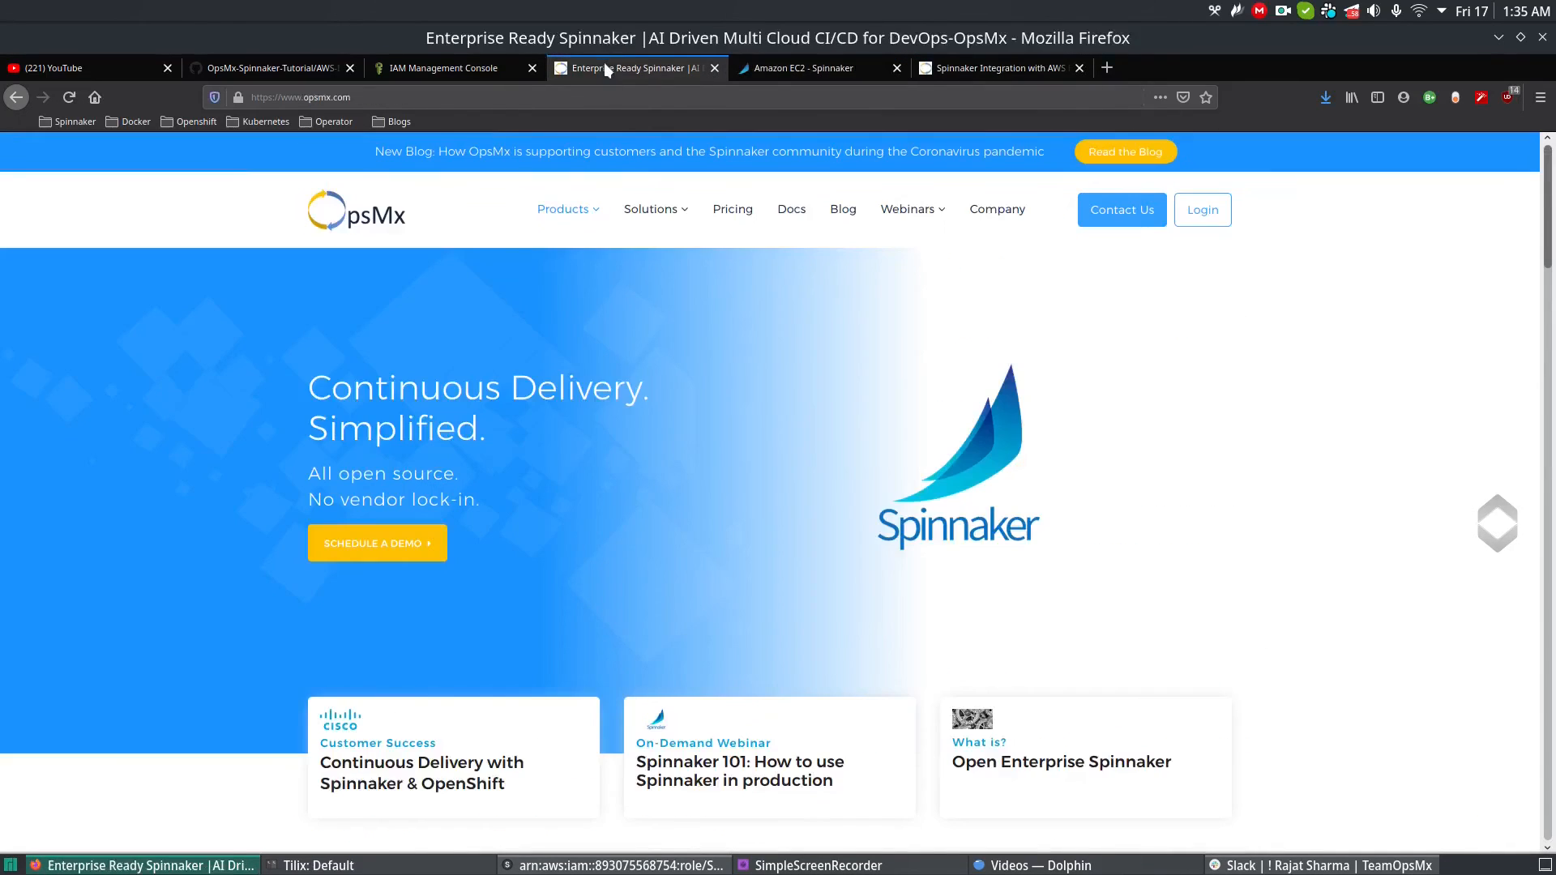